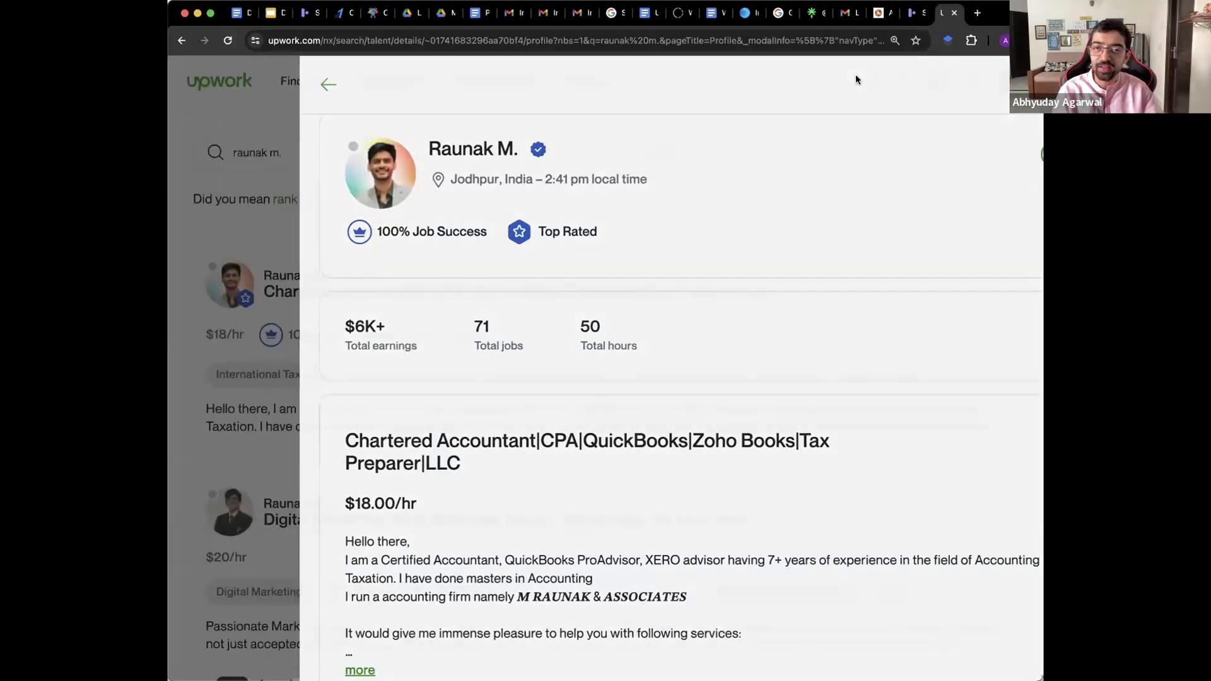
Open a new Chrome tab on the Google start page, leaving the Upwork profile.
click(327, 83)
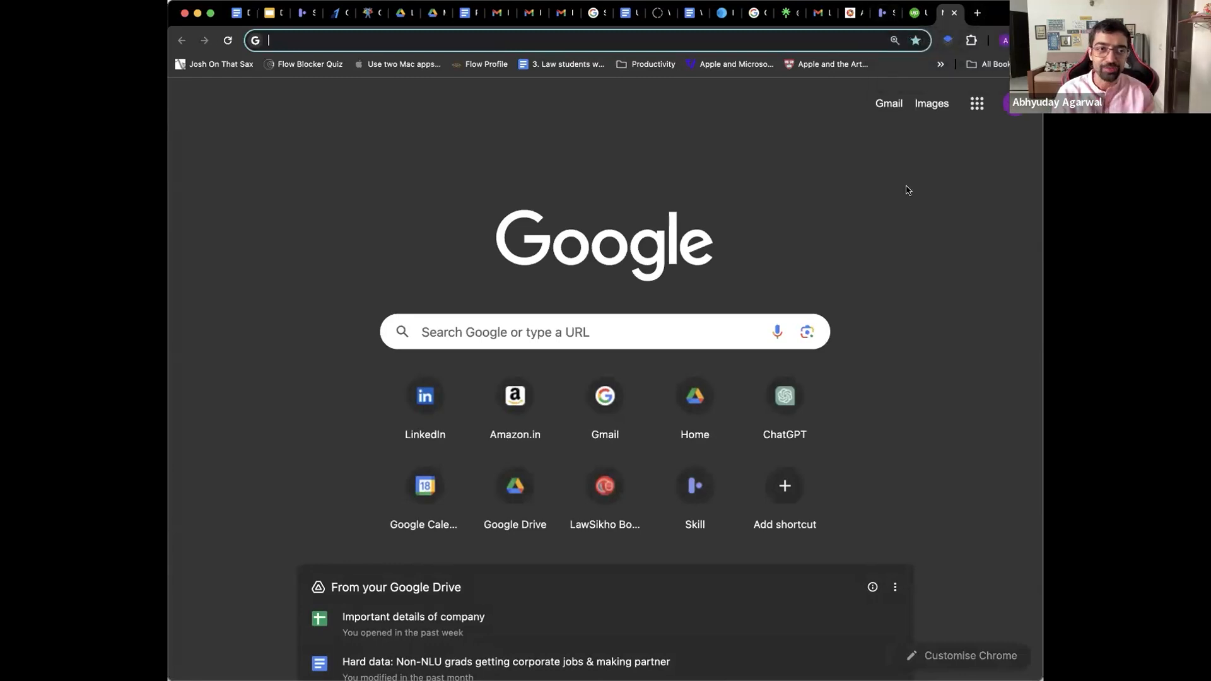
mouse_move(919, 14)
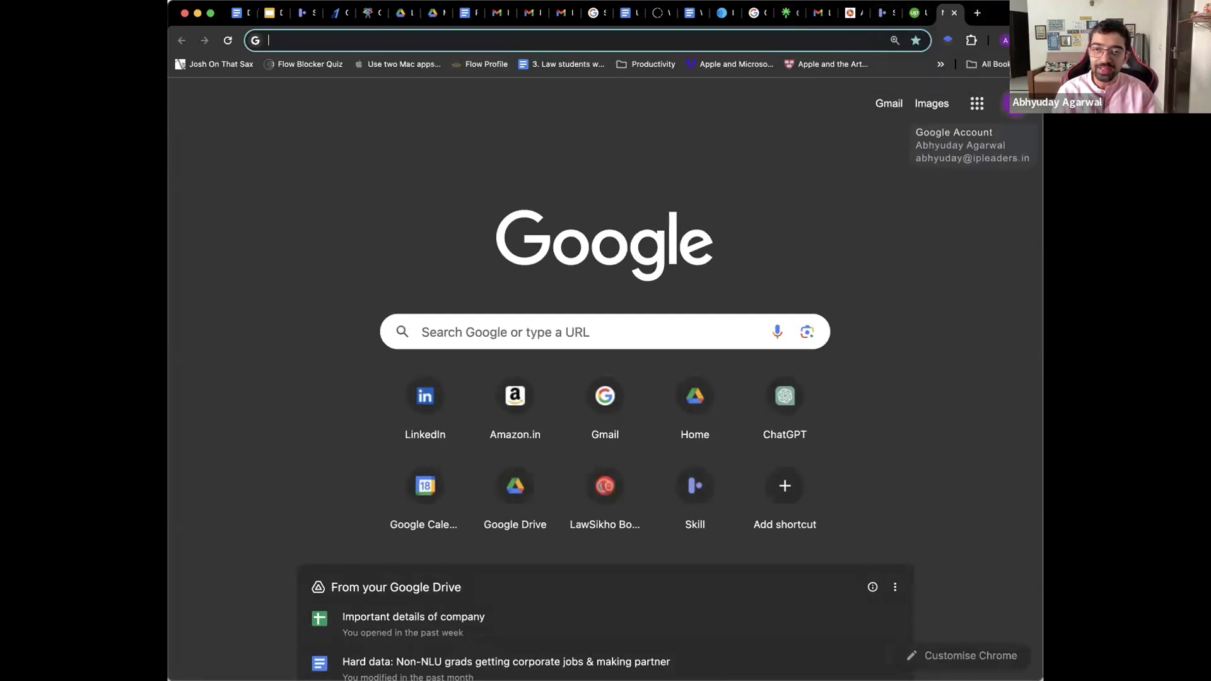
Enter 'quid' in the omnibox to reach the QuickBooks Online Accountant product page.
text(quid)
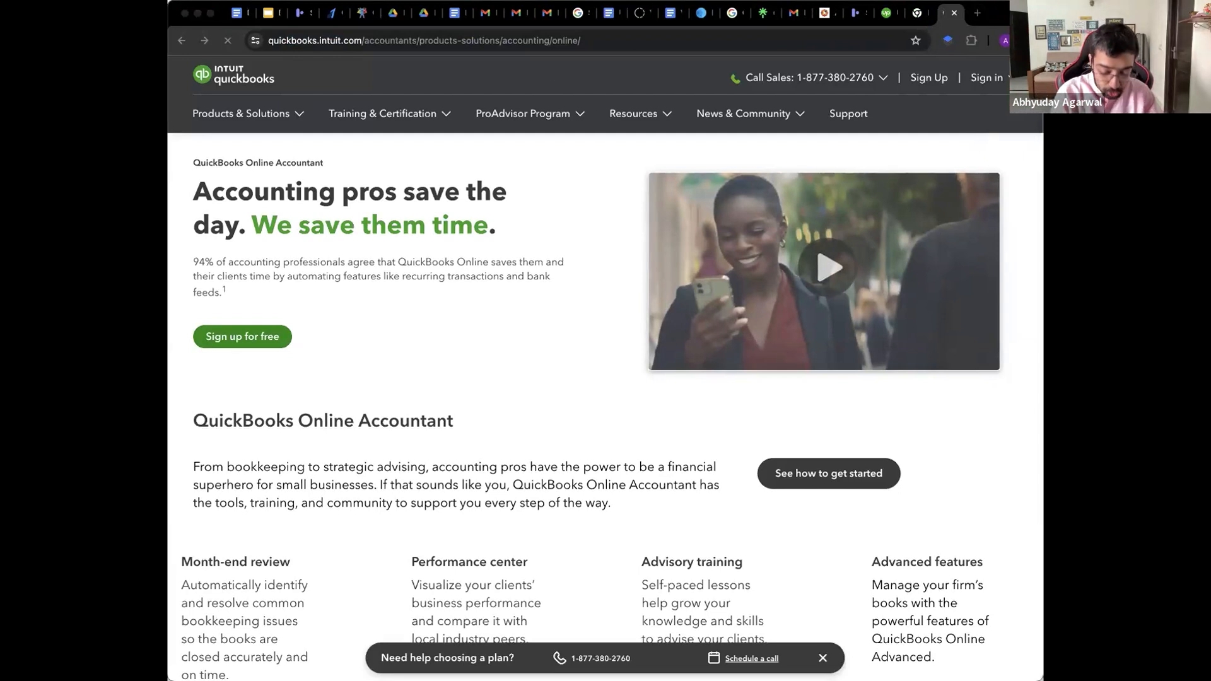
mouse_move(542, 151)
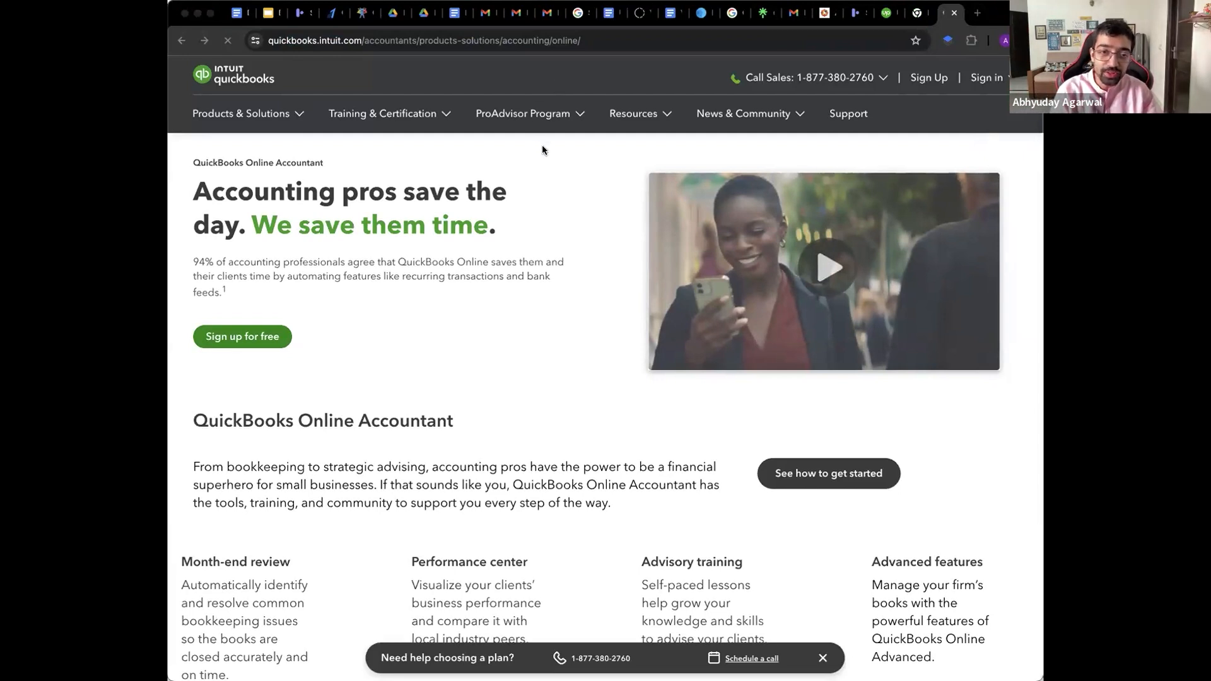
mouse_move(789, 203)
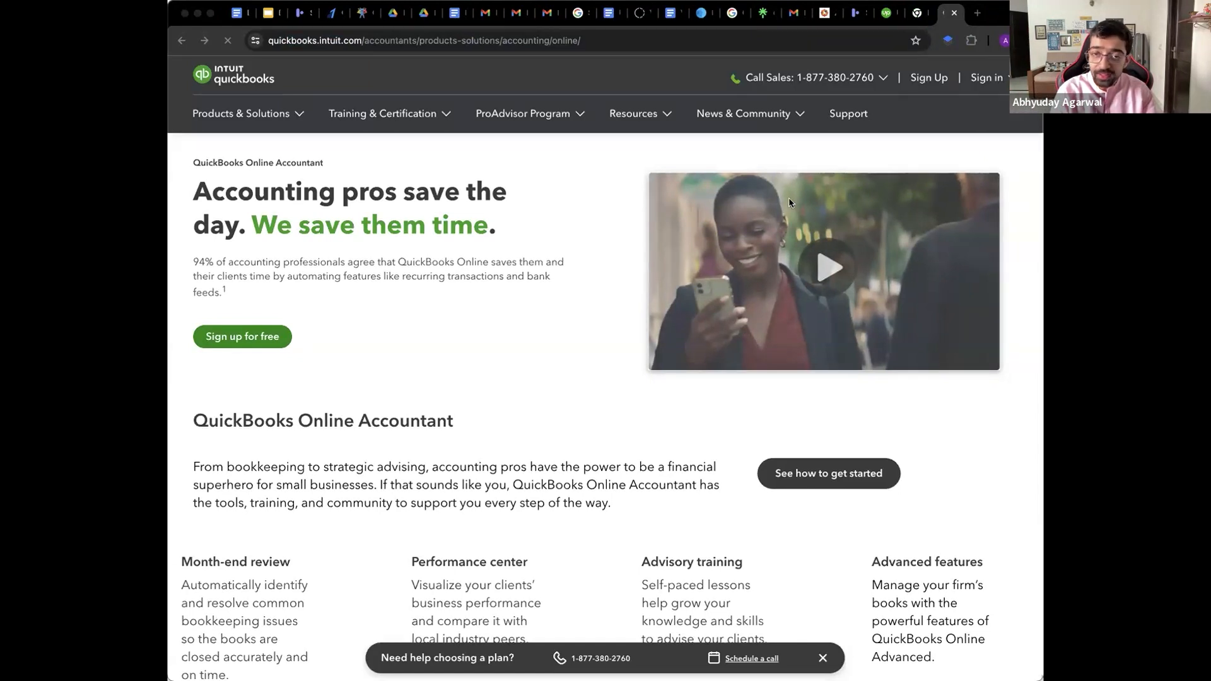
mouse_move(794, 197)
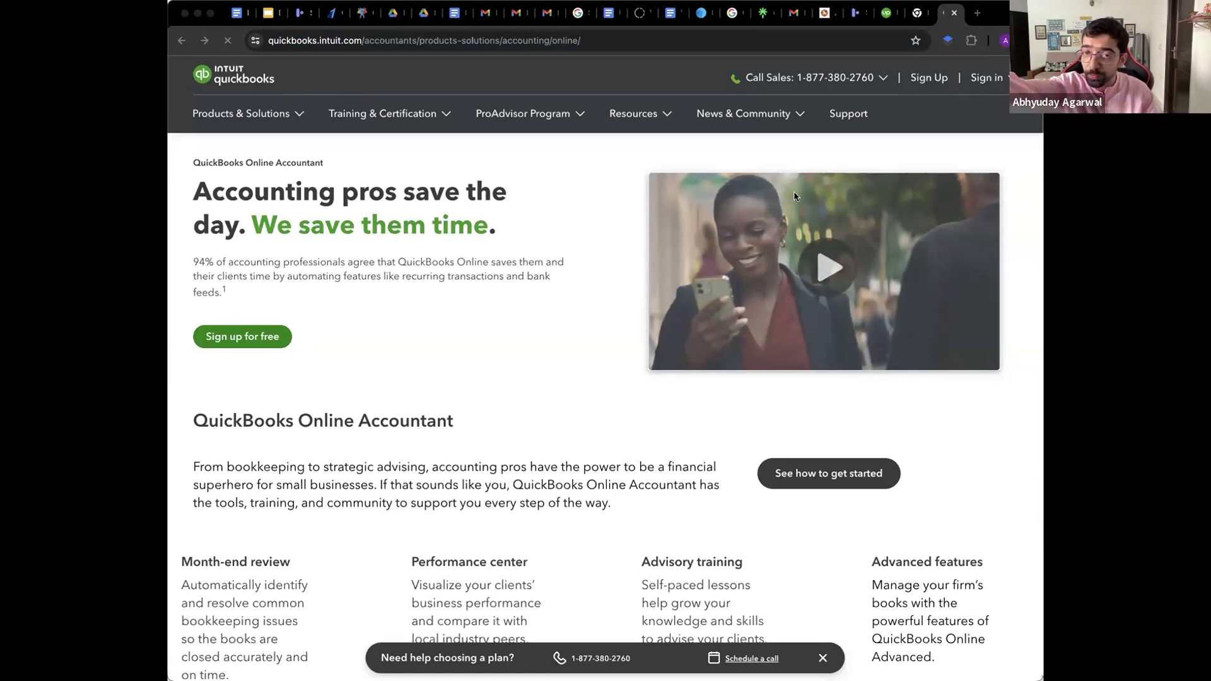
mouse_move(667, 56)
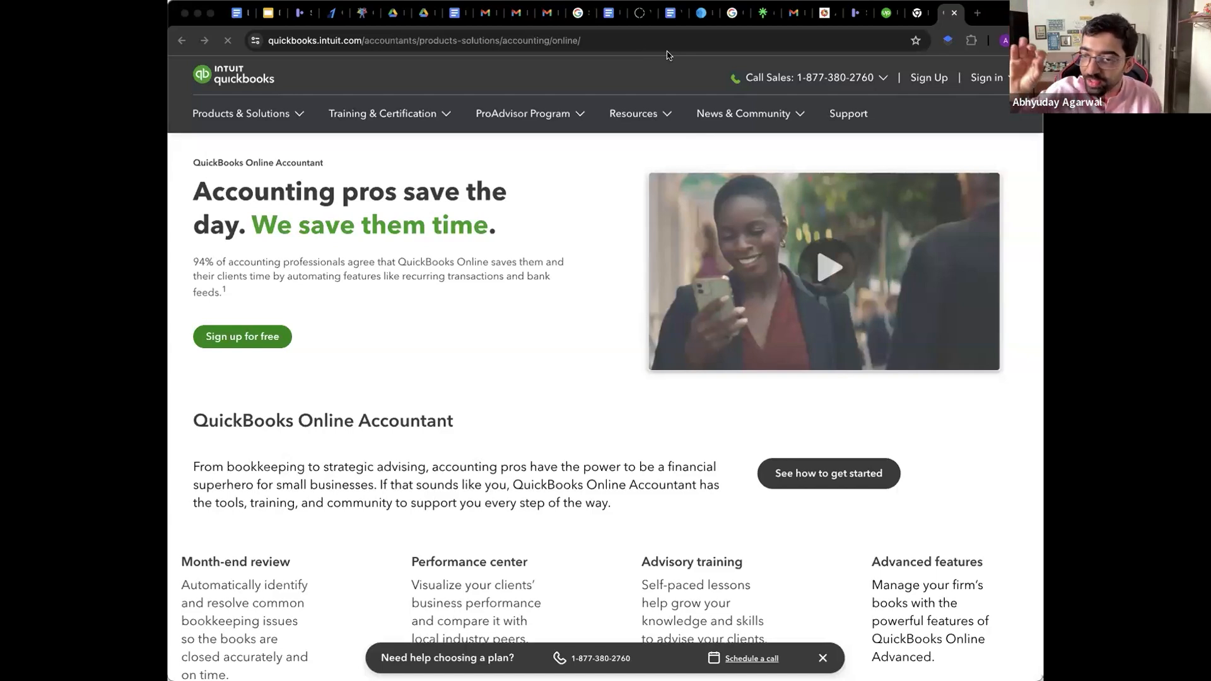
mouse_move(891, 254)
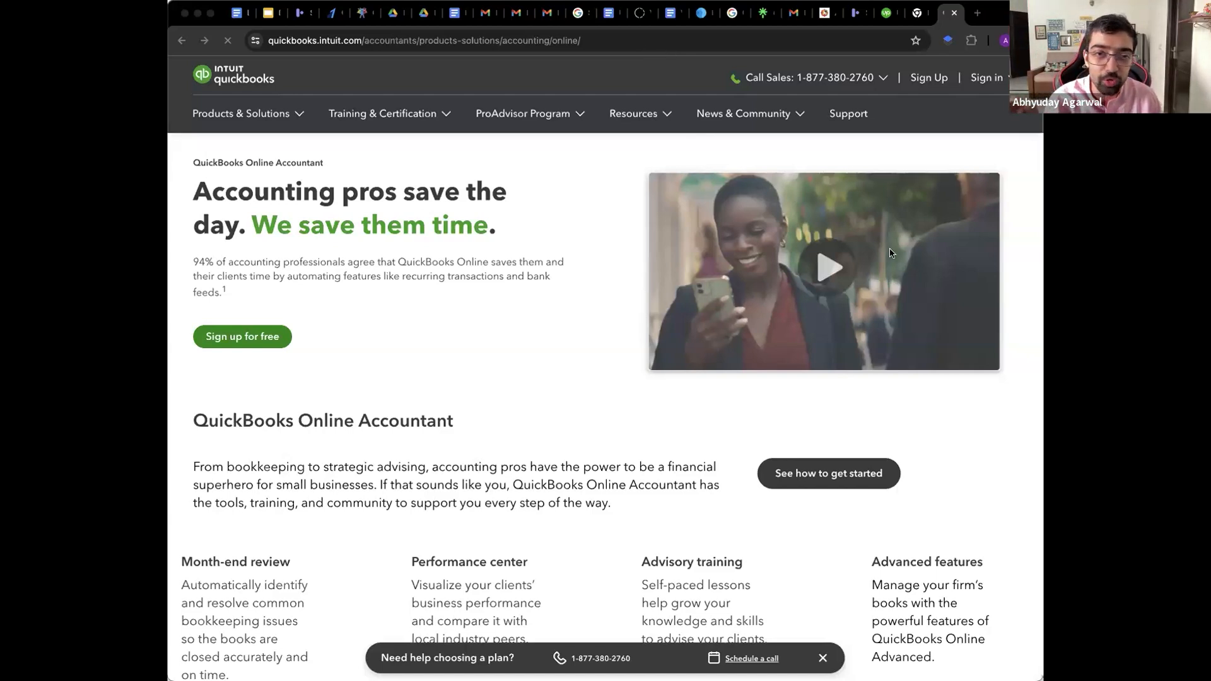
mouse_move(879, 138)
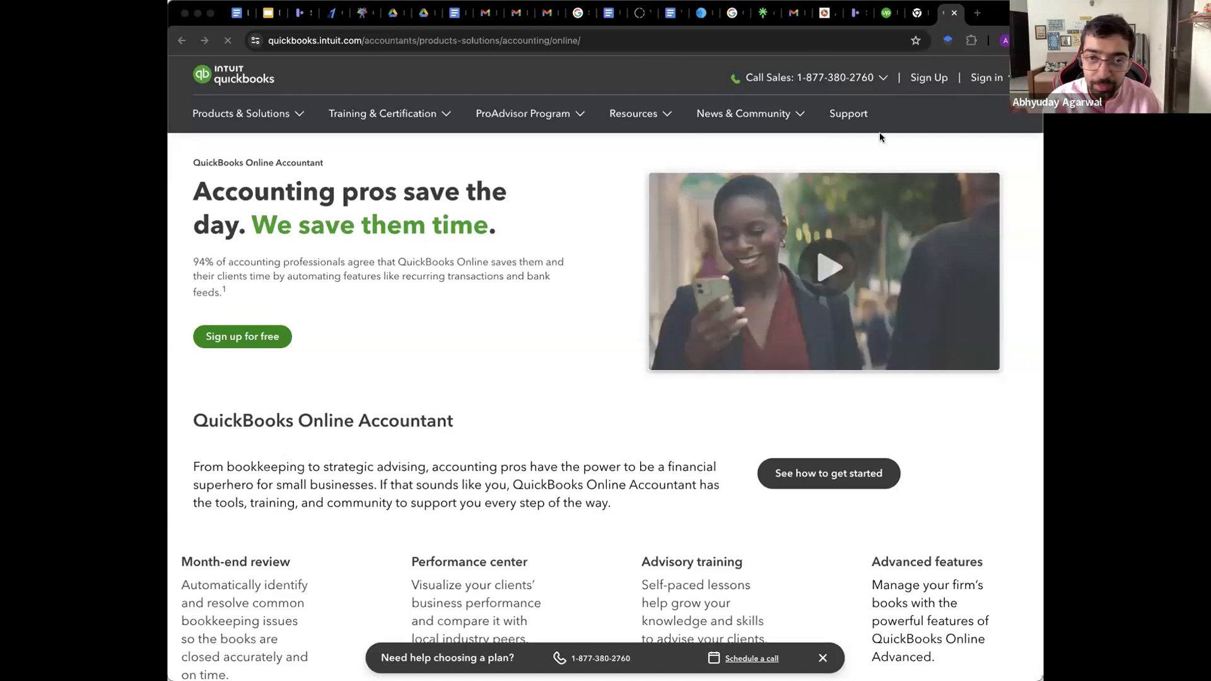
mouse_move(983, 255)
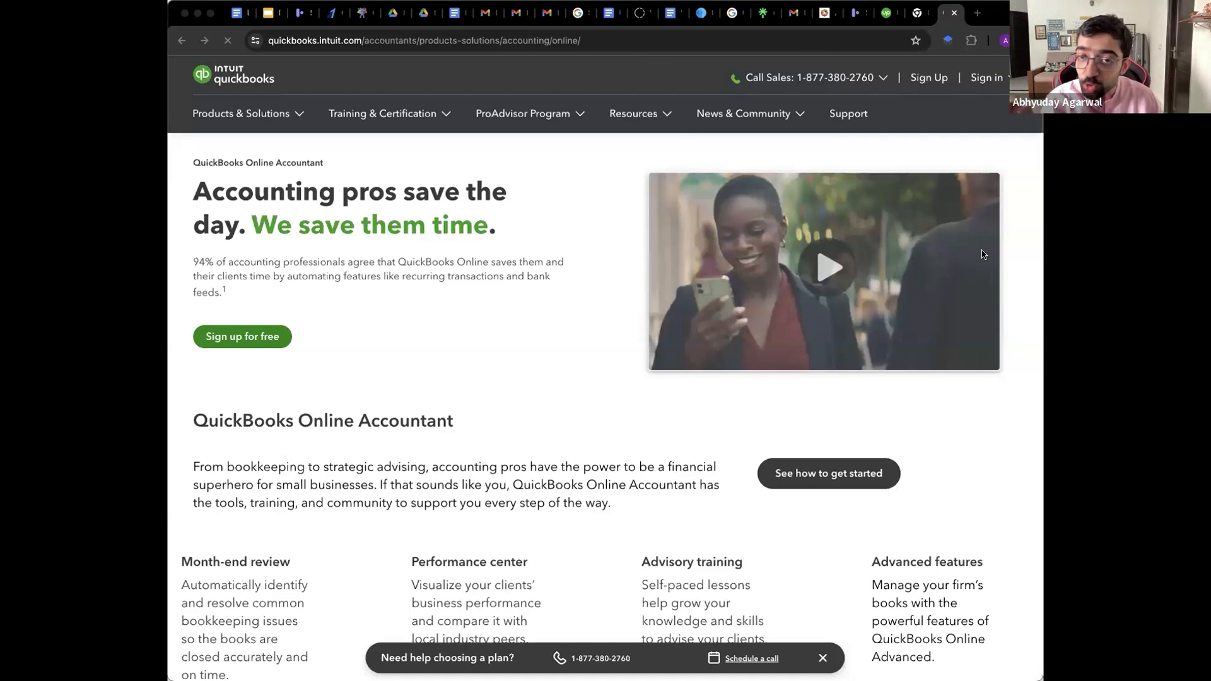
mouse_move(948, 216)
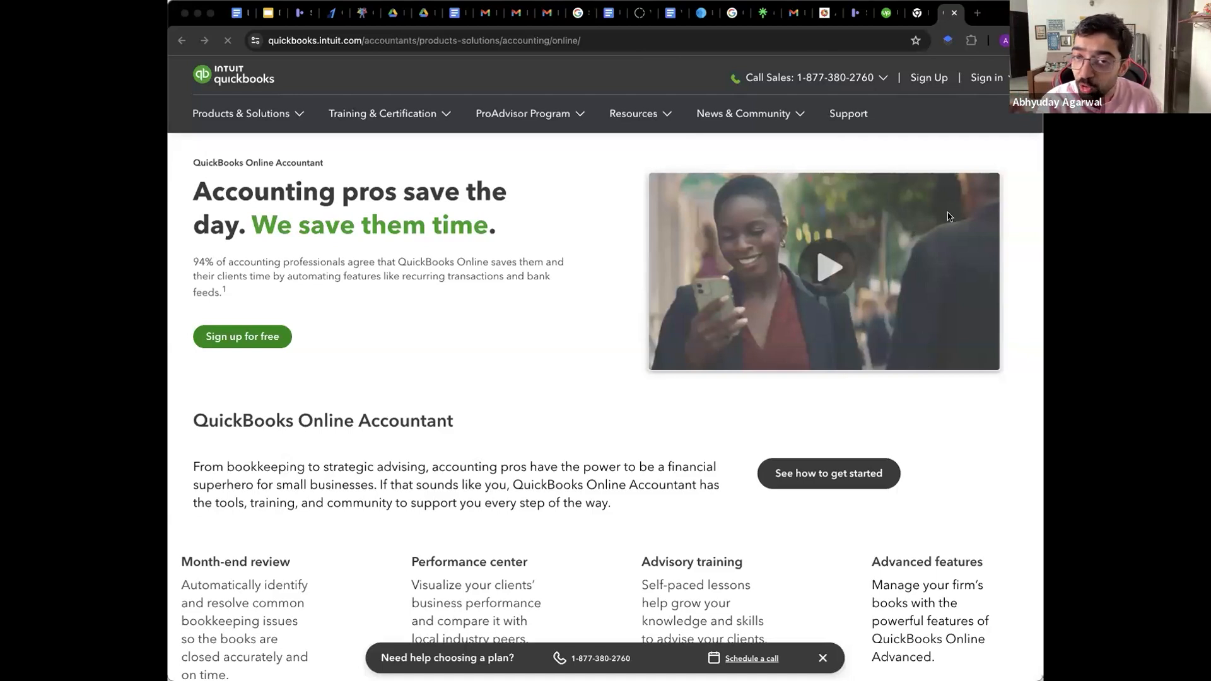
mouse_move(926, 246)
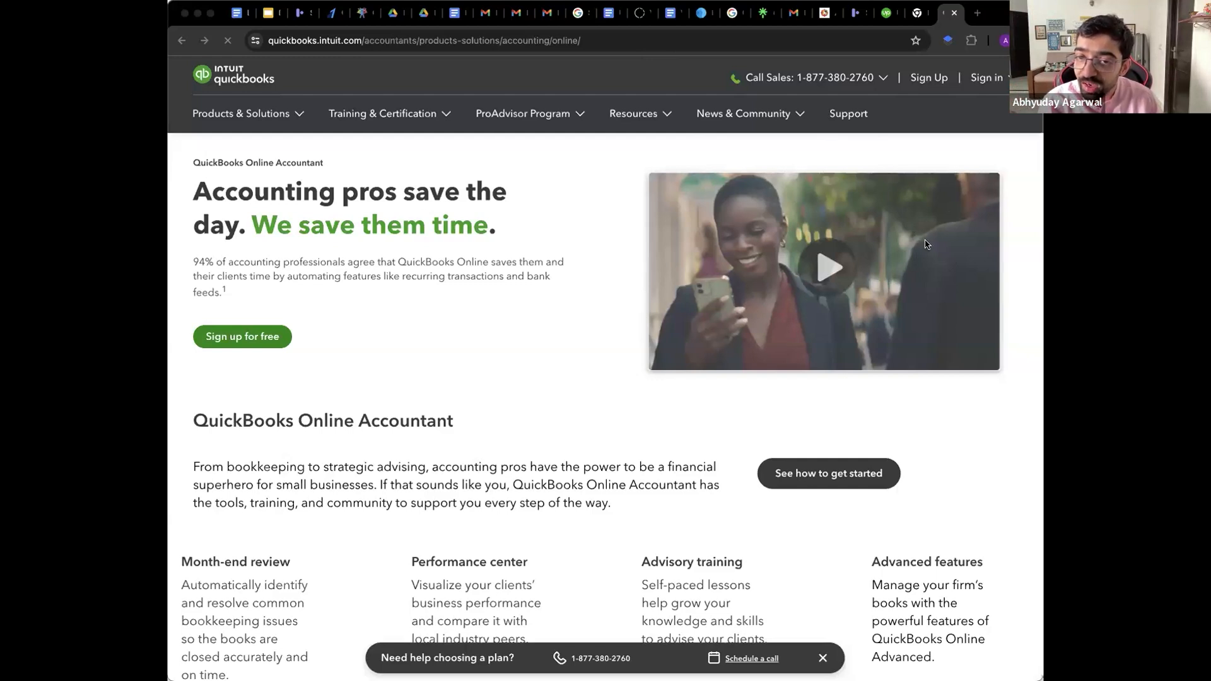
mouse_move(983, 141)
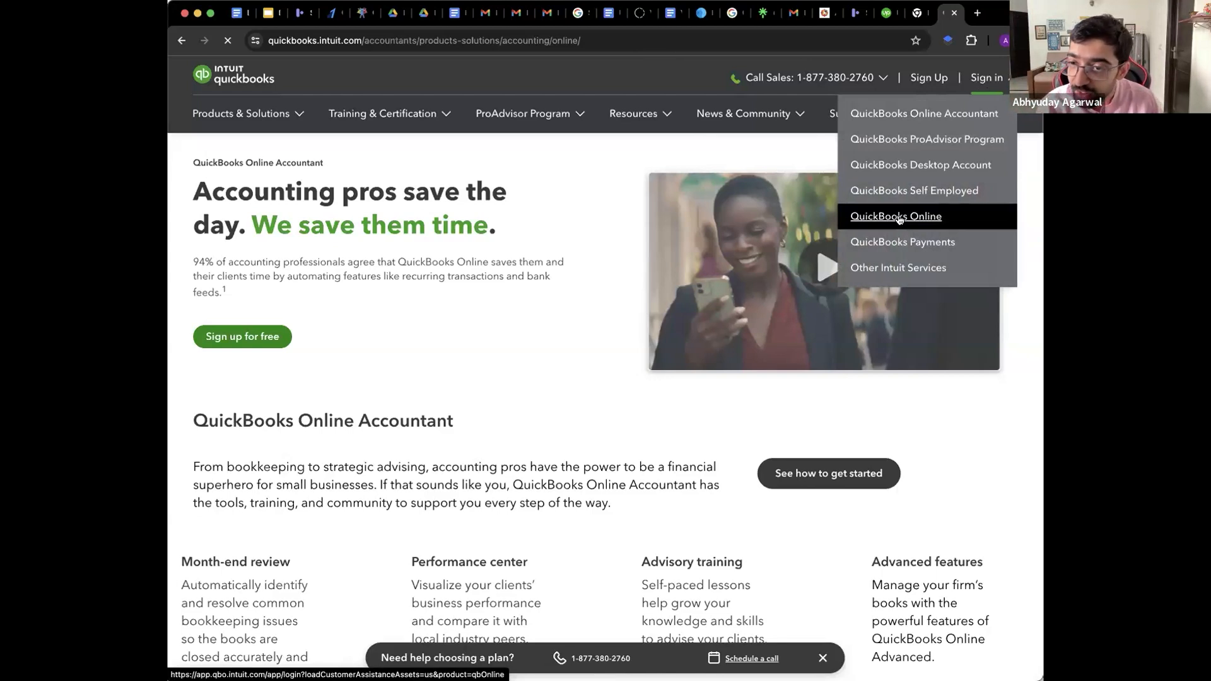
mouse_move(923, 114)
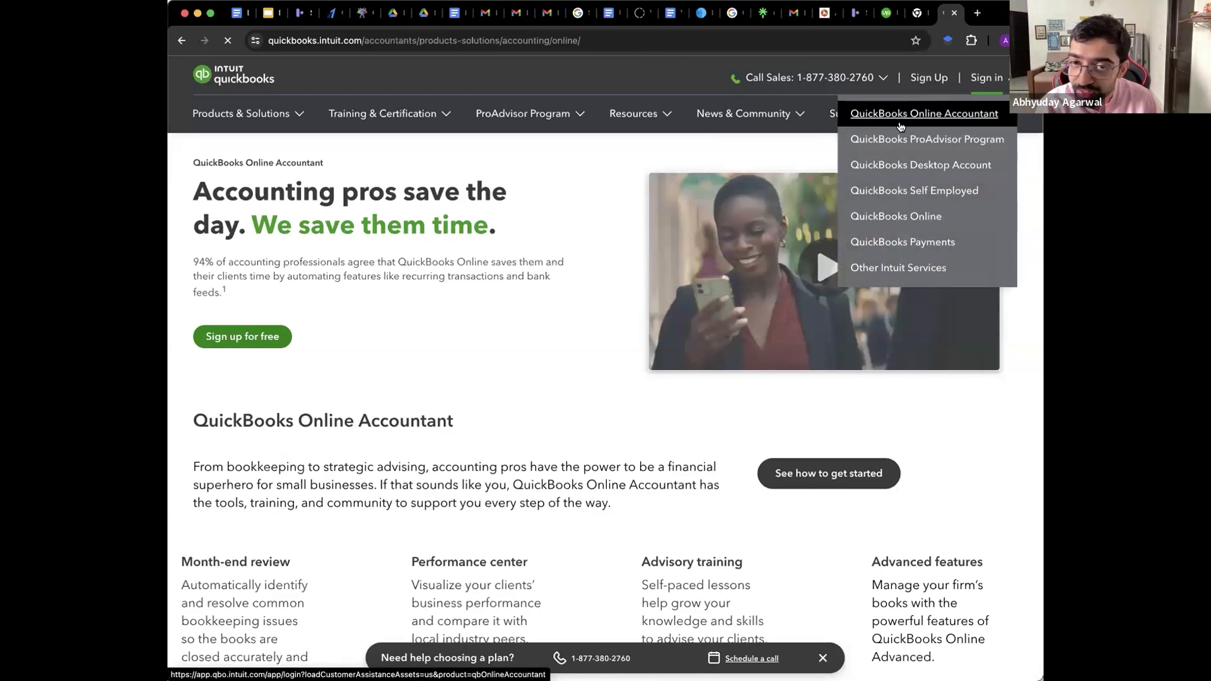
mouse_move(895, 217)
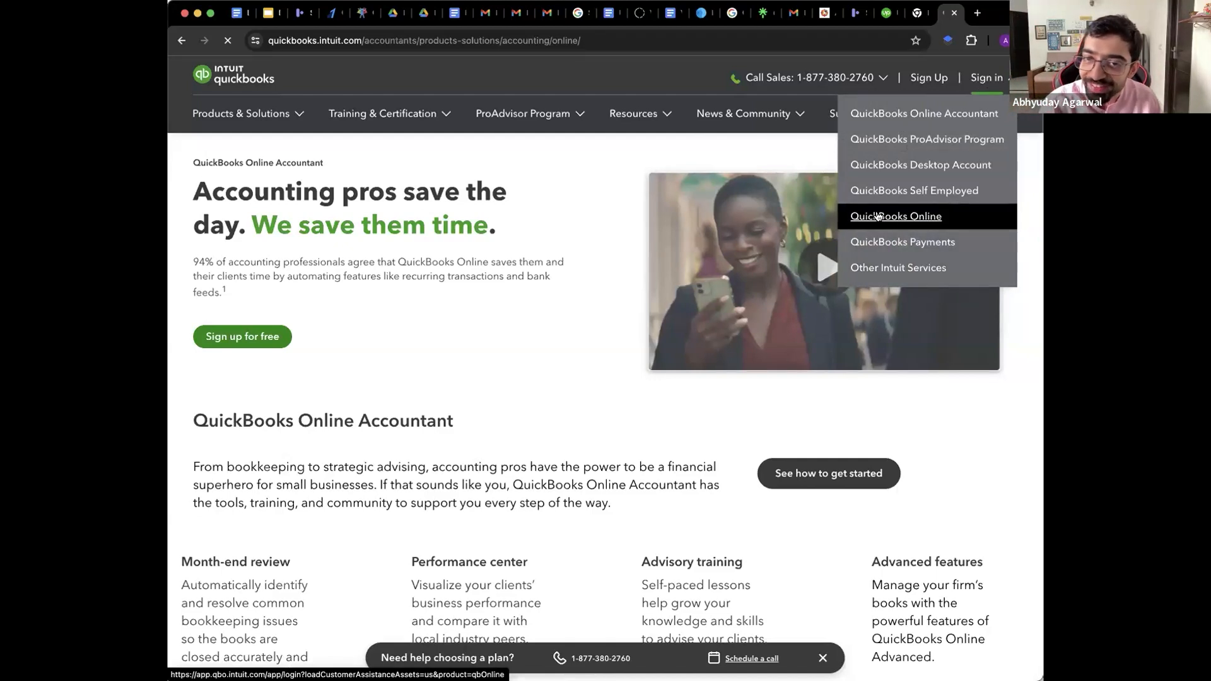
mouse_move(922, 113)
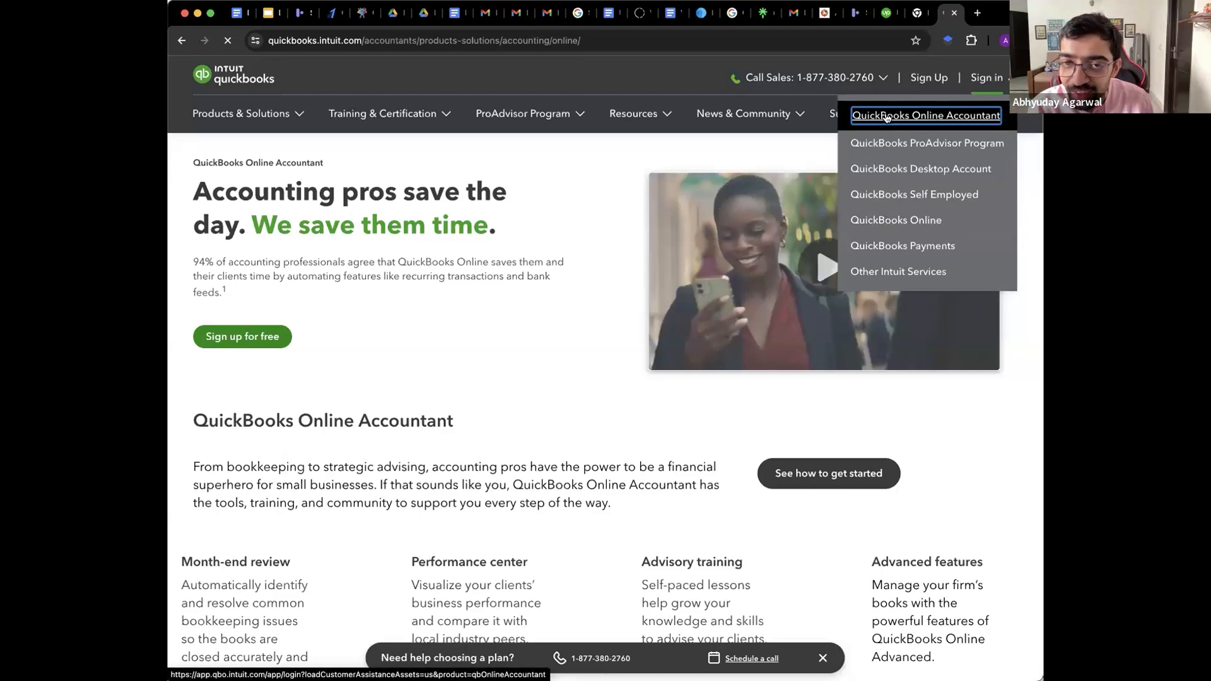
Sign in with the saved Intuit account and its password to load the three-client list.
click(925, 114)
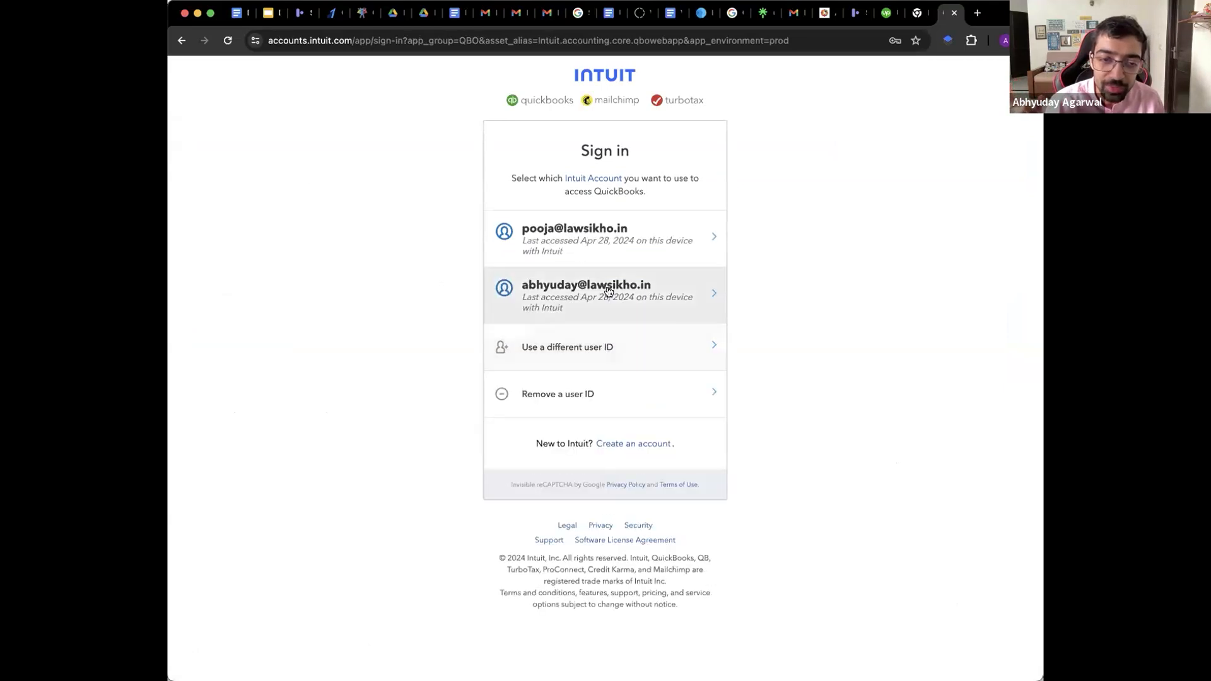
click(604, 293)
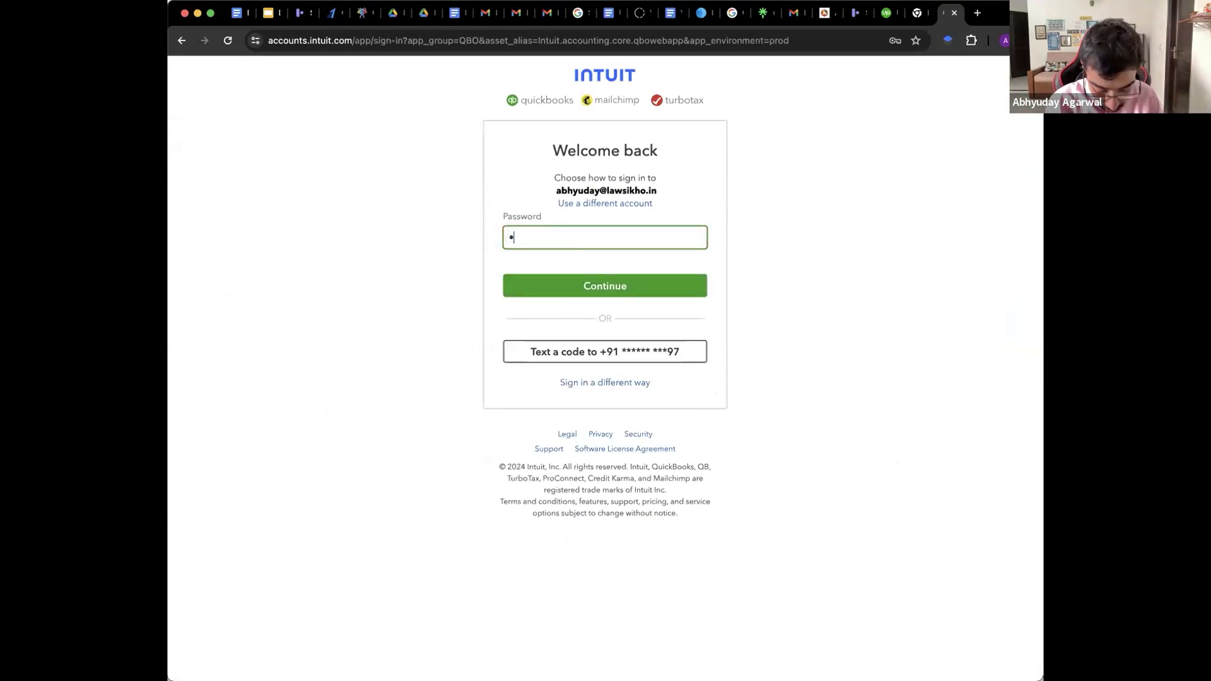
text(password)
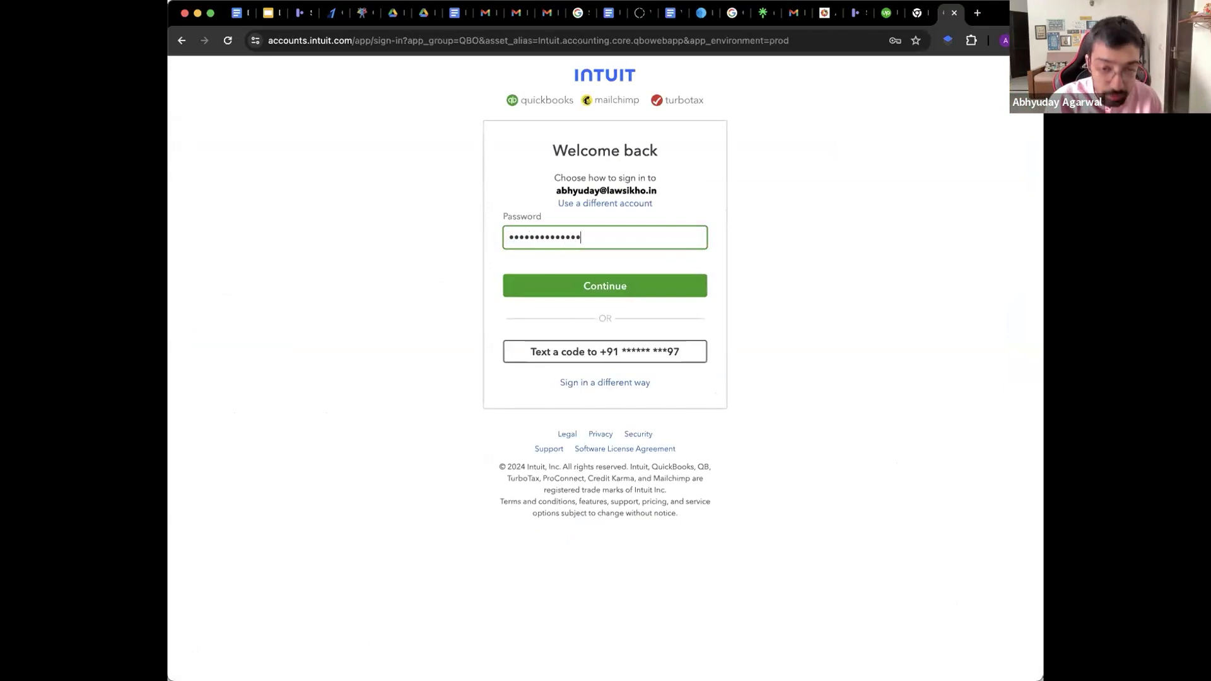
click(605, 285)
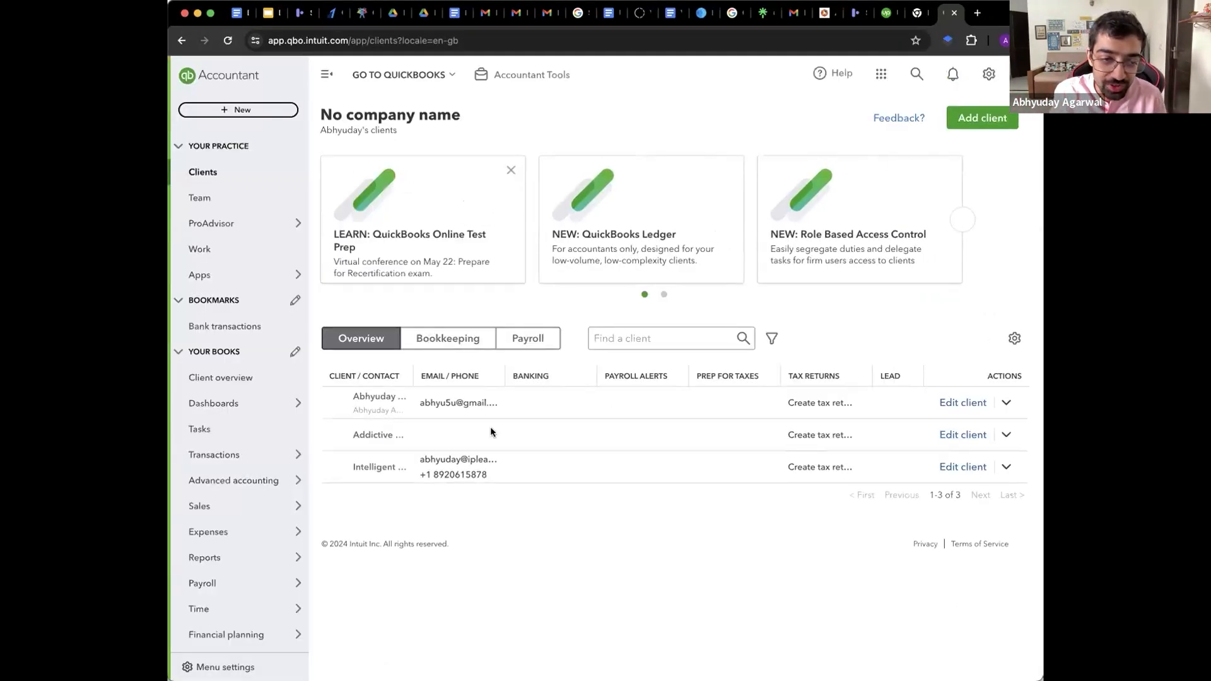
Switch to the Bookkeeping view and go to the Bank transactions page.
click(447, 338)
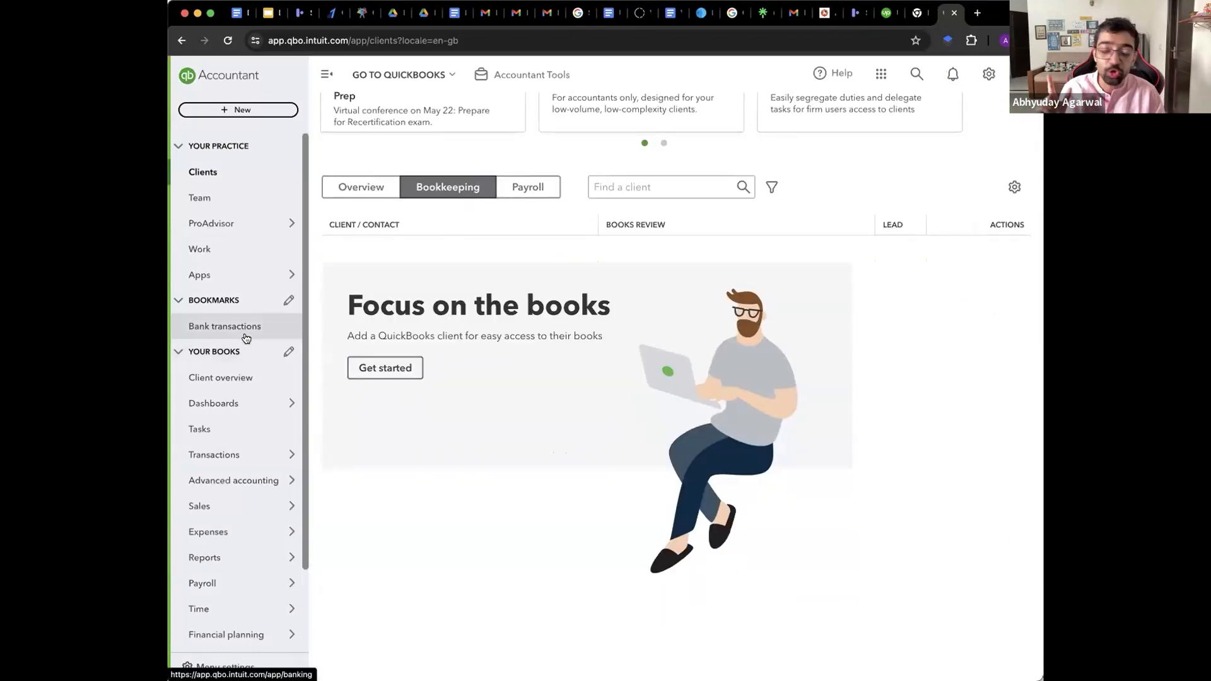
click(224, 326)
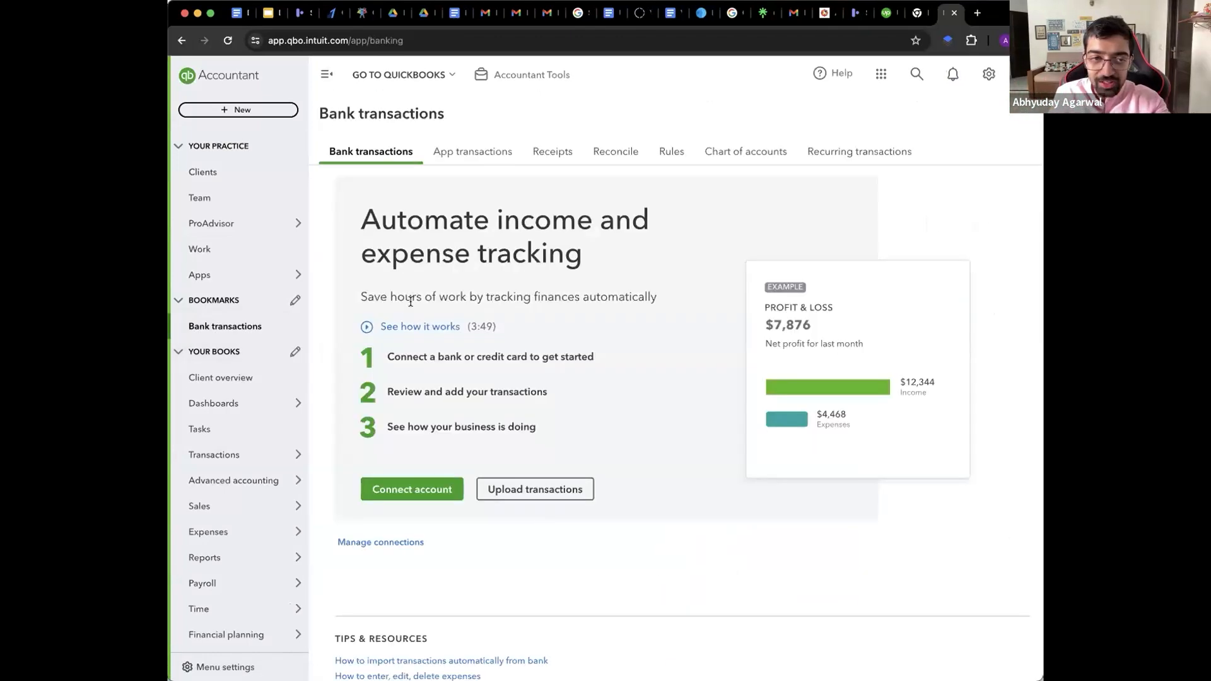
mouse_move(375, 344)
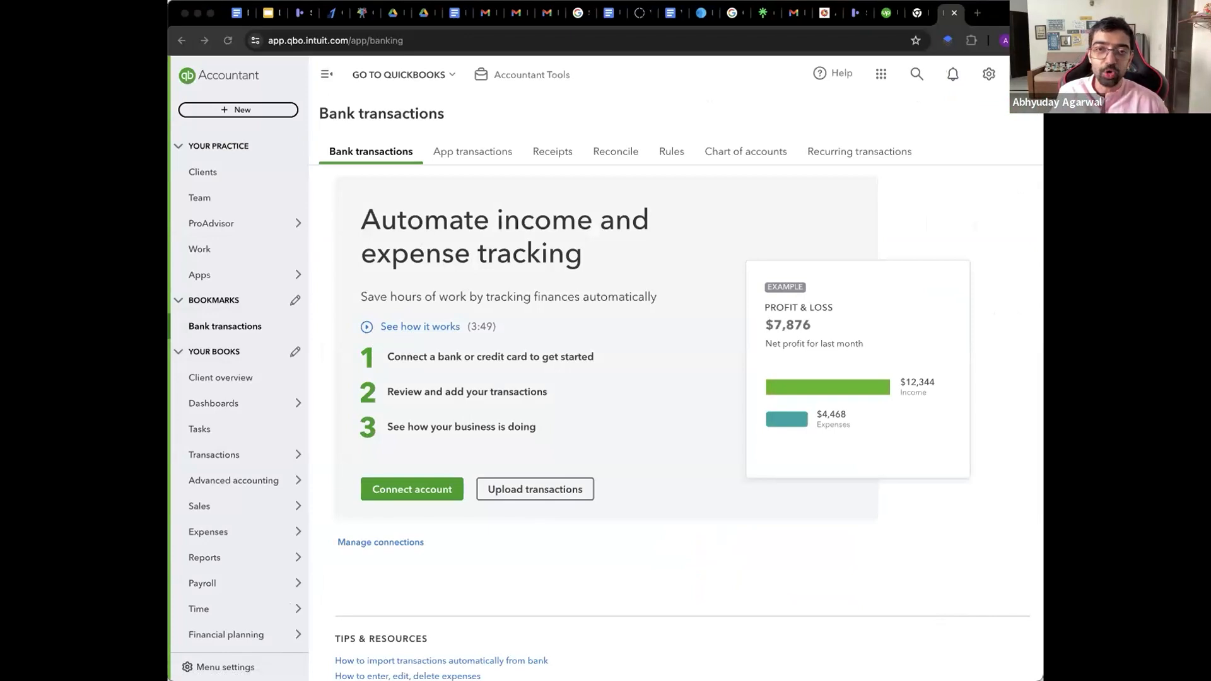
mouse_move(687, 207)
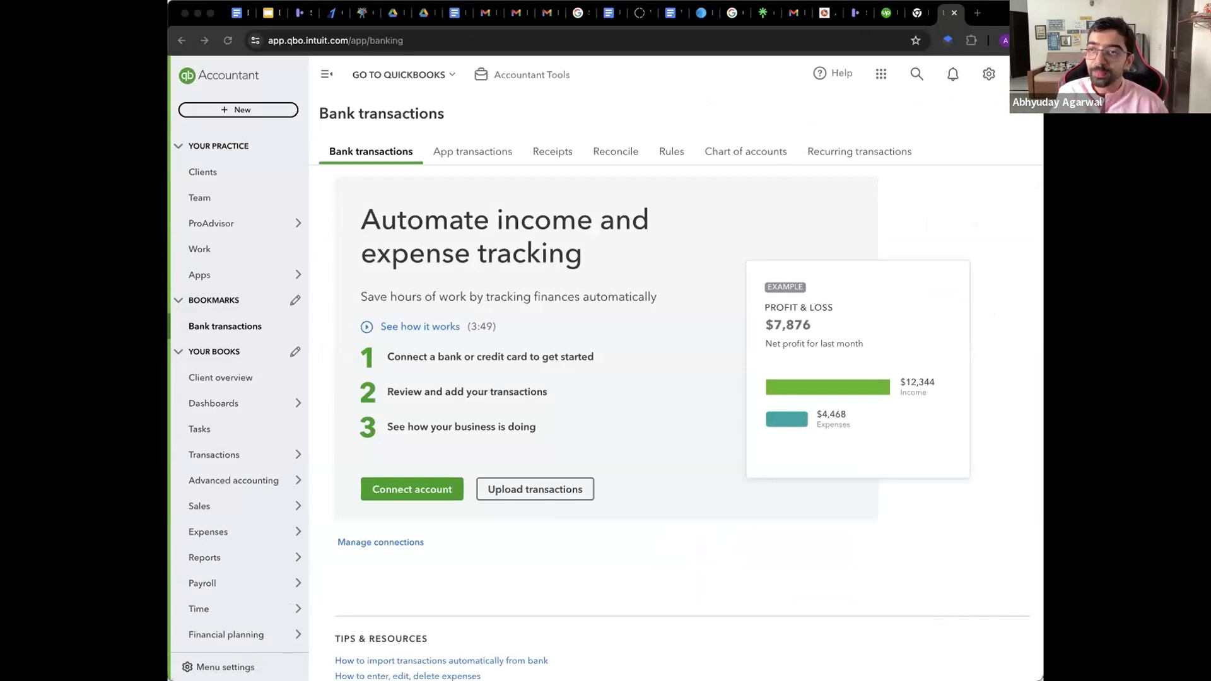
mouse_move(774, 135)
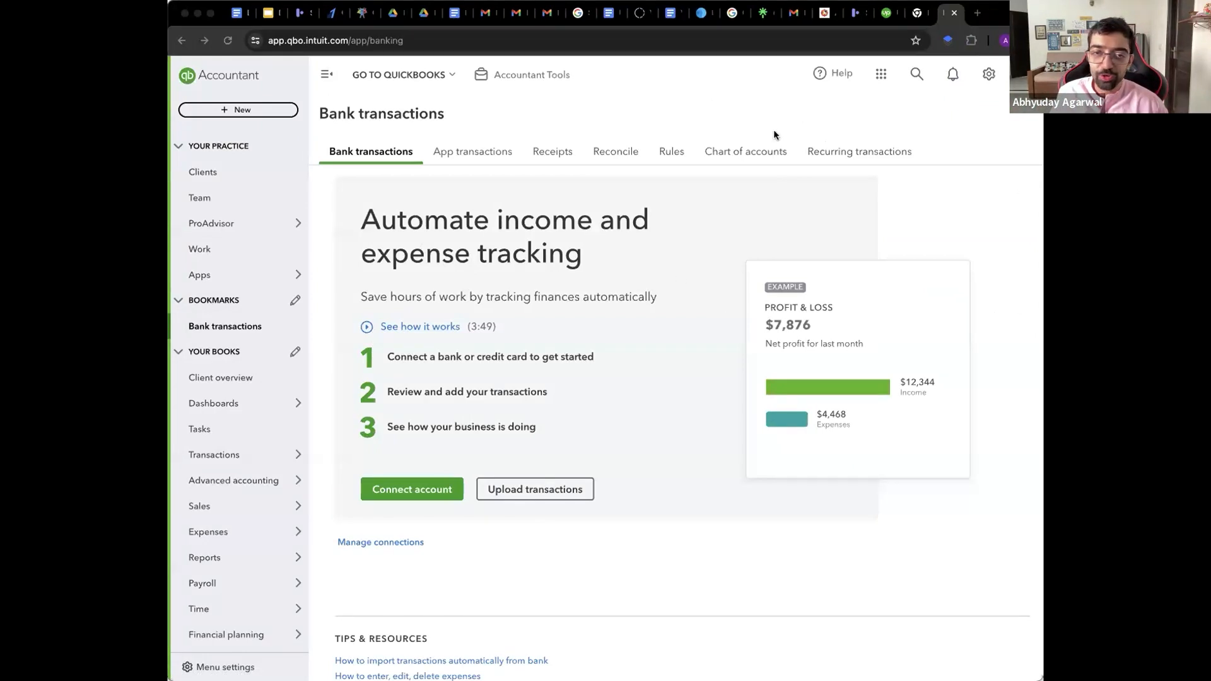
mouse_move(450, 258)
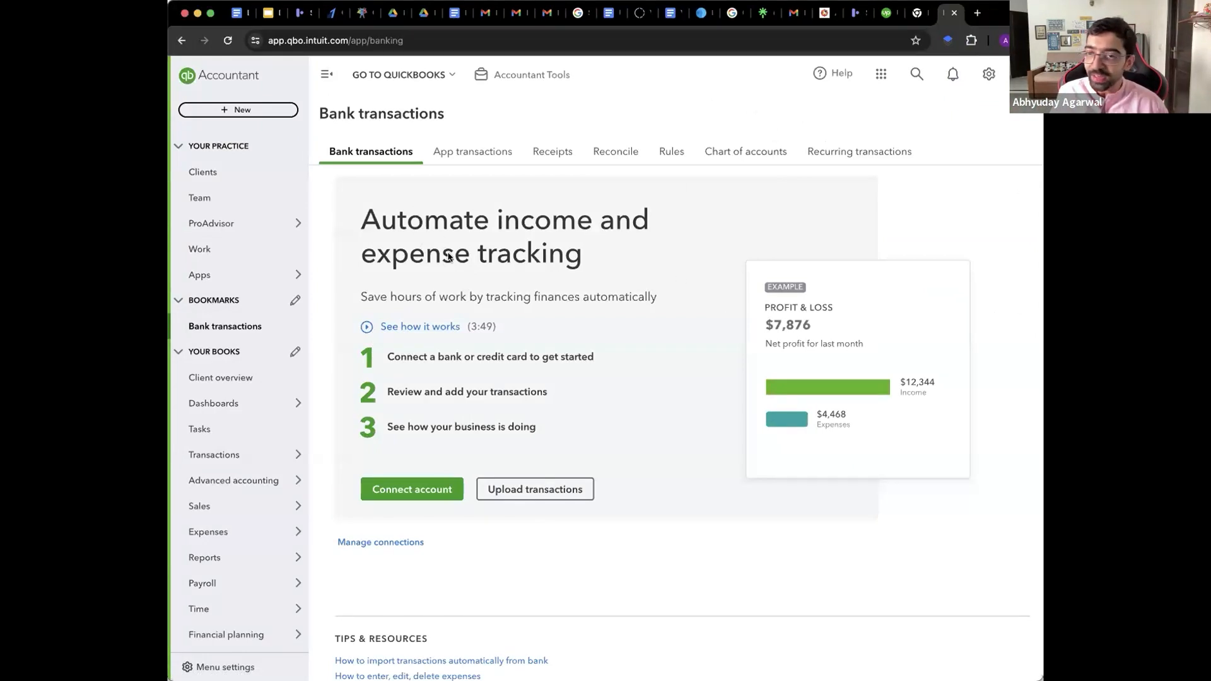
mouse_move(977, 286)
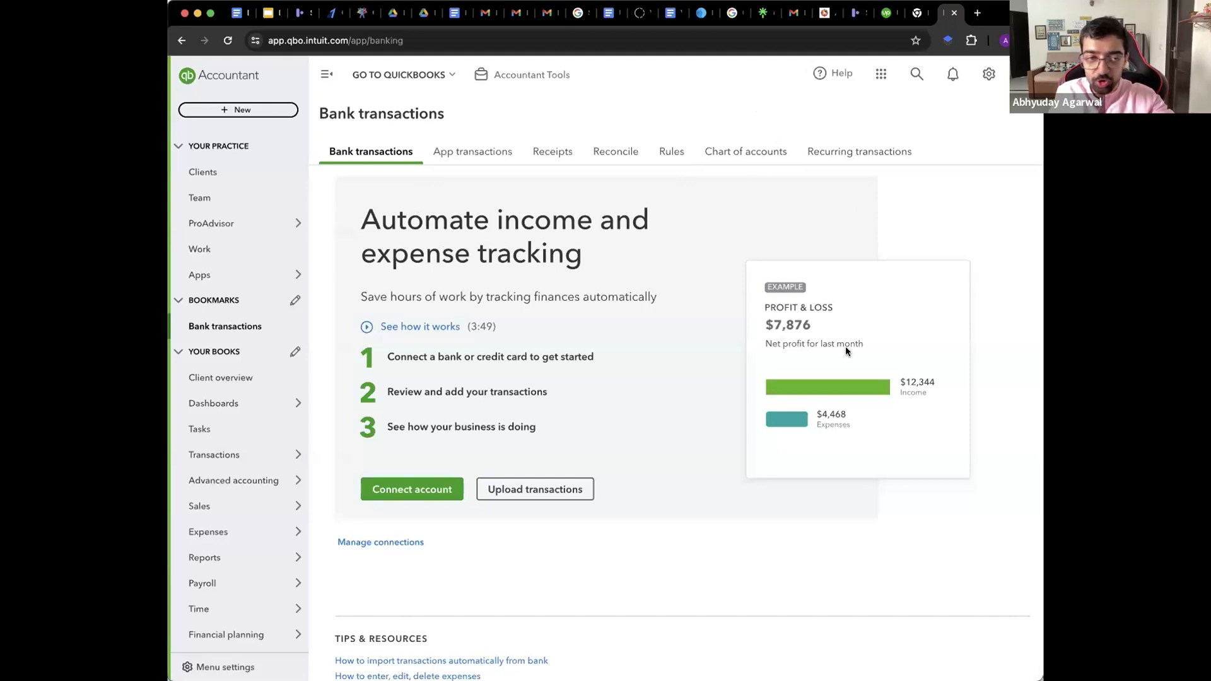
mouse_move(416, 500)
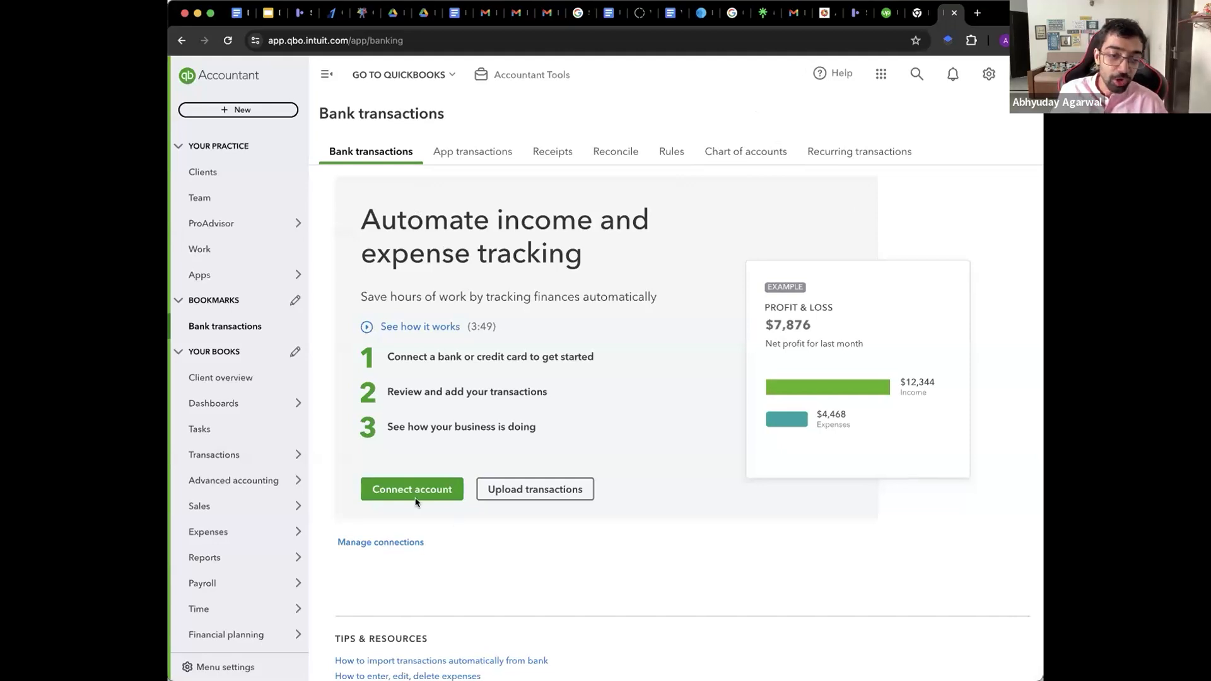
click(412, 489)
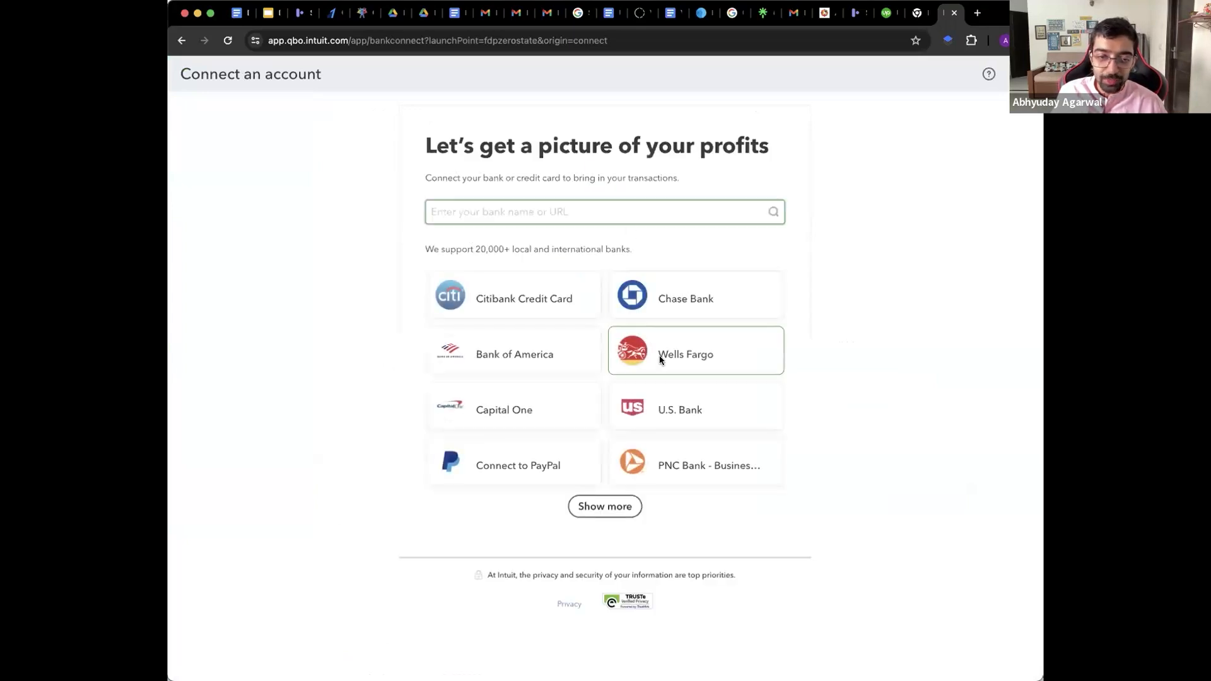
scroll(down, 3)
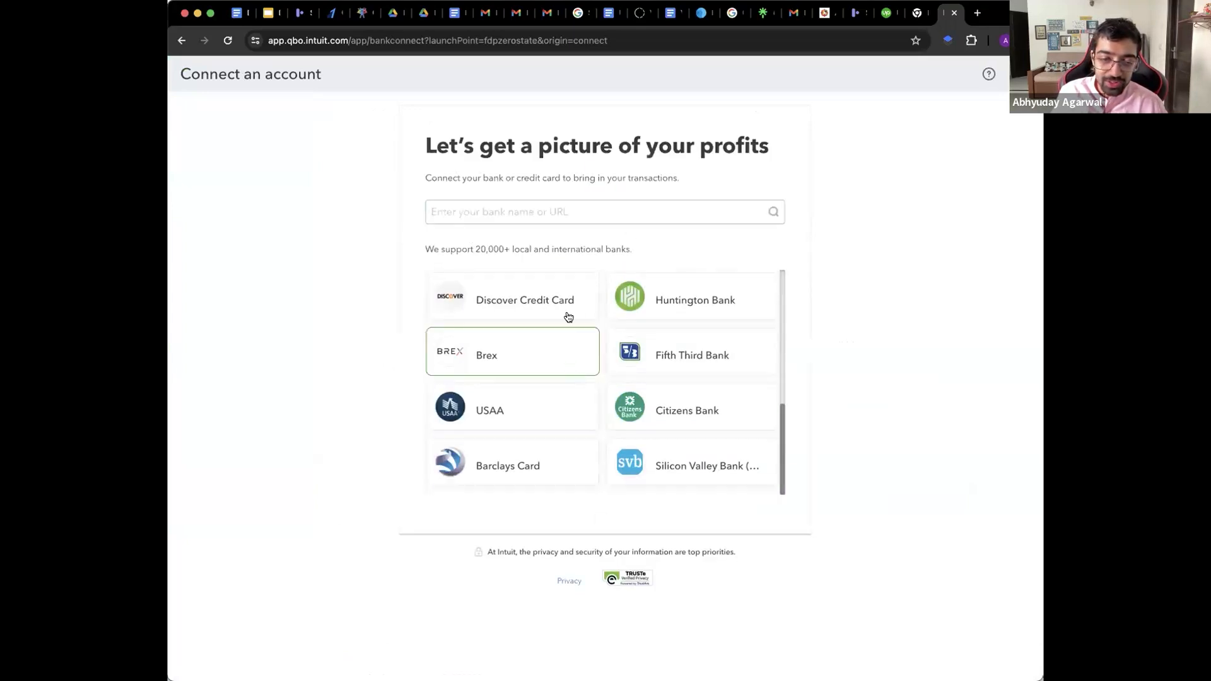
text(hdfc)
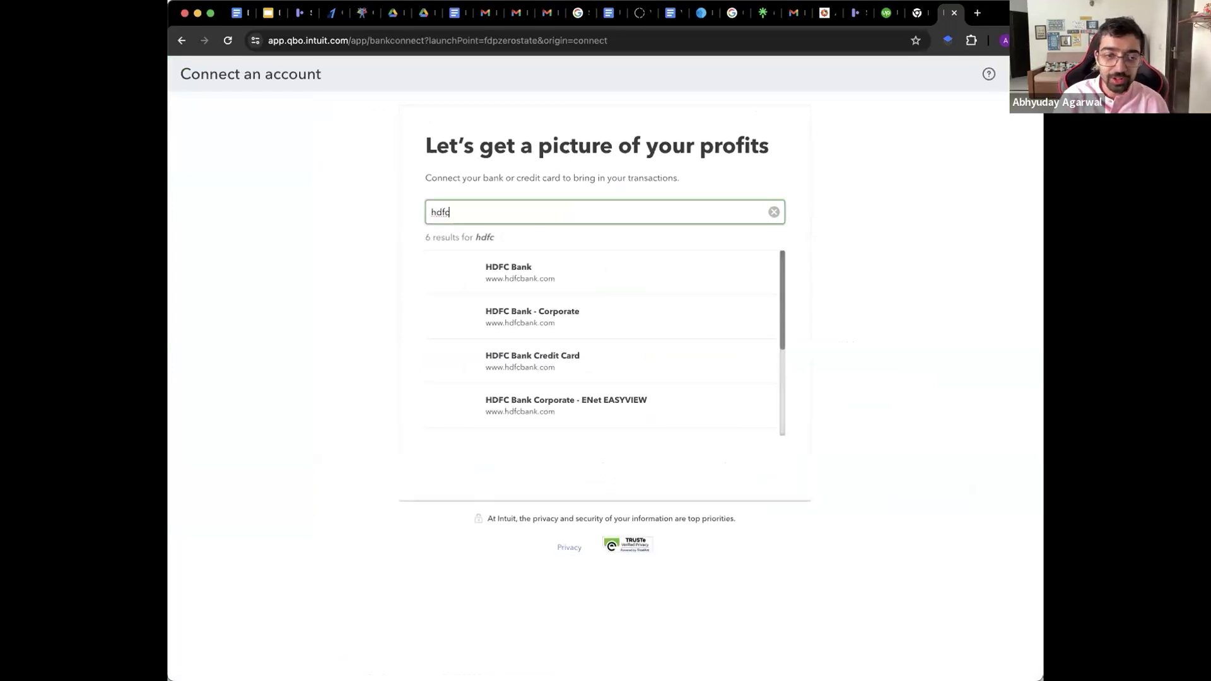
click(509, 272)
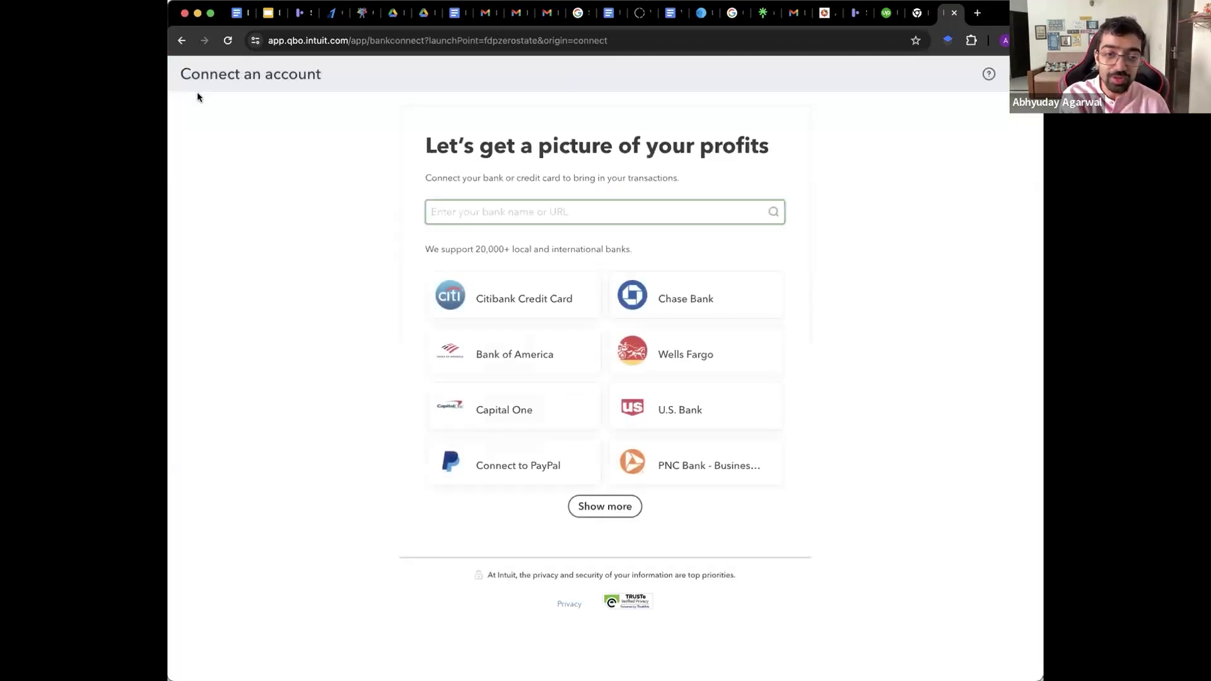
mouse_move(515, 354)
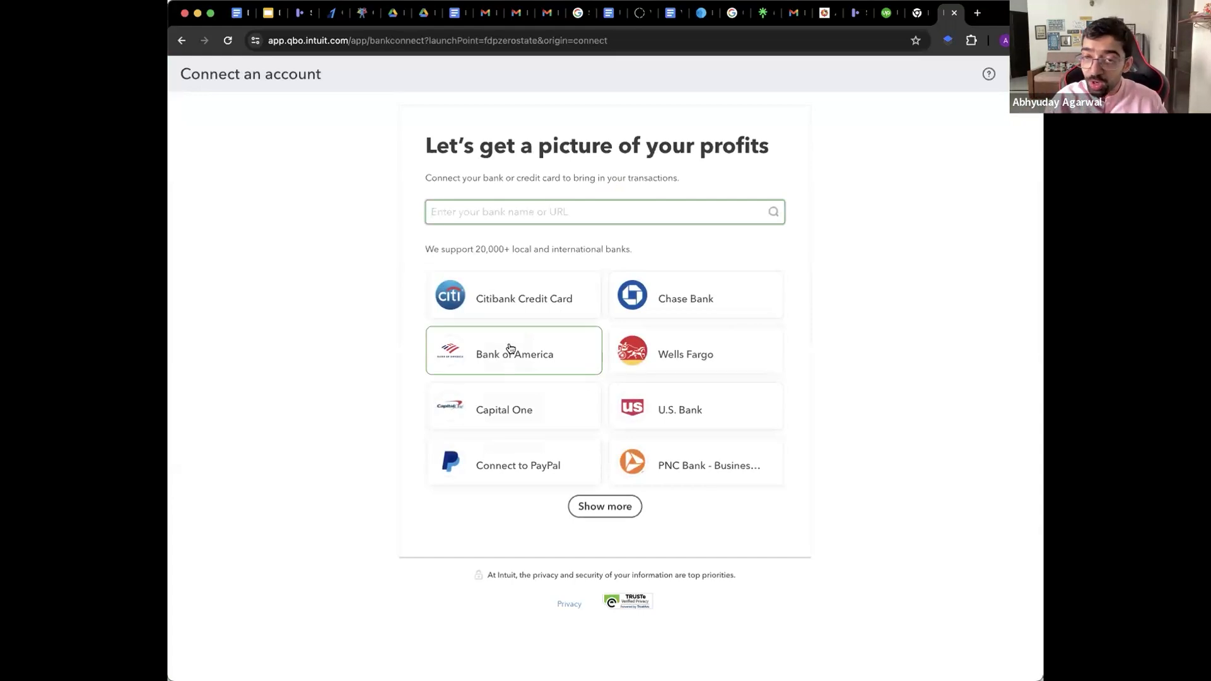
mouse_move(286, 237)
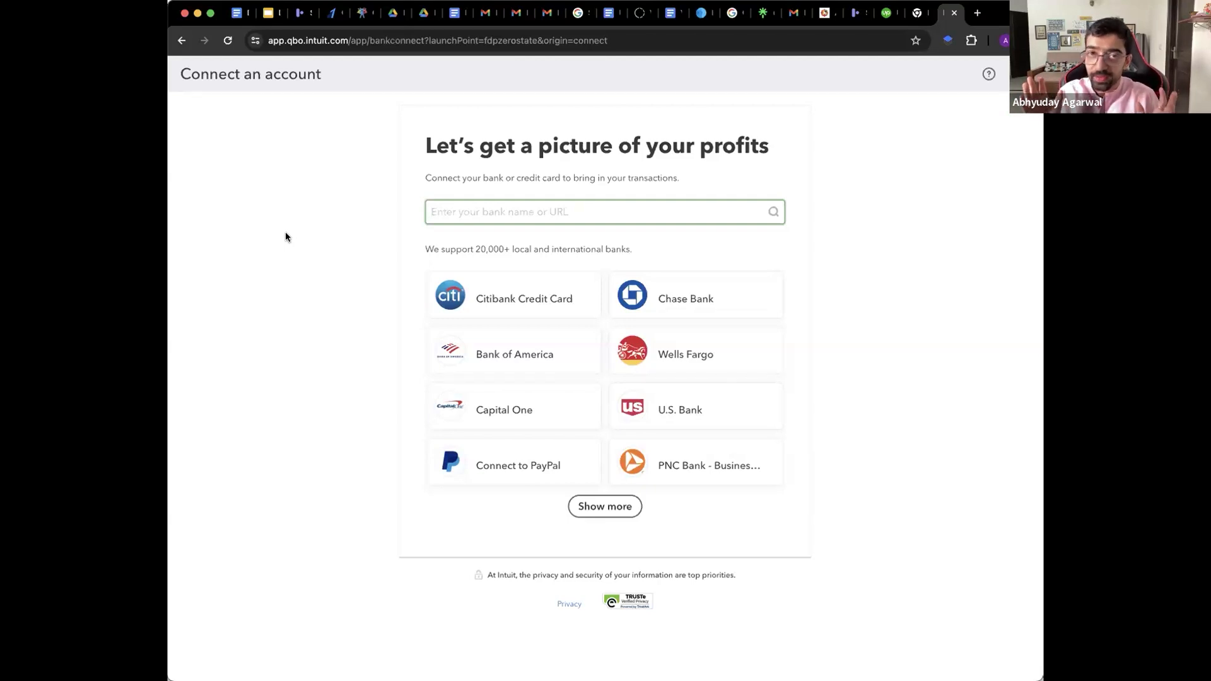
mouse_move(515, 354)
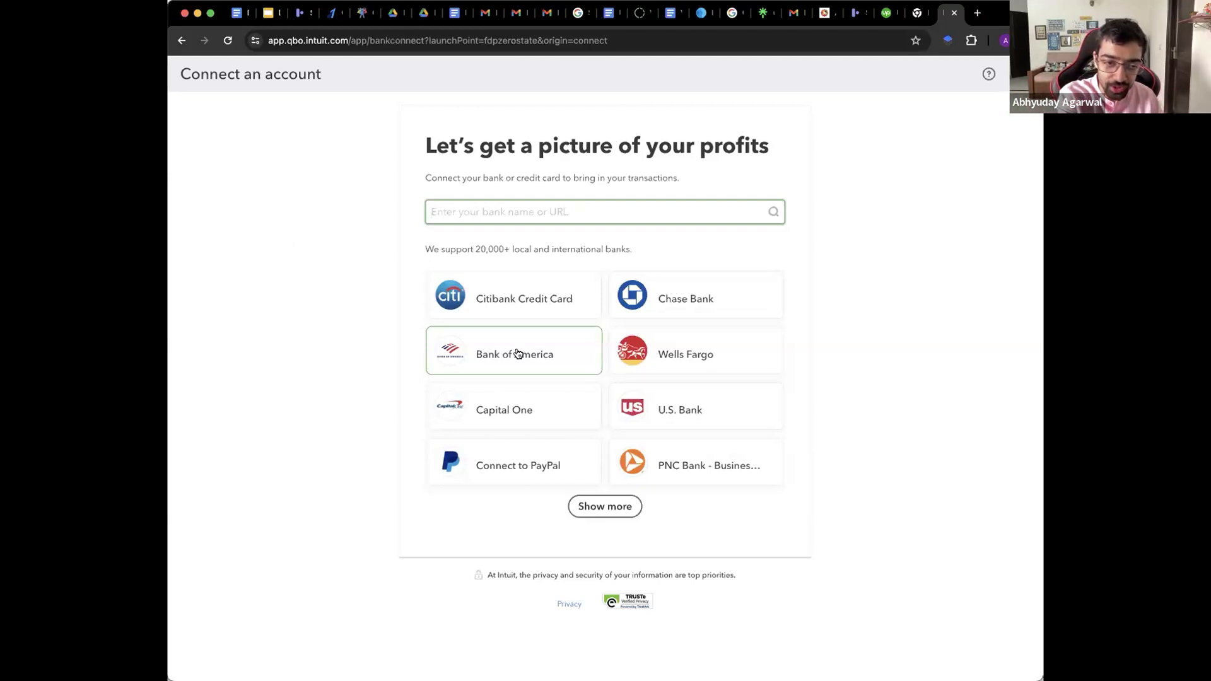
mouse_move(515, 354)
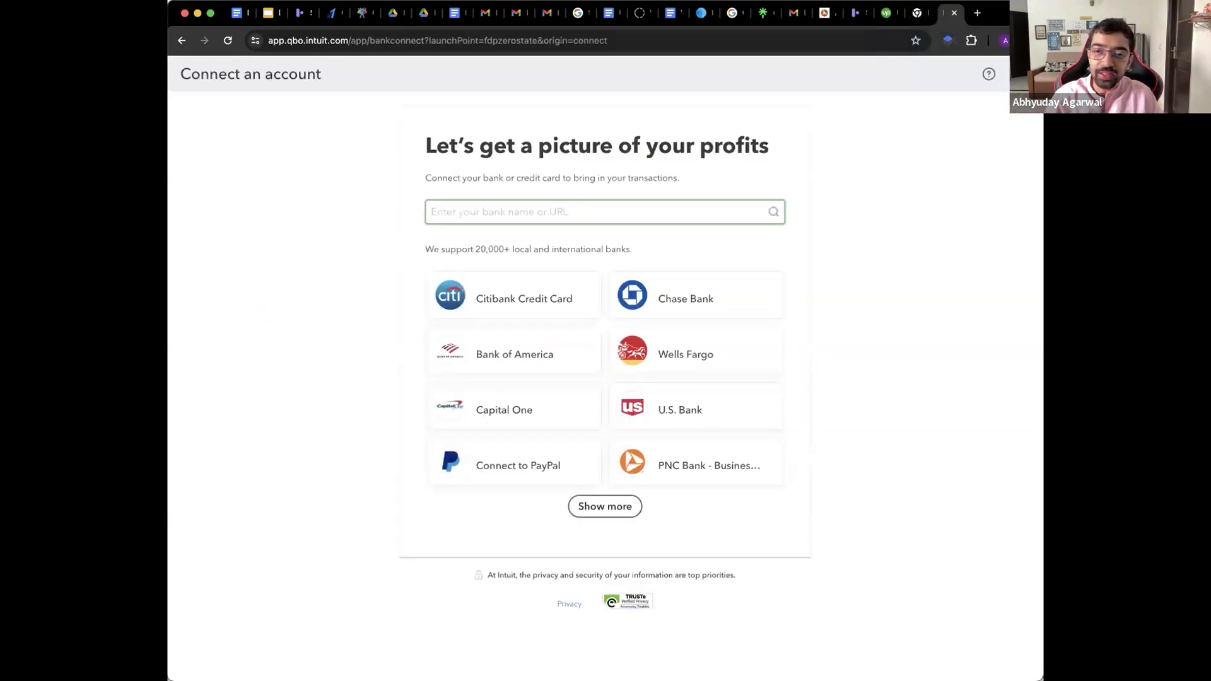
Open the Import bank transactions upload screen, cancel file selection, and return to Bank transactions.
click(181, 41)
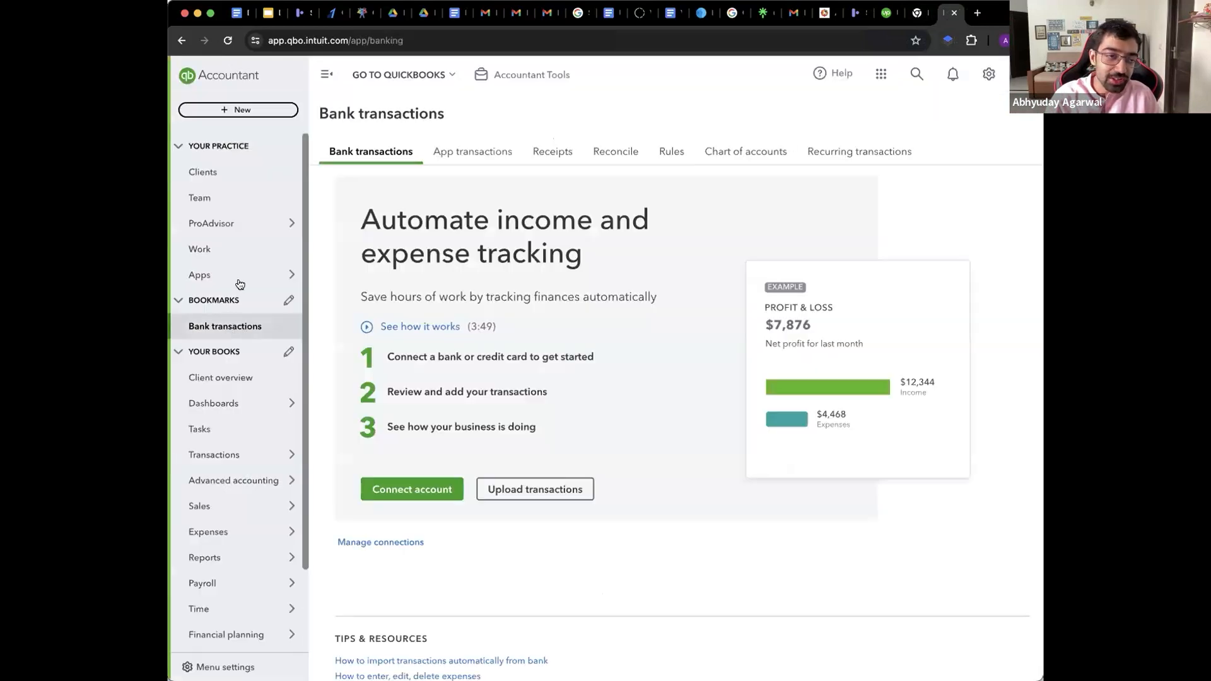
scroll(down, 3)
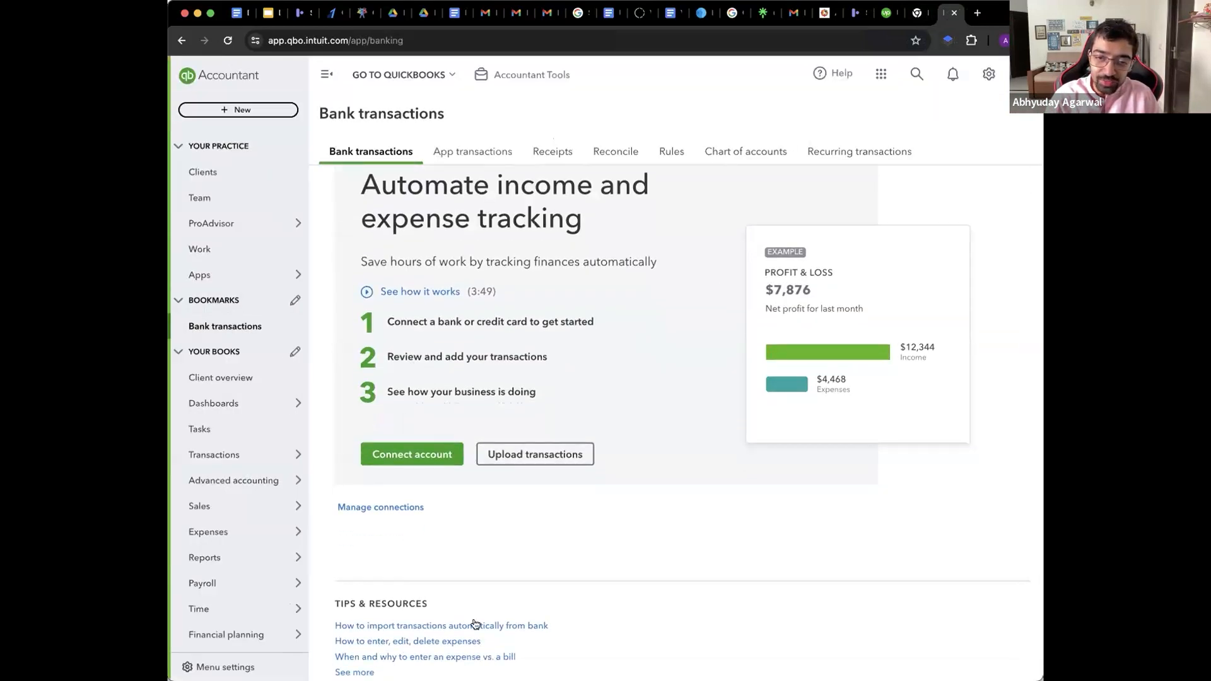
click(534, 455)
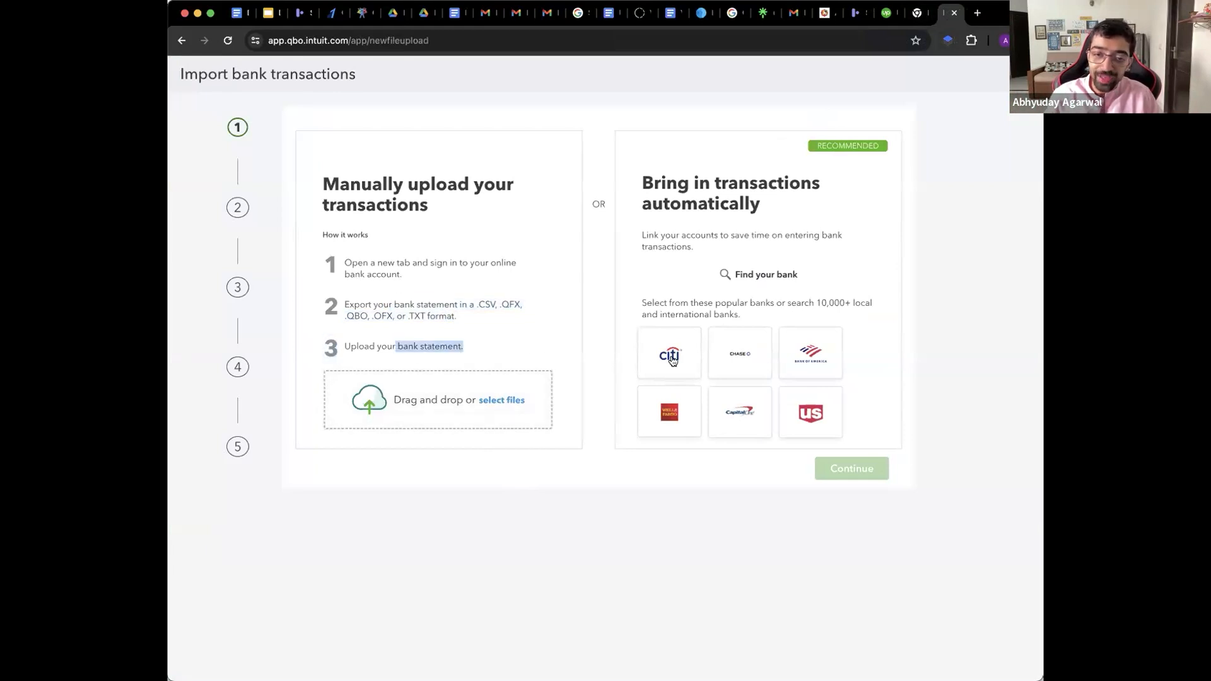
mouse_move(498, 410)
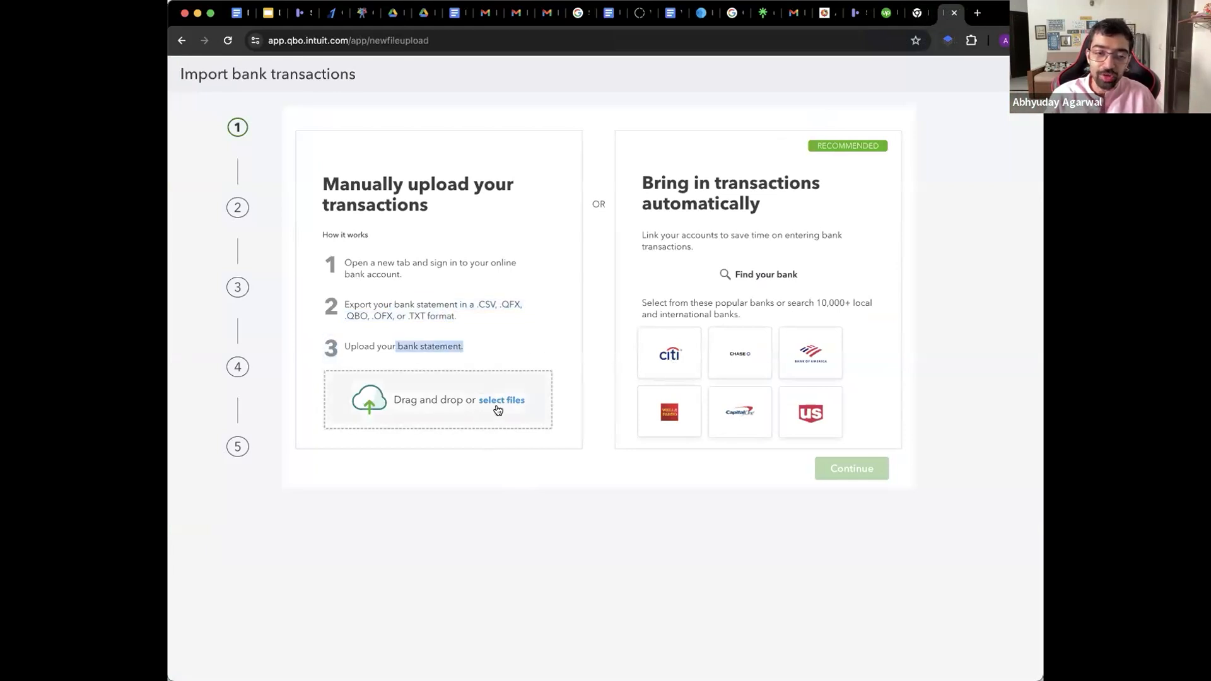
click(500, 399)
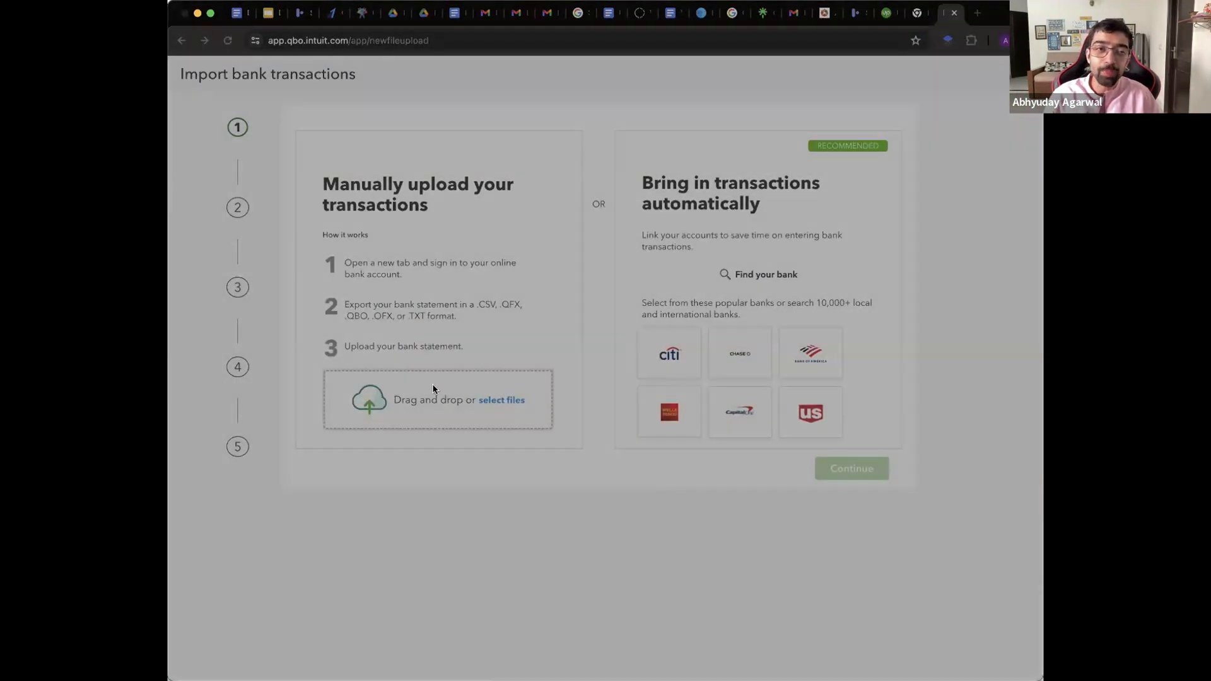
click(182, 41)
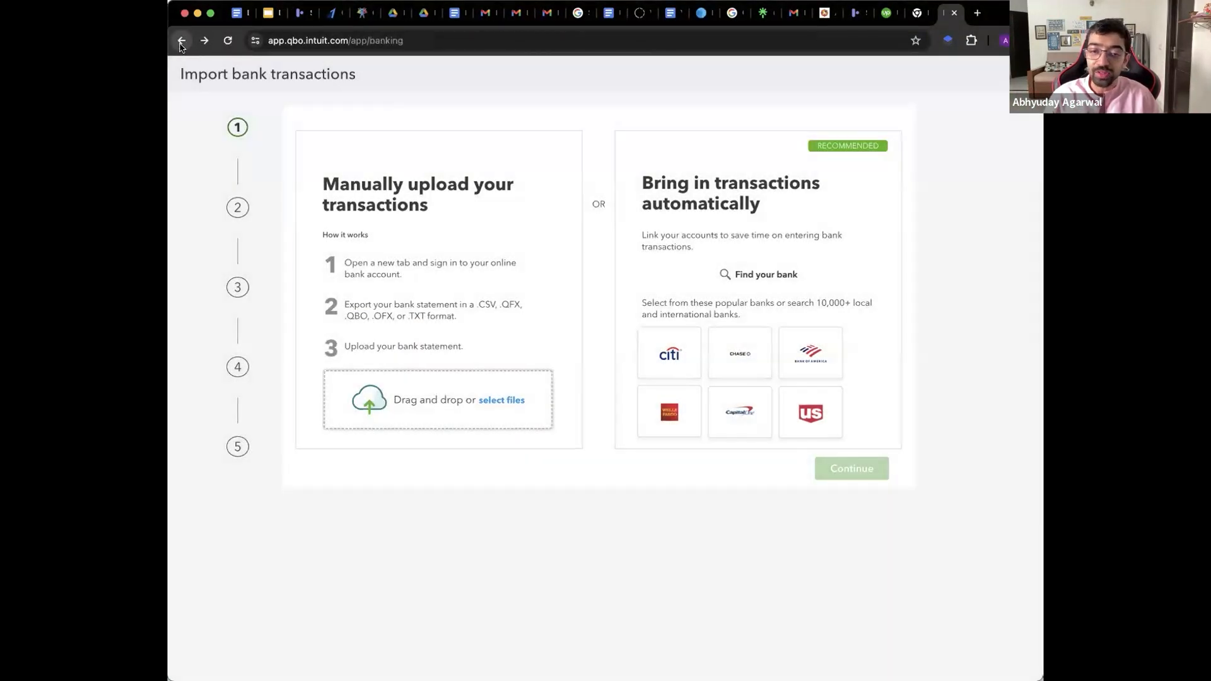
click(181, 40)
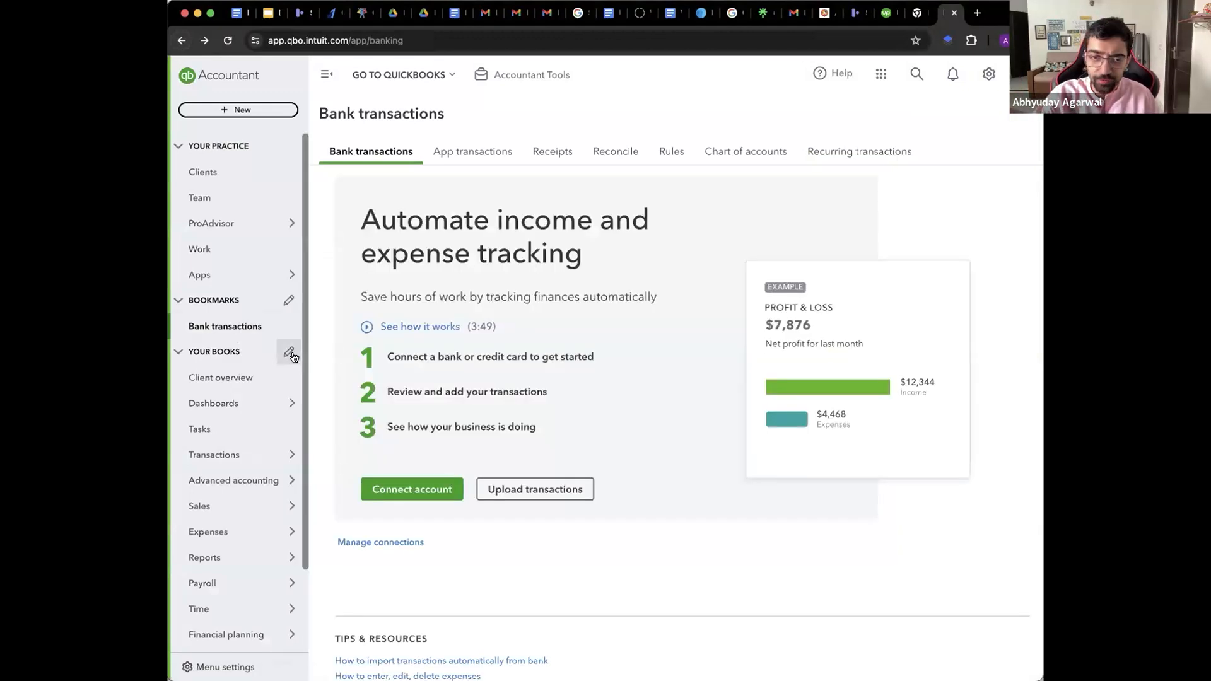
mouse_move(421, 342)
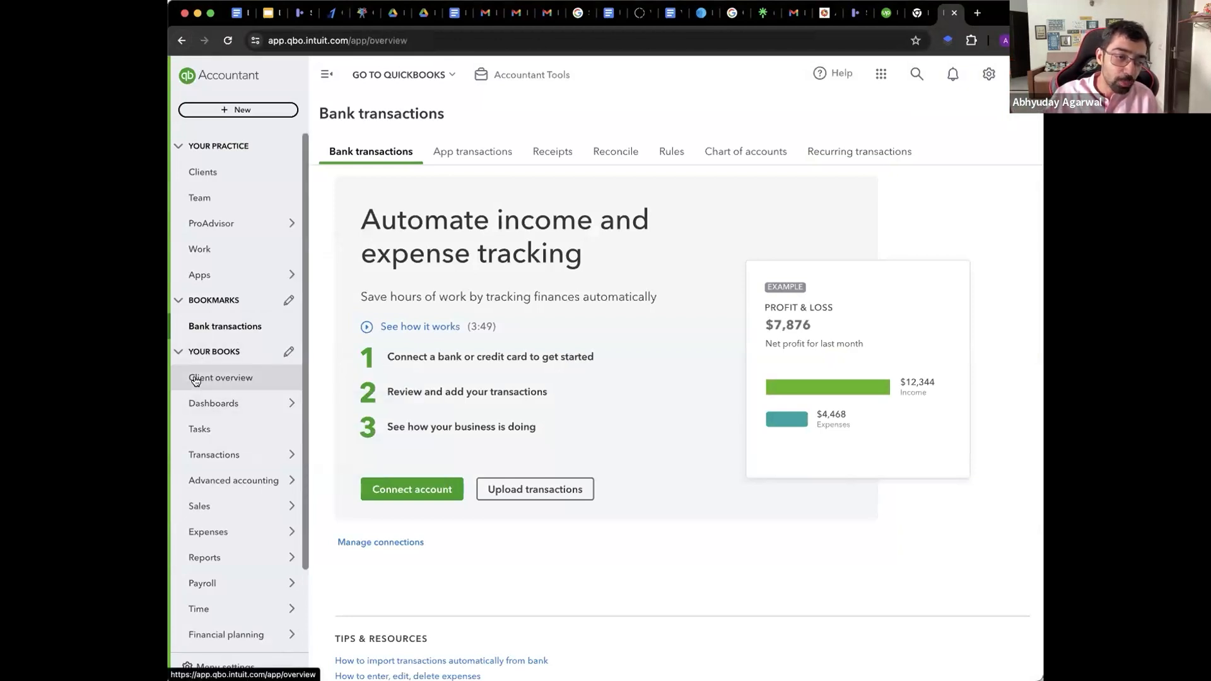
click(220, 377)
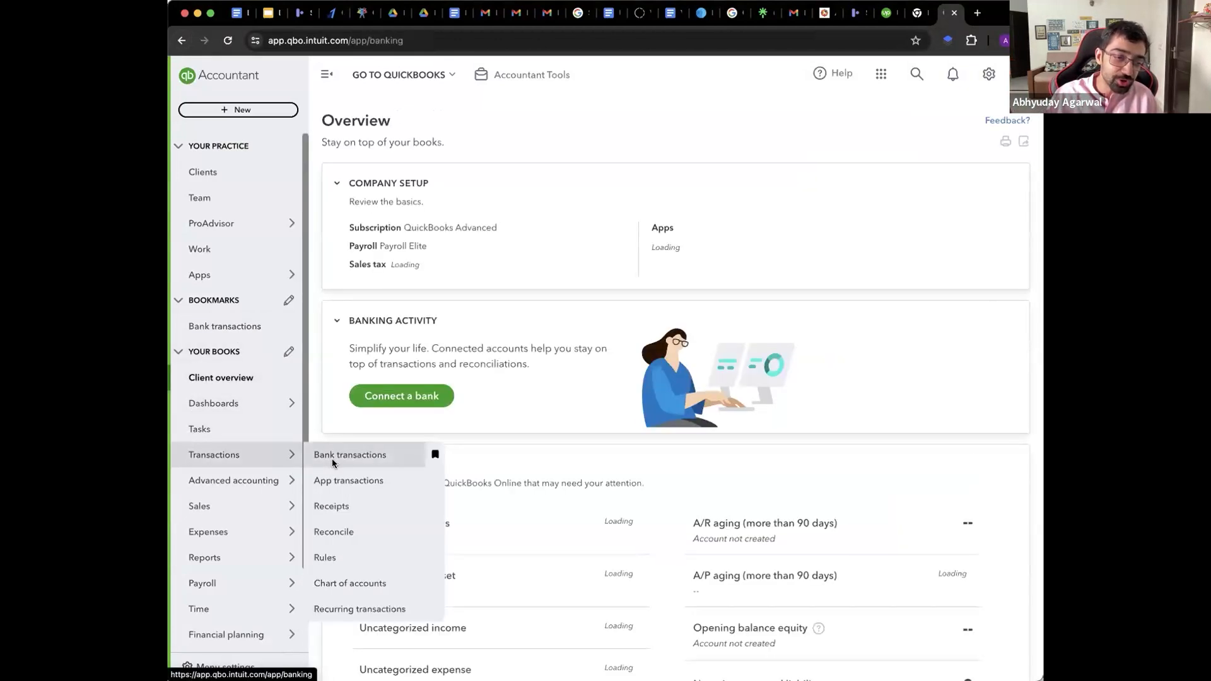
click(349, 454)
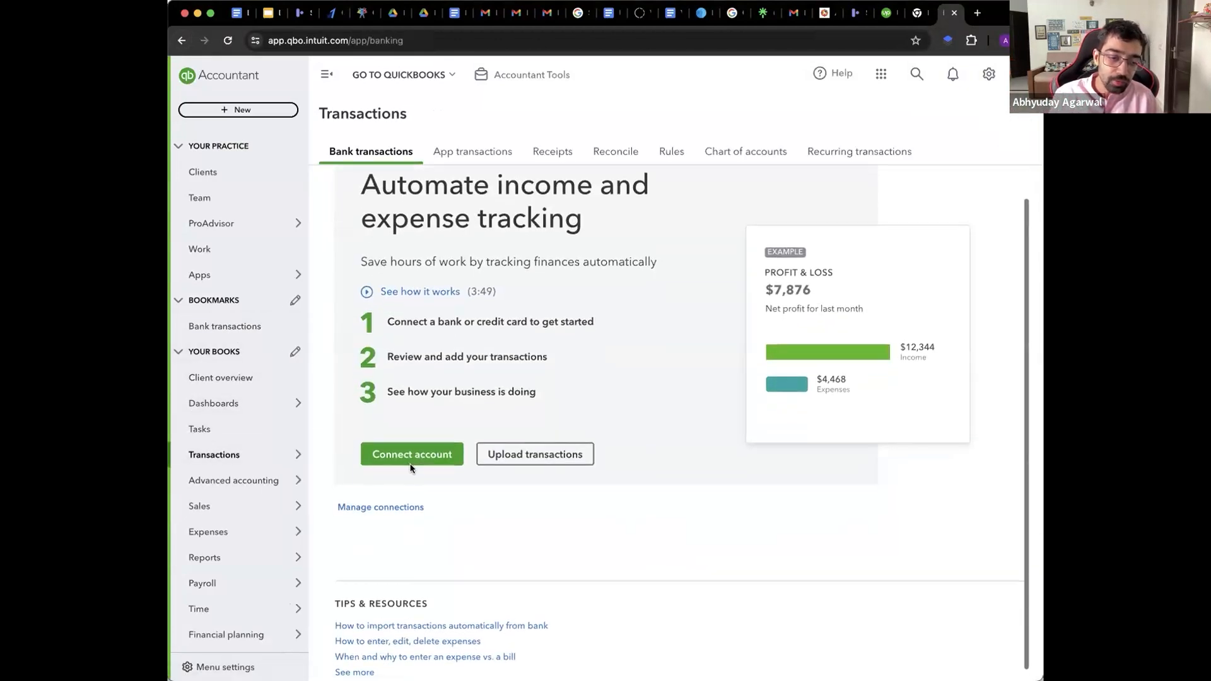
click(213, 454)
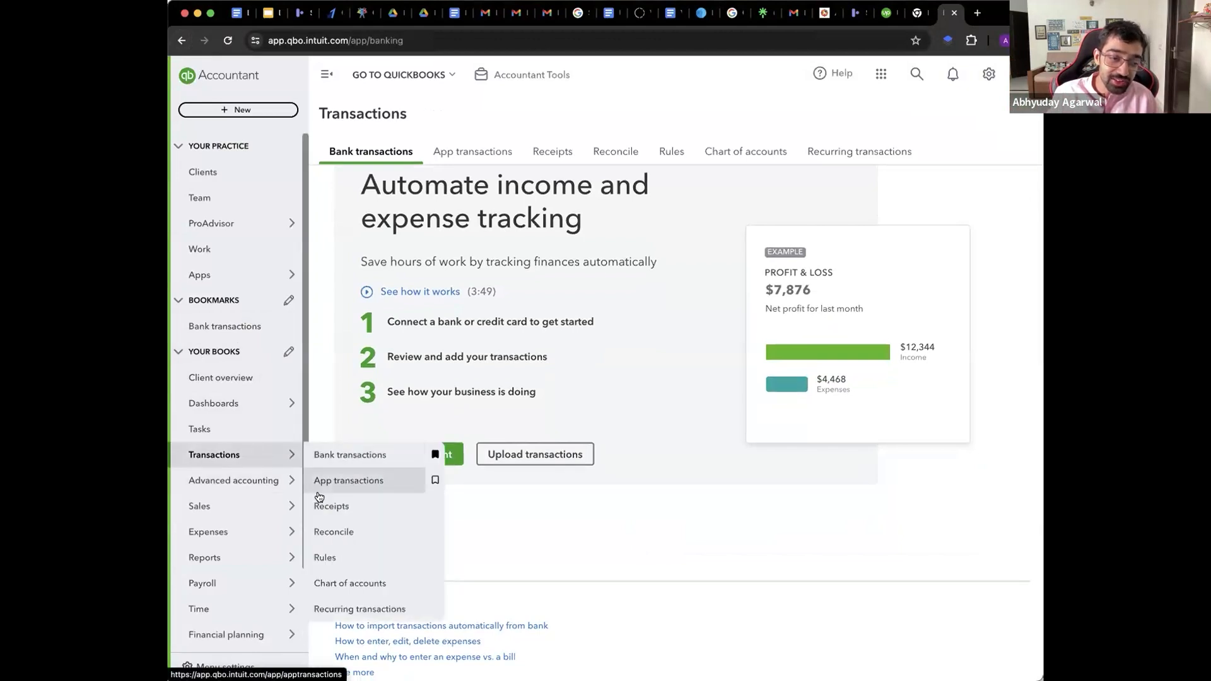
mouse_move(323, 557)
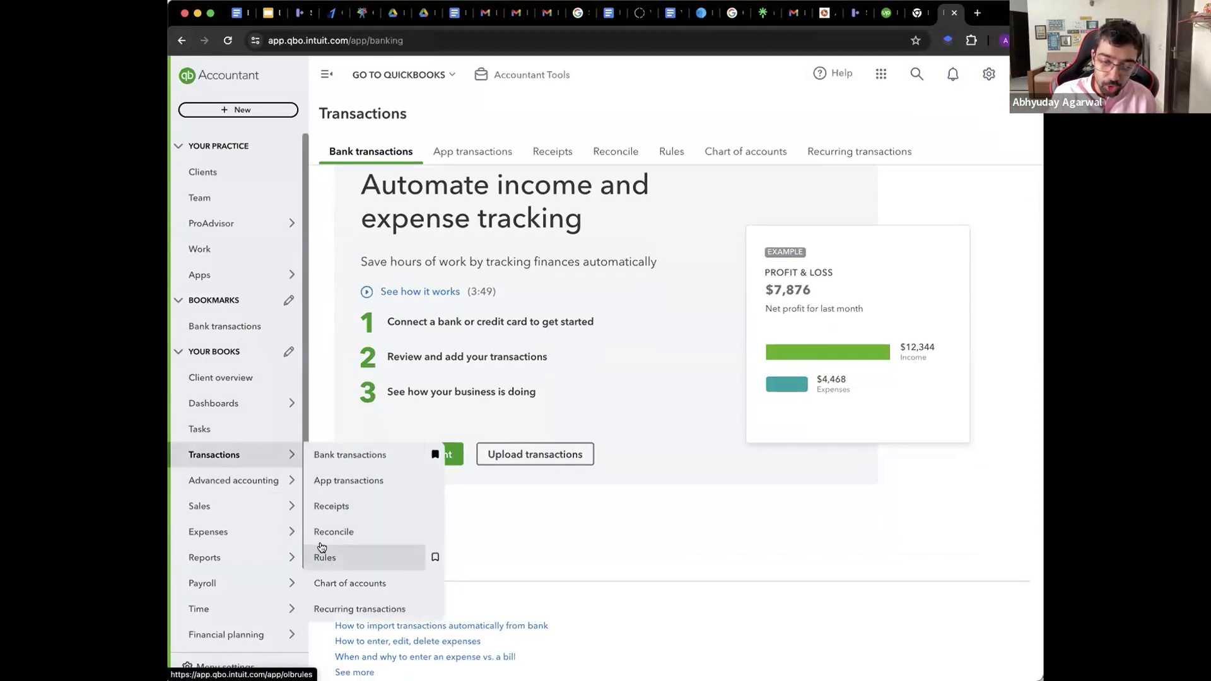
mouse_move(317, 570)
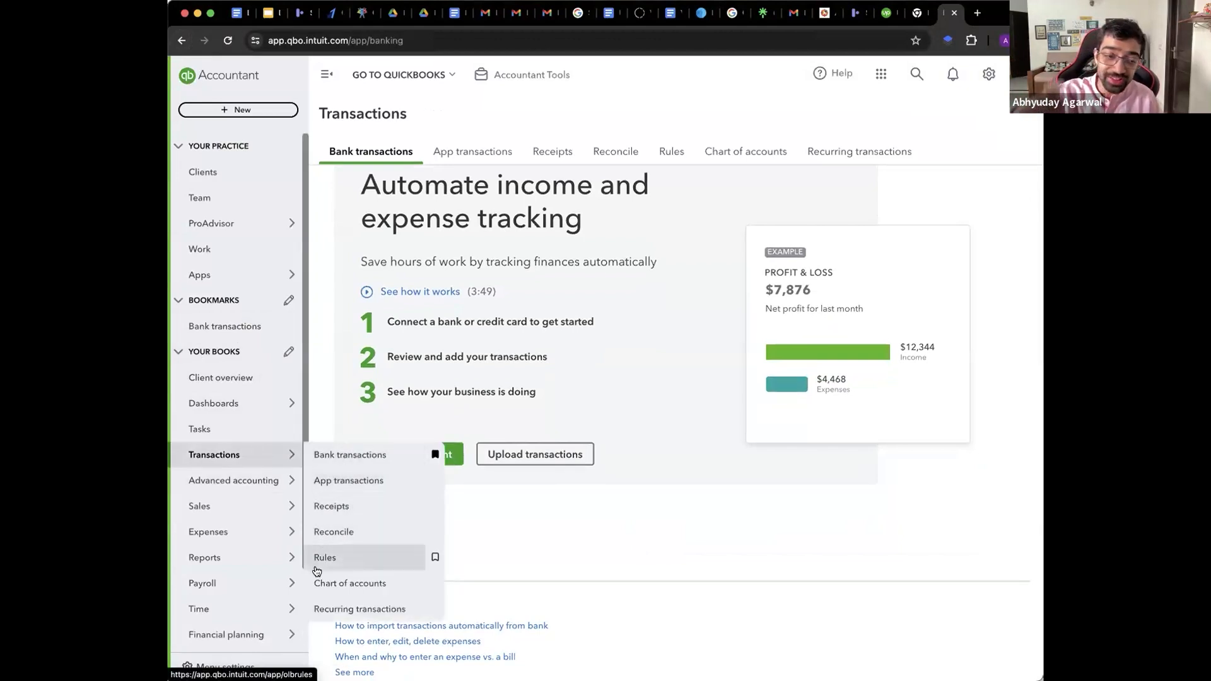
mouse_move(348, 583)
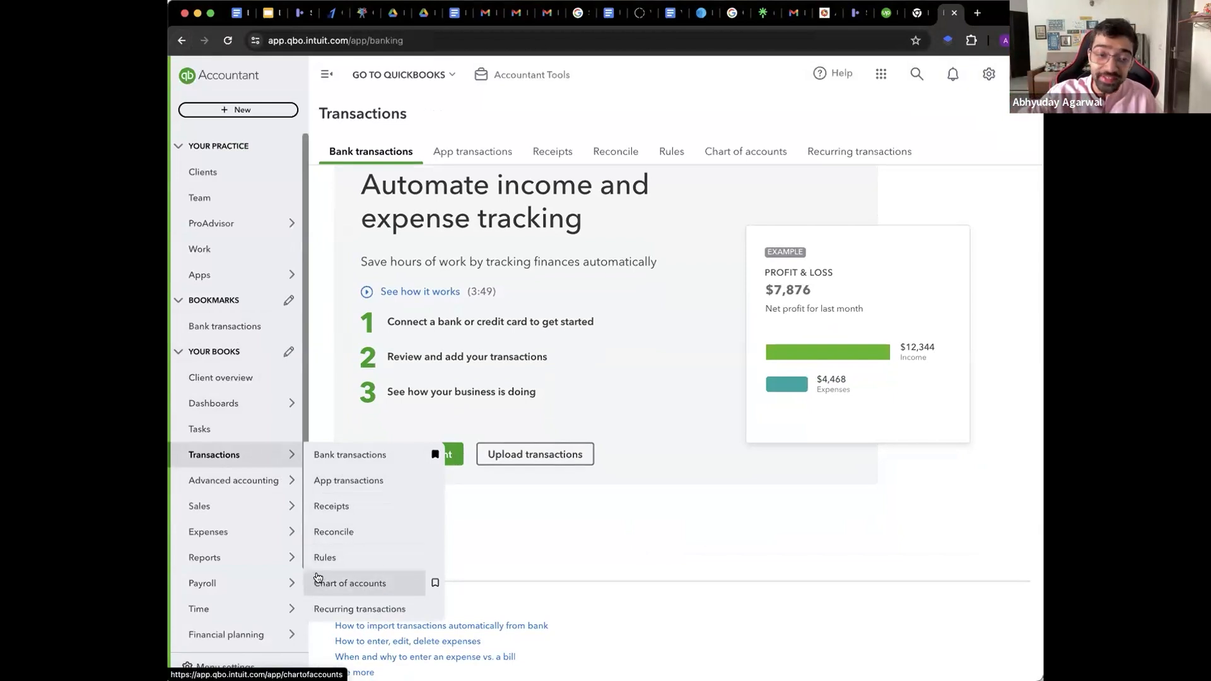
mouse_move(318, 587)
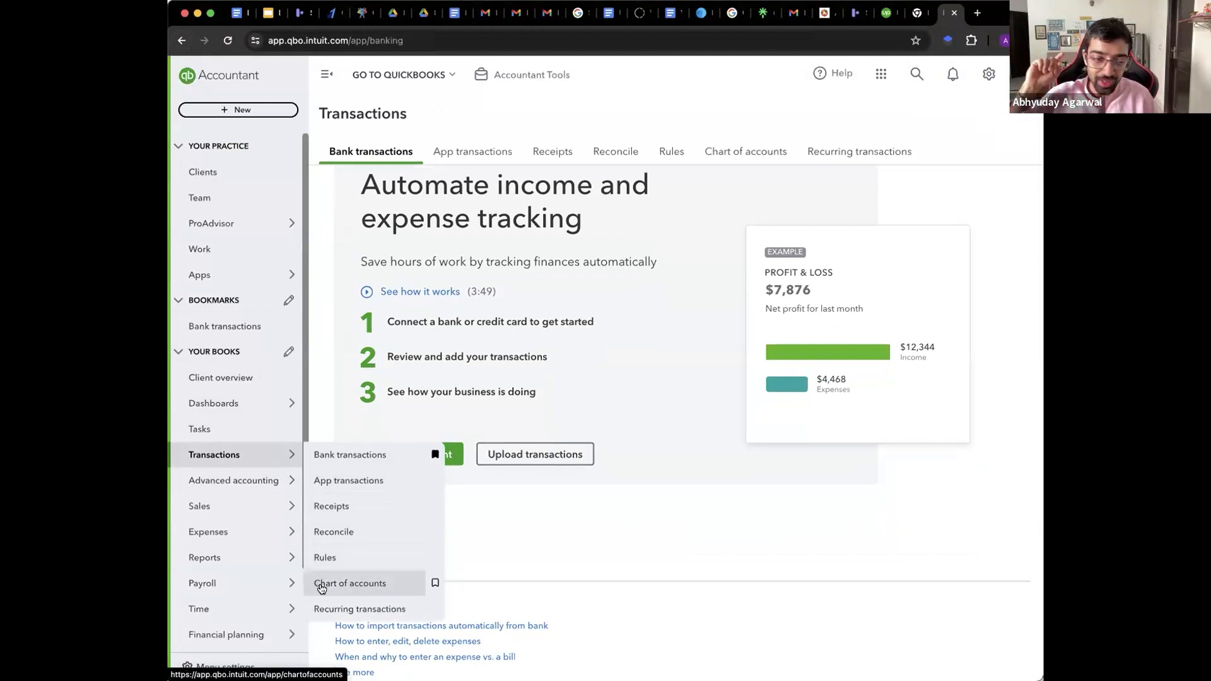
Open the 11-account Chart of accounts and reveal the Import option under New.
click(351, 583)
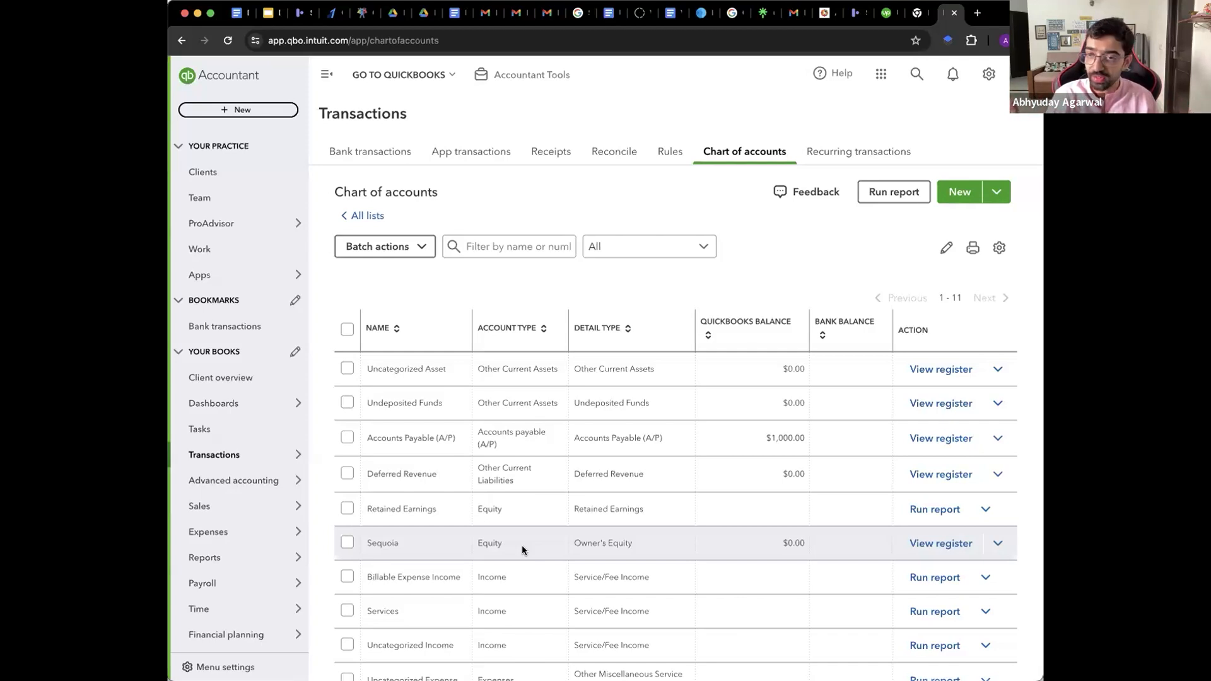
mouse_move(394, 381)
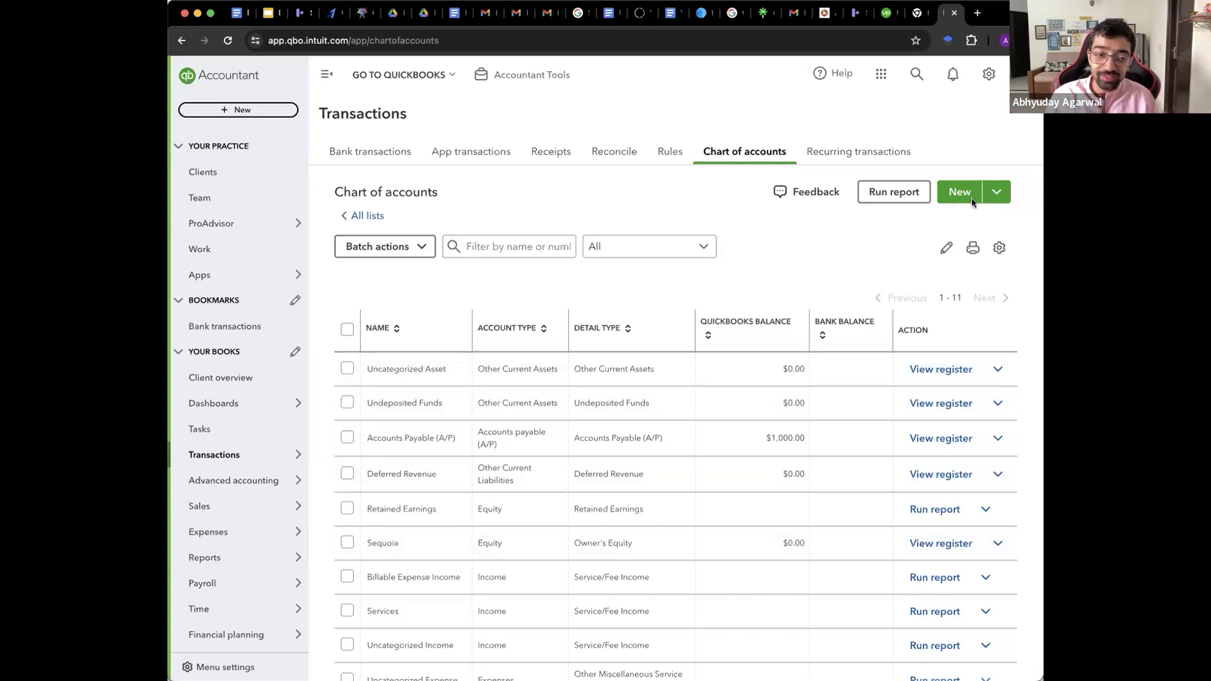
mouse_move(573, 379)
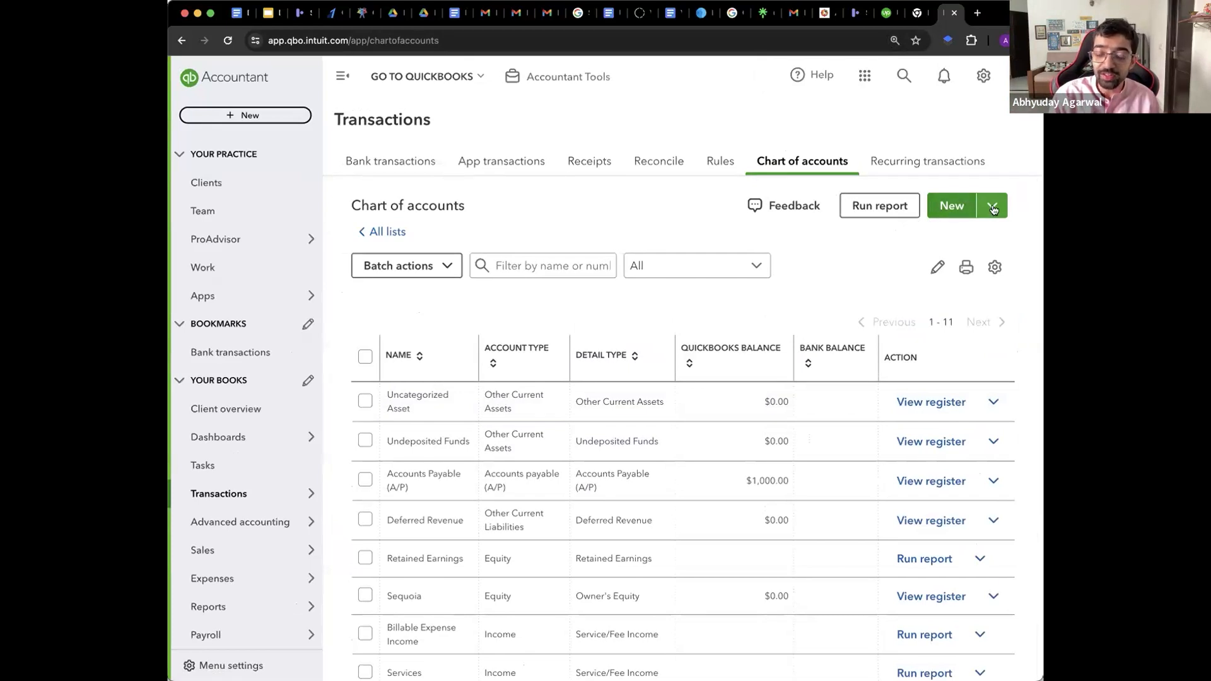
click(992, 206)
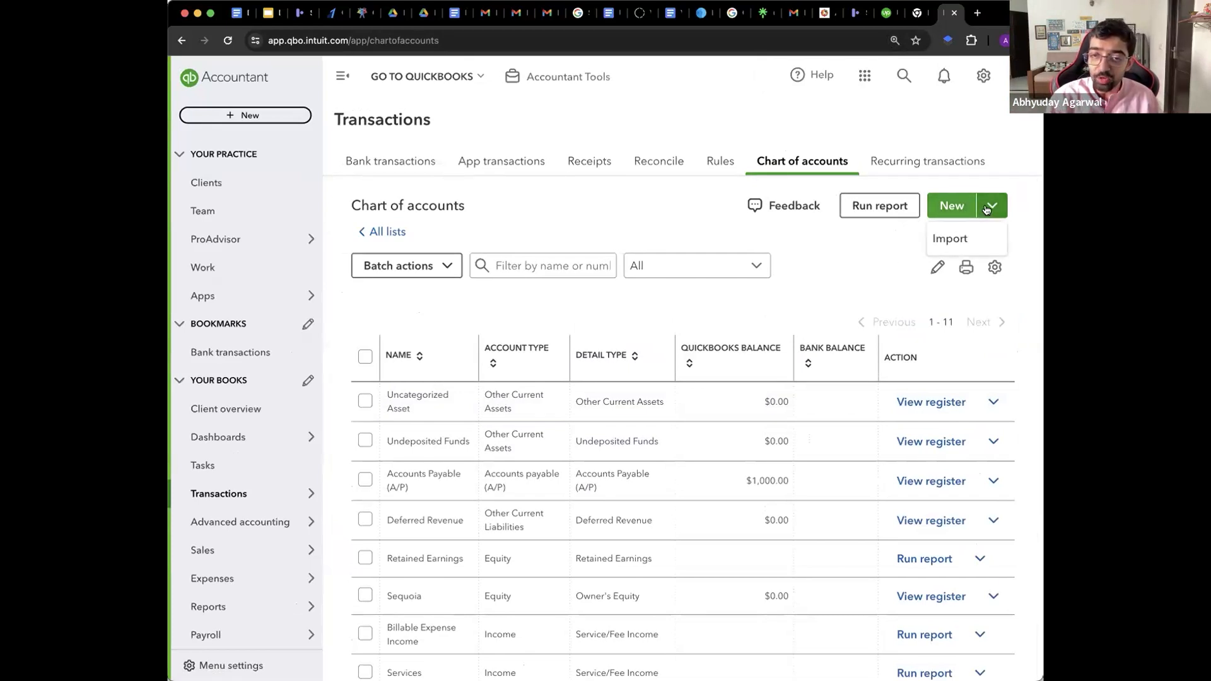
Save 'Abhyuday's Business Consultation' as an Expenses account with Legal & Professional Fees detail.
click(951, 205)
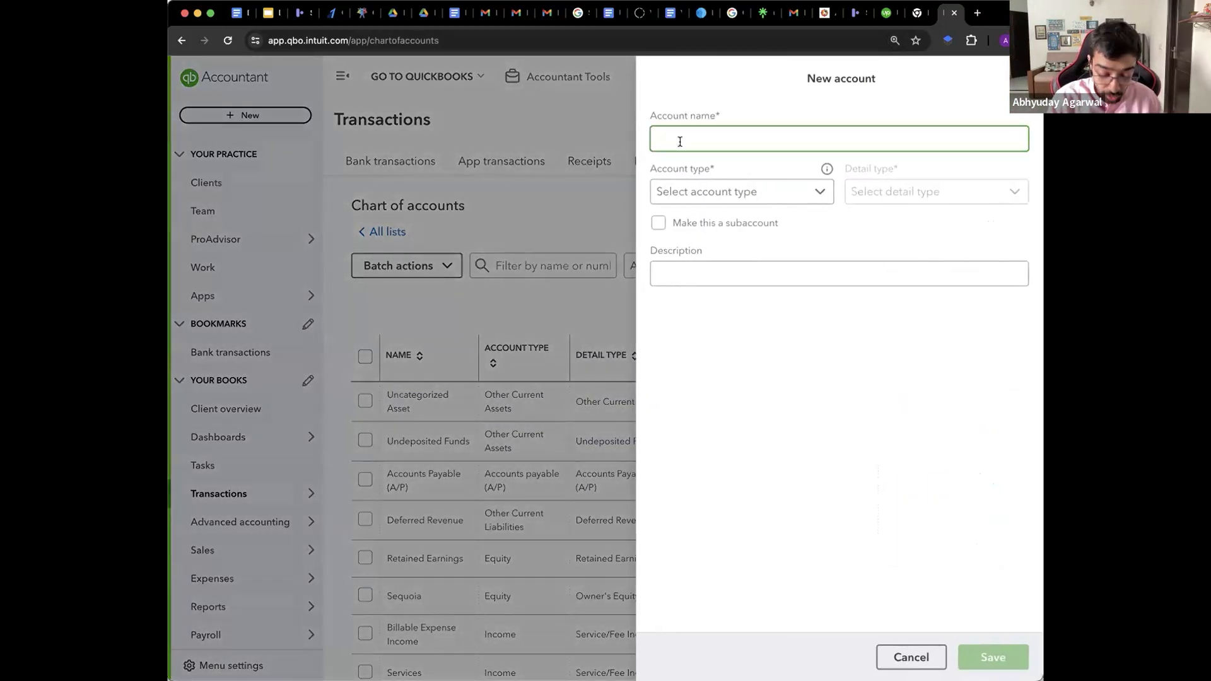
text(Abhyuday)
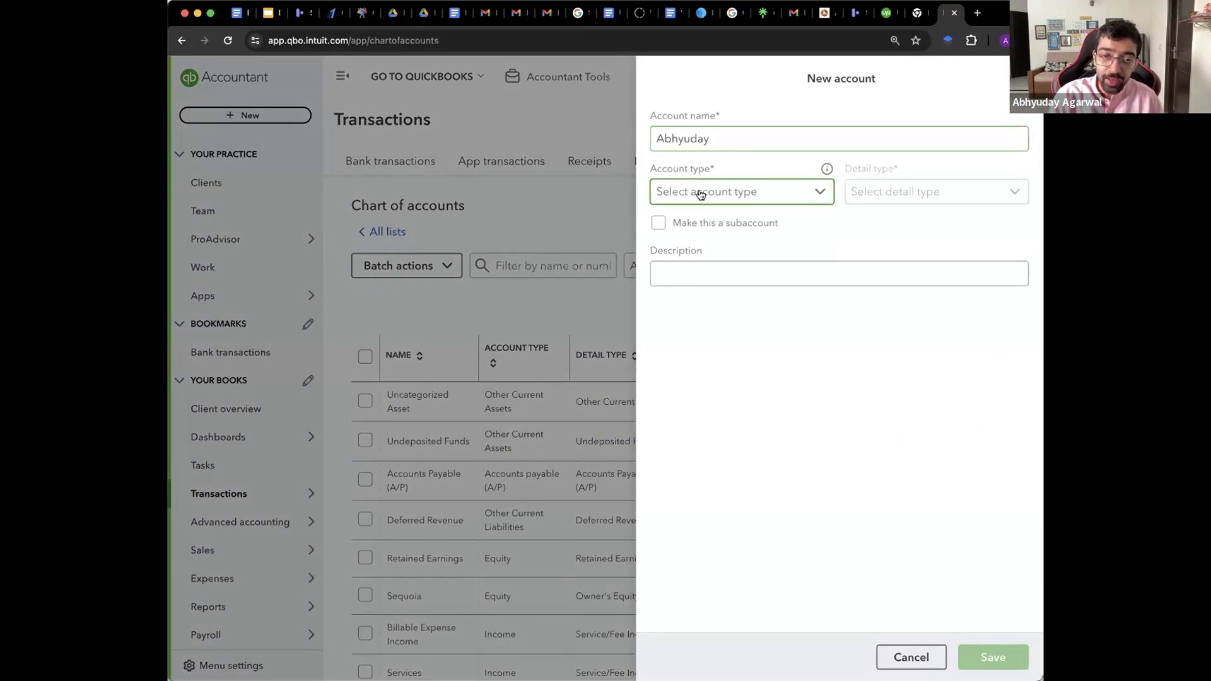
click(740, 190)
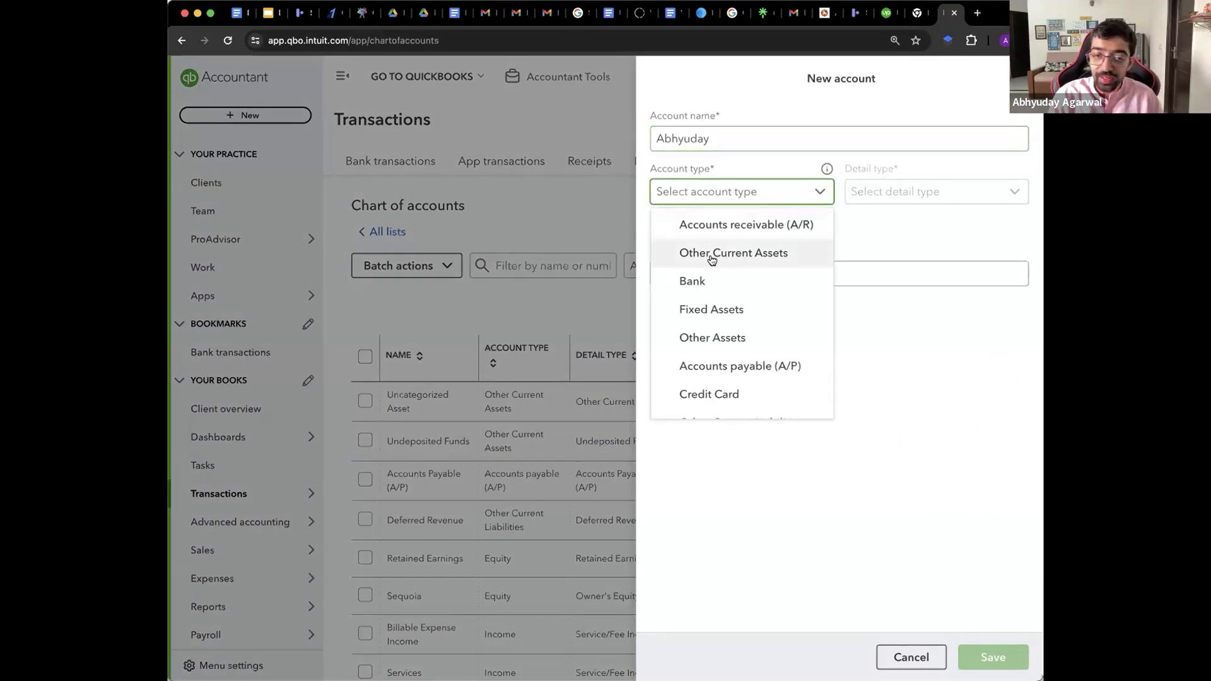
scroll(down, 3)
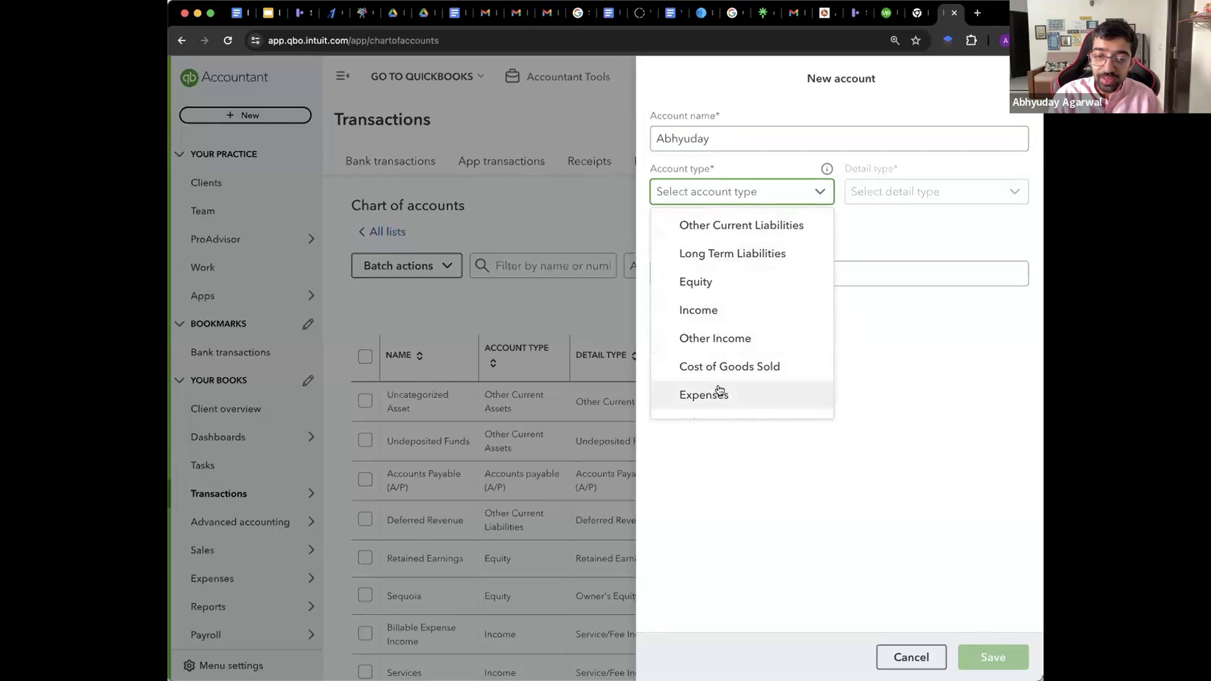
click(703, 394)
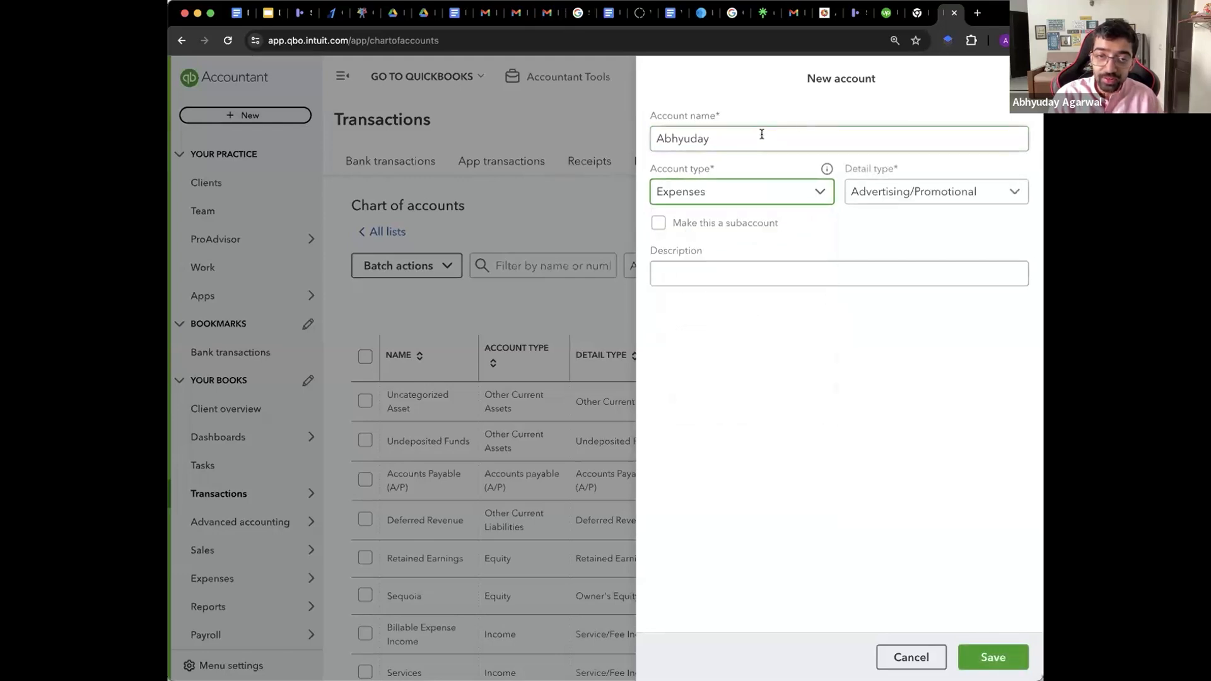
text('s)
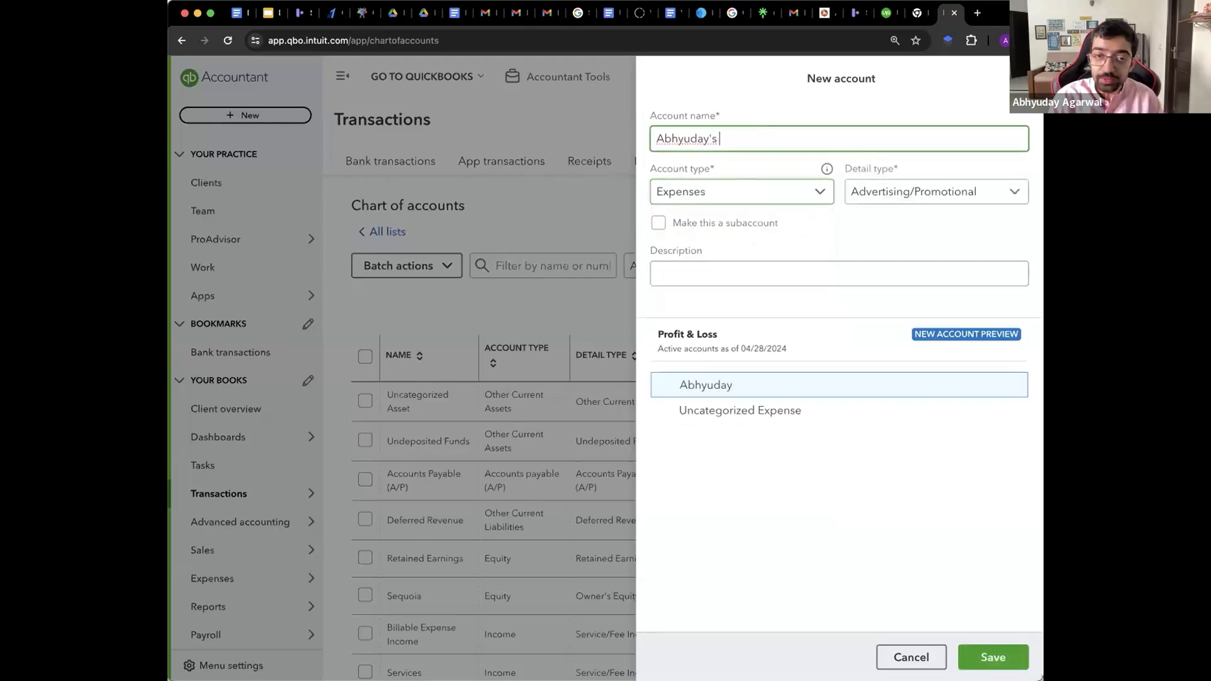
text(Business Consulta)
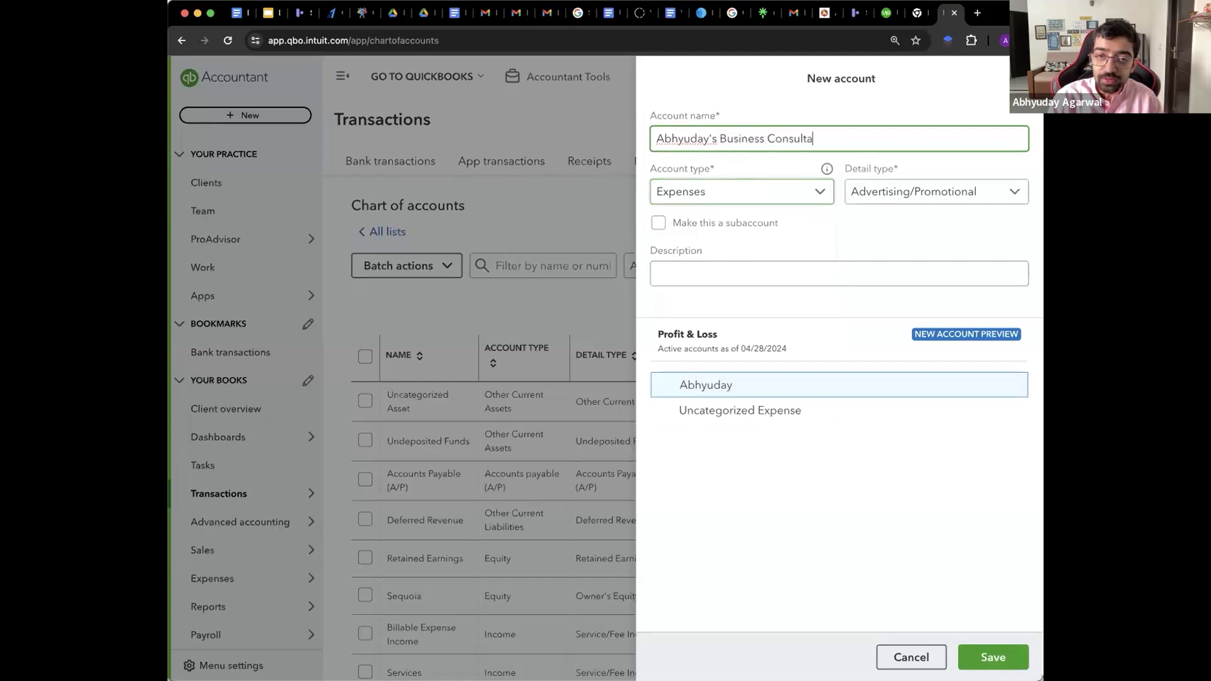
click(935, 190)
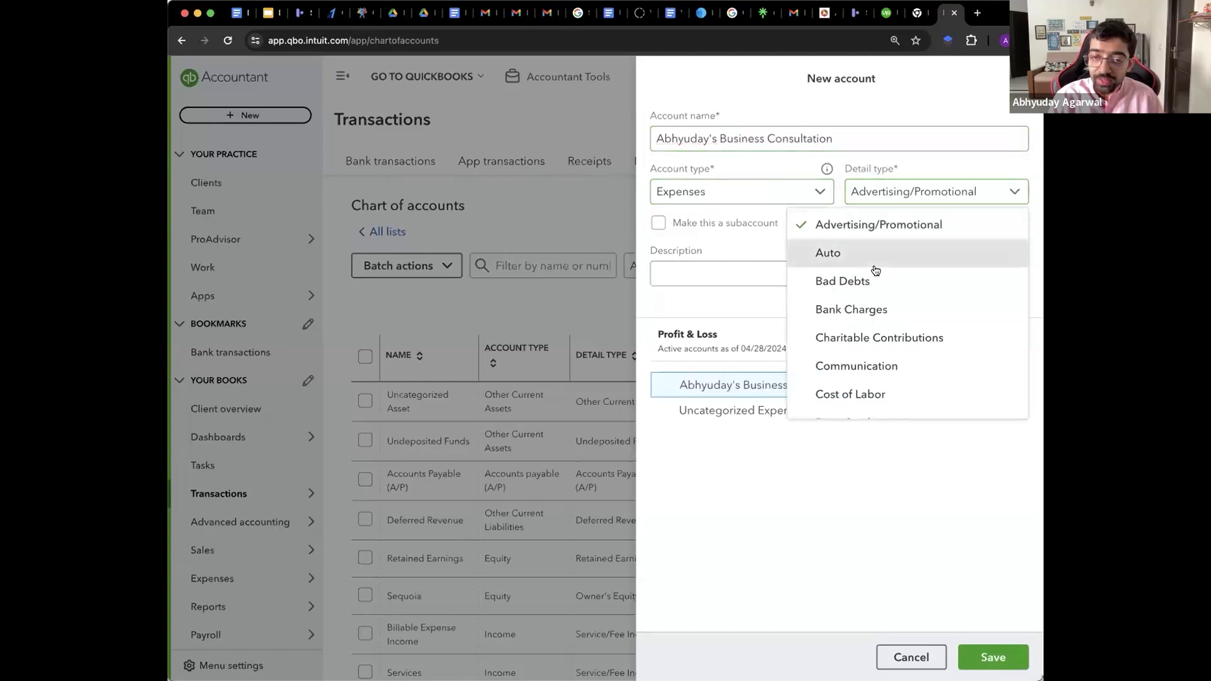
scroll(down, 3)
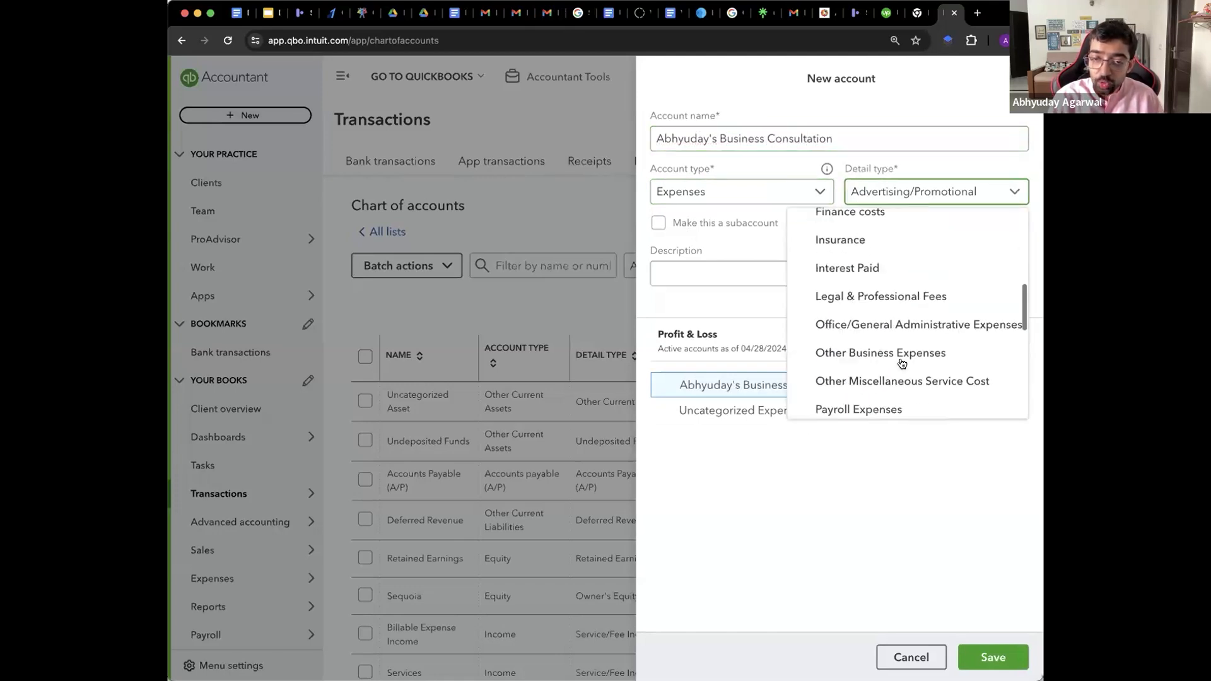
scroll(down, 3)
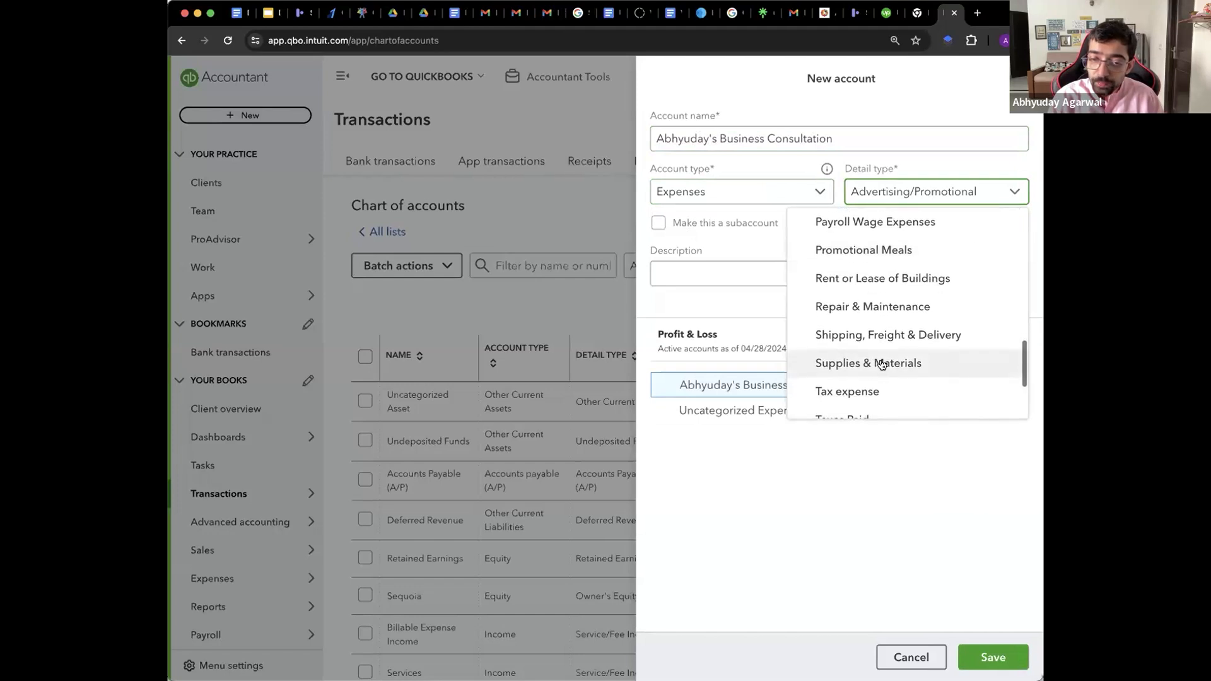
scroll(down, 3)
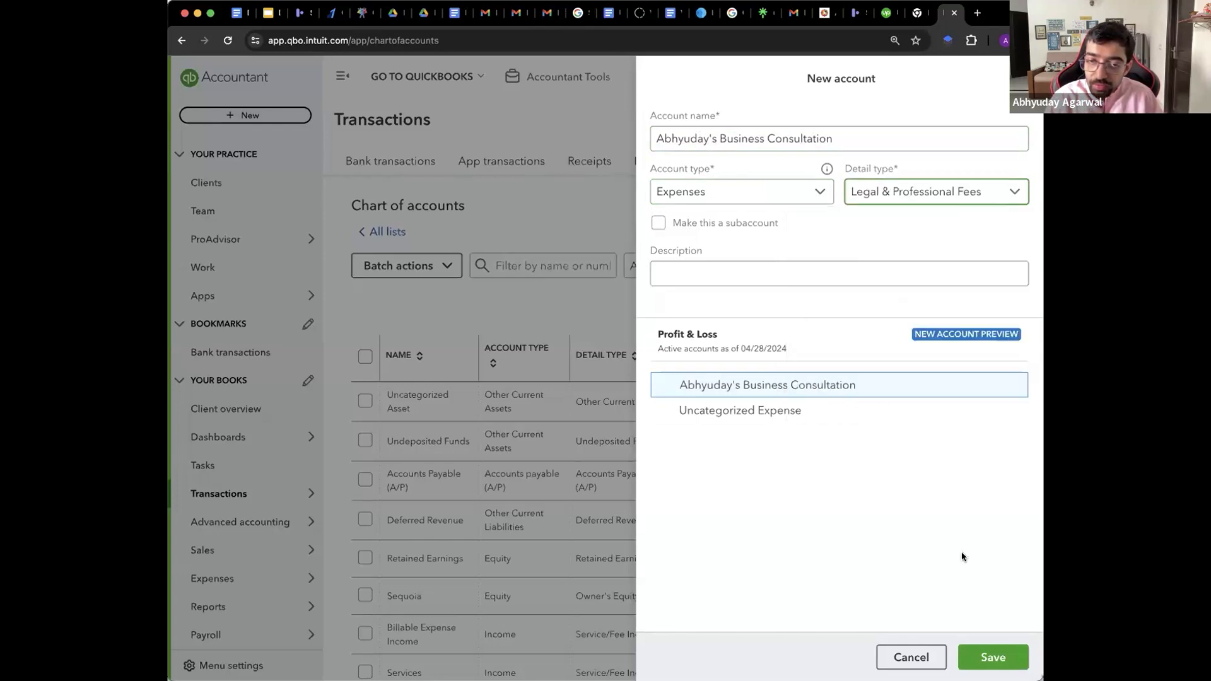
click(992, 657)
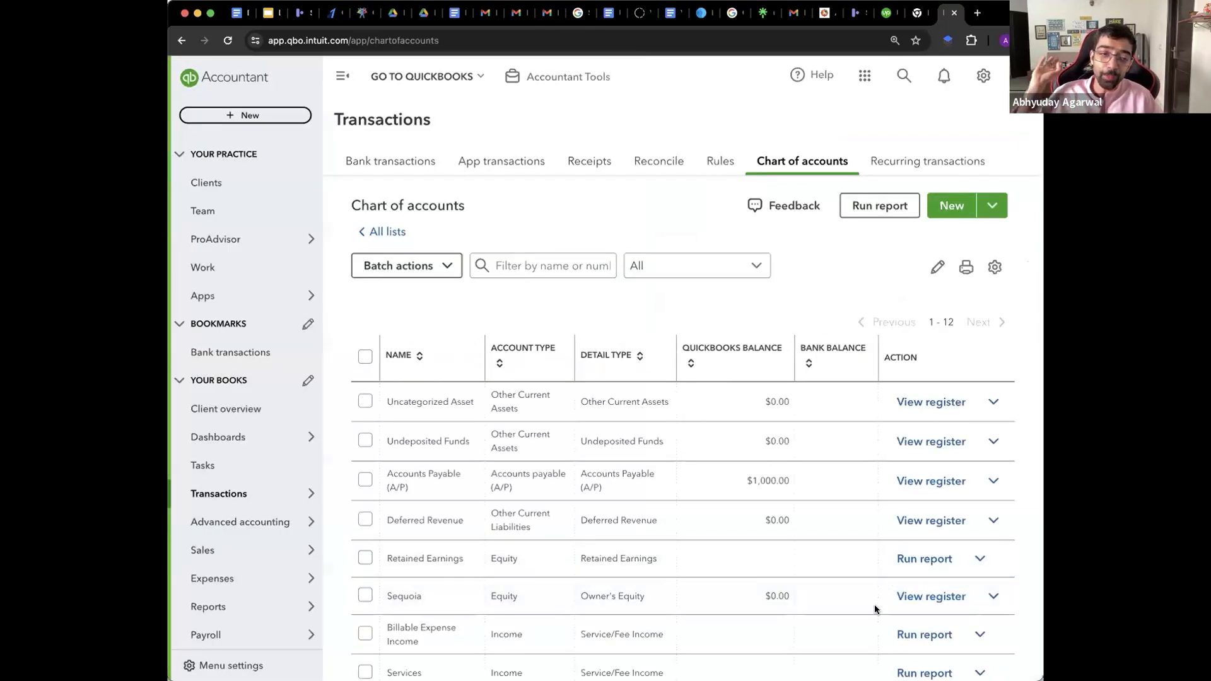
scroll(down, 3)
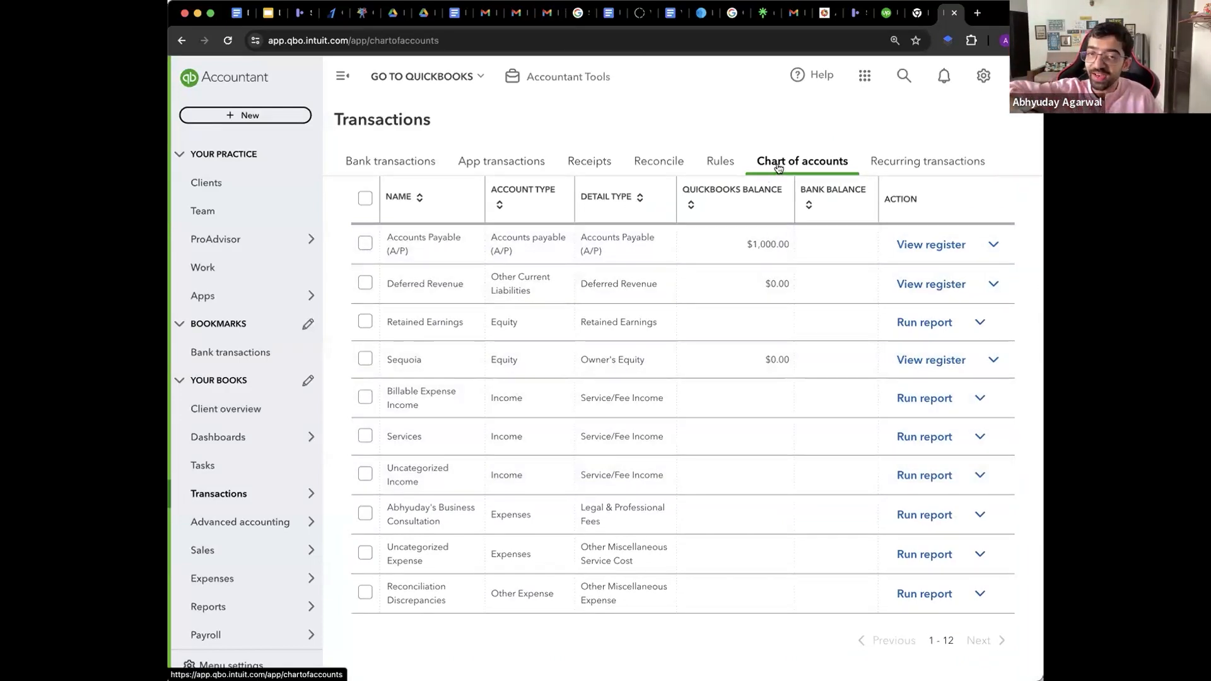
click(801, 161)
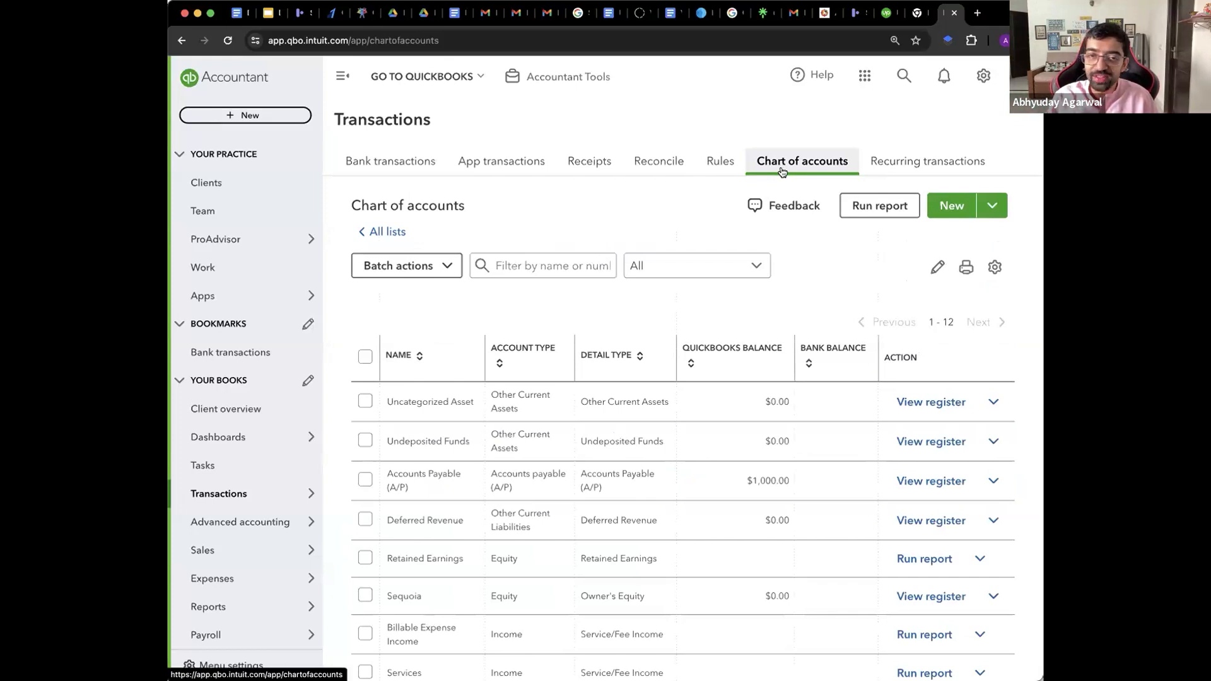
mouse_move(637, 194)
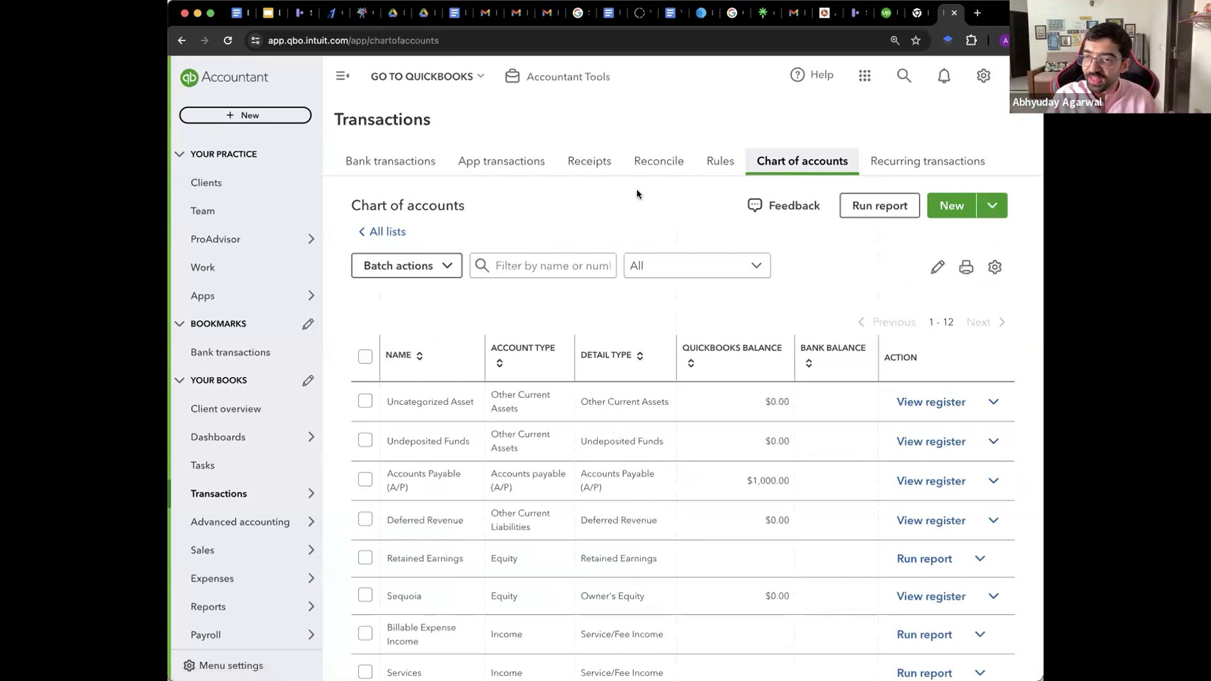
mouse_move(242, 268)
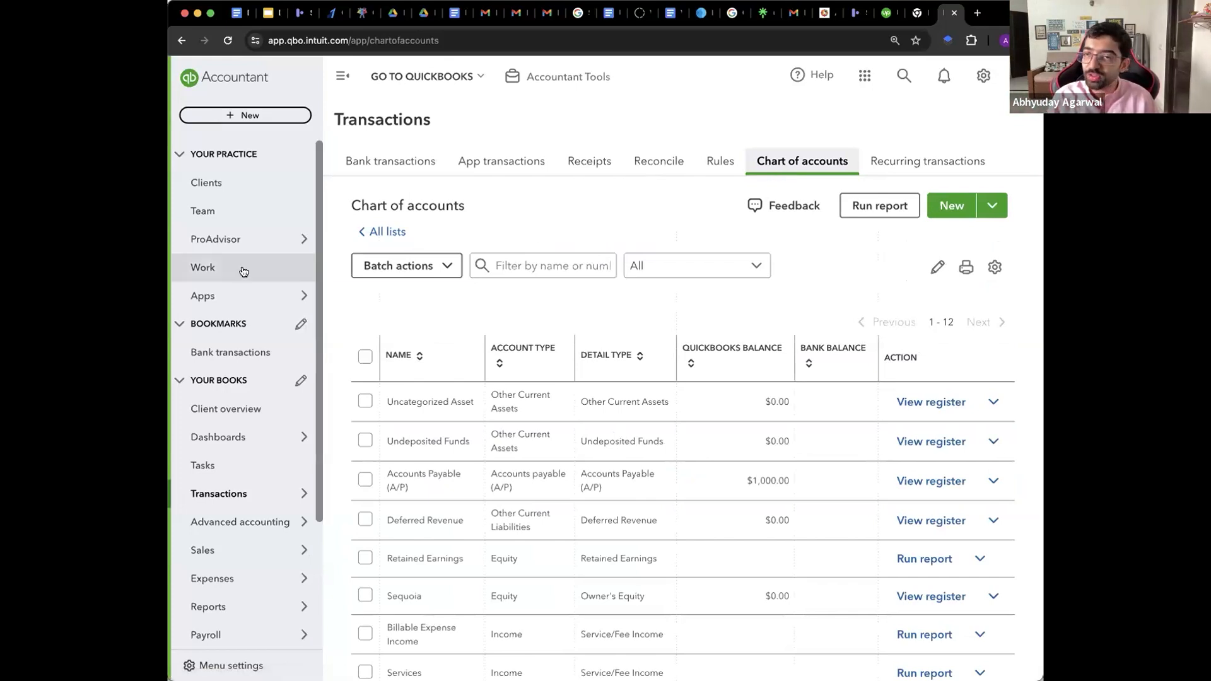
mouse_move(213, 464)
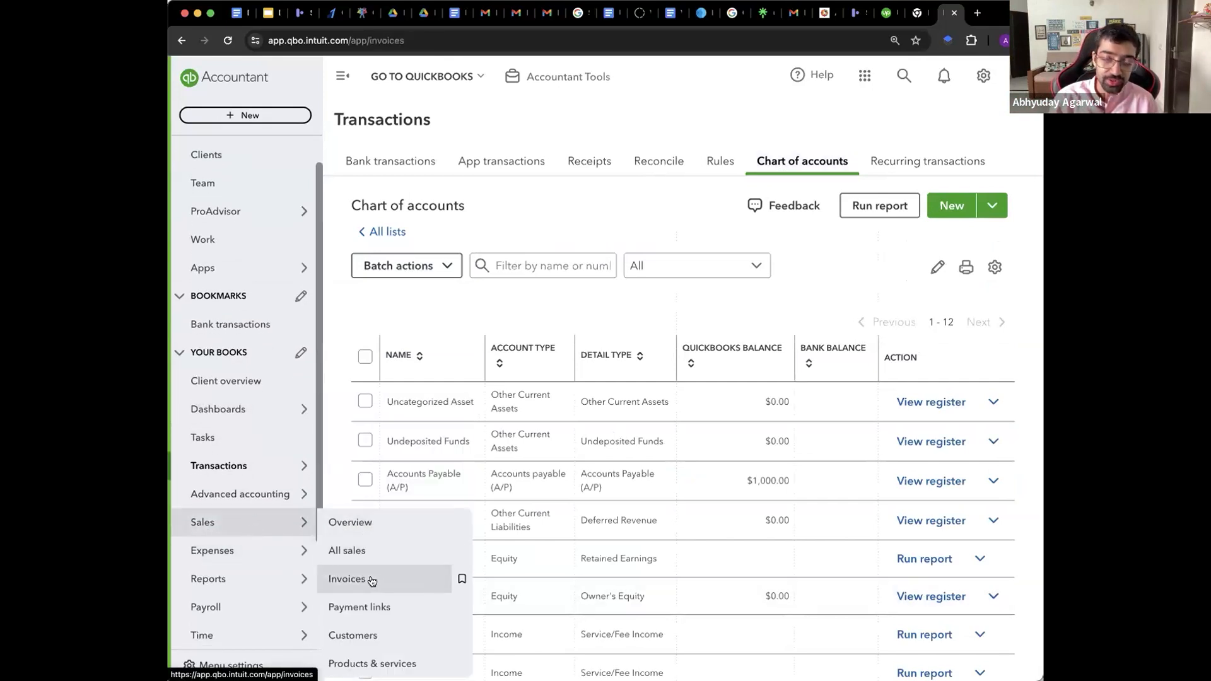
Go to Sales > Invoices and create new invoice 1001 with Net 30 terms.
click(348, 578)
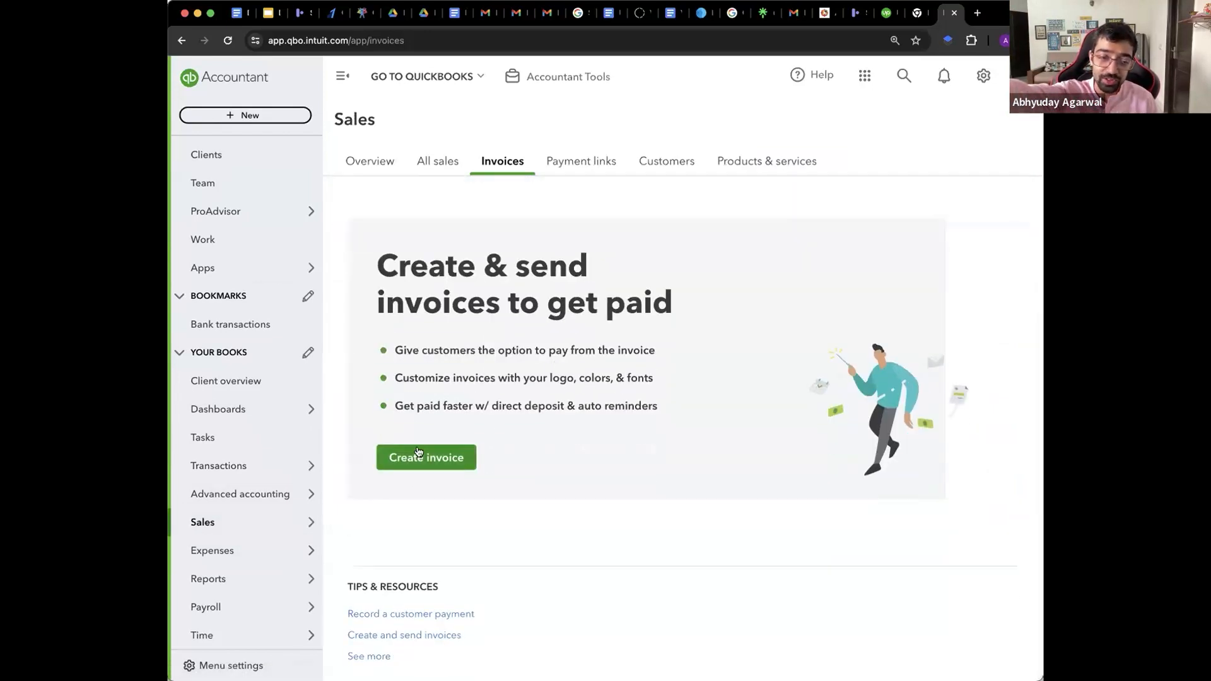
click(425, 457)
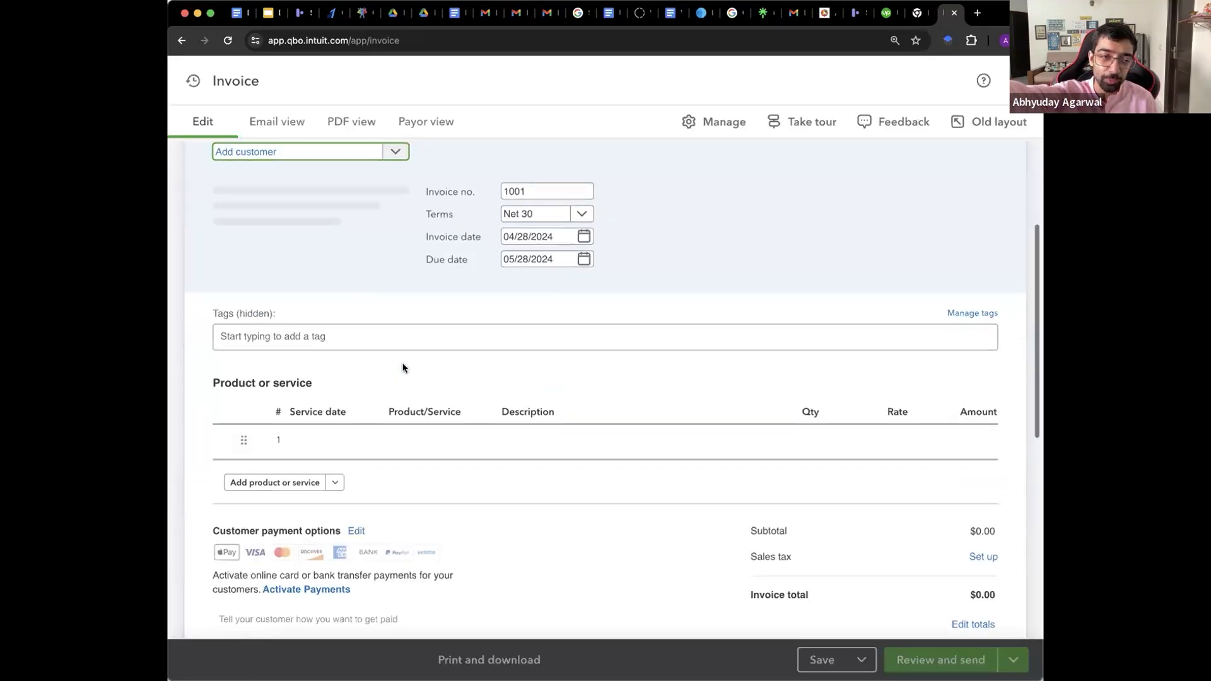
Begin adding a new customer to the invoice, then close that form unsaved.
click(299, 151)
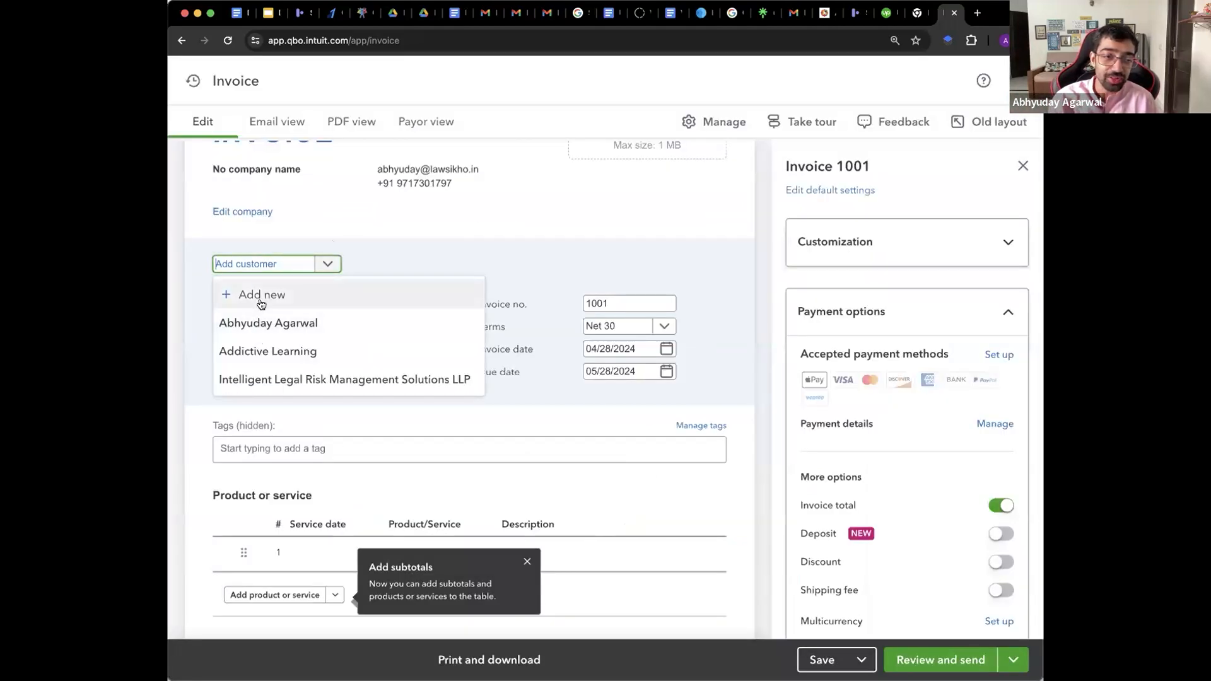
click(262, 295)
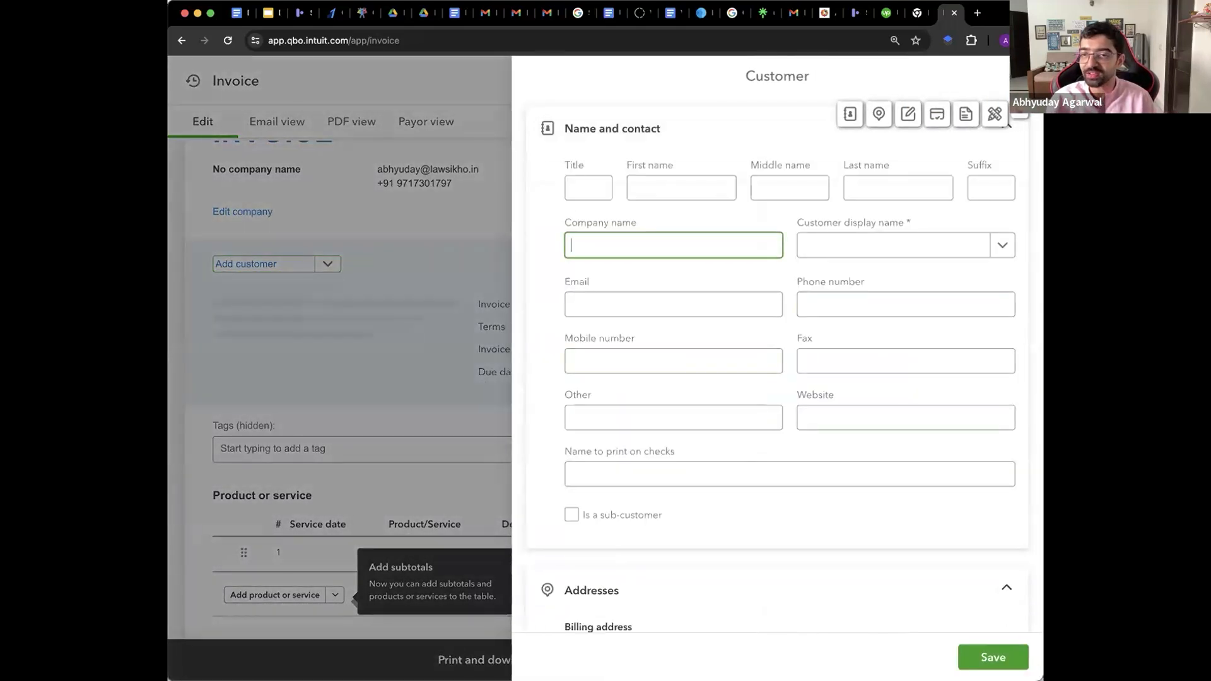
click(1003, 127)
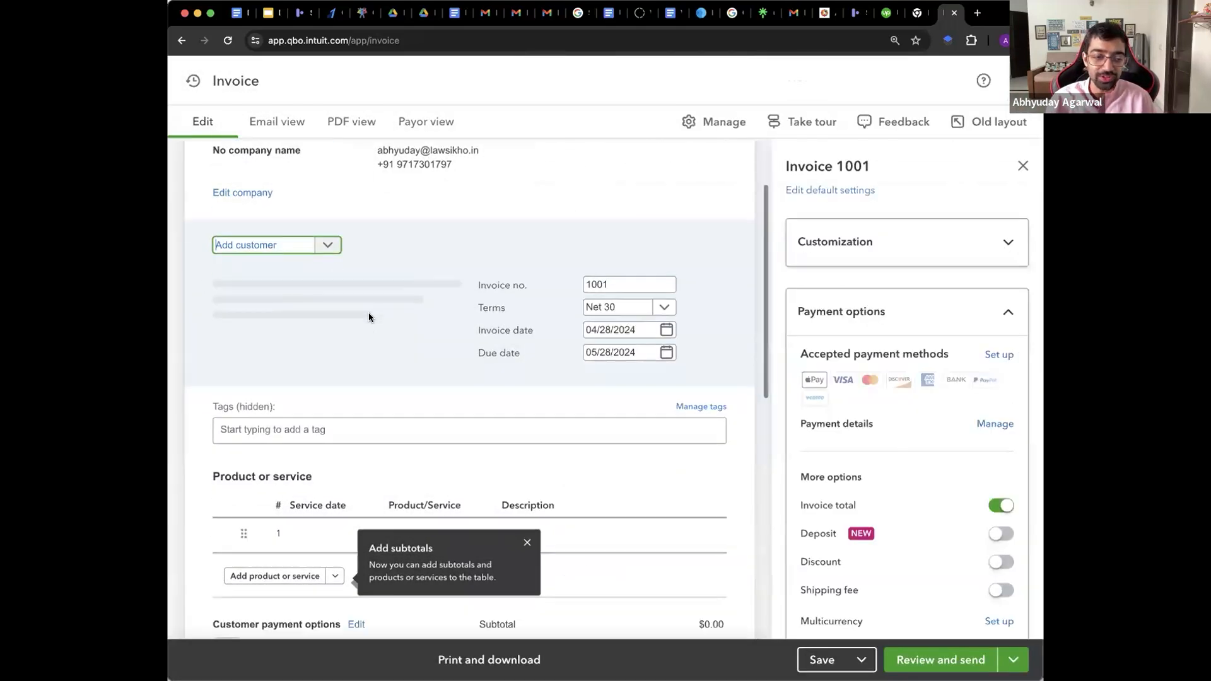
Scroll the invoice, stay at the first prompt, then close it to get 'Leave without saving?'.
scroll(down, 3)
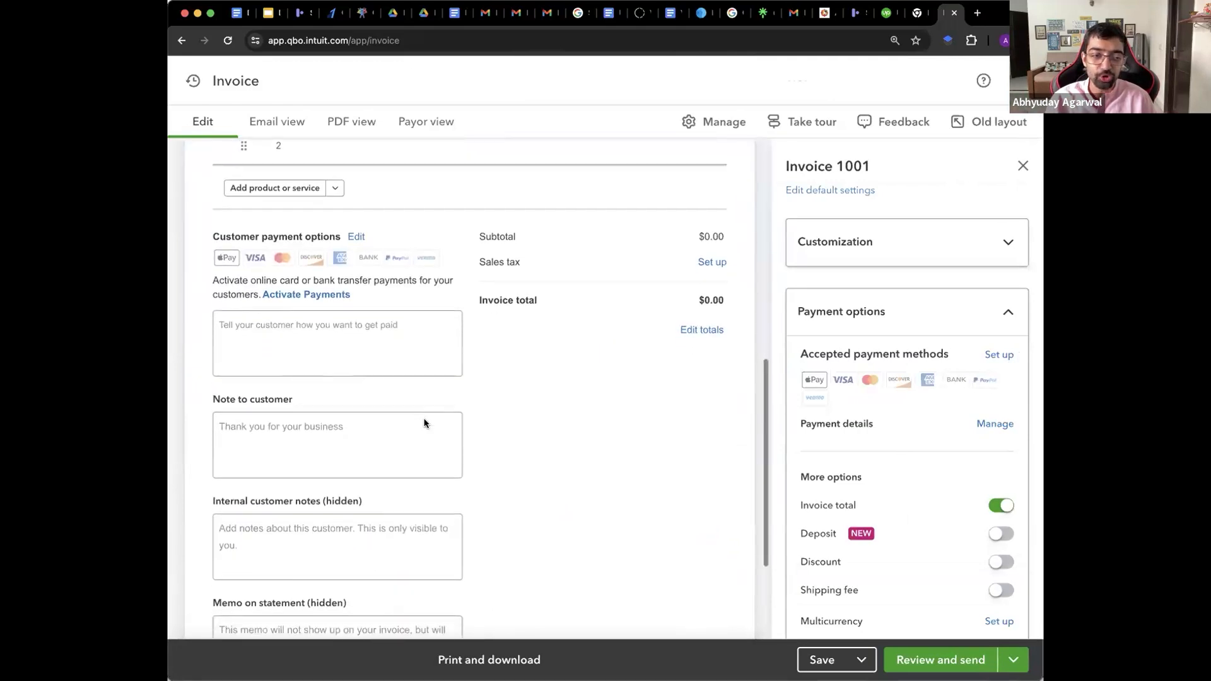
scroll(down, 3)
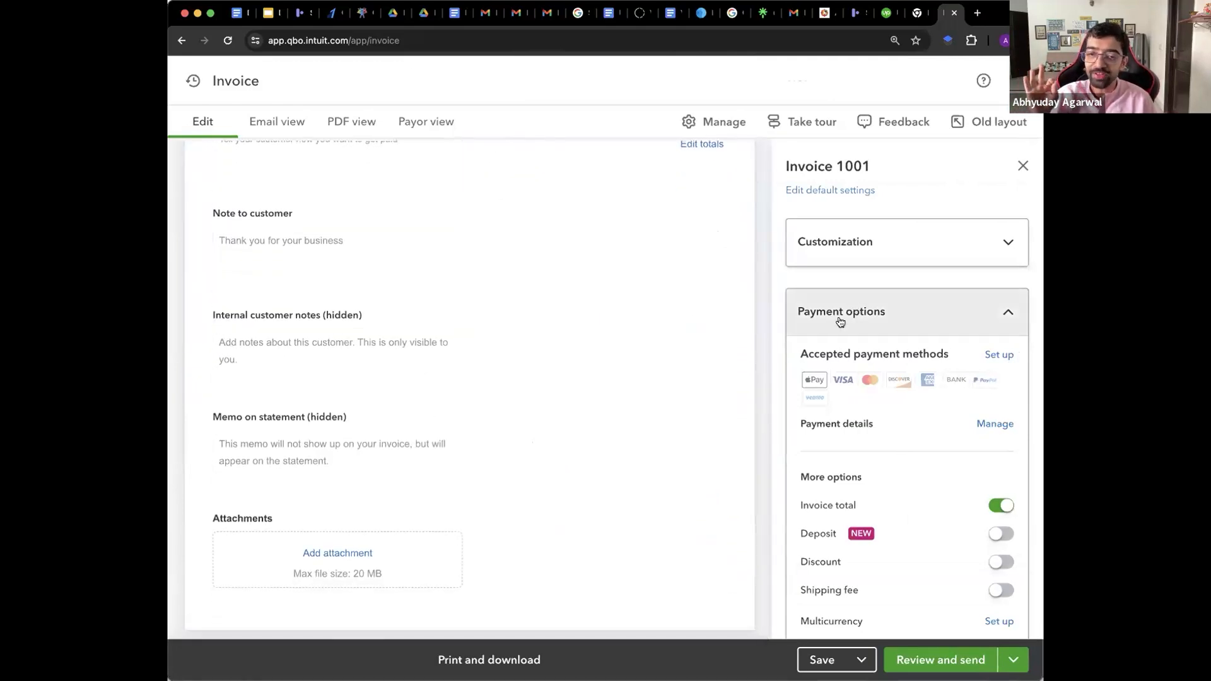
scroll(down, 3)
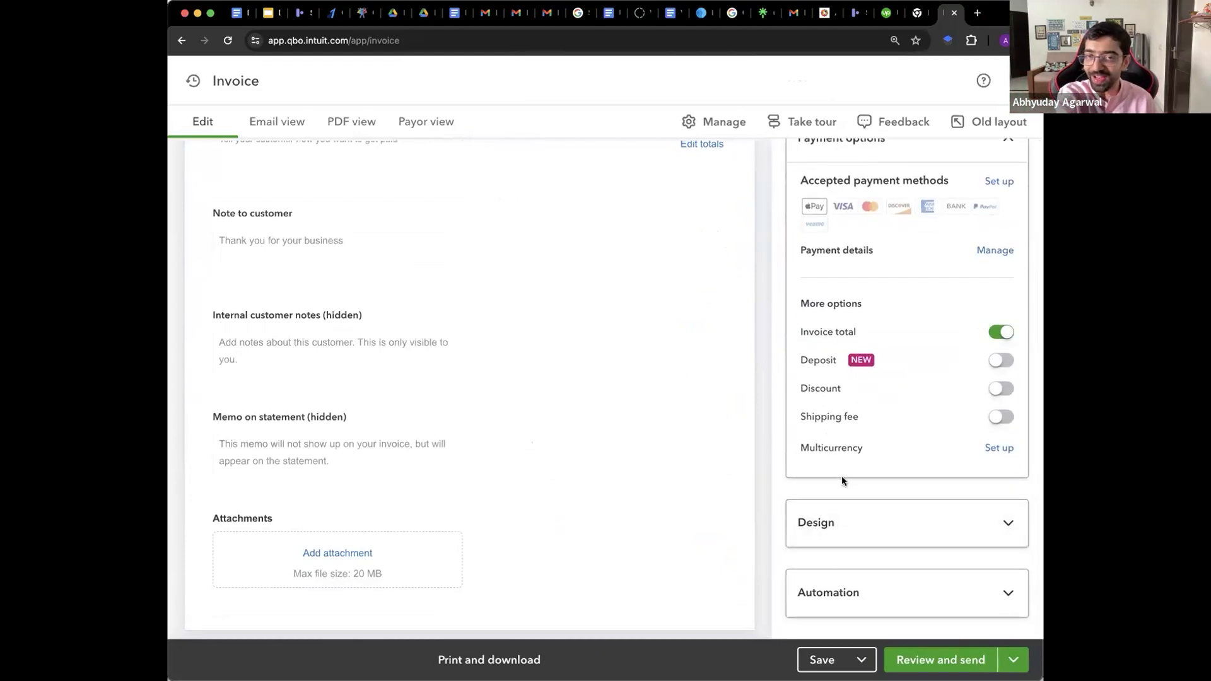
scroll(up, 3)
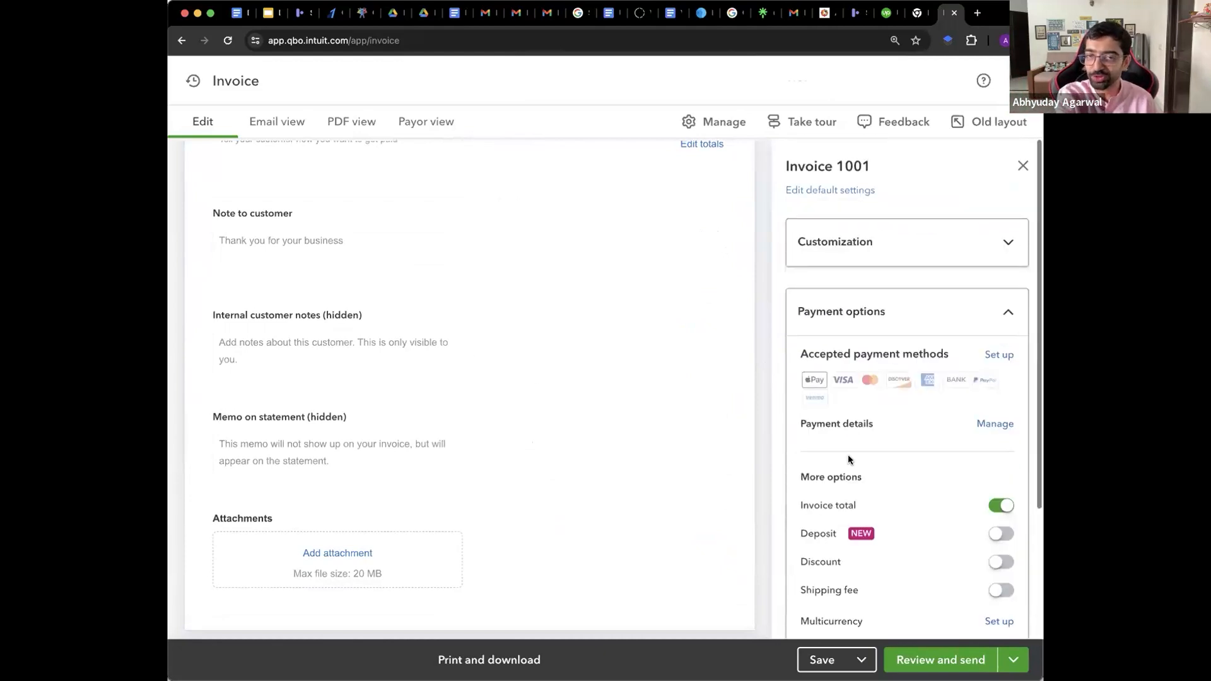
mouse_move(839, 436)
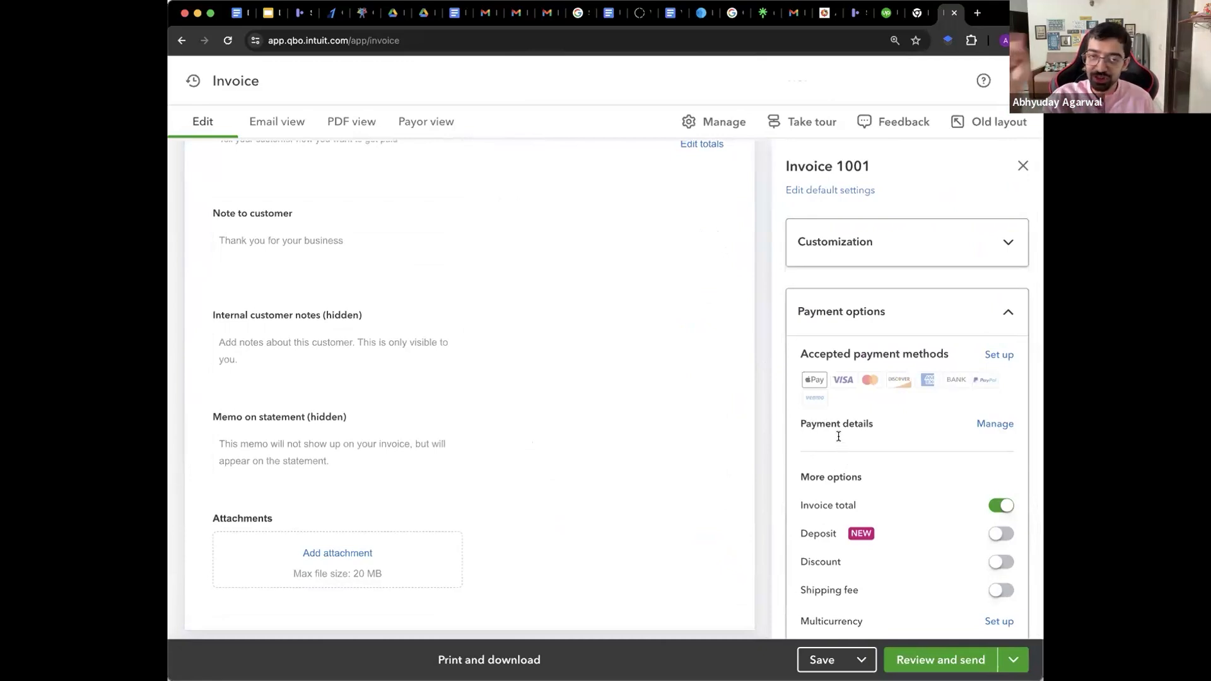
scroll(down, 3)
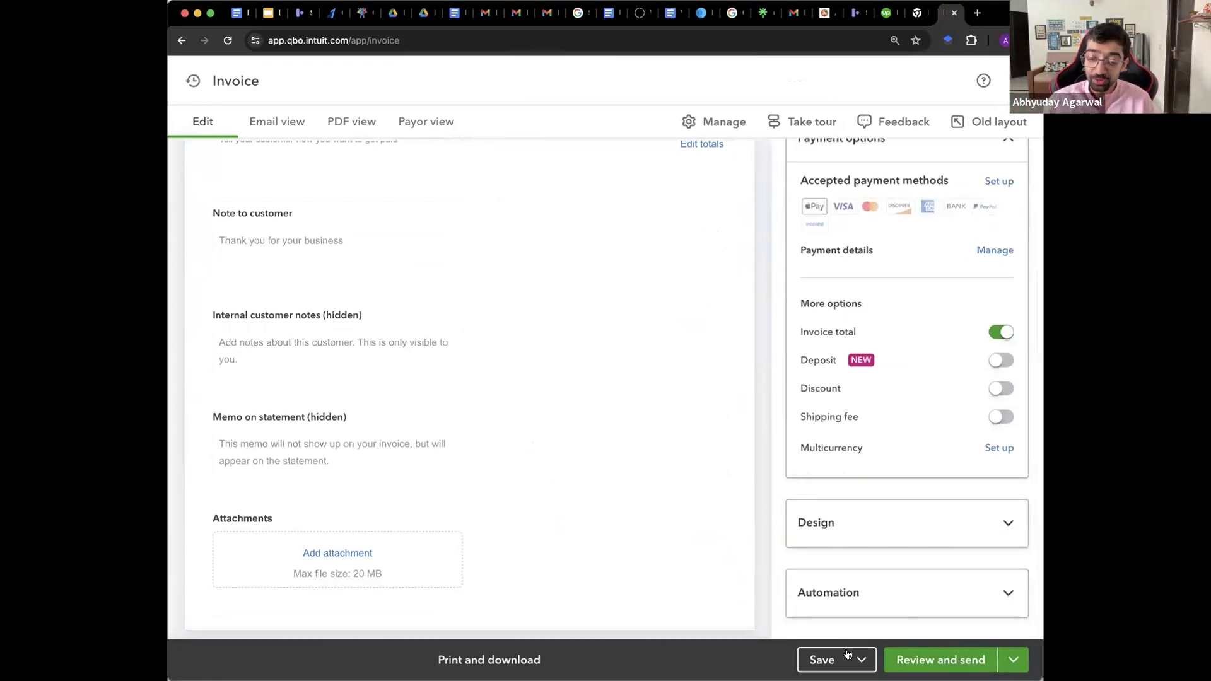
mouse_move(690, 415)
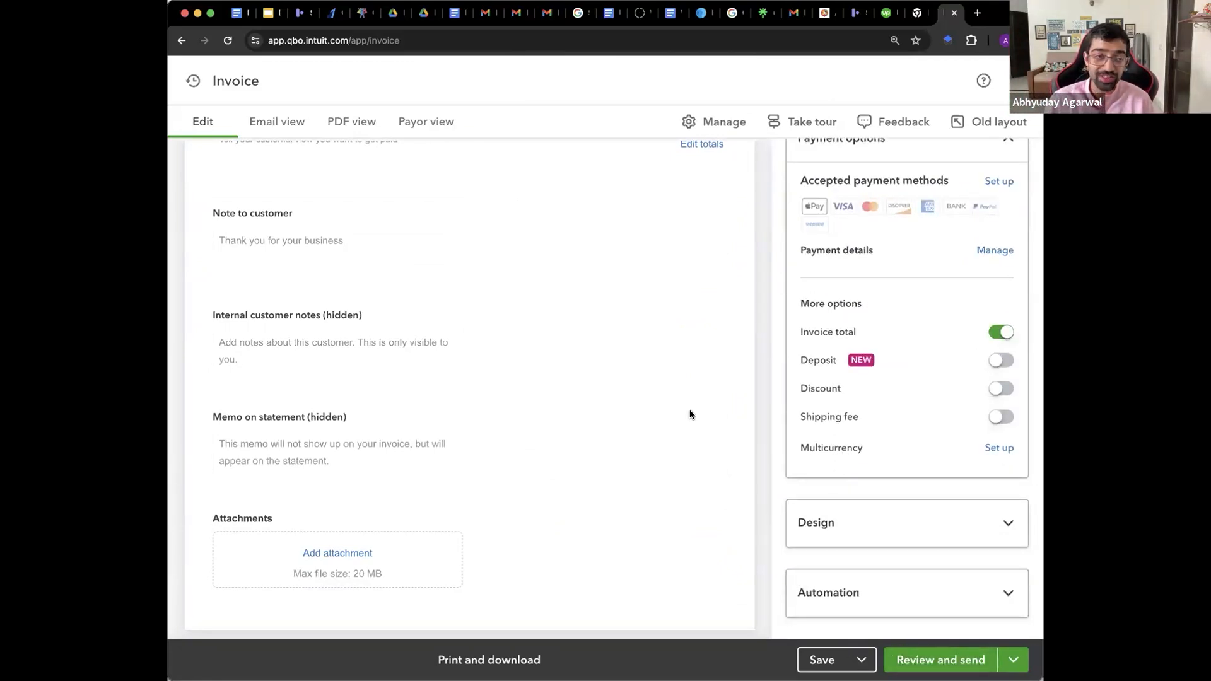
scroll(up, 3)
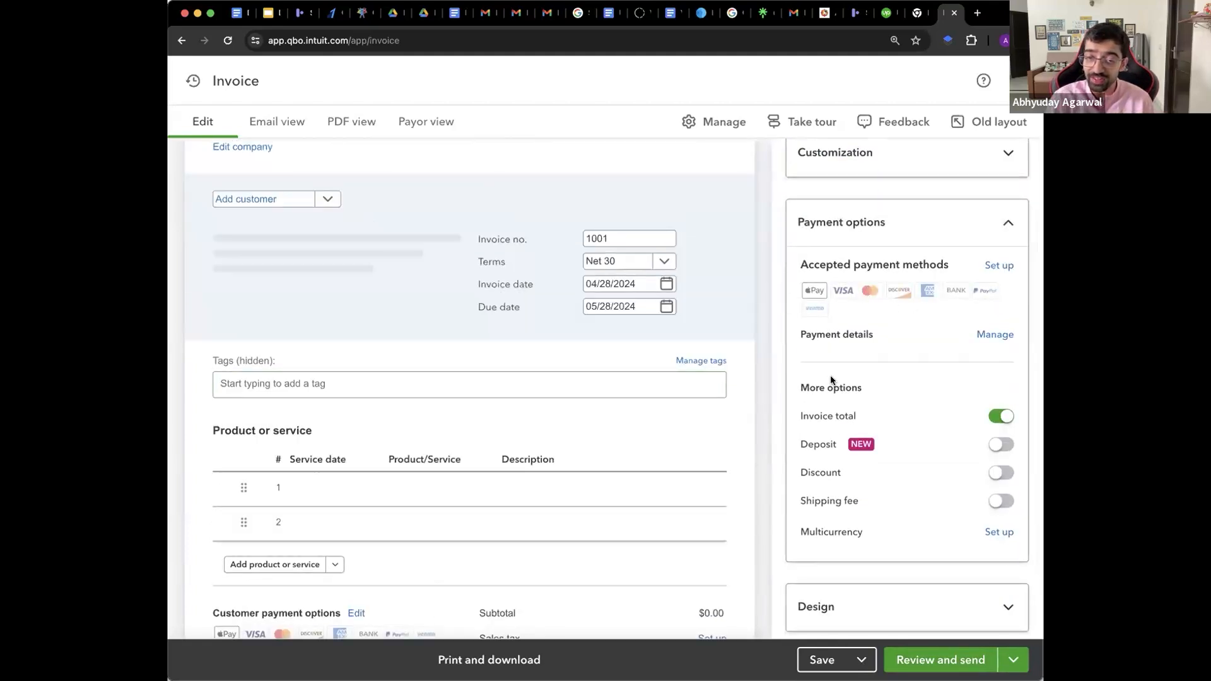
mouse_move(887, 522)
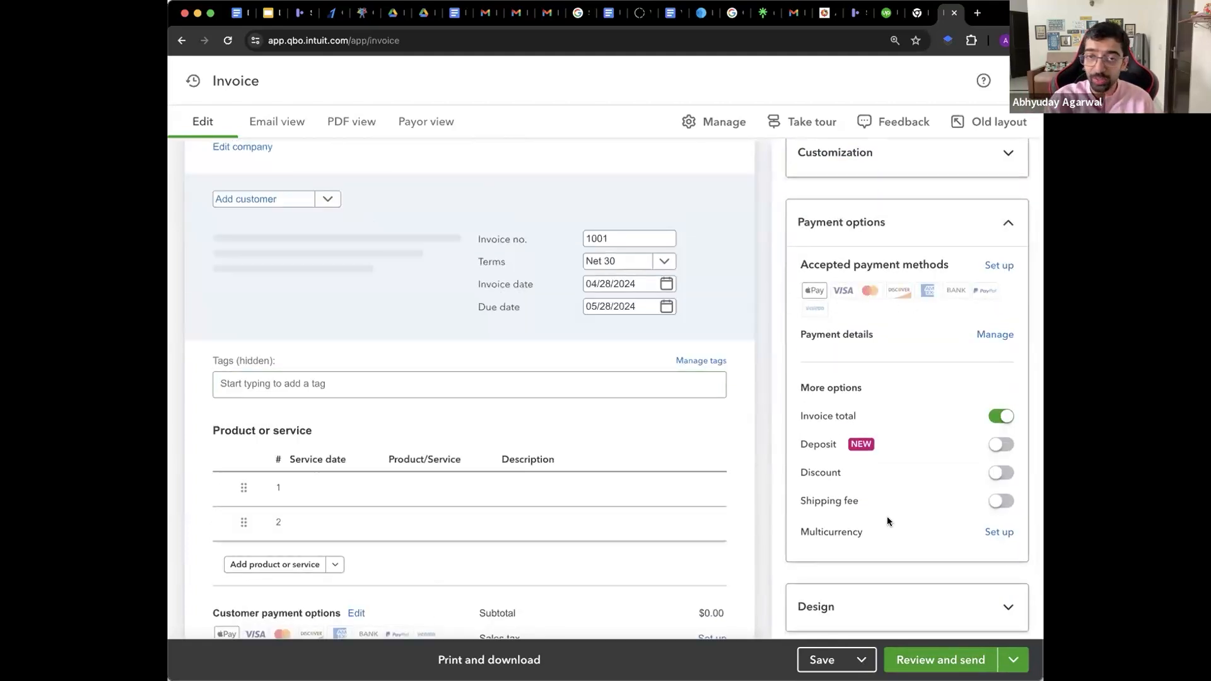
mouse_move(891, 435)
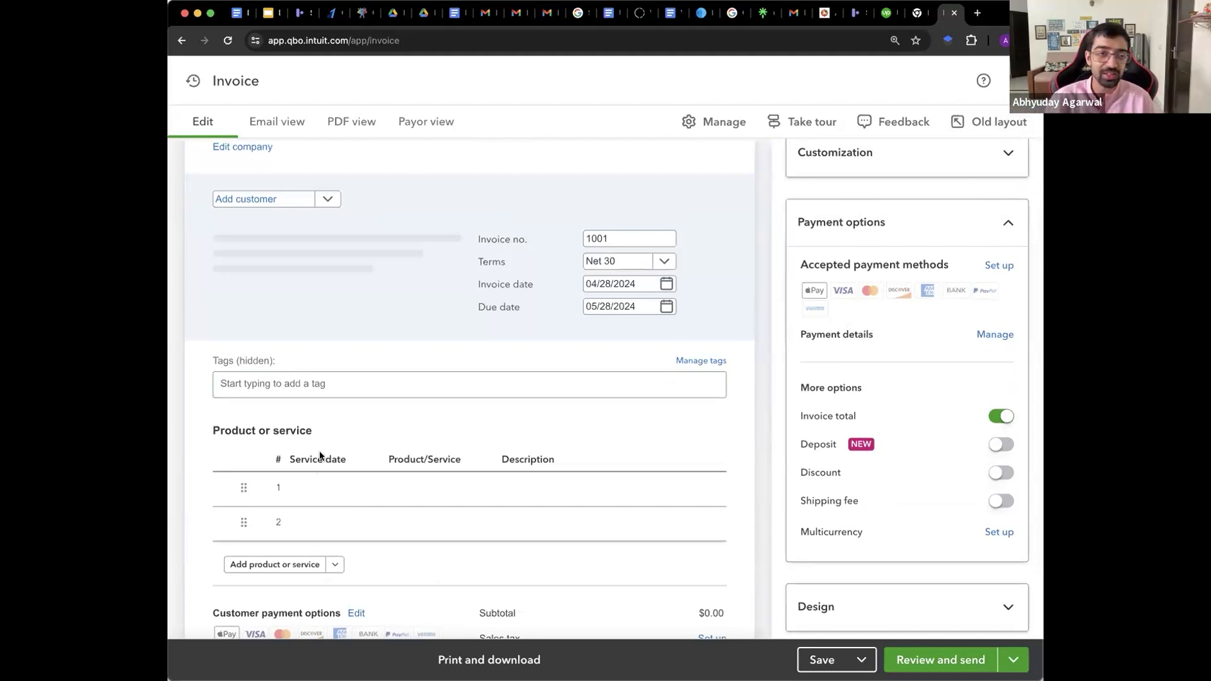
scroll(up, 3)
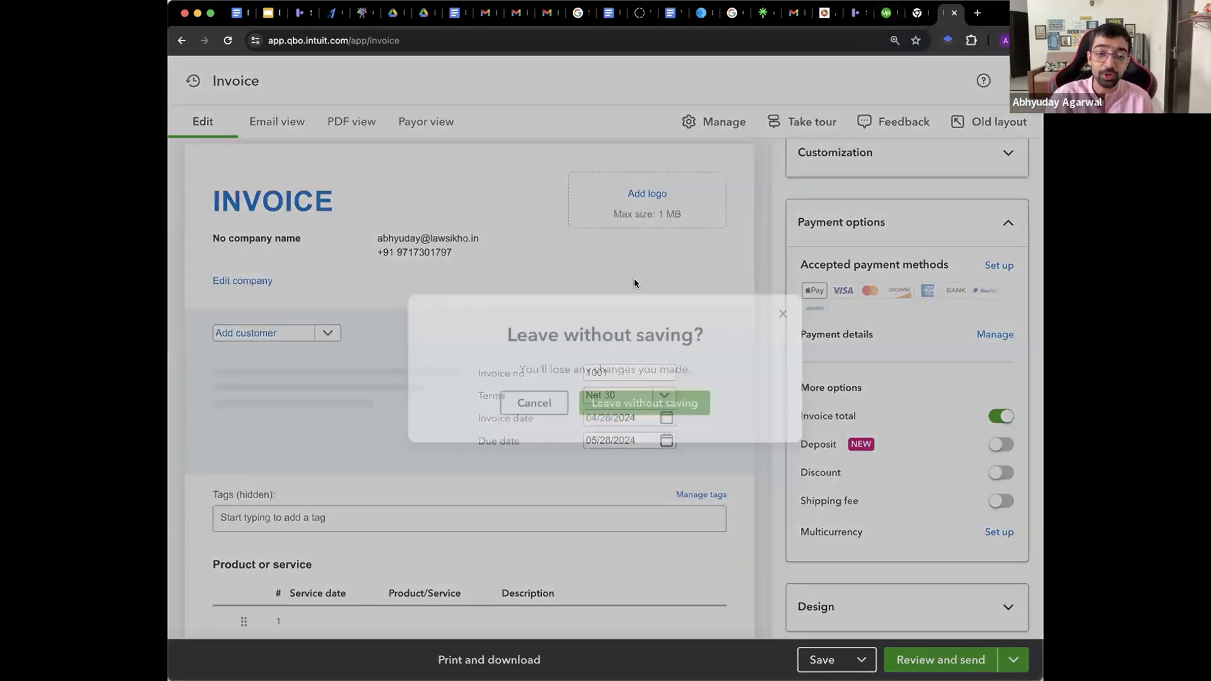
click(534, 402)
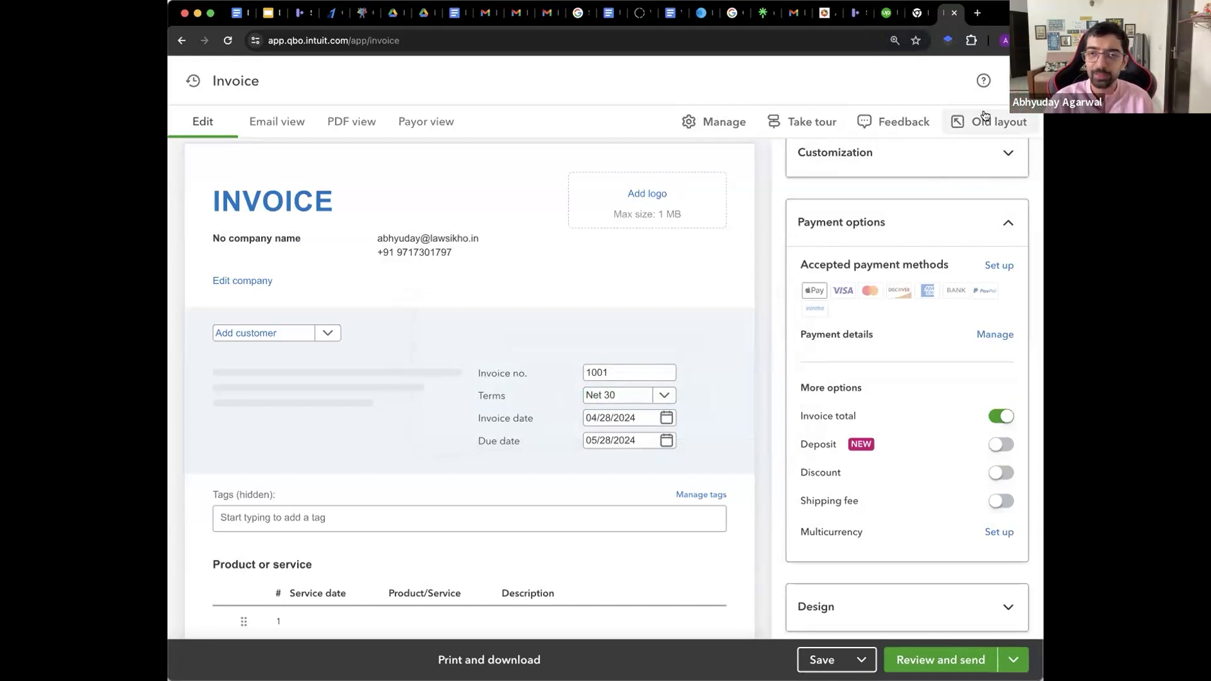
click(996, 121)
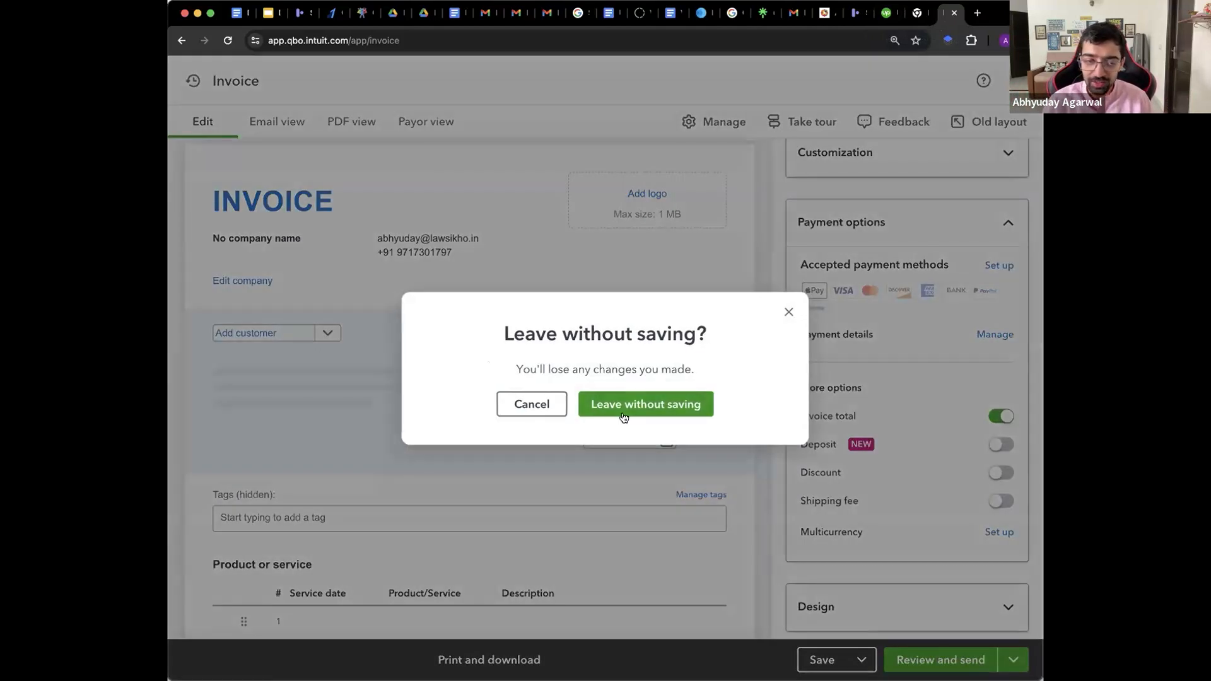
Leave invoice 1001 without saving and load the empty Bills list under Expenses.
click(644, 404)
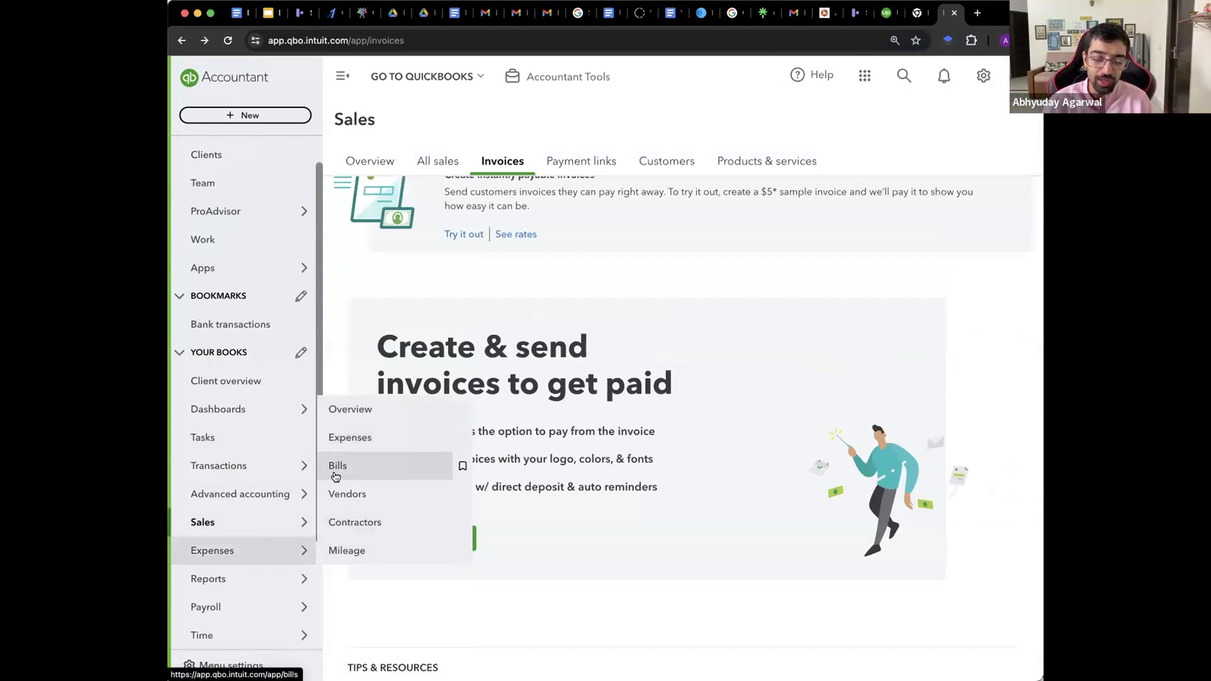
mouse_move(347, 493)
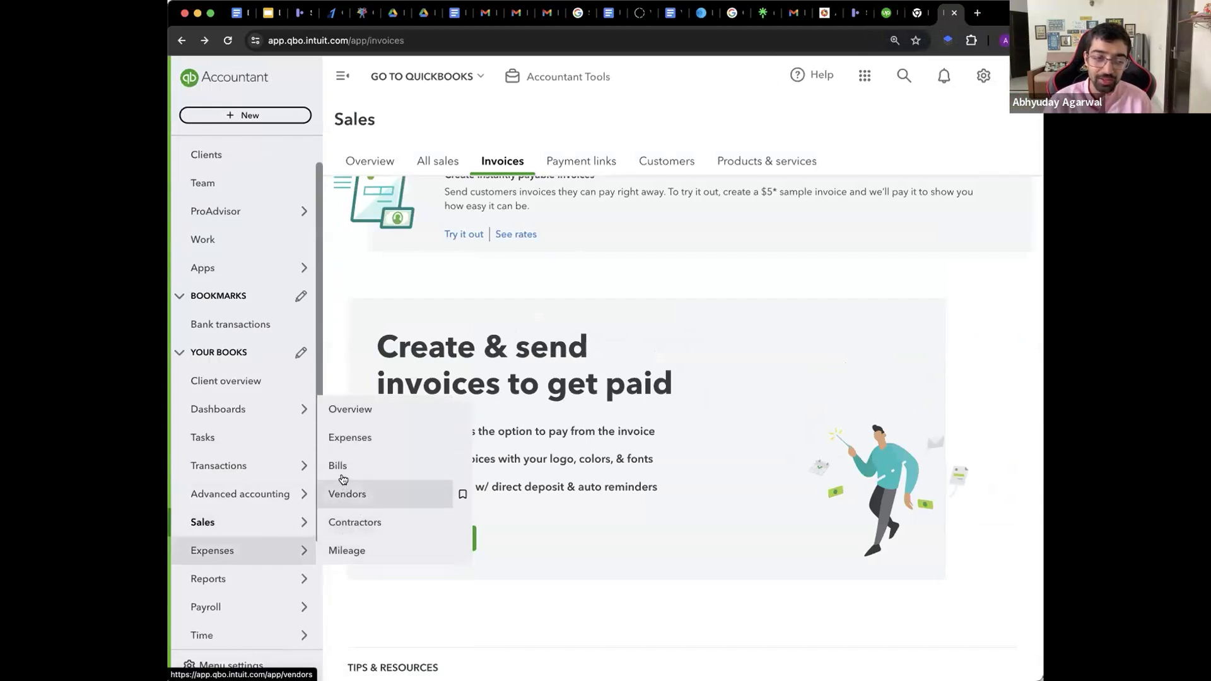
click(337, 464)
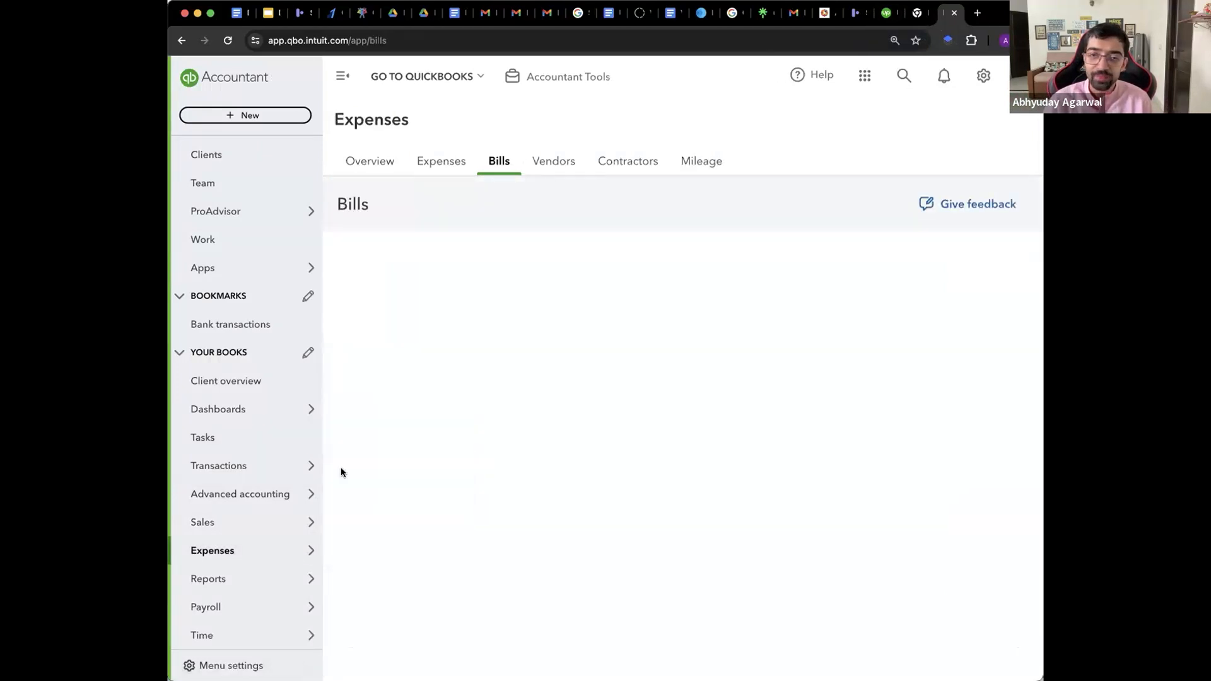
mouse_move(499, 172)
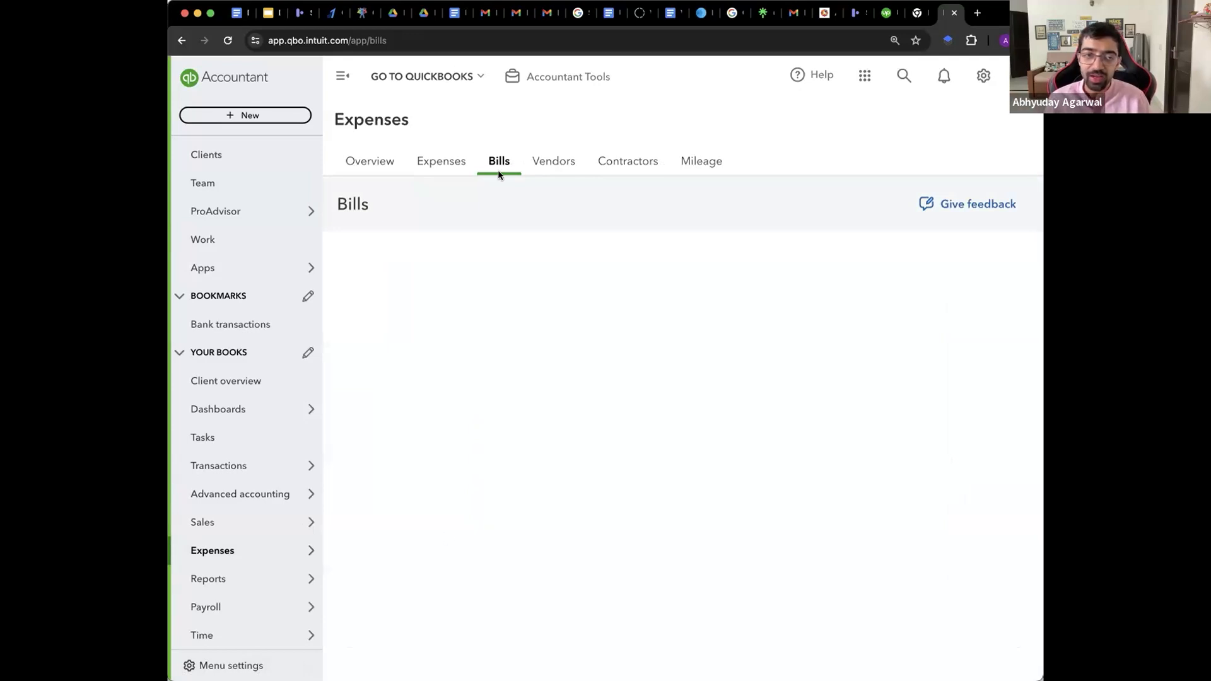
click(1015, 204)
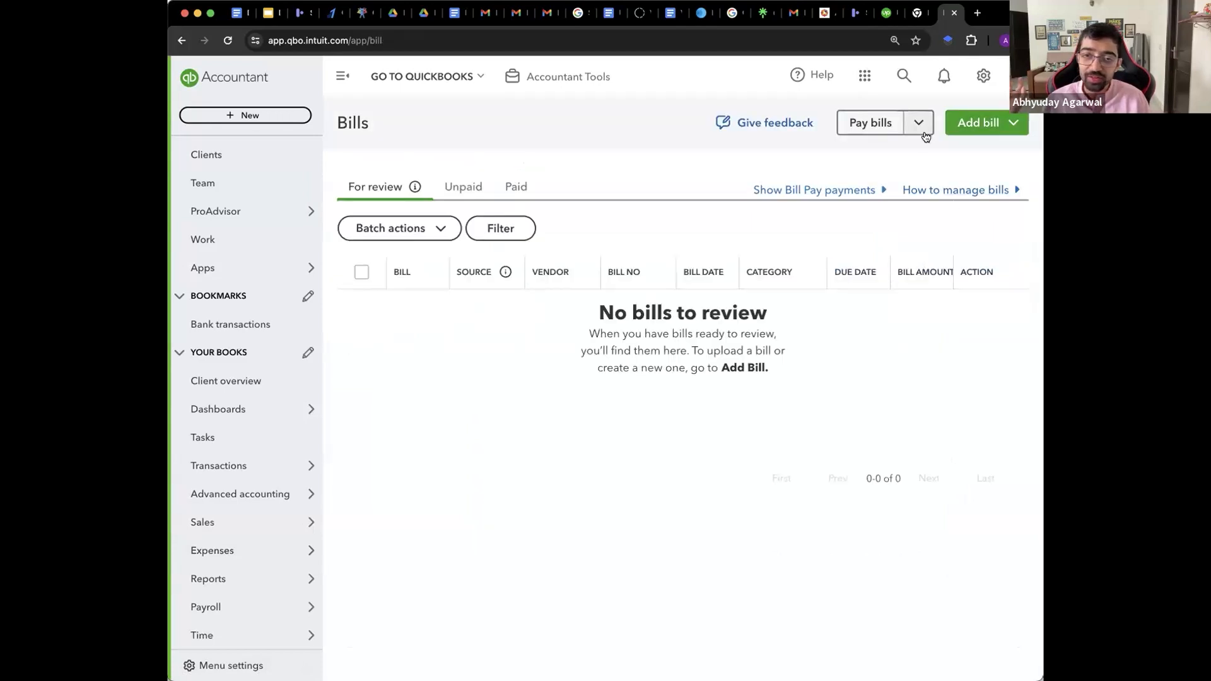
click(977, 121)
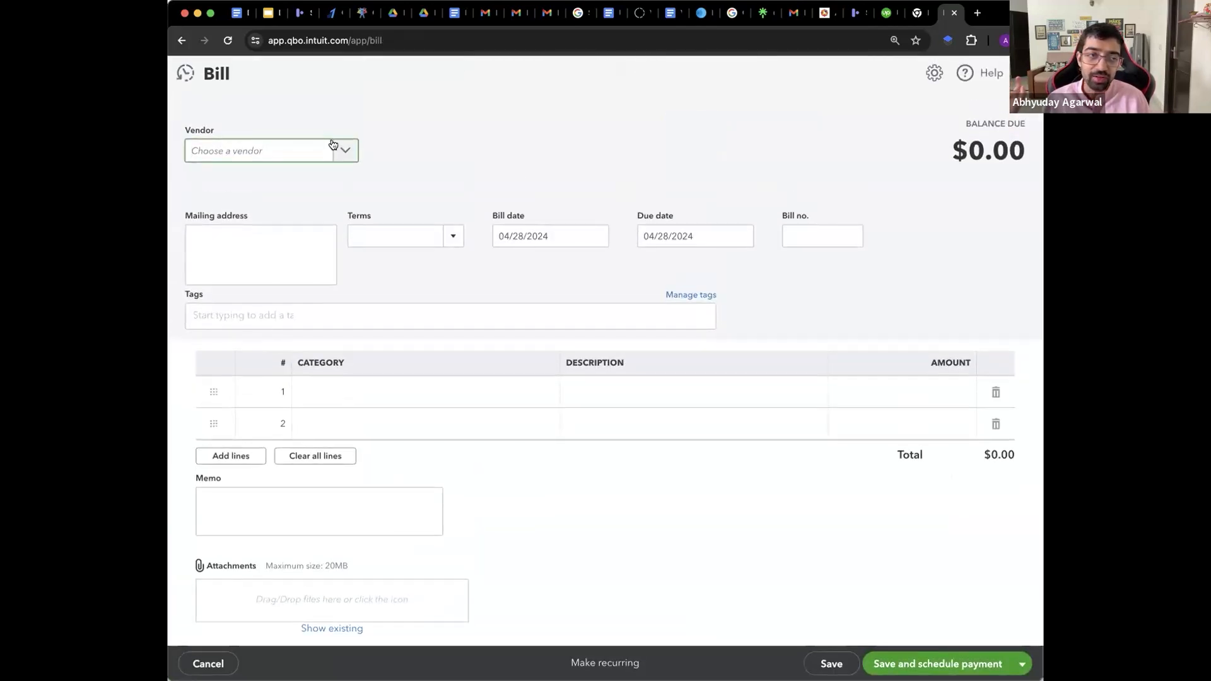
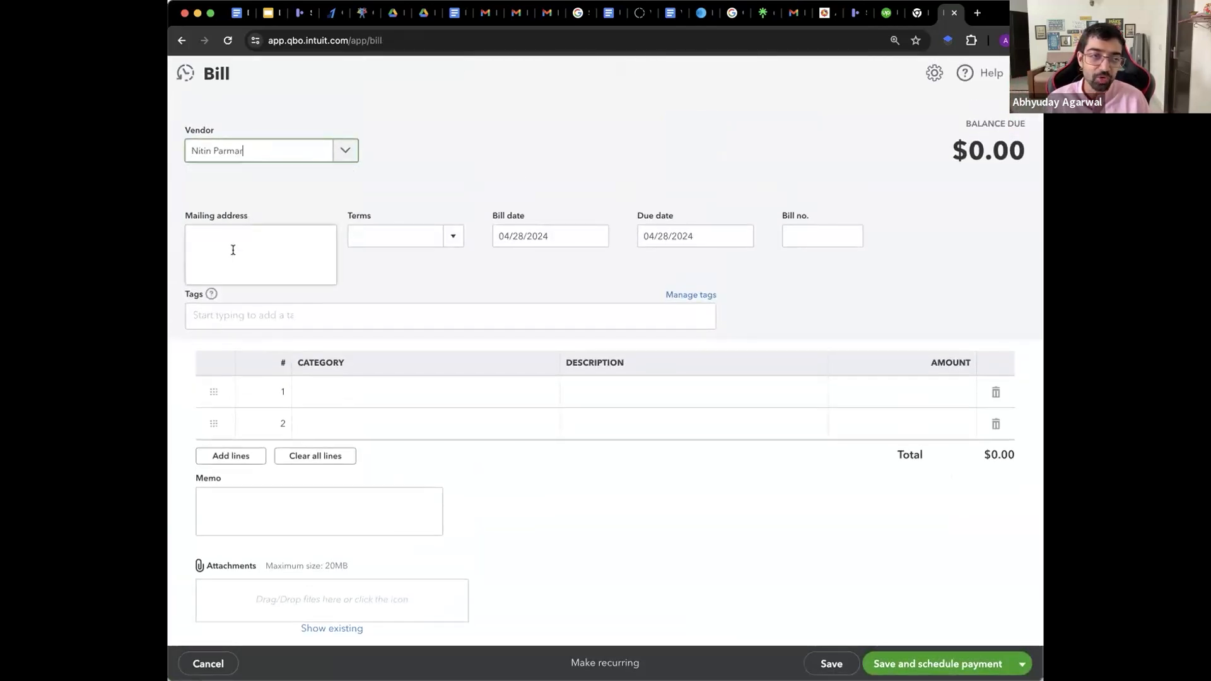
click(417, 392)
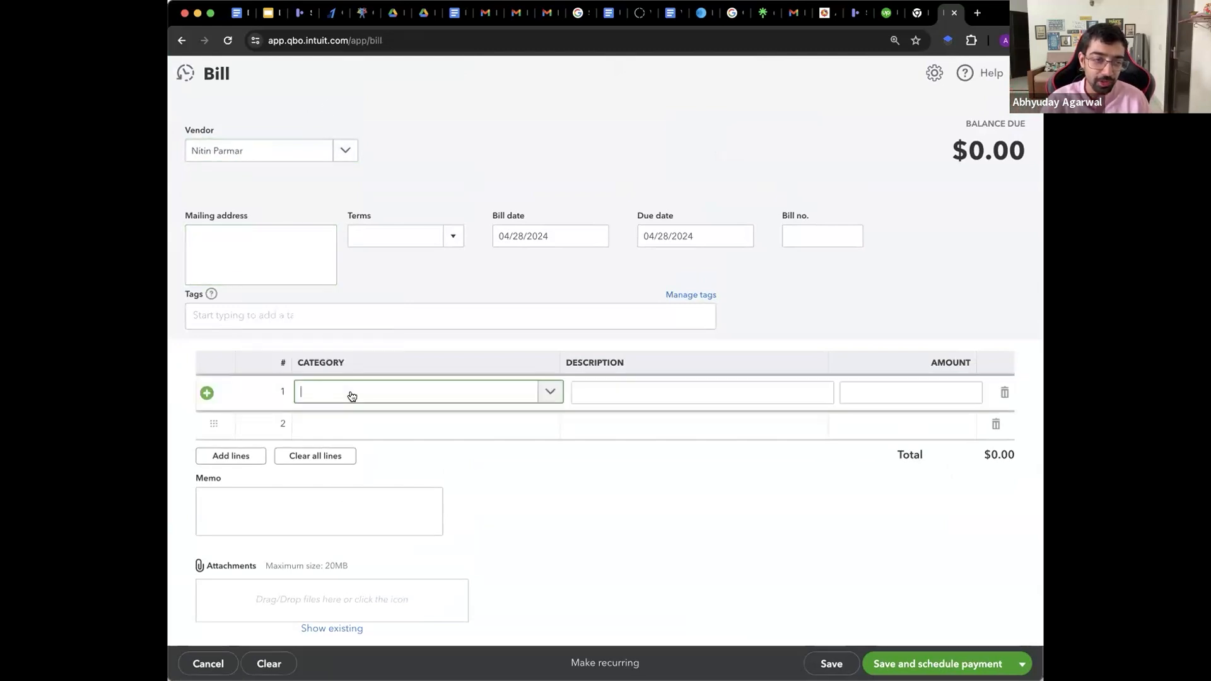
Create the Office Rent Expenses account with detail type Rent or Lease of Buildings.
text(Rent)
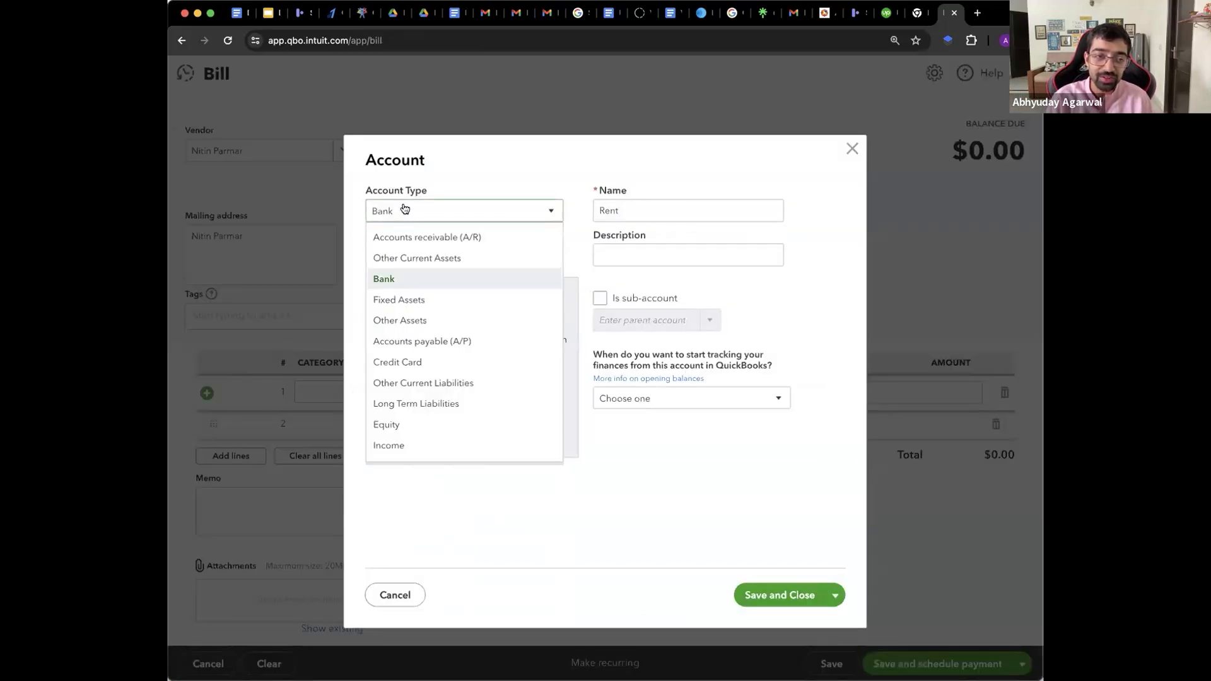
mouse_move(485, 300)
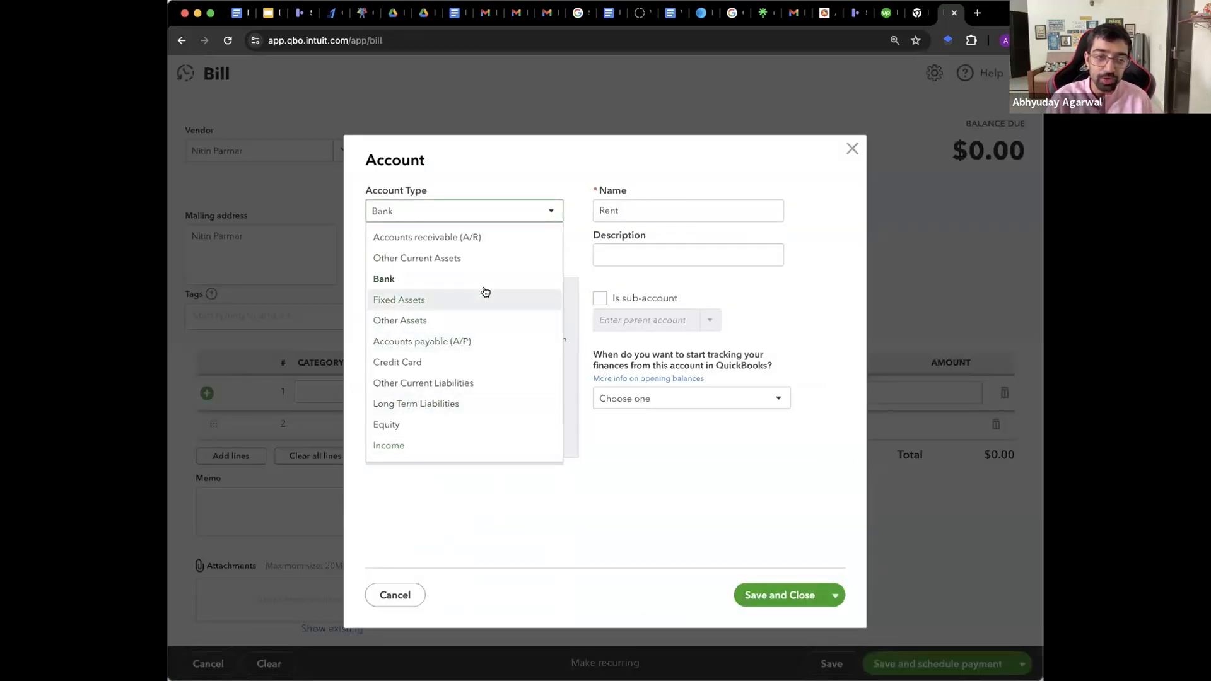
scroll(down, 3)
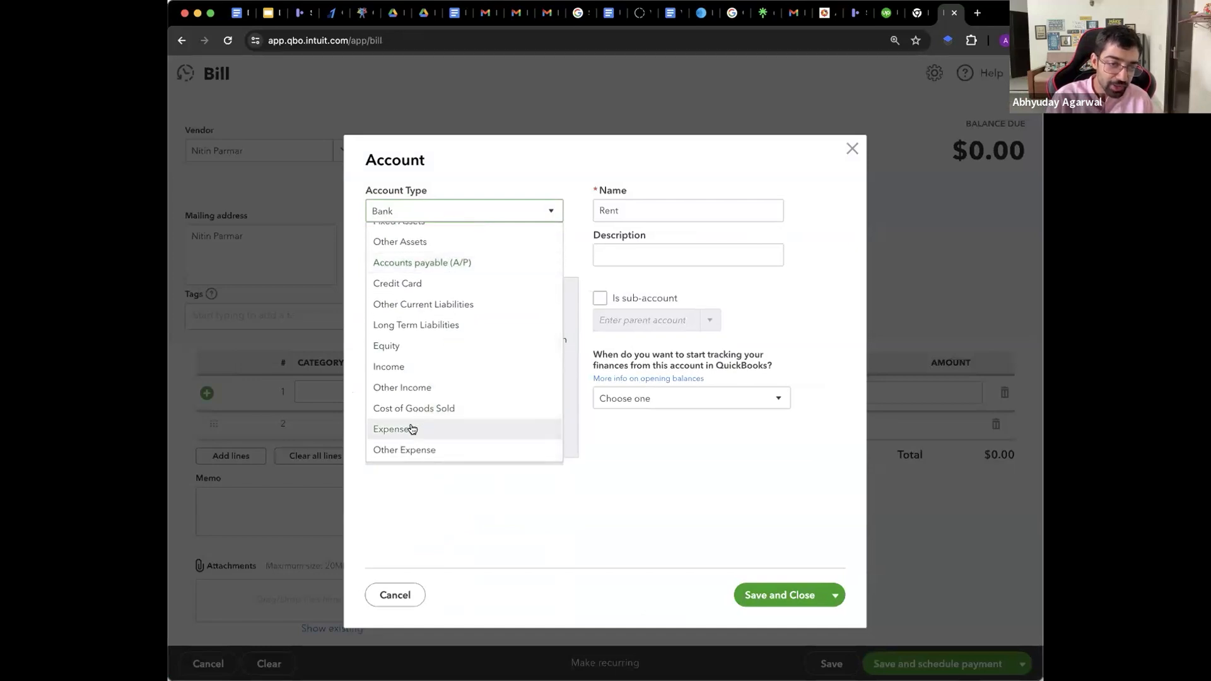
click(396, 429)
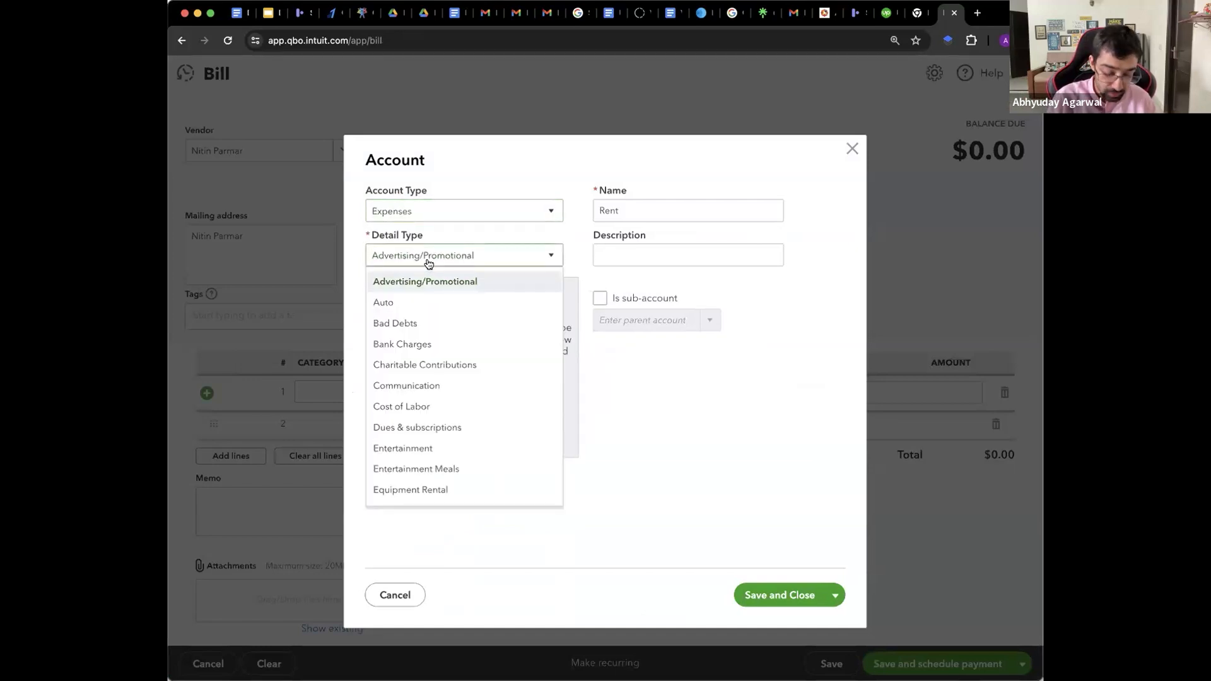
click(444, 255)
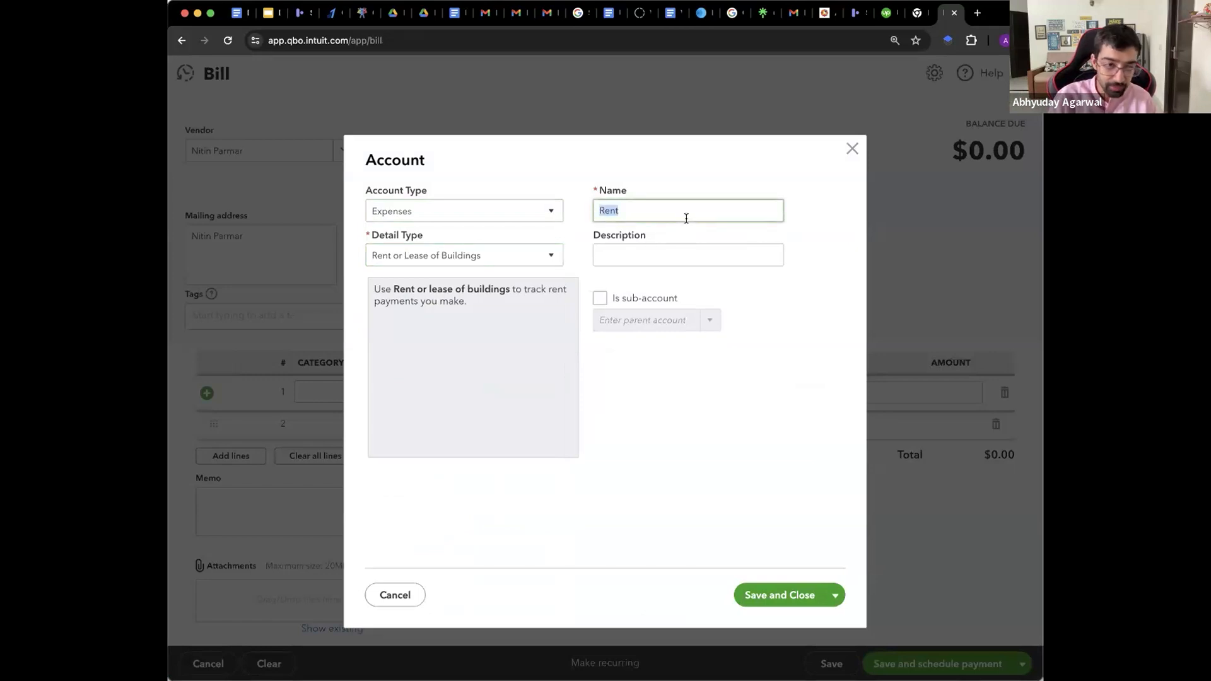
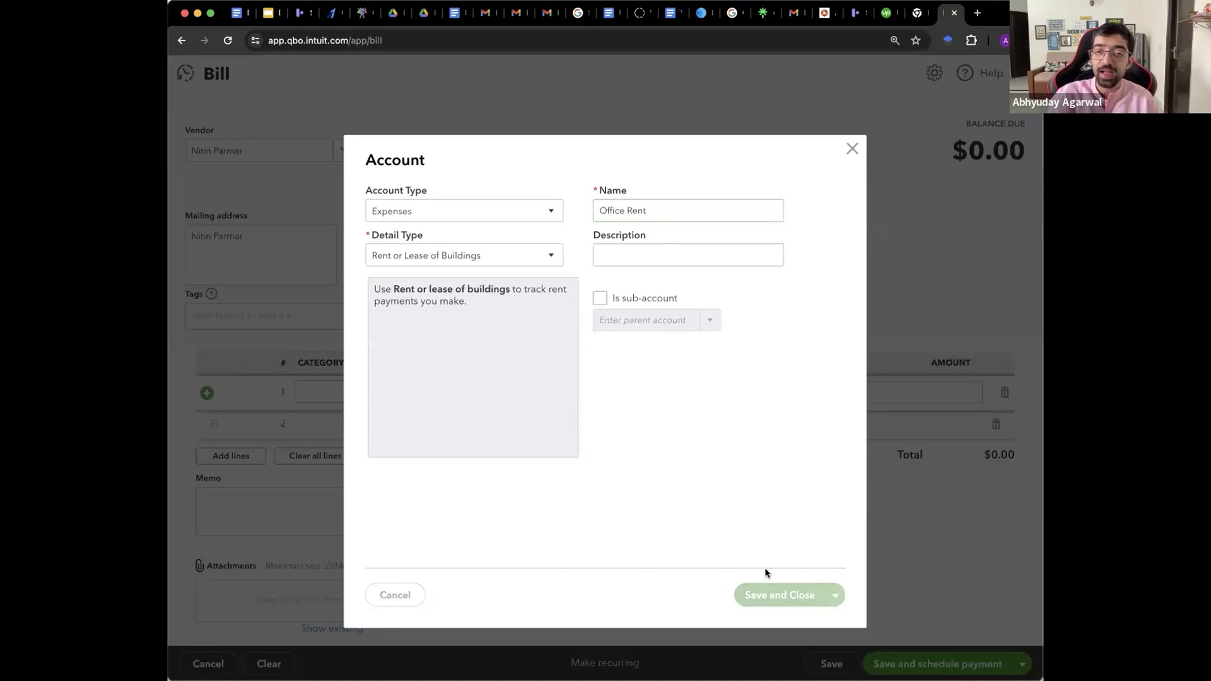
click(779, 595)
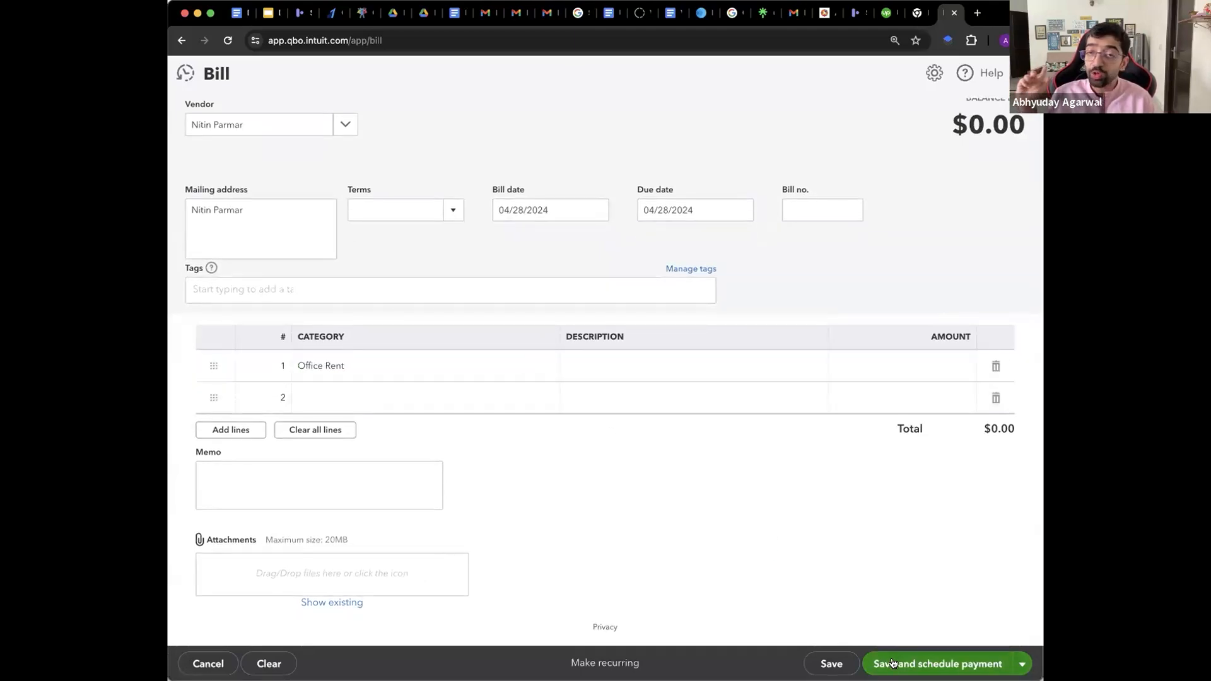
Save the bill with payment scheduling, then back out of the Bill Pay coming-soon page.
click(830, 663)
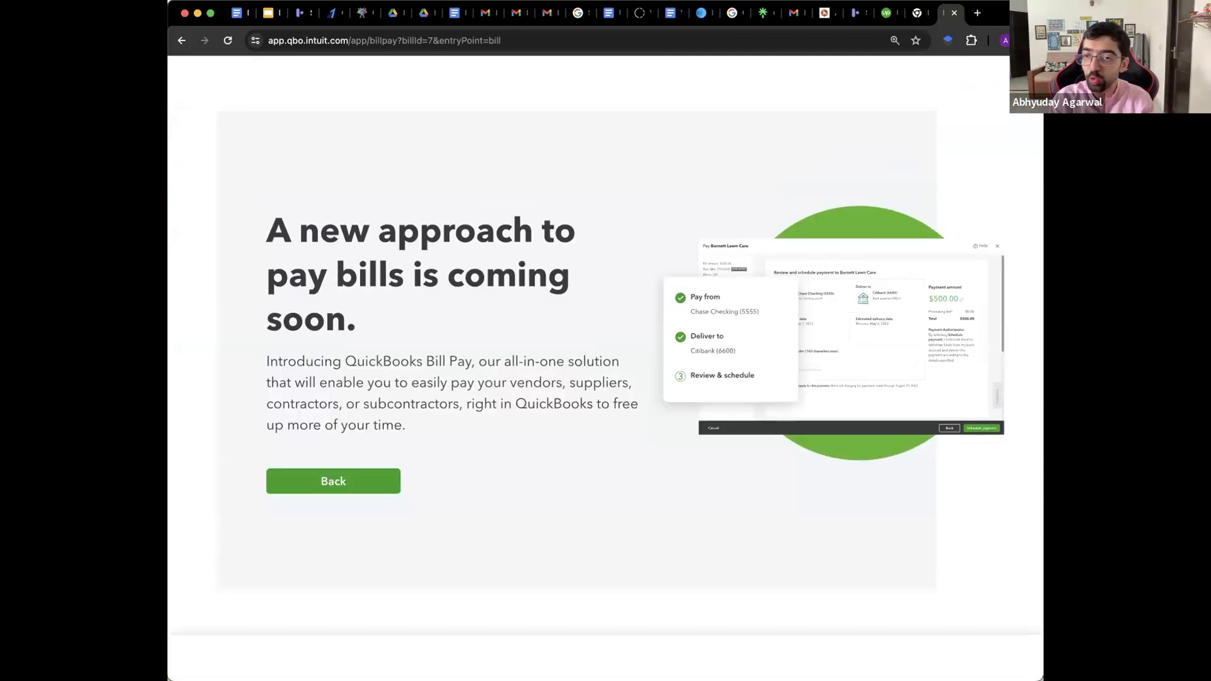
mouse_move(1004, 99)
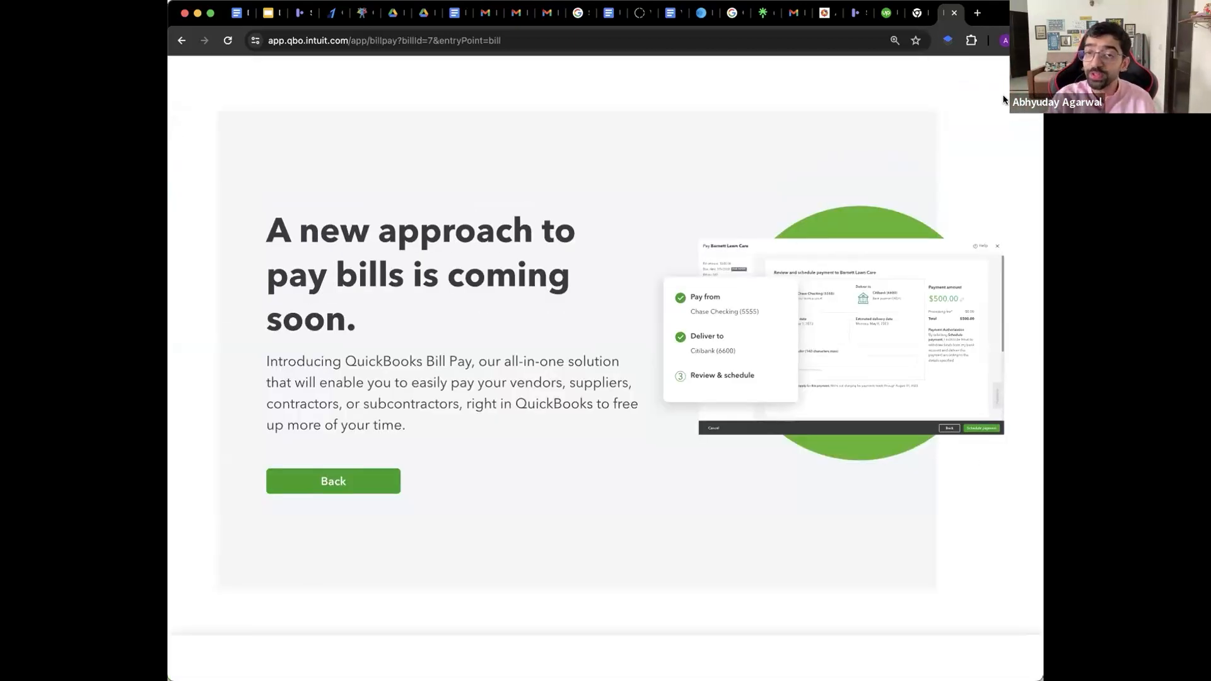
click(332, 480)
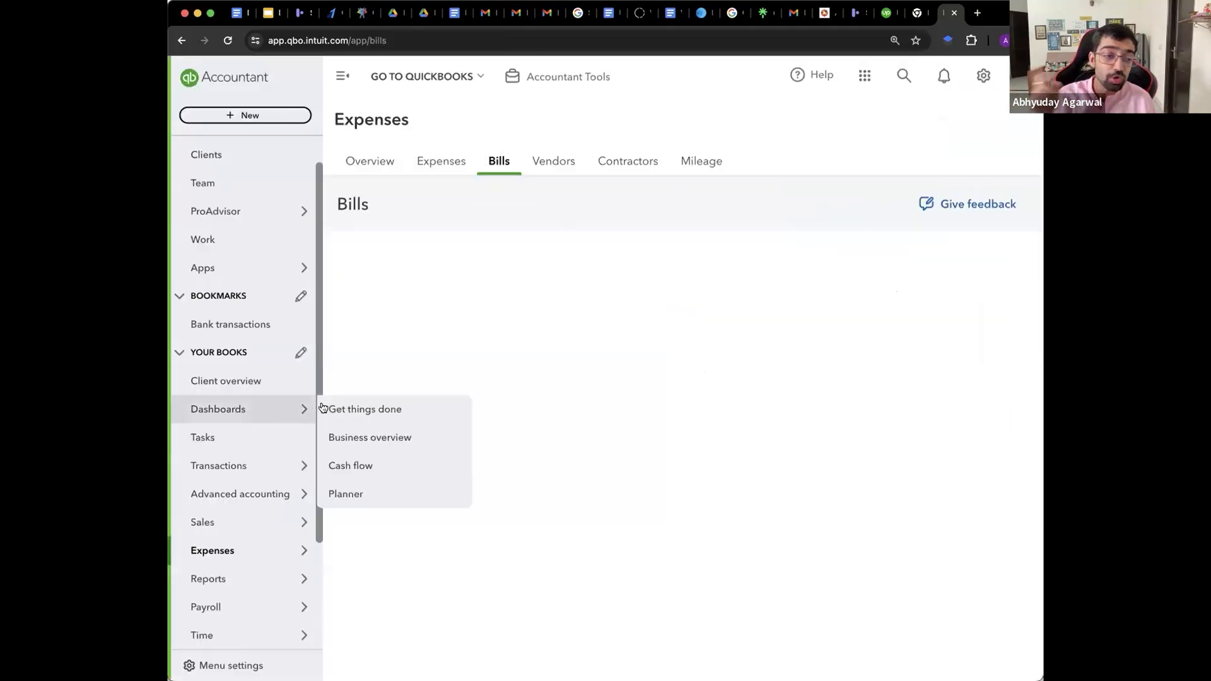
mouse_move(226, 381)
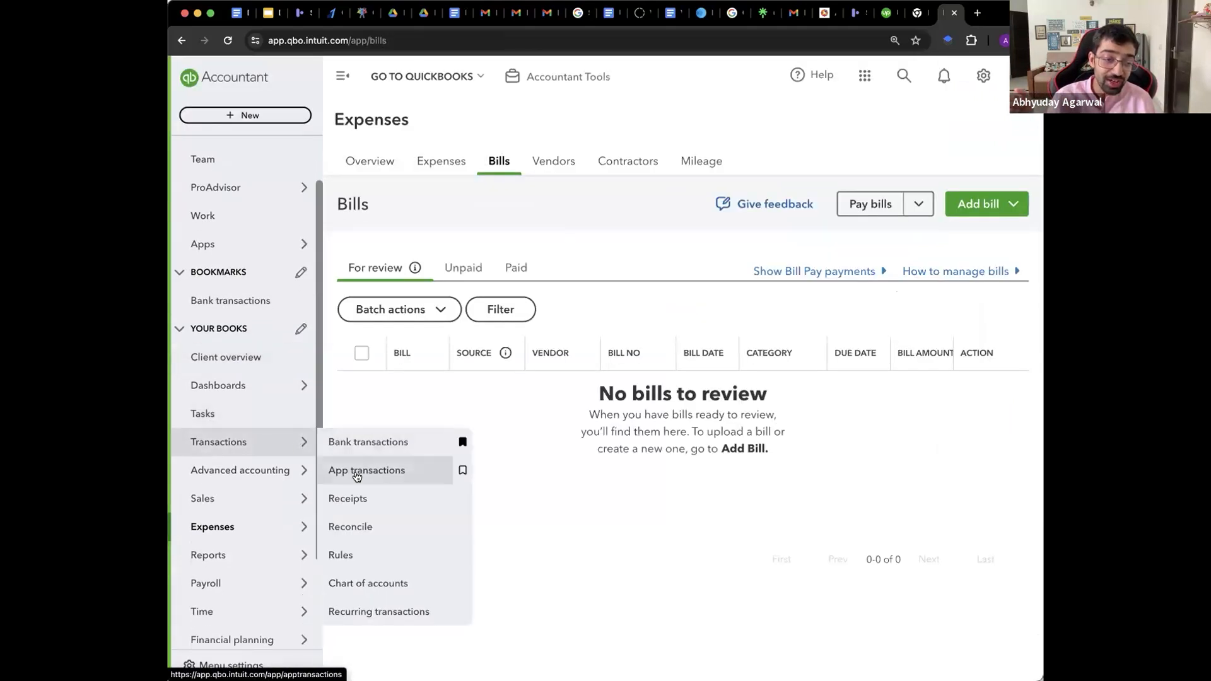
Open Reconcile, select the Sequoia account and try to start reconciling.
click(350, 526)
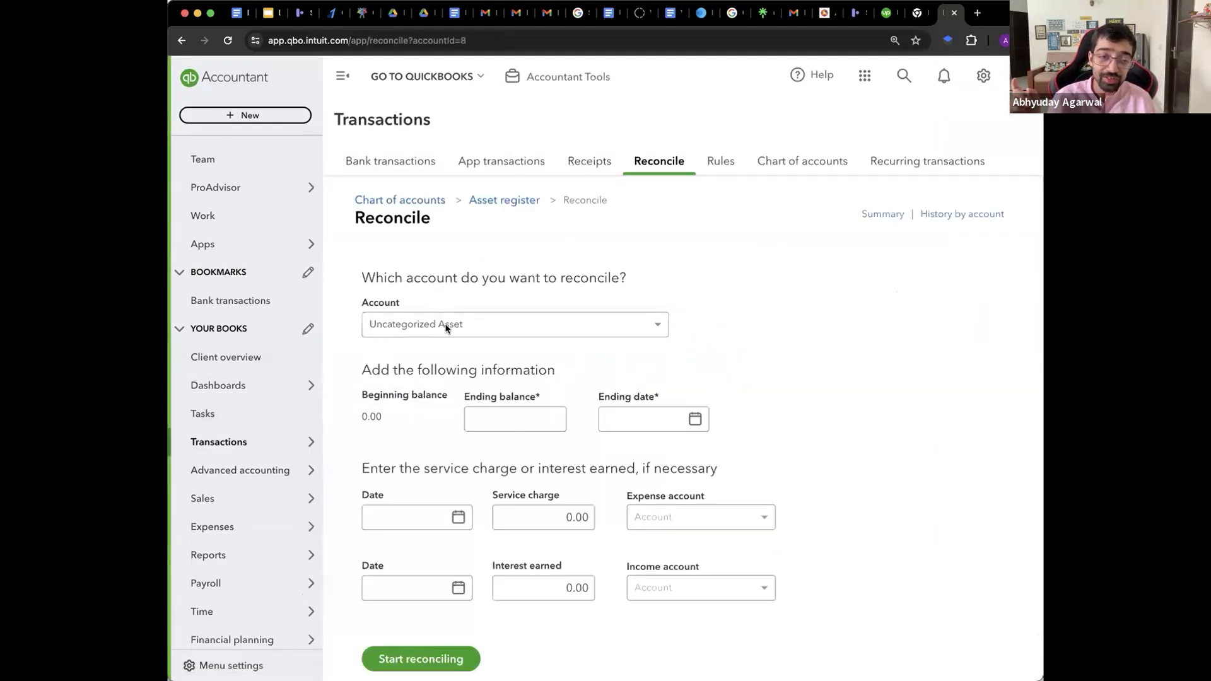
click(514, 324)
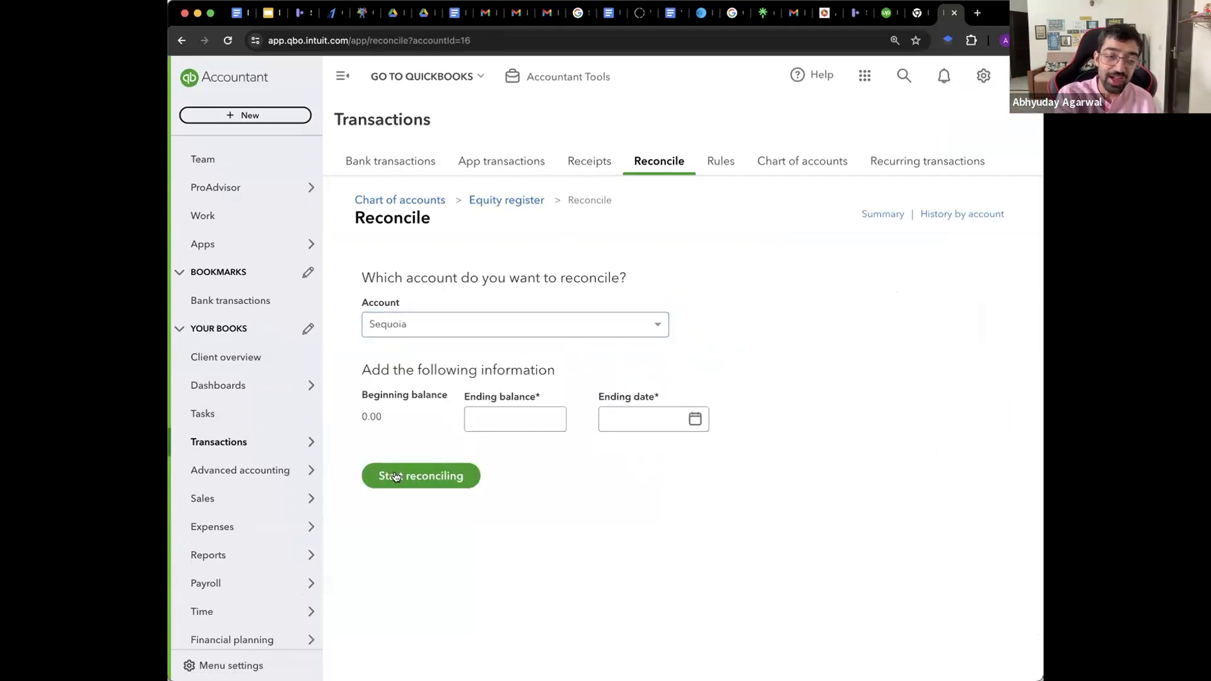
click(420, 476)
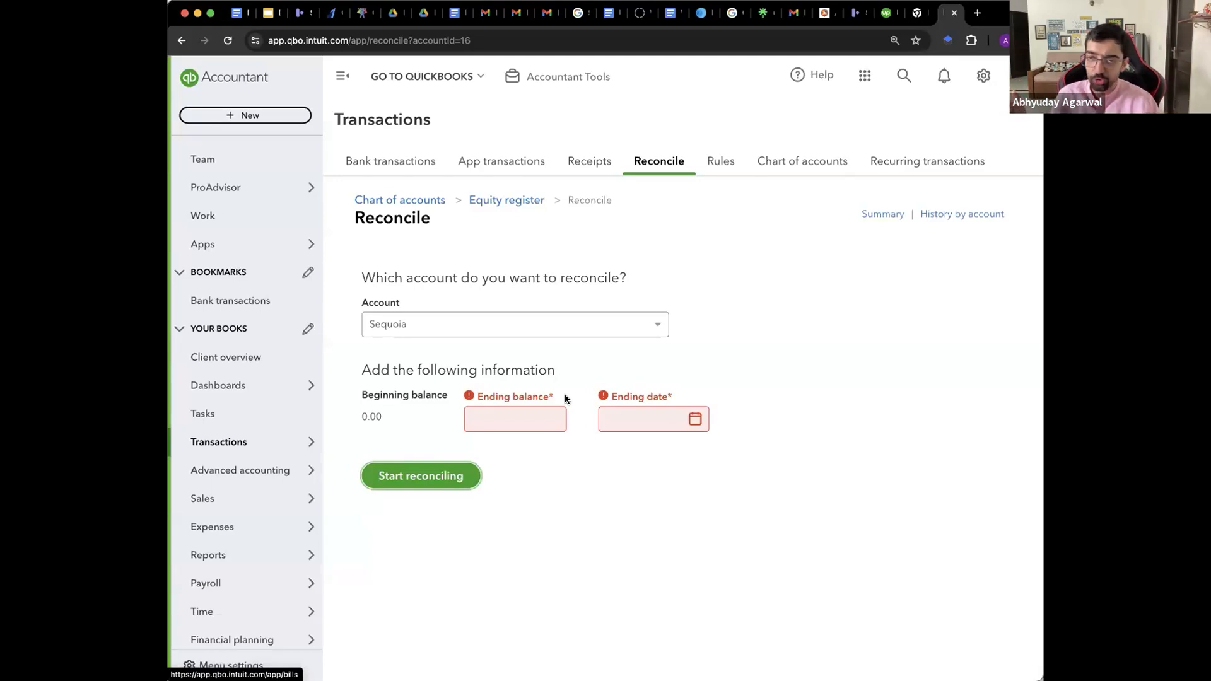
mouse_move(382, 596)
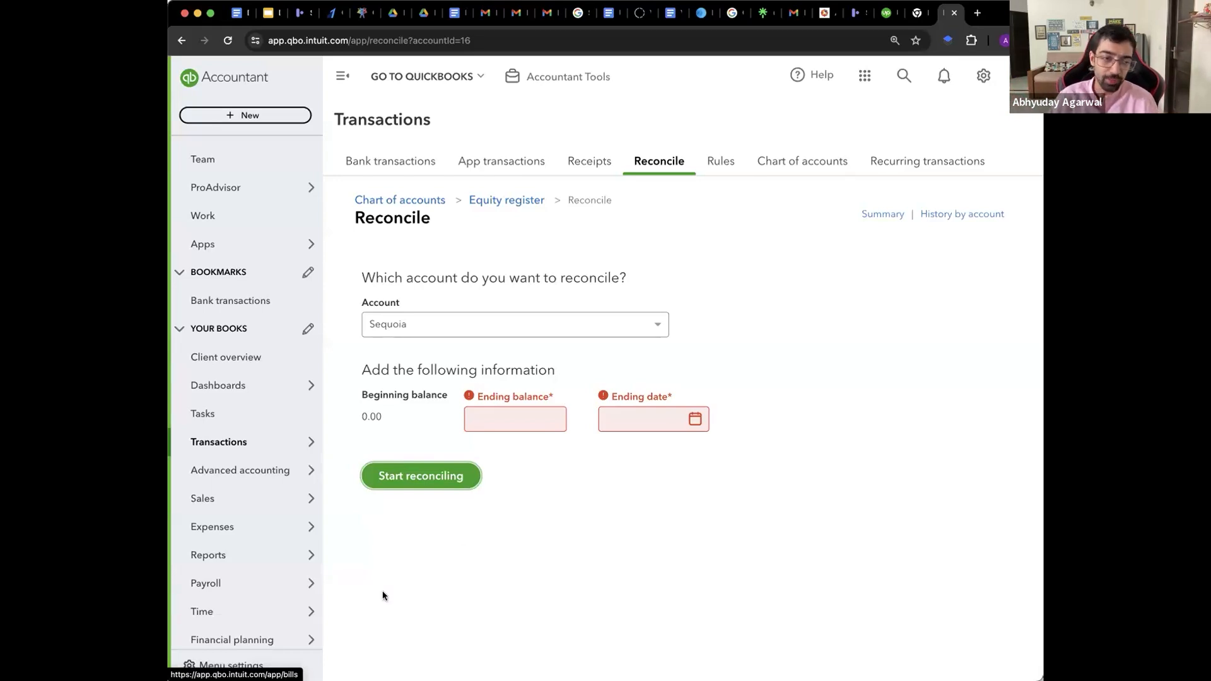
mouse_move(779, 472)
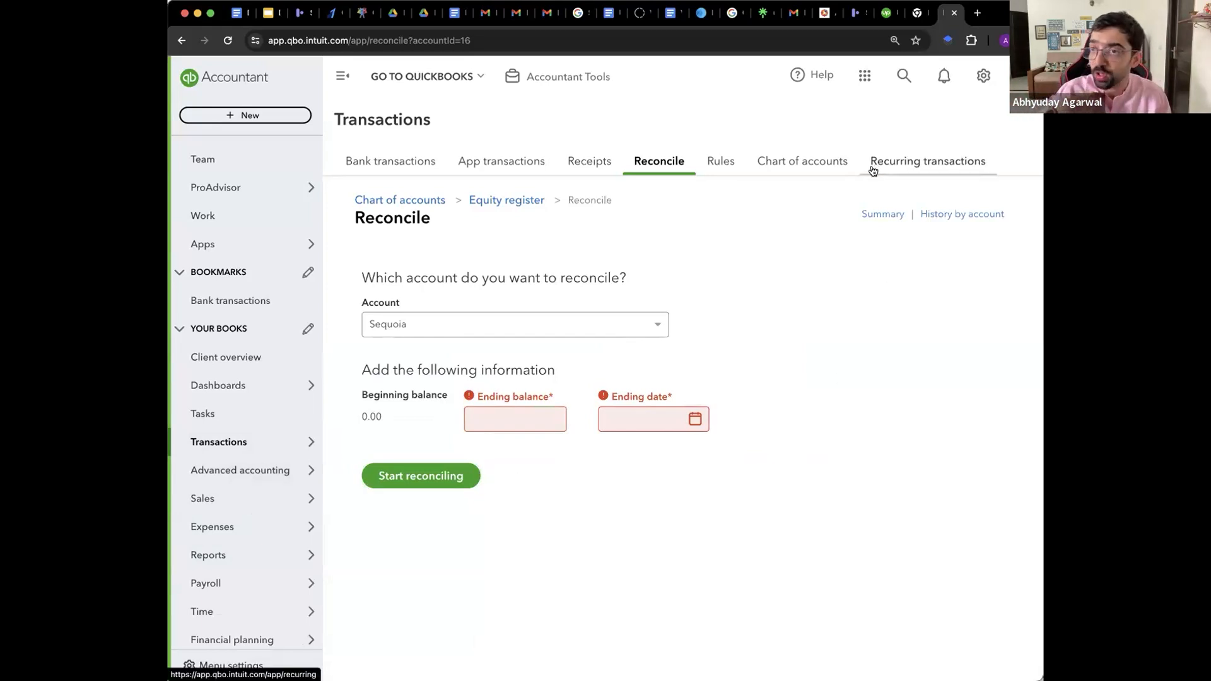
mouse_move(717, 283)
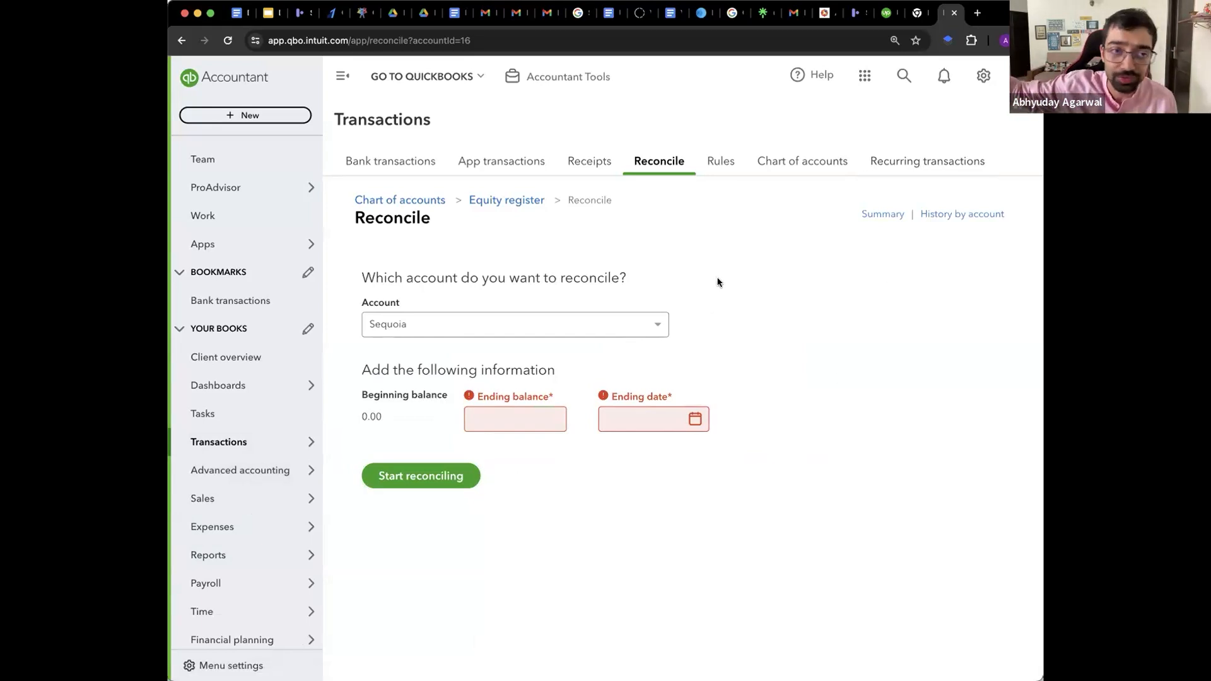
mouse_move(872, 344)
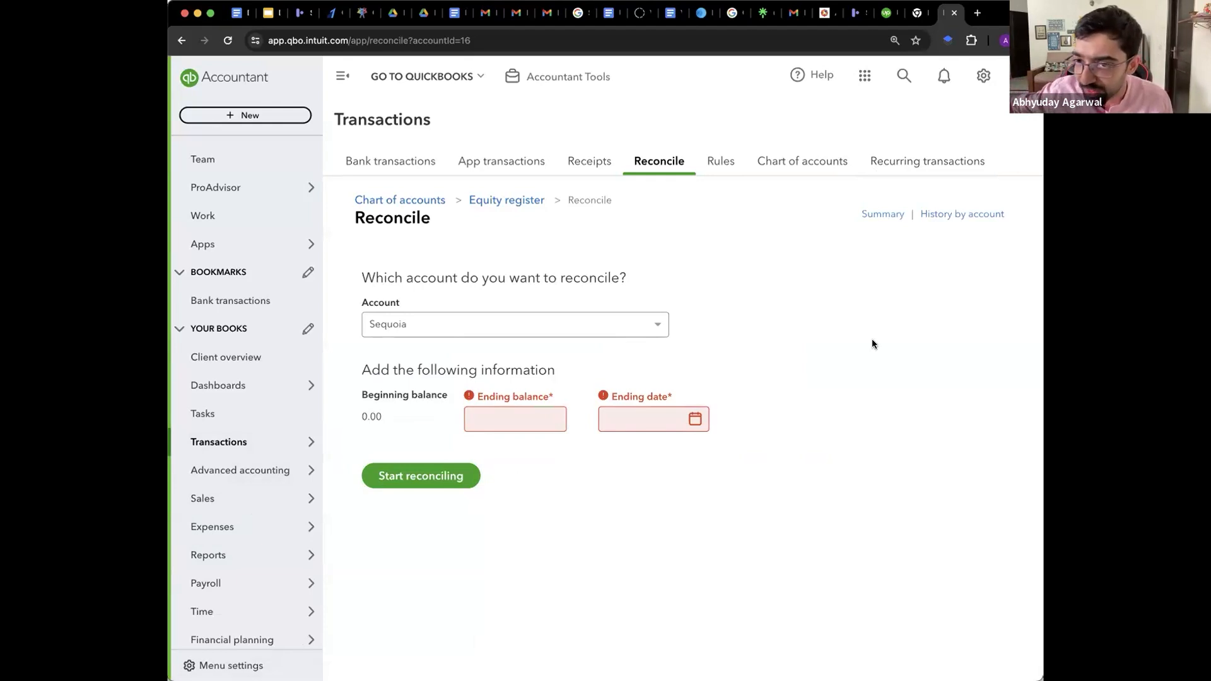
mouse_move(842, 287)
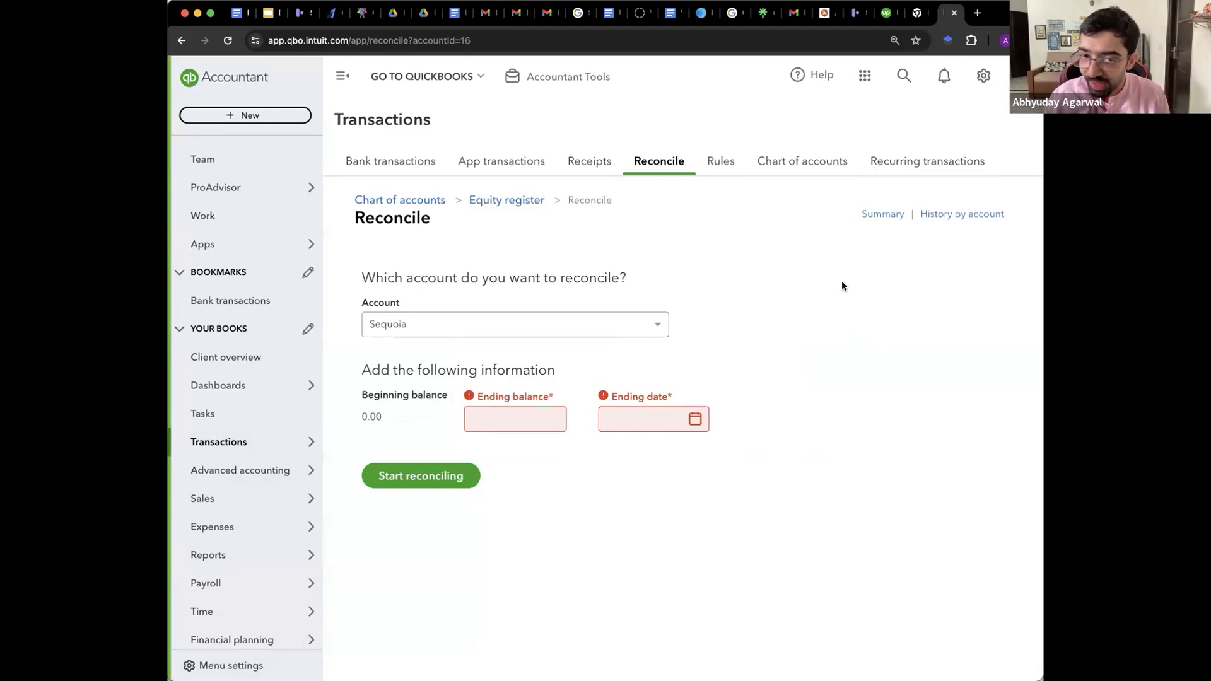
mouse_move(873, 296)
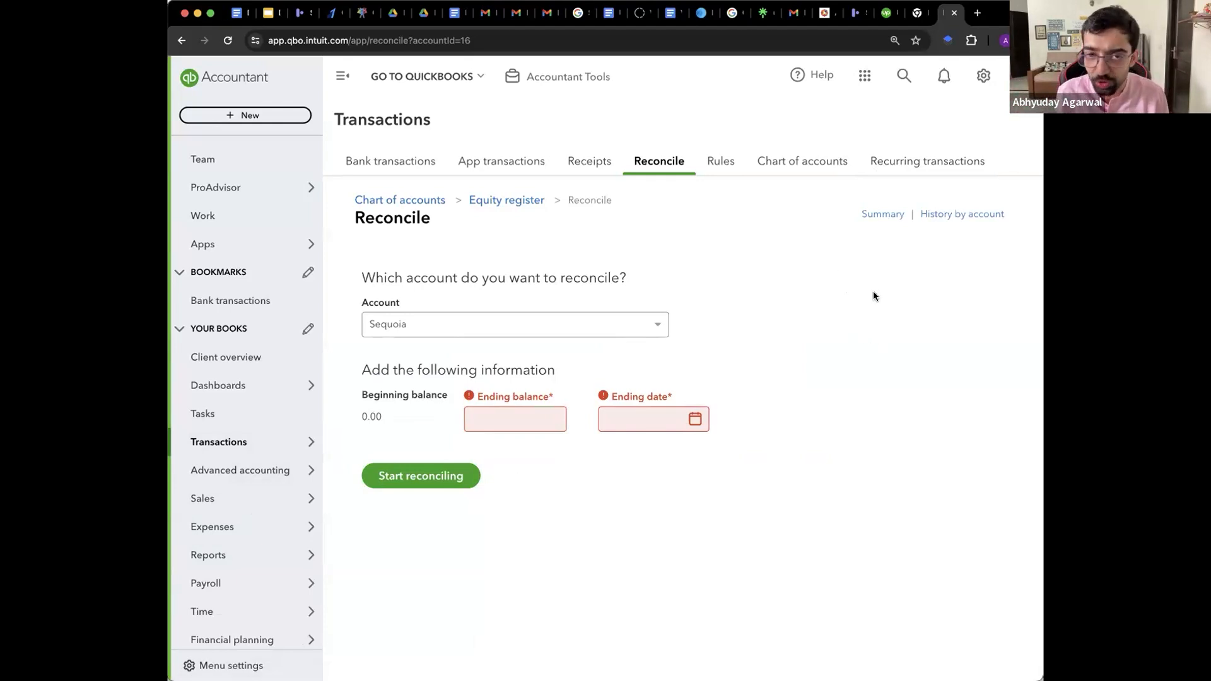
mouse_move(802, 161)
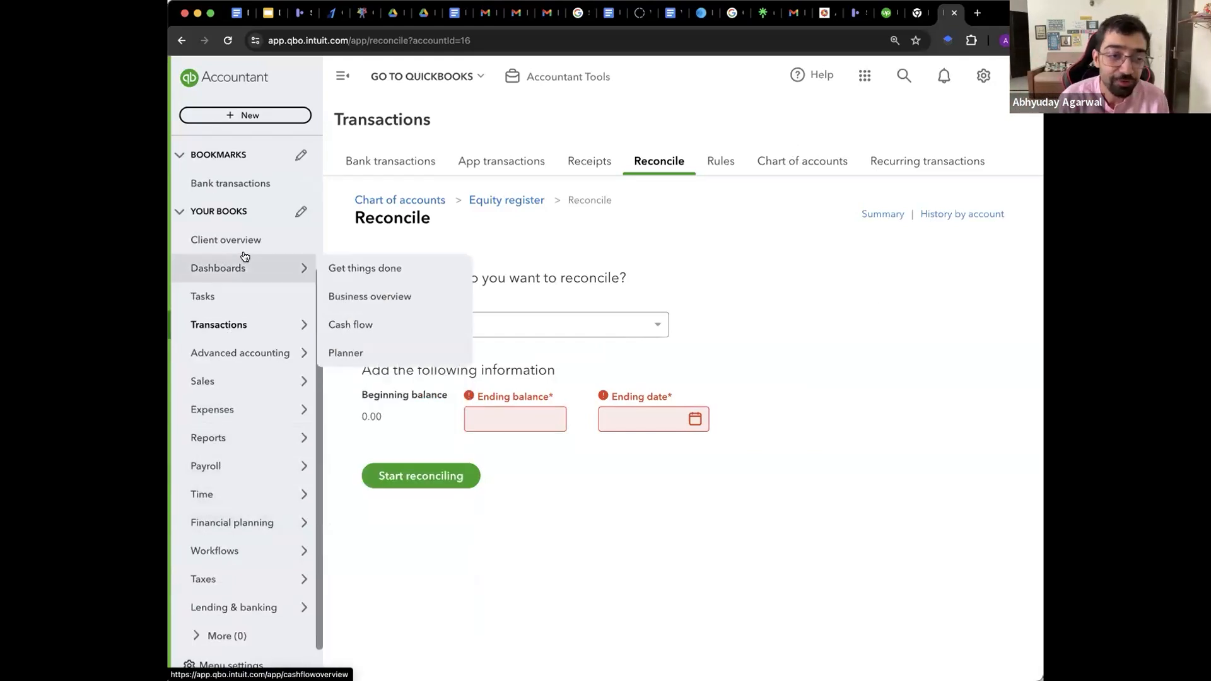
mouse_move(240, 606)
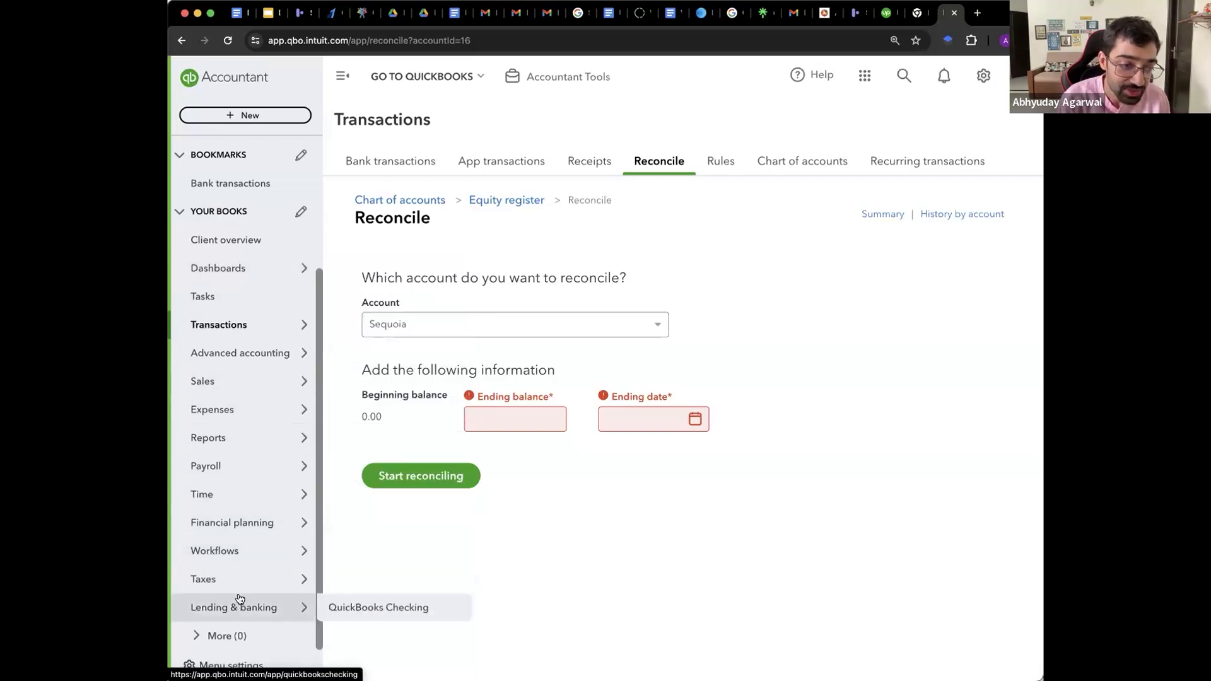
Open the Reports page, preview the new report options, and dismiss the outdated browser warning.
click(207, 438)
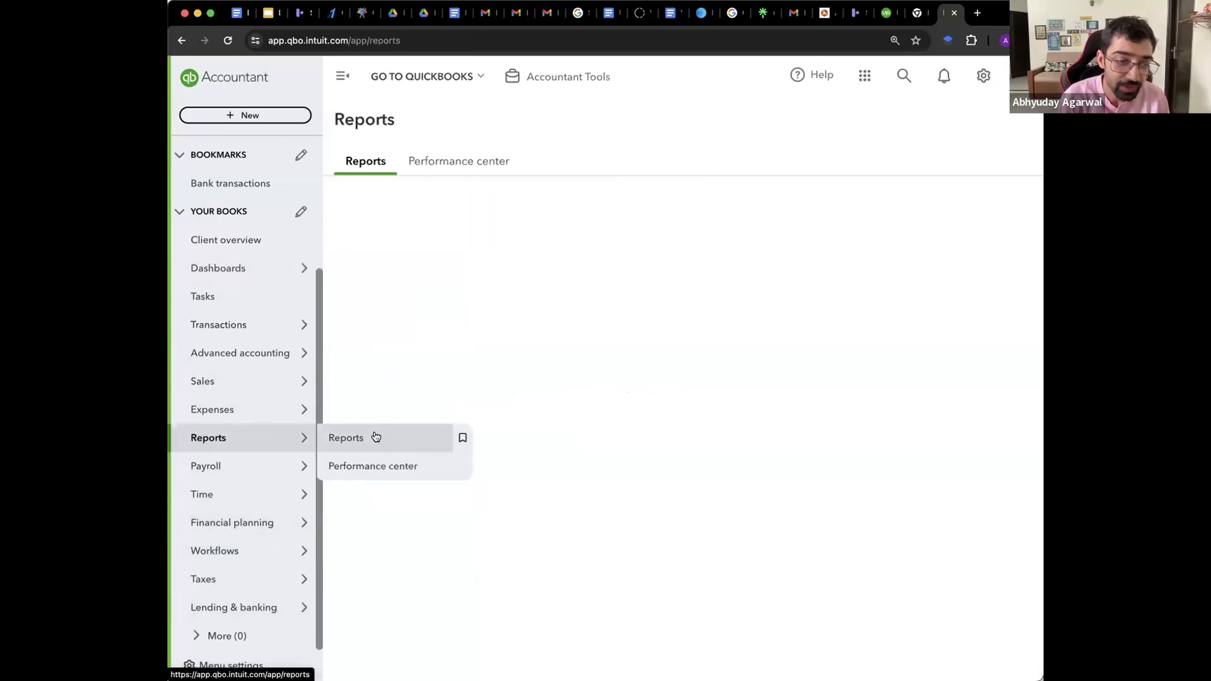
click(345, 437)
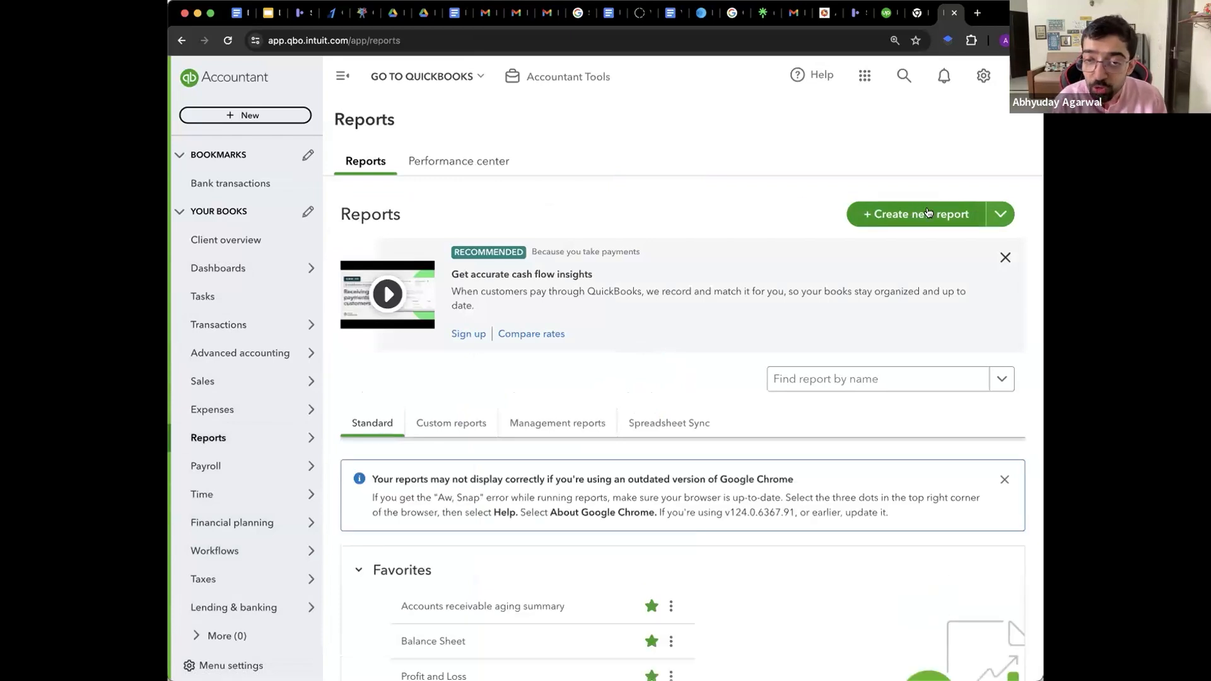
click(1000, 214)
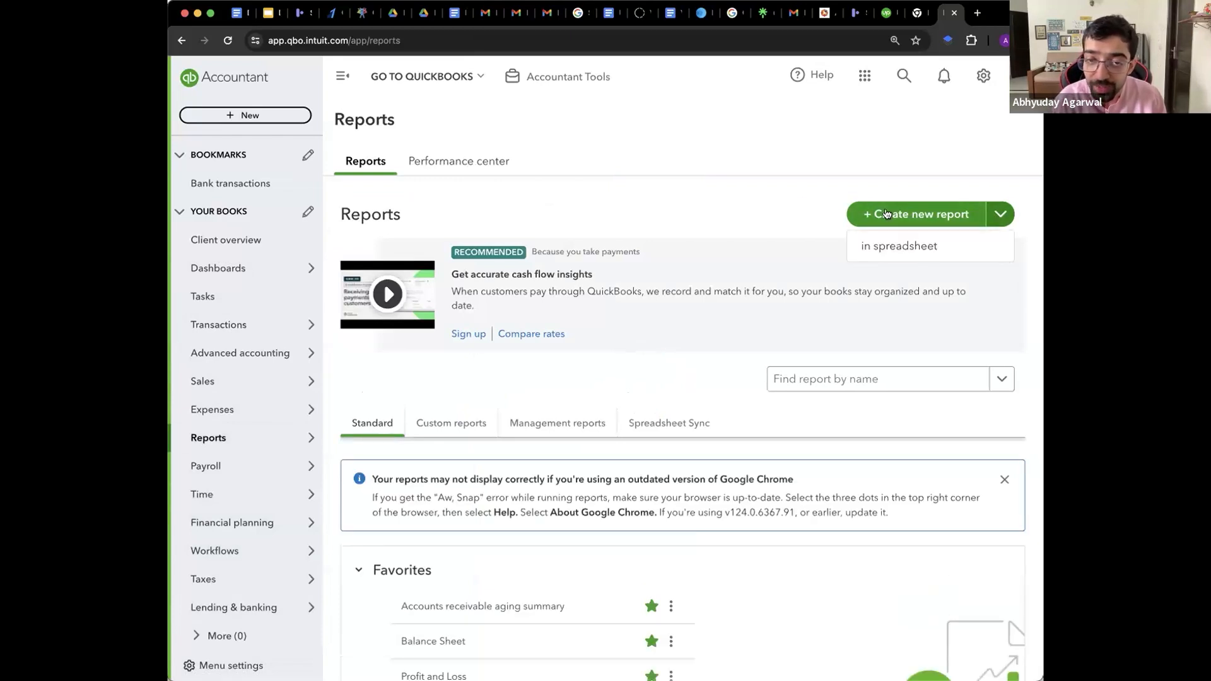
click(916, 313)
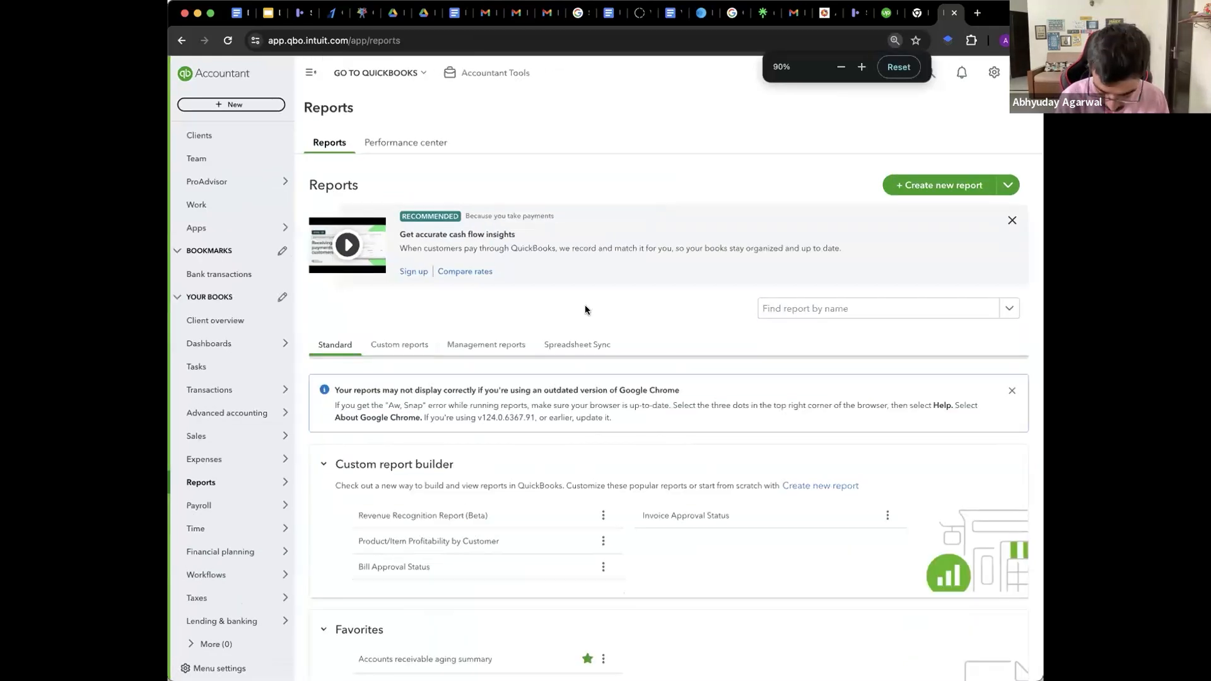
click(861, 66)
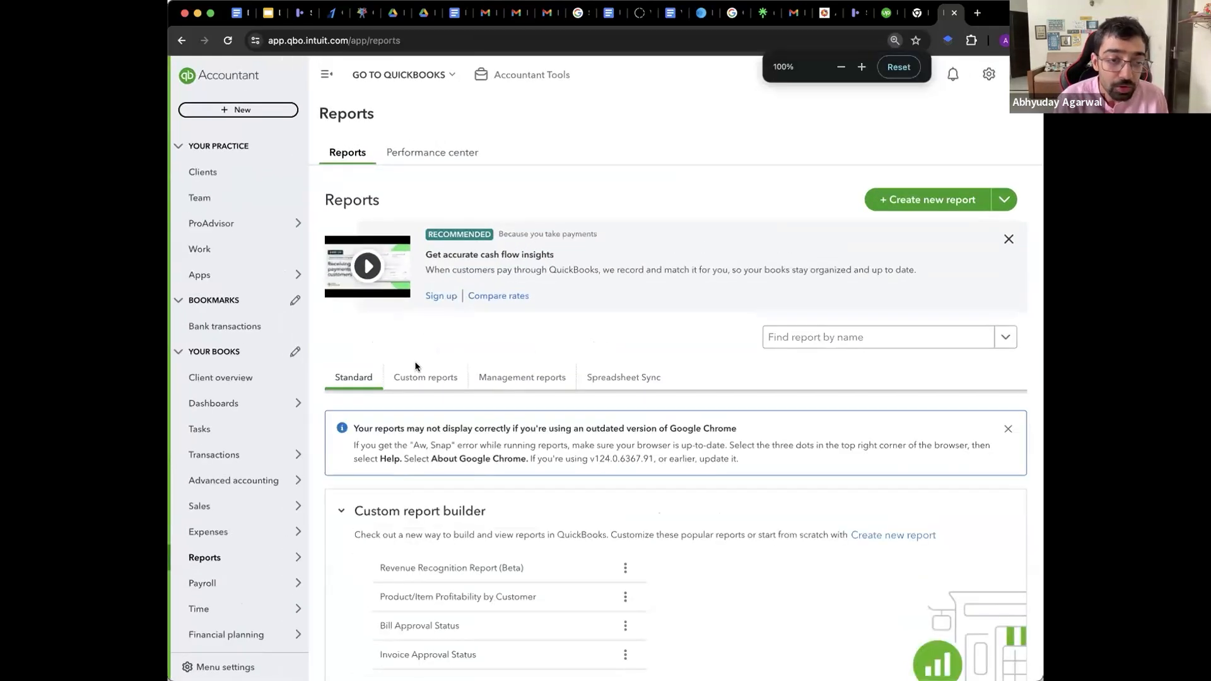
click(1008, 429)
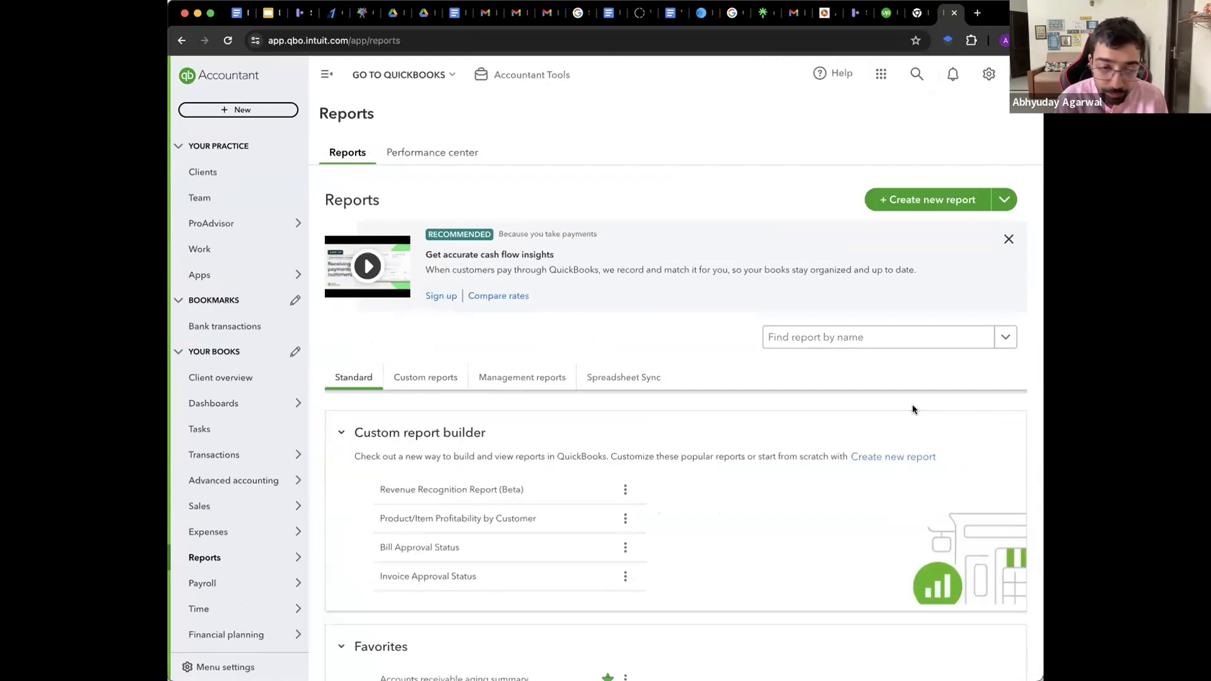
Star Profit and Loss by Customer as a favourite report.
scroll(down, 3)
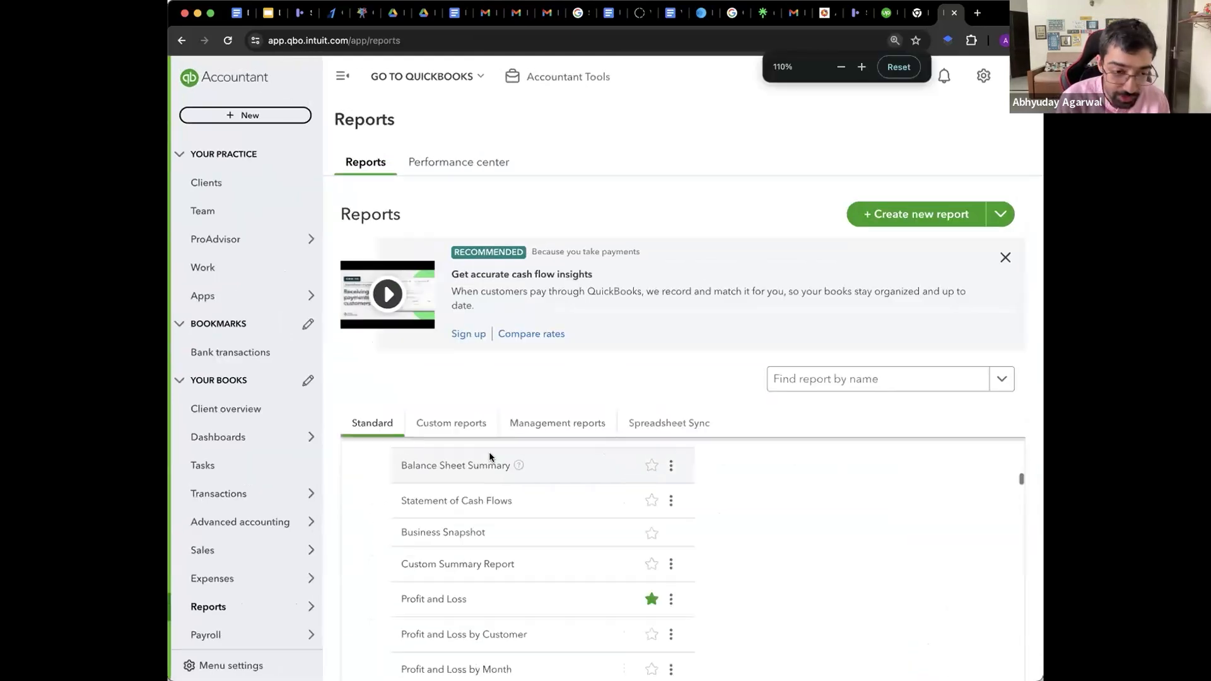
scroll(down, 3)
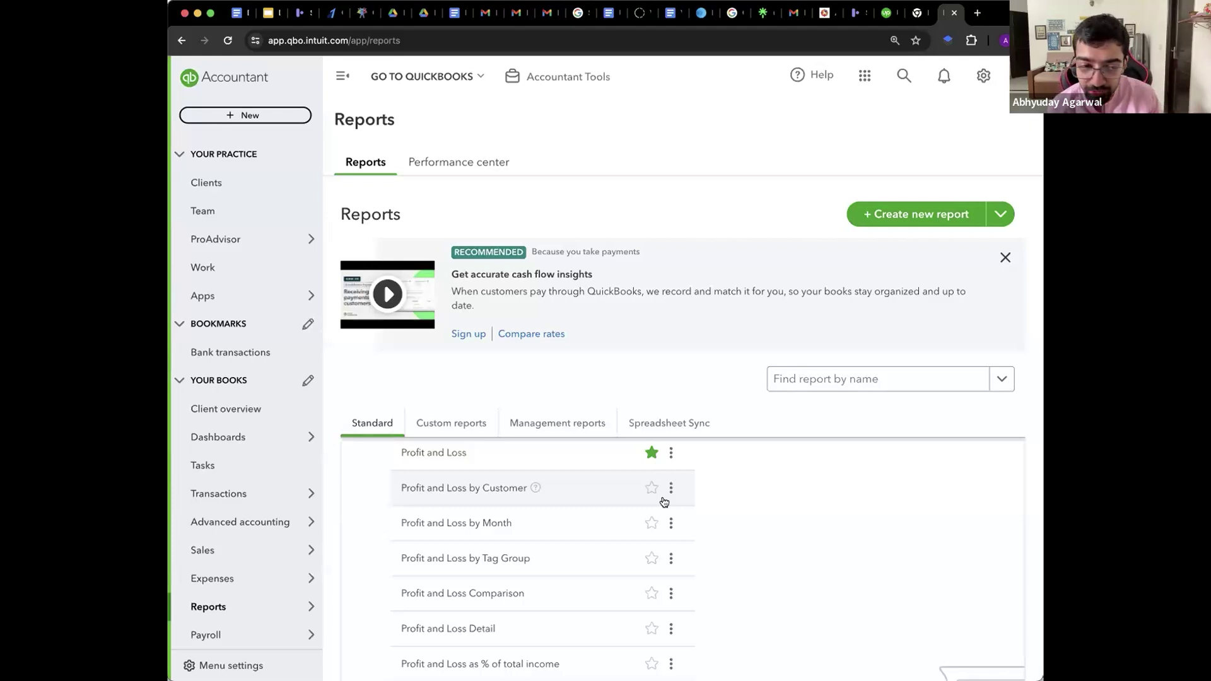
click(651, 488)
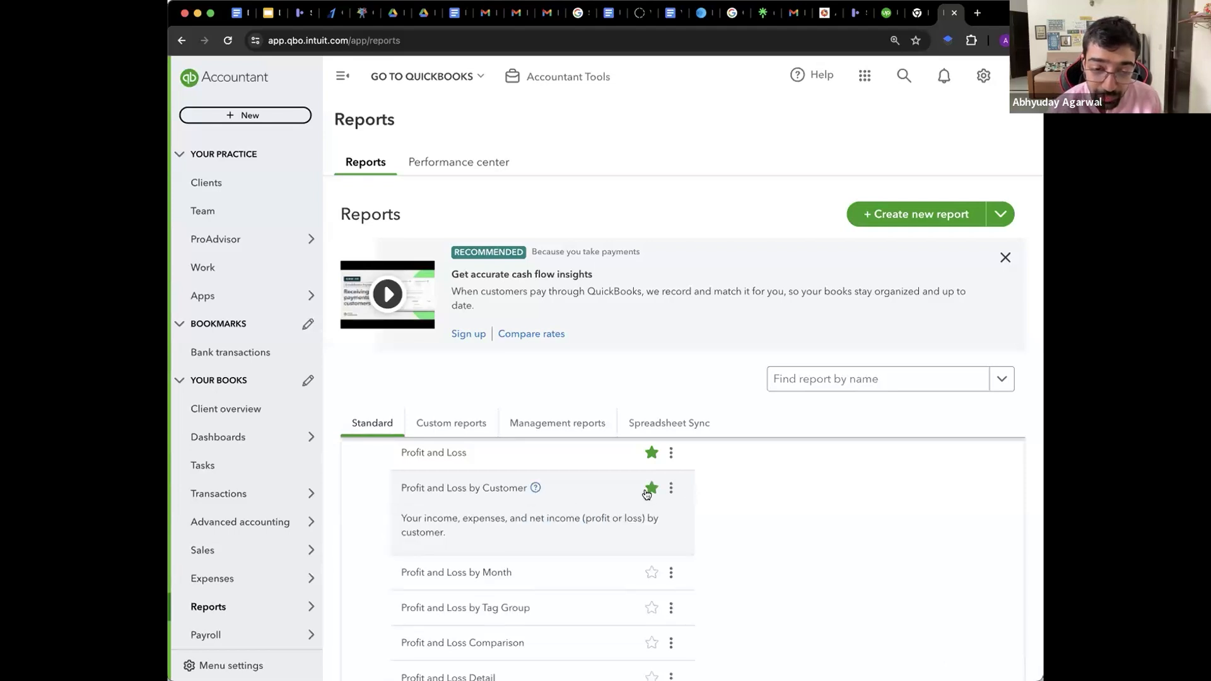
click(651, 488)
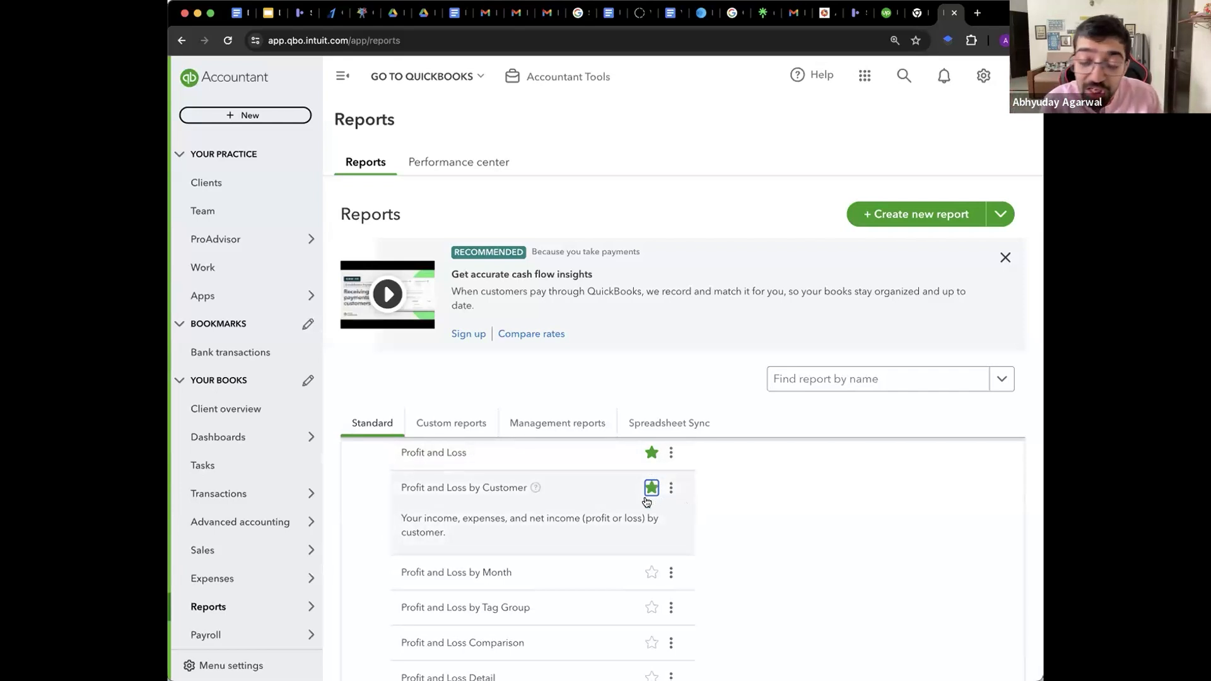
mouse_move(647, 474)
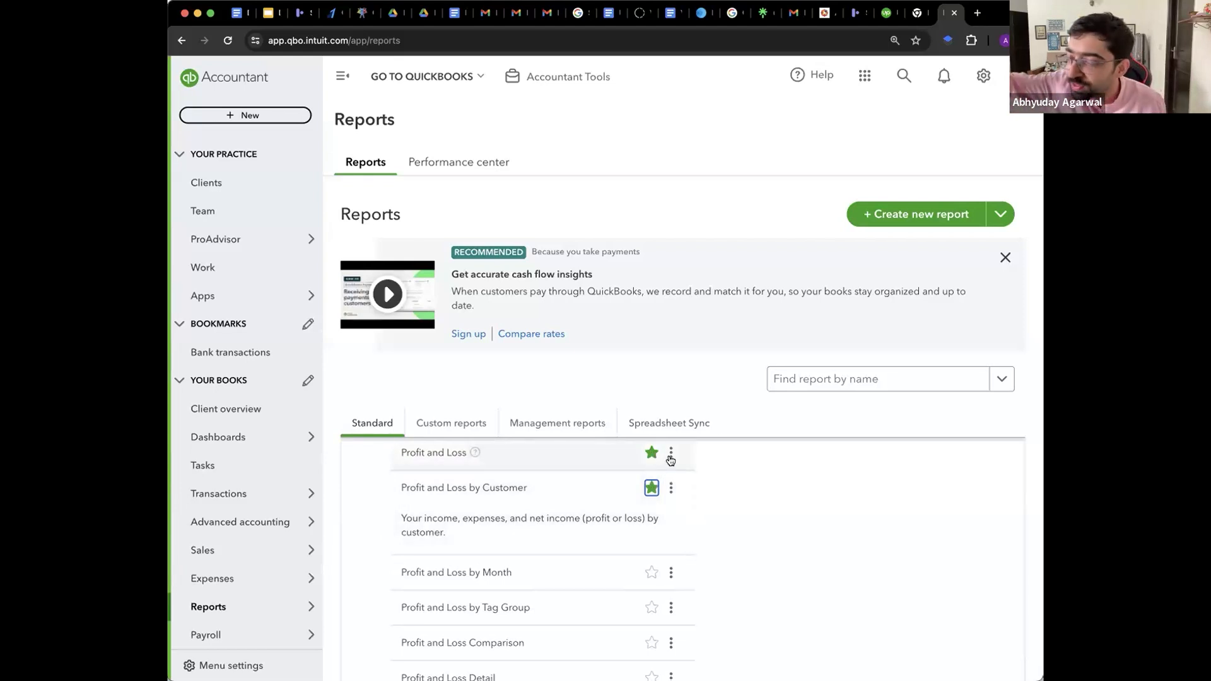
Check Profit and Loss by Month's actions, then view the Custom reports tab.
scroll(down, 3)
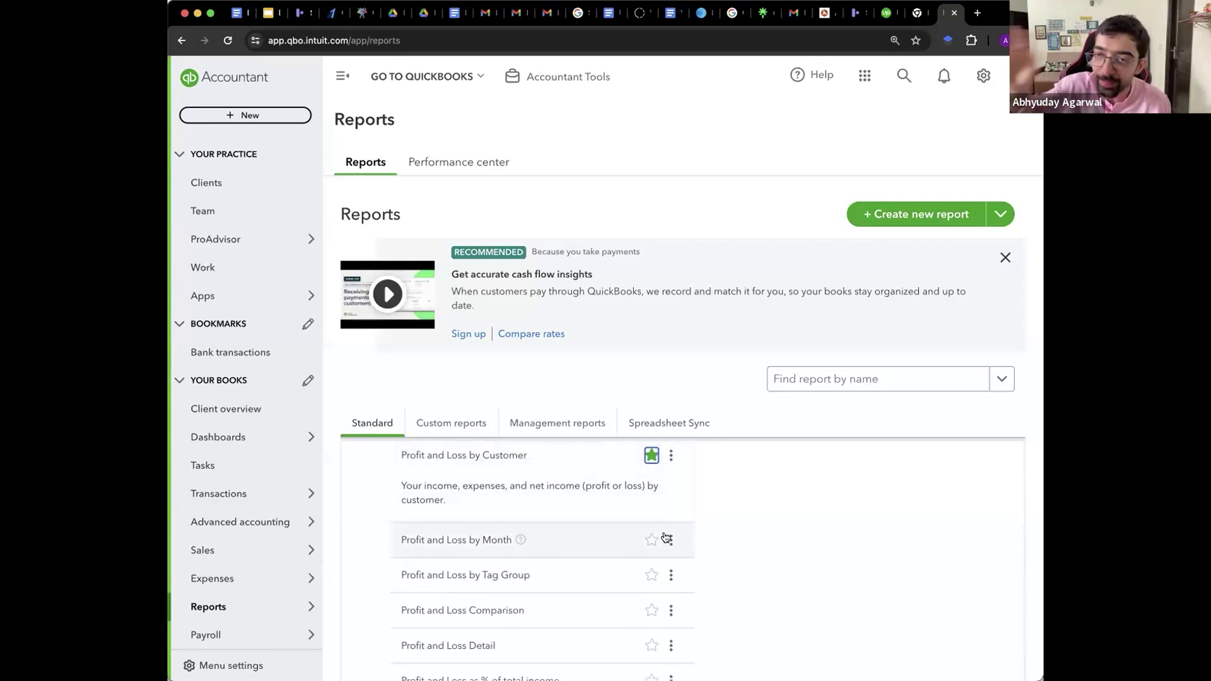
scroll(down, 3)
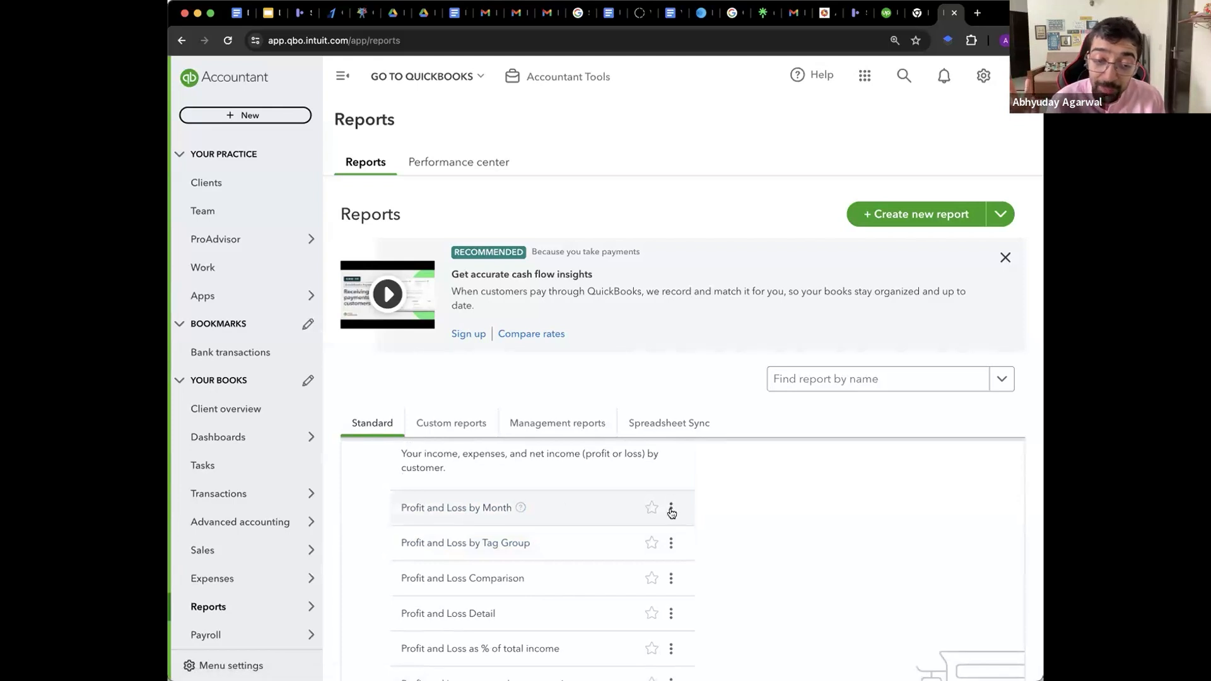
click(670, 513)
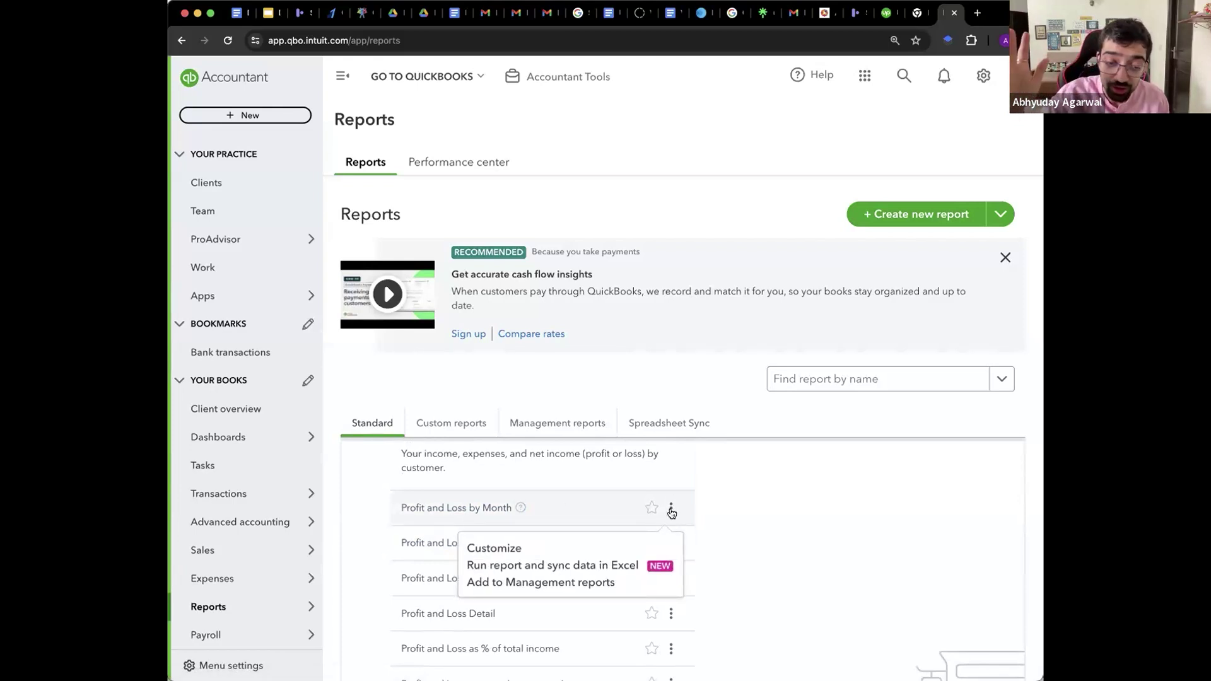
mouse_move(495, 526)
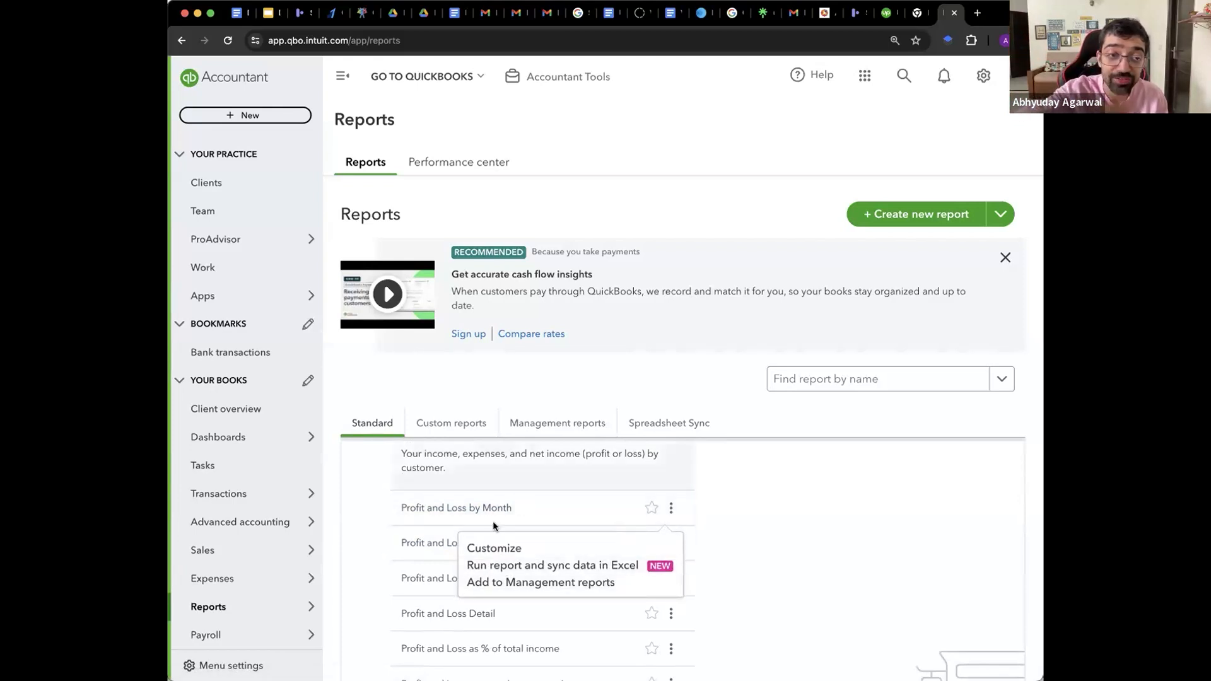
scroll(up, 3)
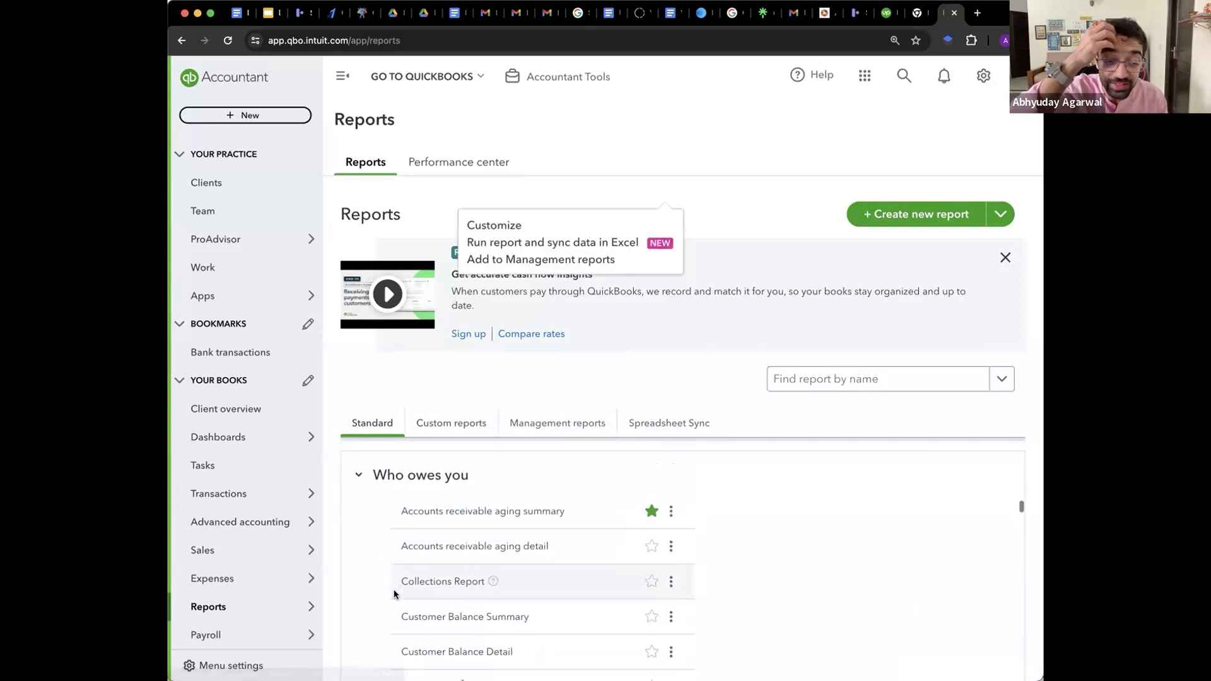
scroll(down, 3)
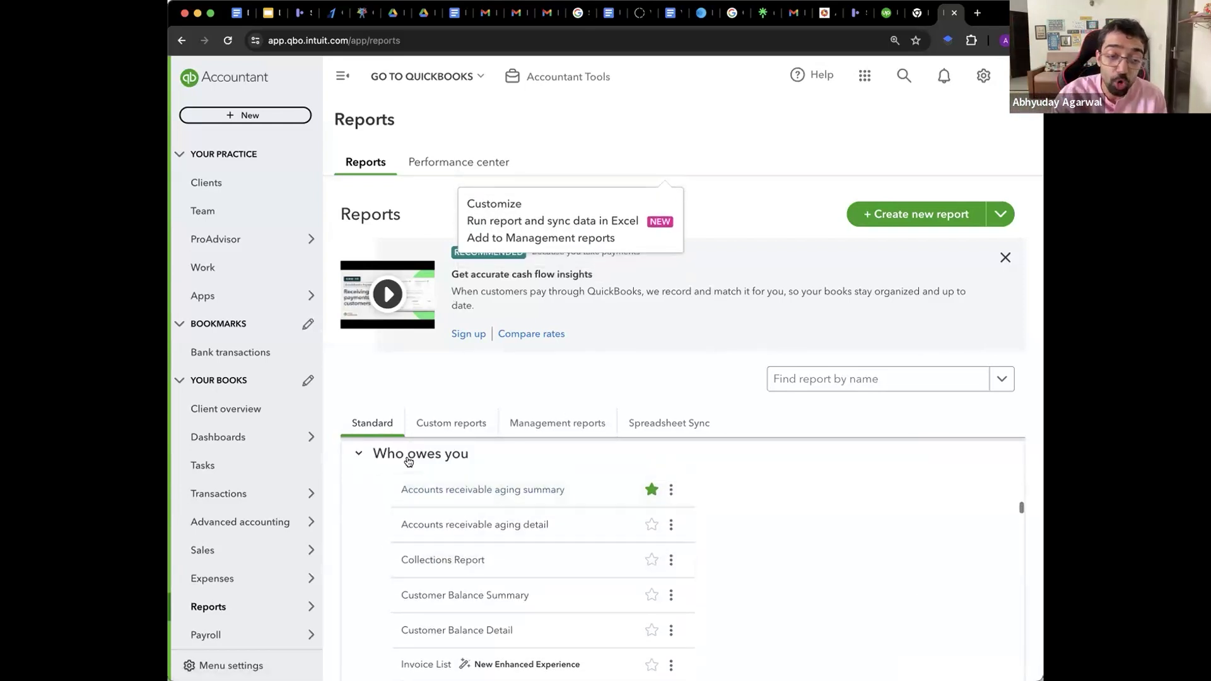
scroll(down, 3)
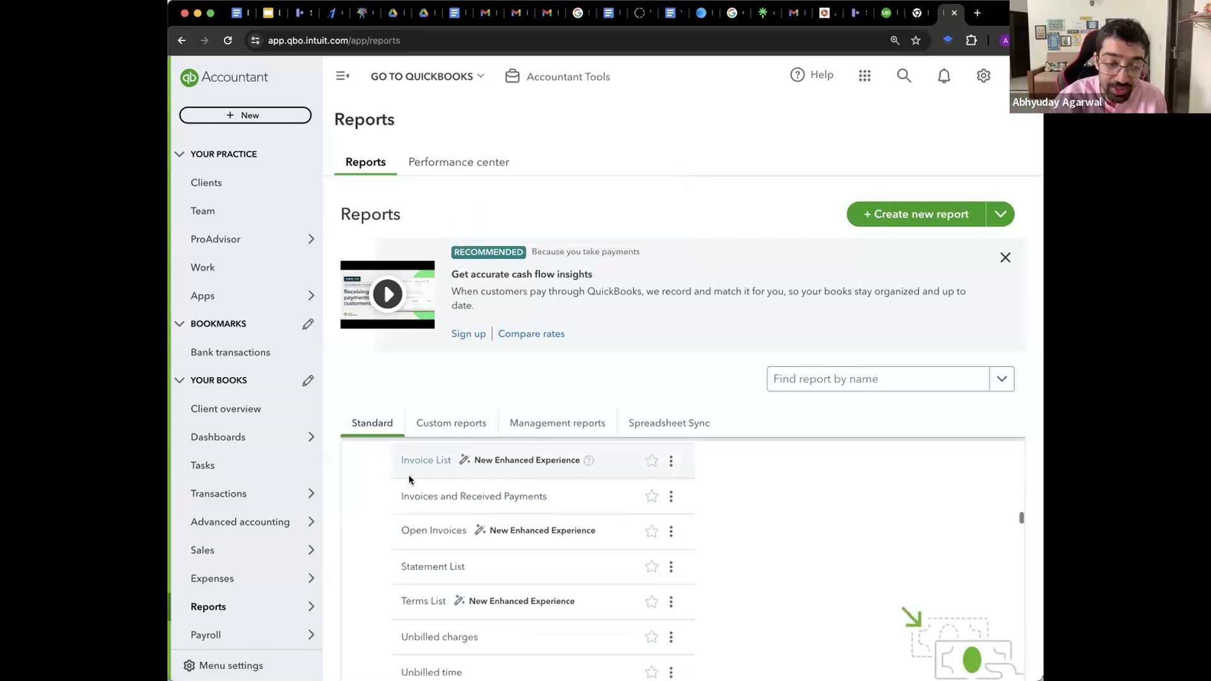
scroll(down, 3)
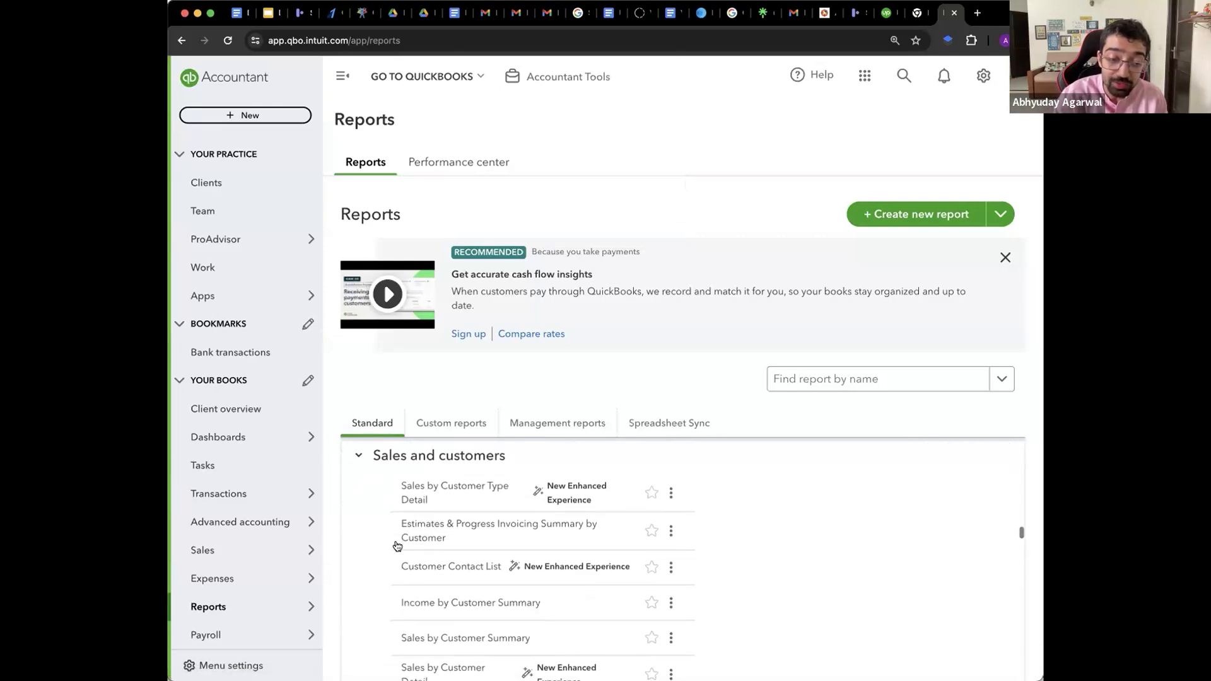
click(450, 422)
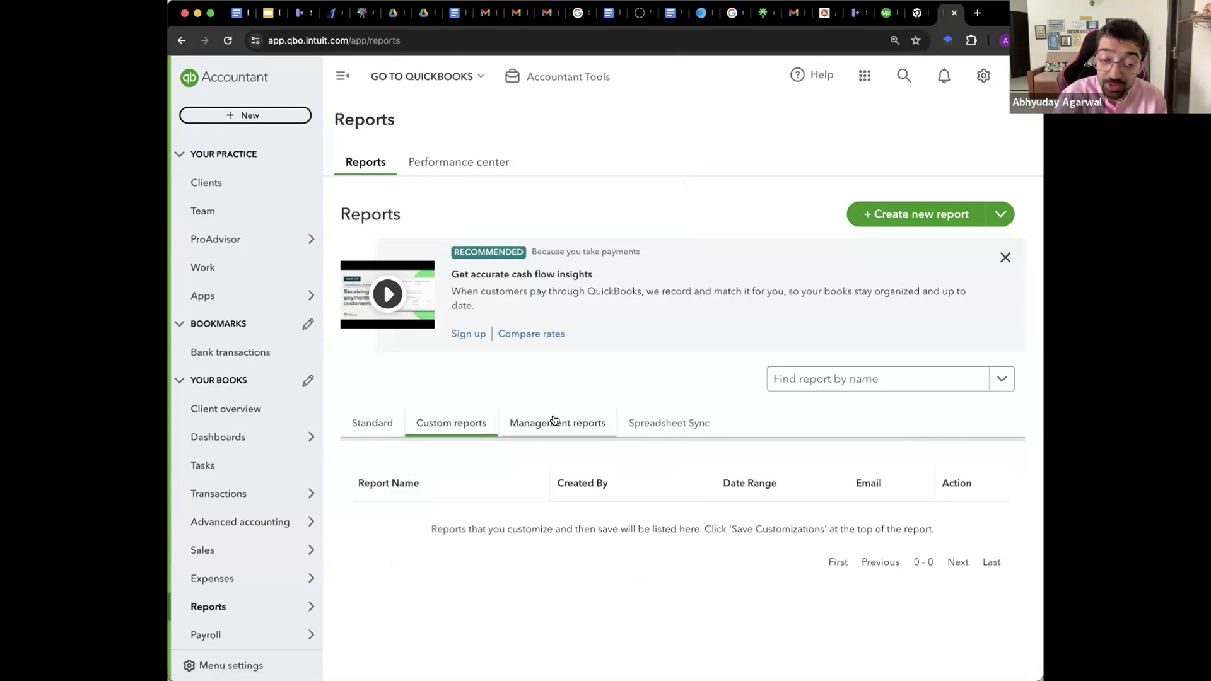
mouse_move(943, 214)
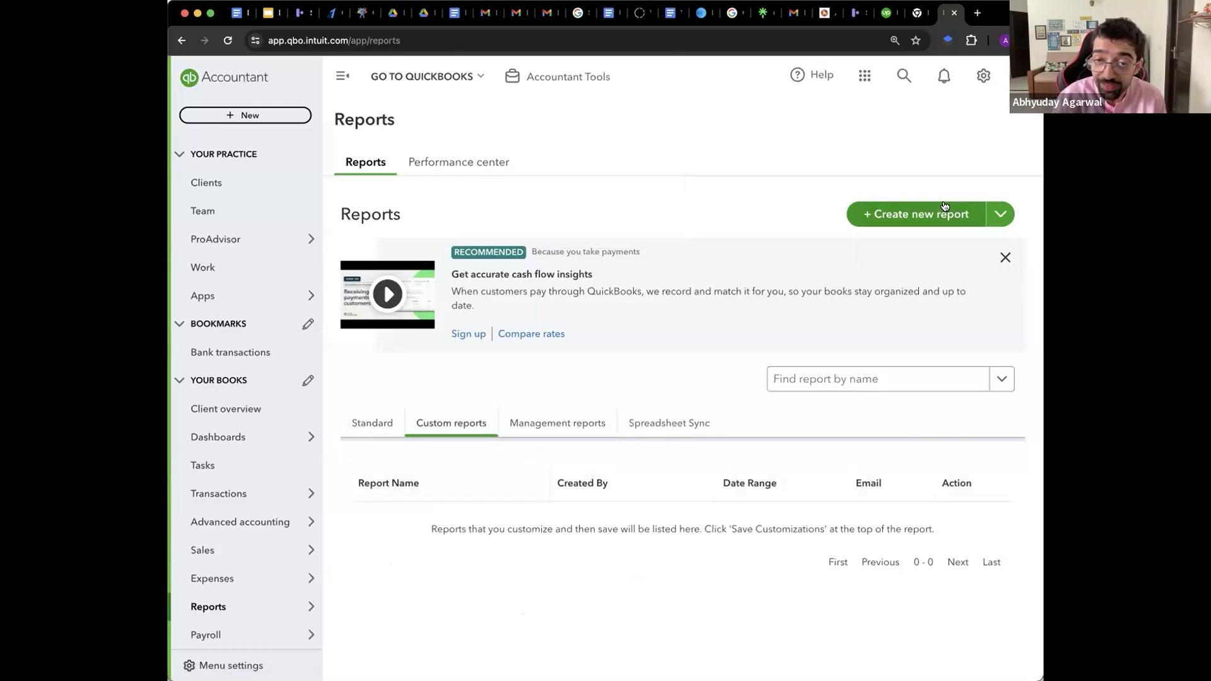
View Management reports, inspect a new report draft's preliminary pages, then go back.
click(556, 422)
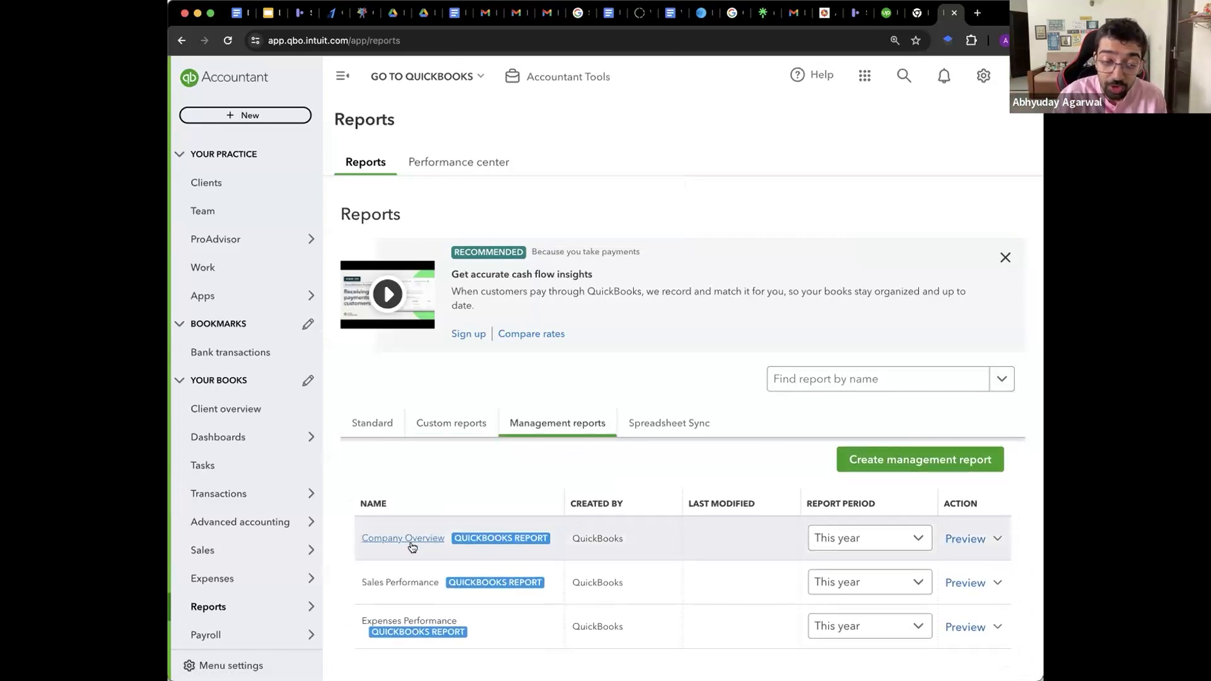
mouse_move(408, 626)
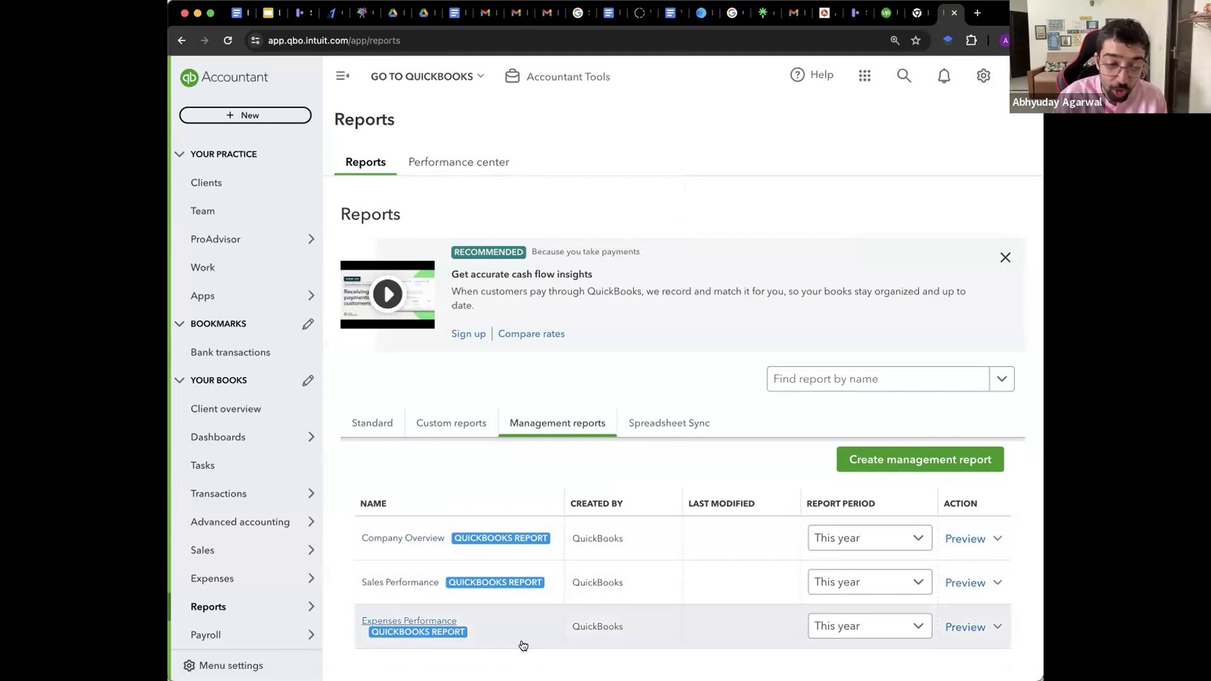
click(919, 458)
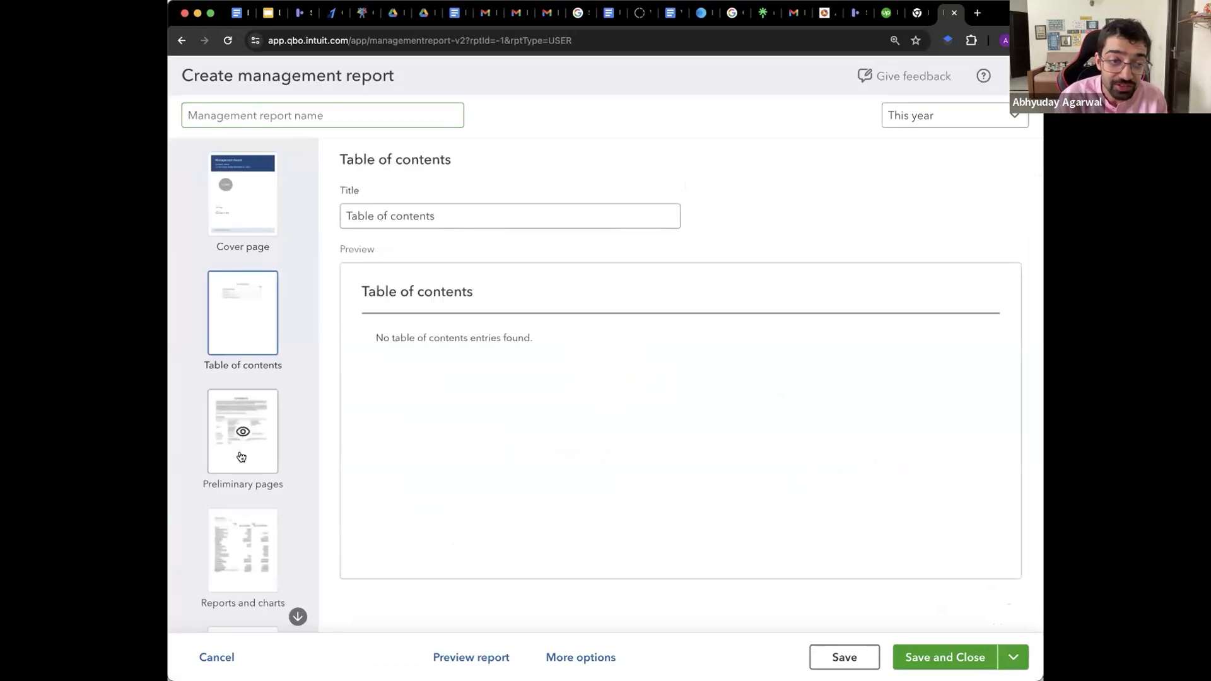
click(242, 550)
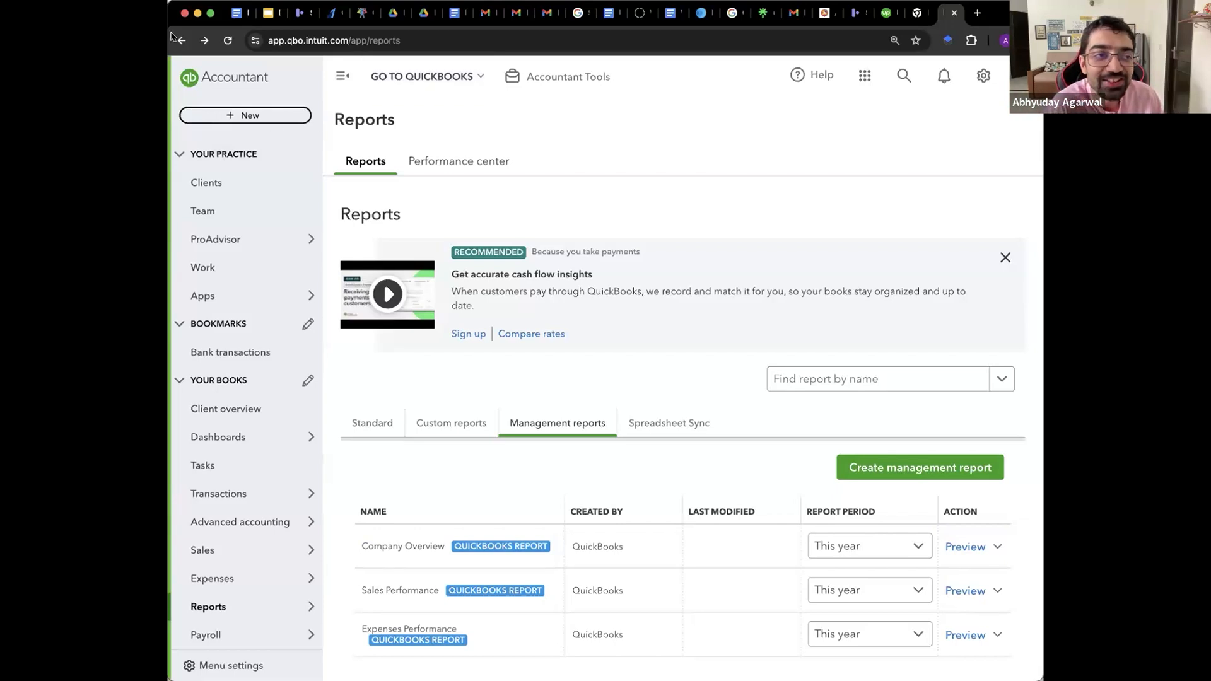
click(218, 493)
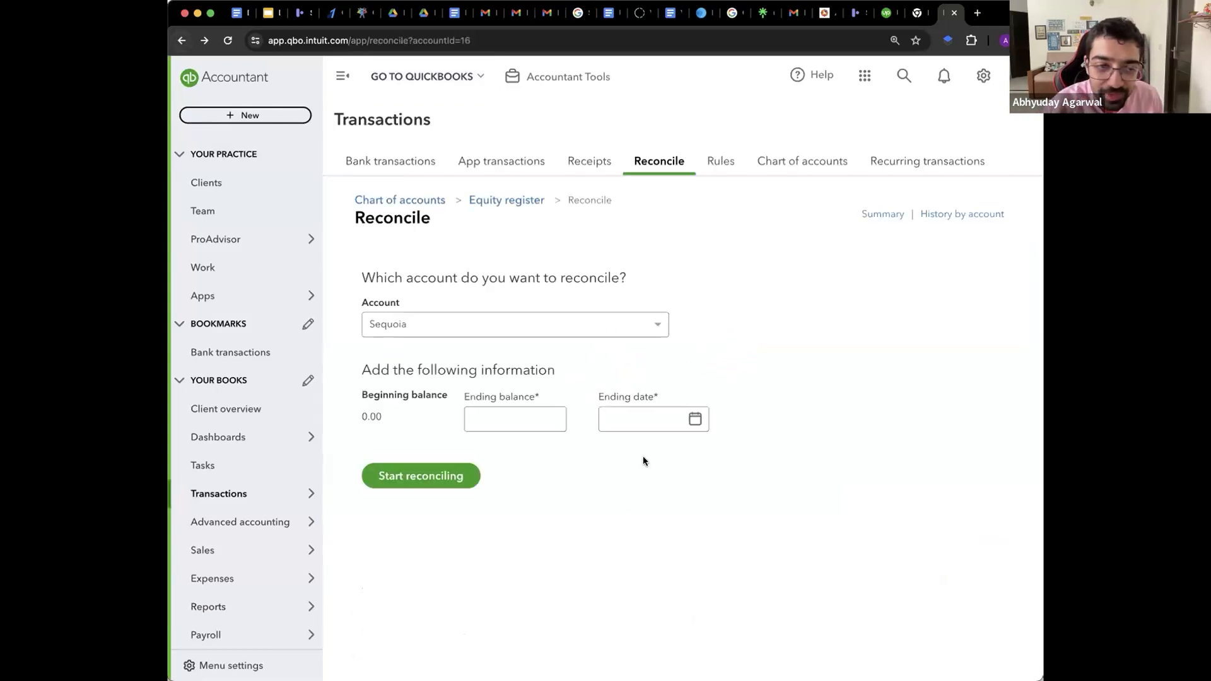
mouse_move(762, 330)
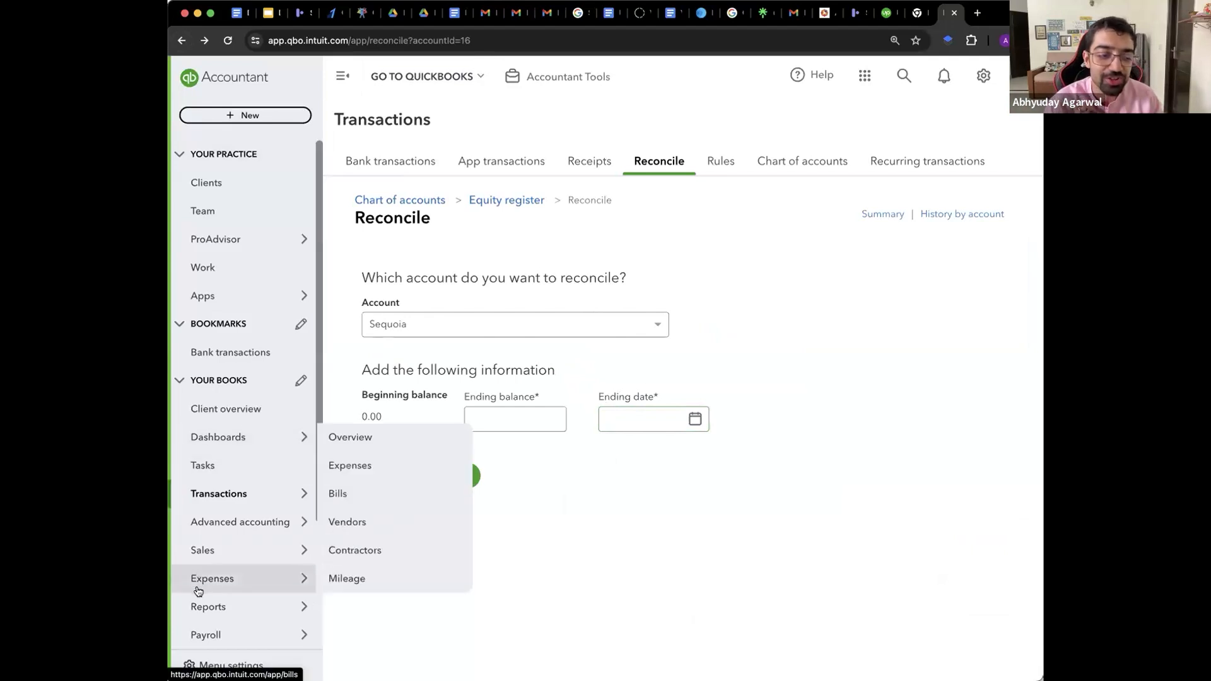
Open the Expenses section from the left navigation.
click(208, 606)
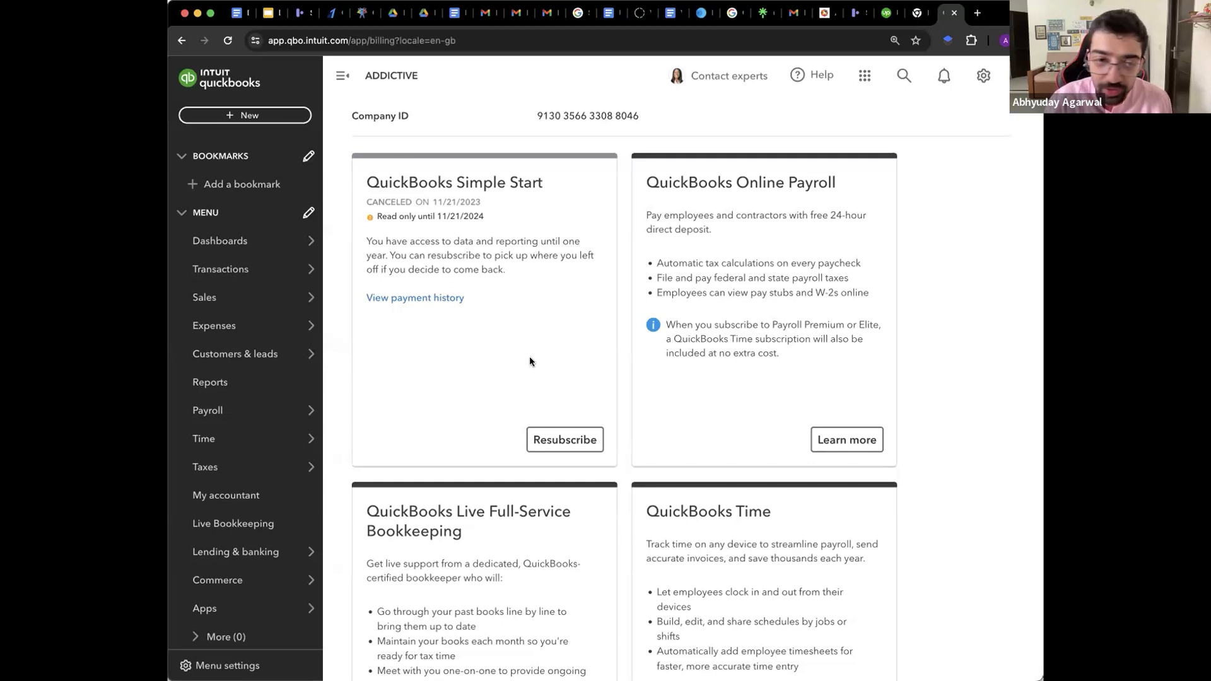
mouse_move(353, 295)
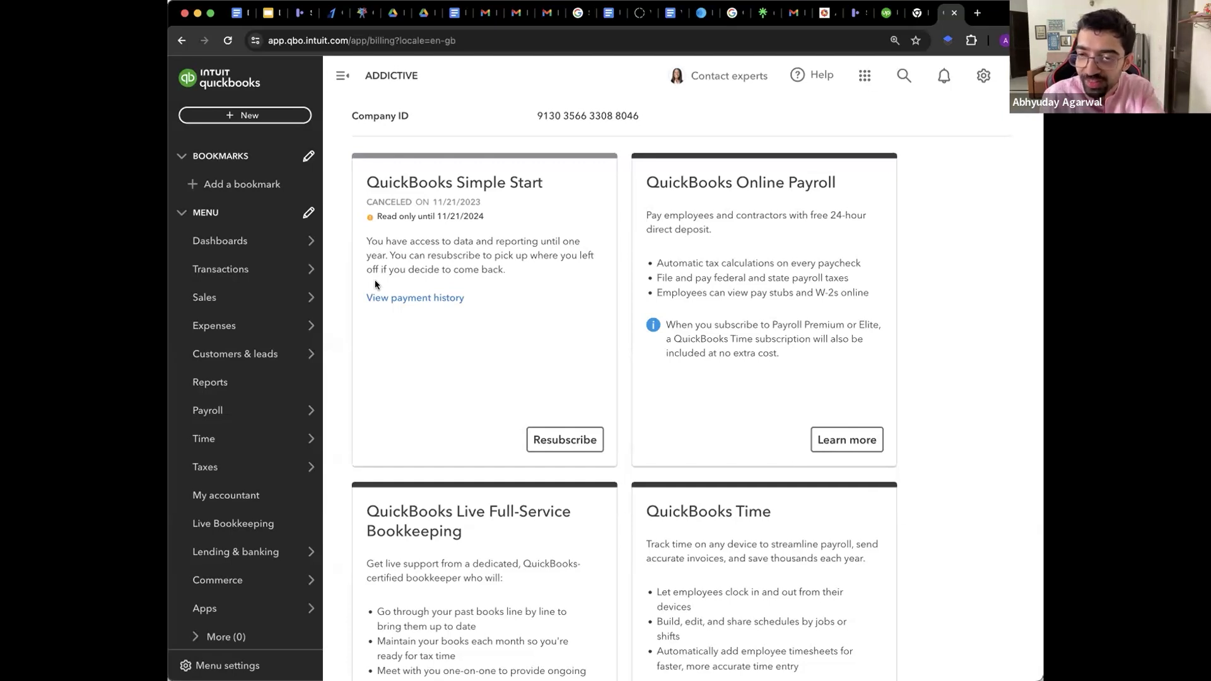
mouse_move(238, 258)
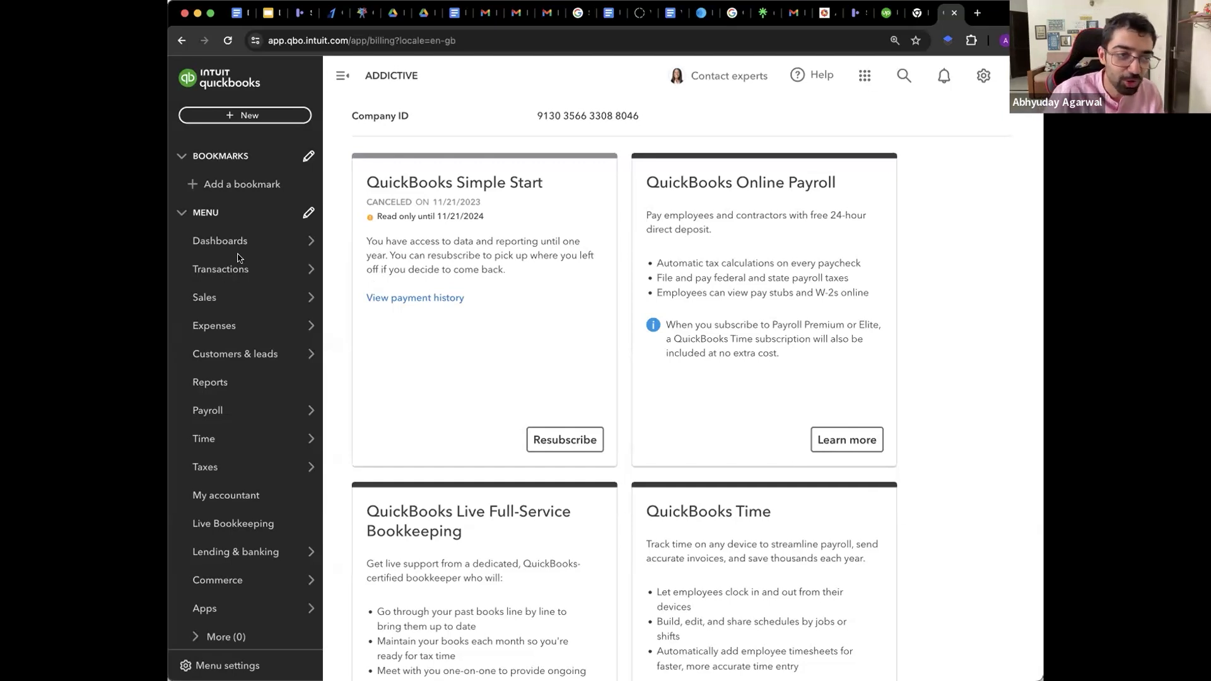
Open the company home dashboard, then go to the bank transactions list.
click(219, 240)
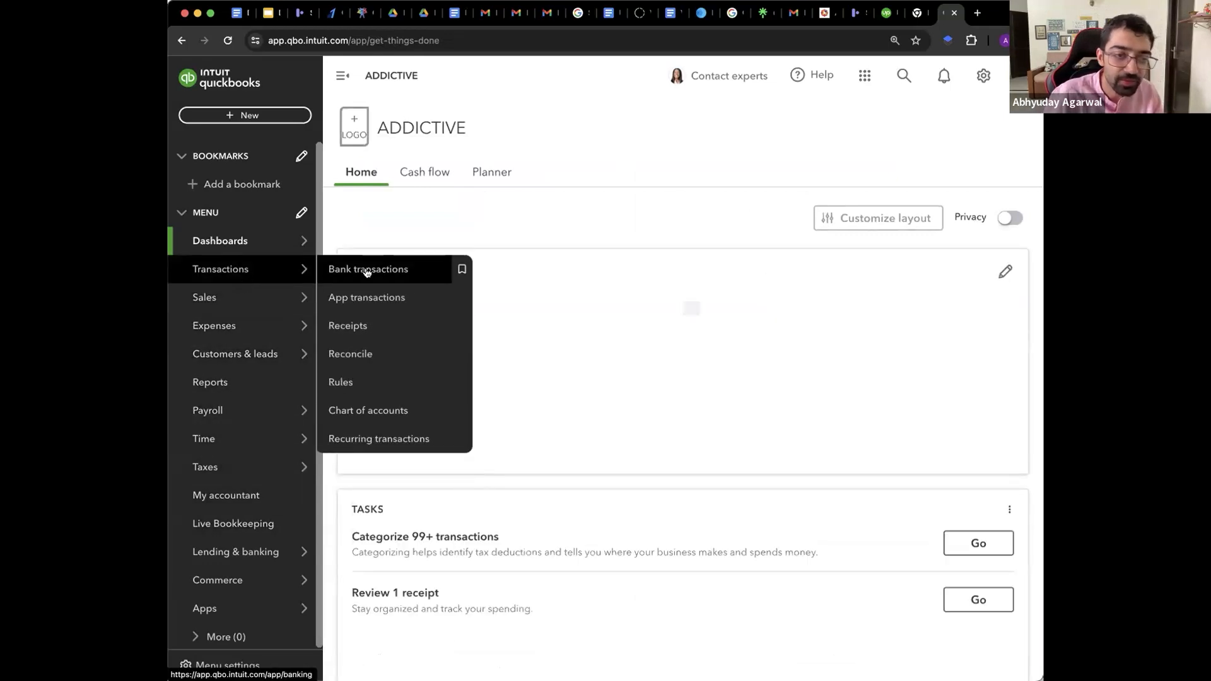
click(368, 268)
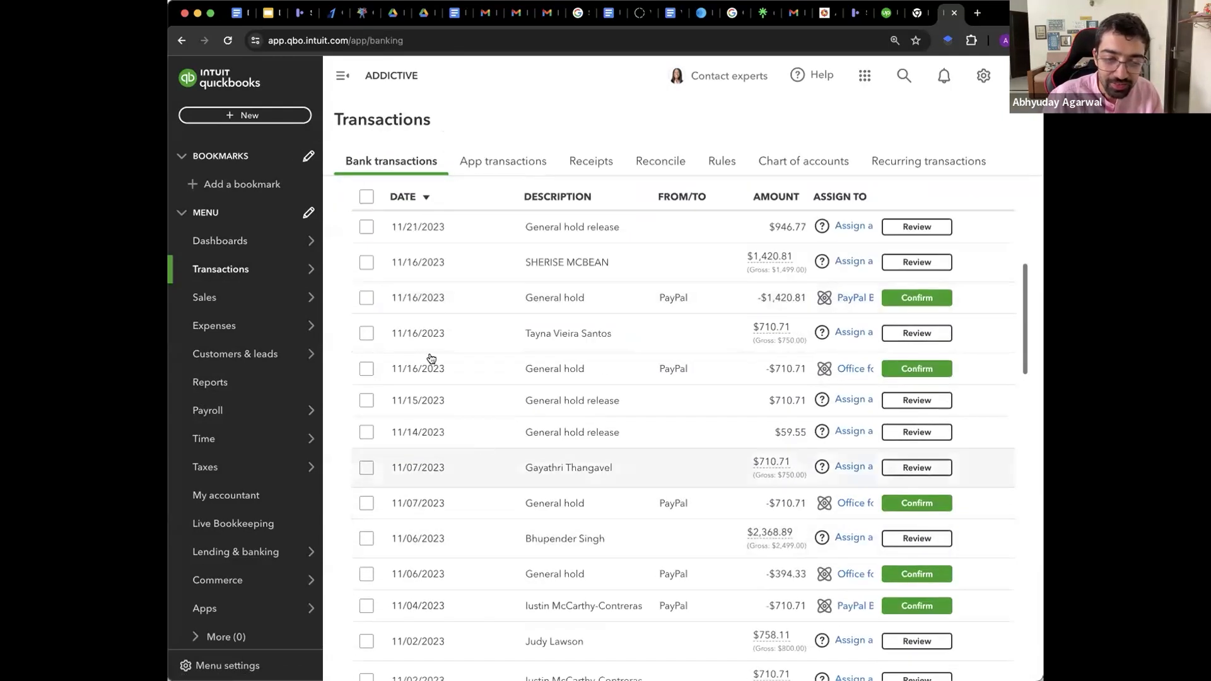
mouse_move(853, 226)
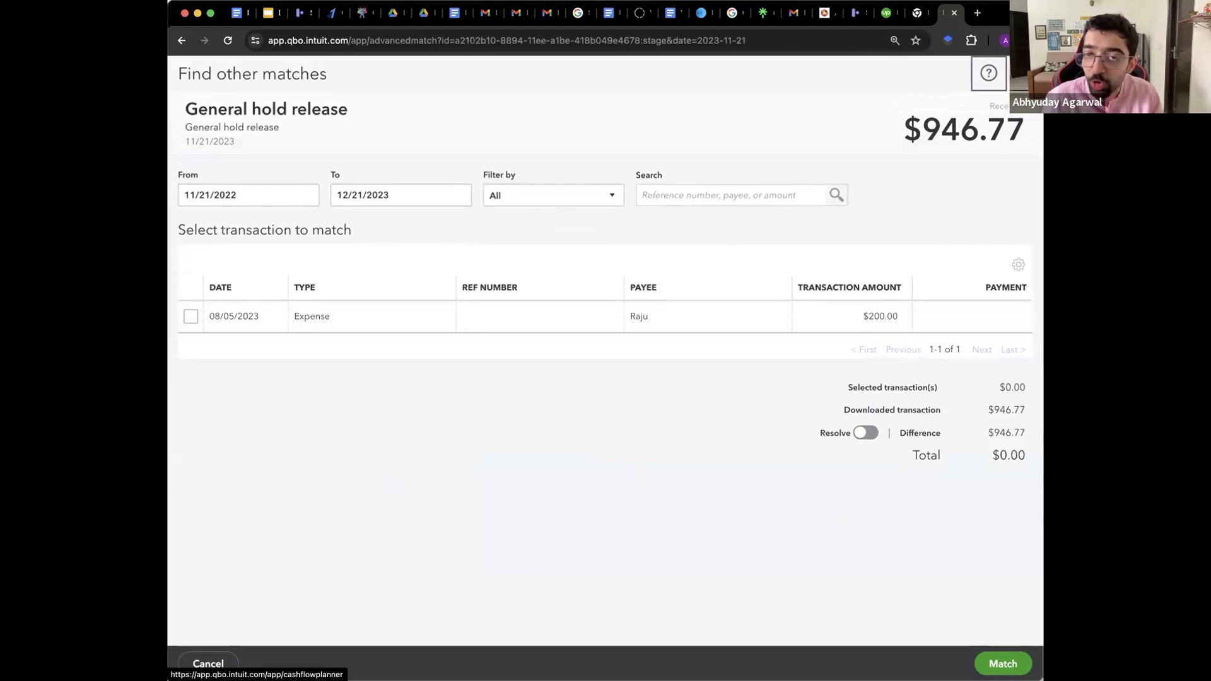
Cancel Find other matches and return to the $946.77 General hold release row.
click(207, 663)
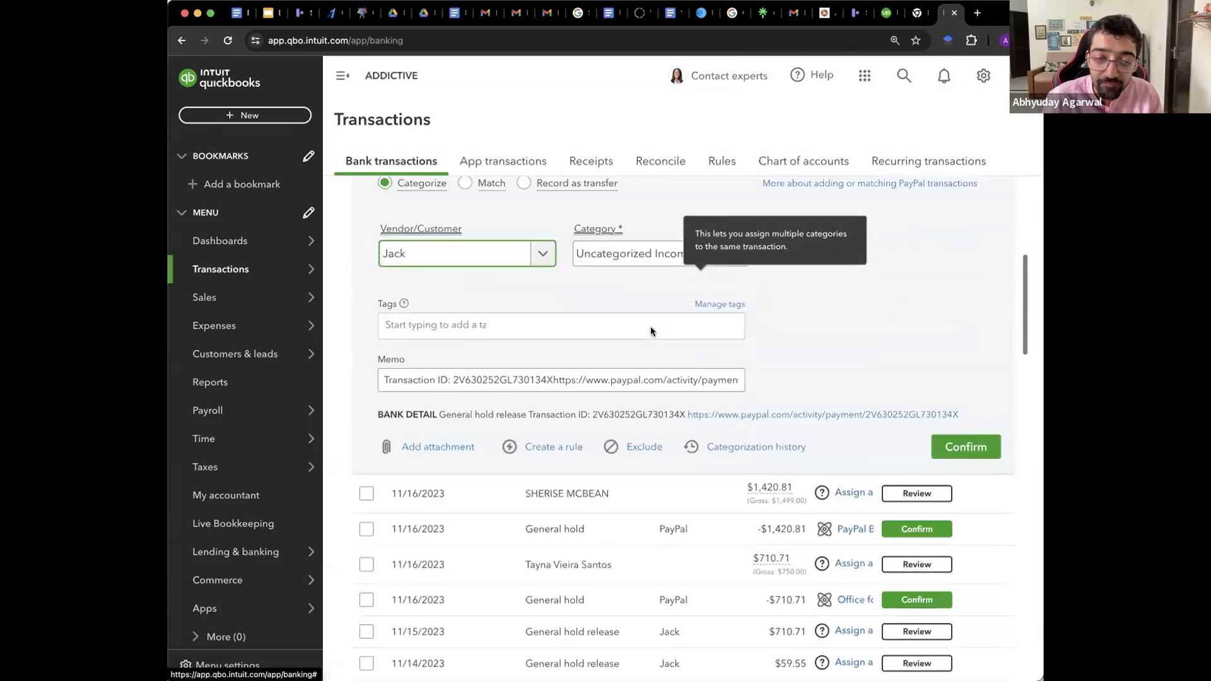
Set the General hold release category to Sales of Product Income.
click(734, 253)
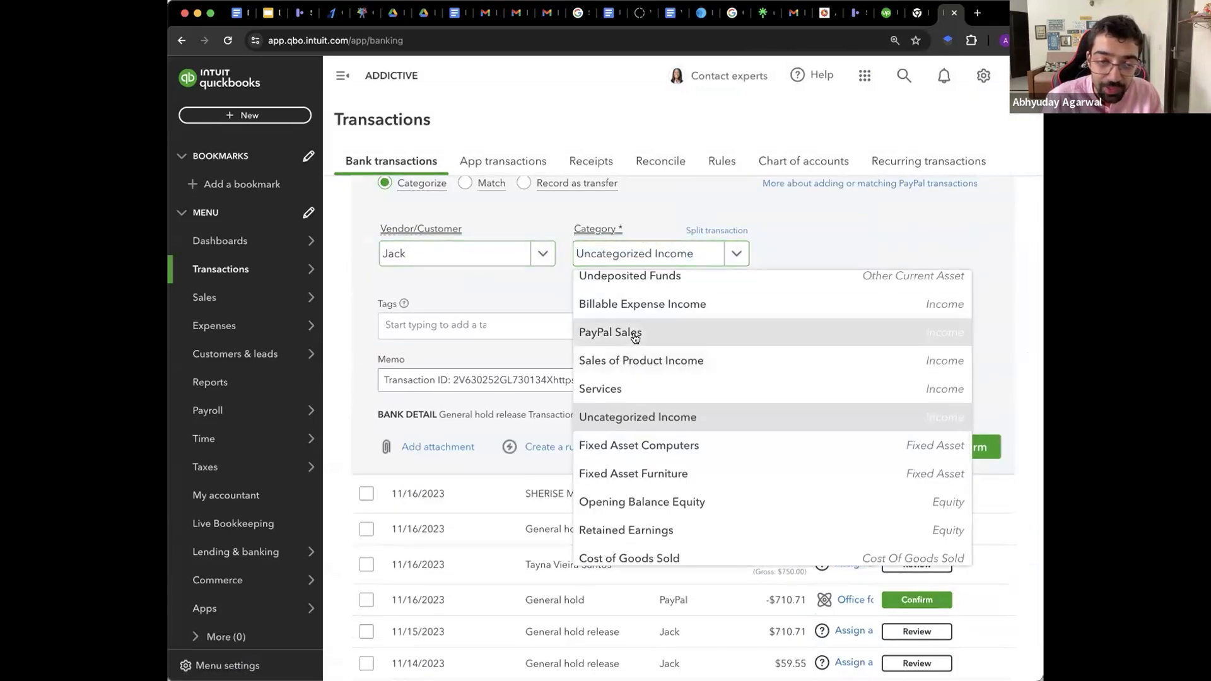
click(610, 332)
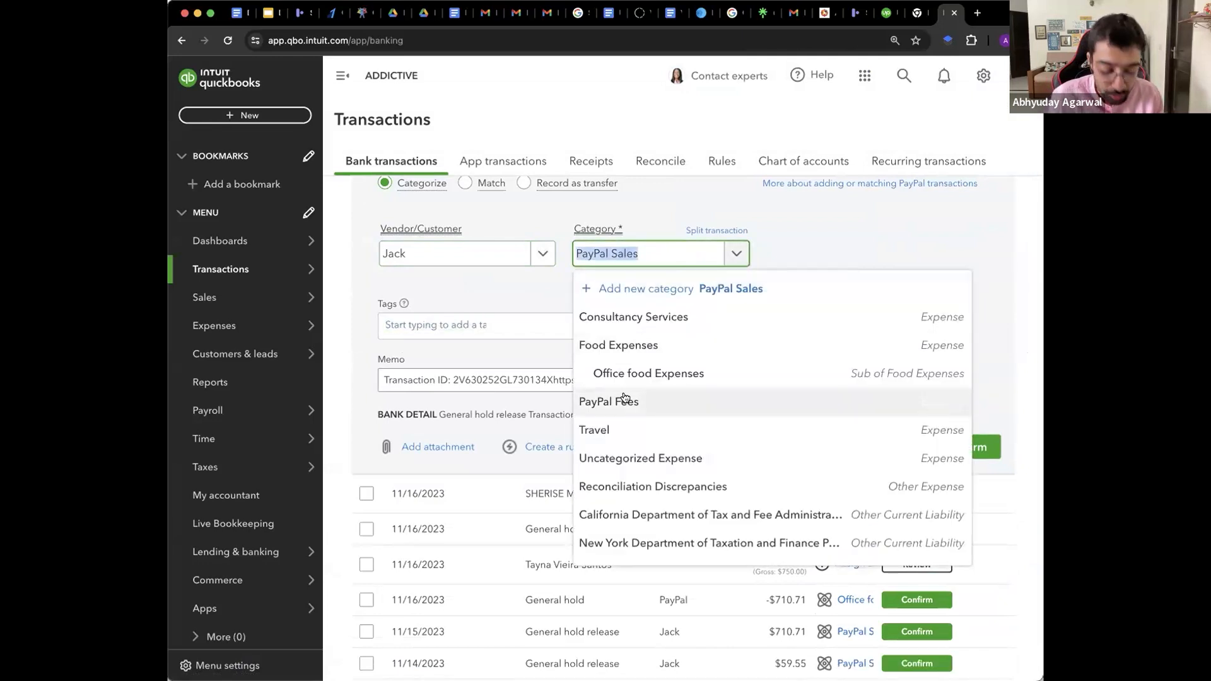
text(sales of product Income)
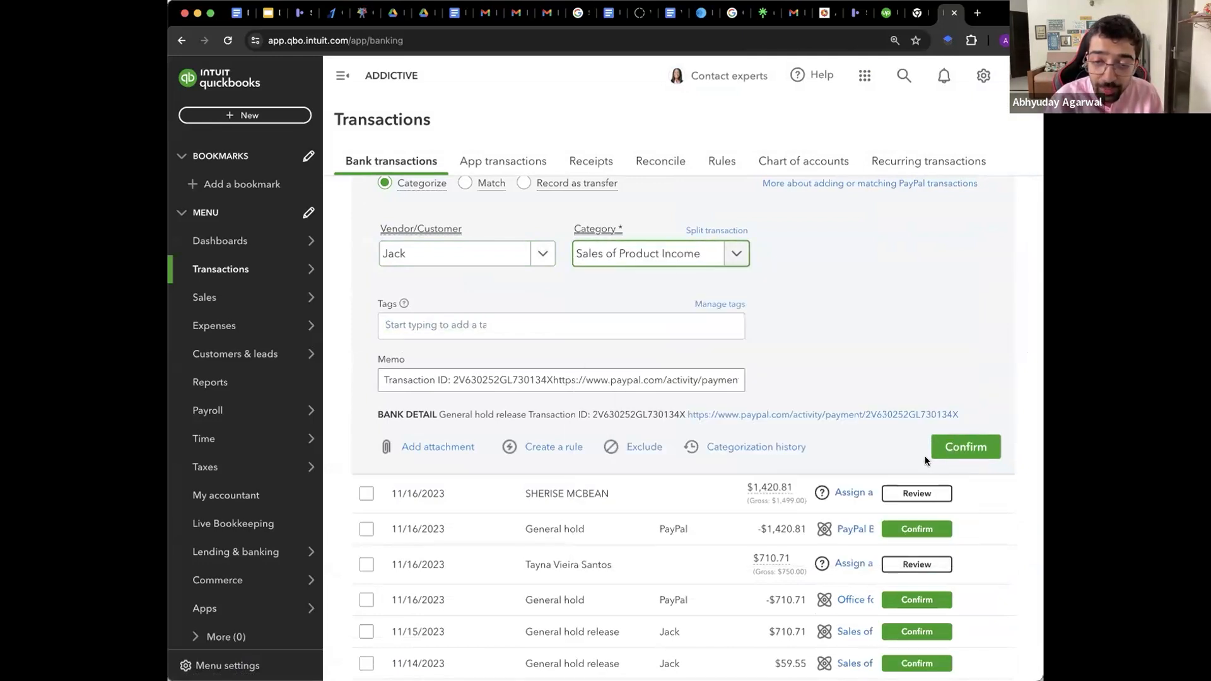
click(964, 447)
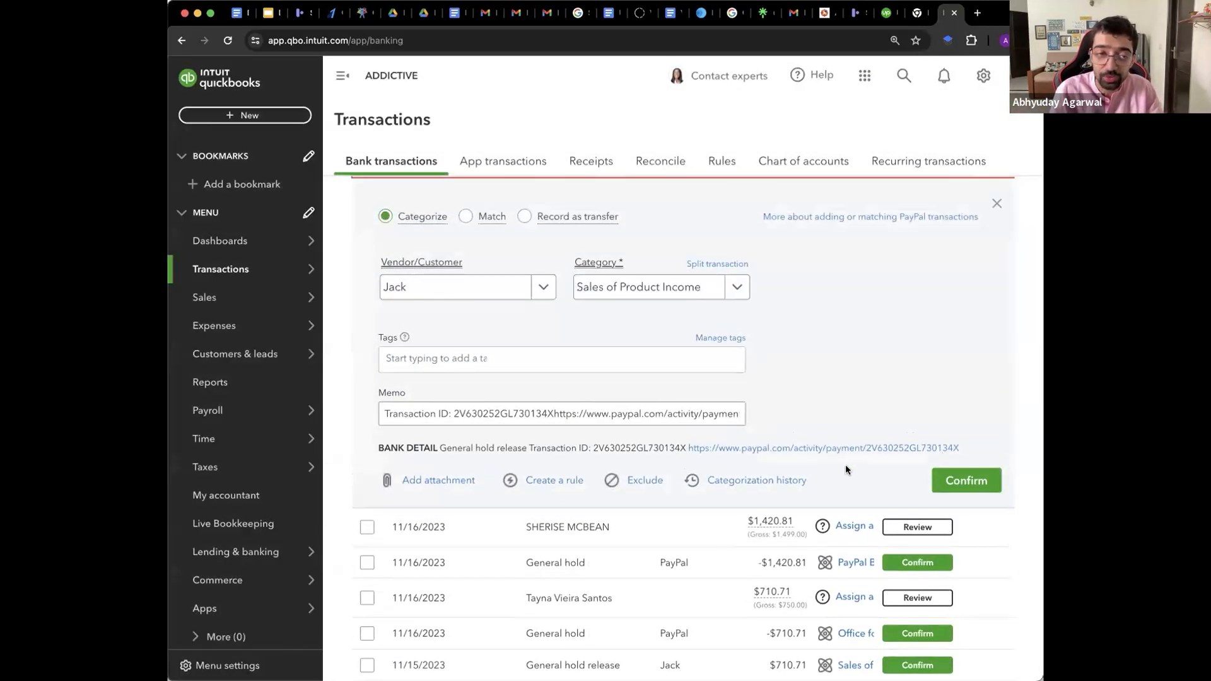
scroll(down, 3)
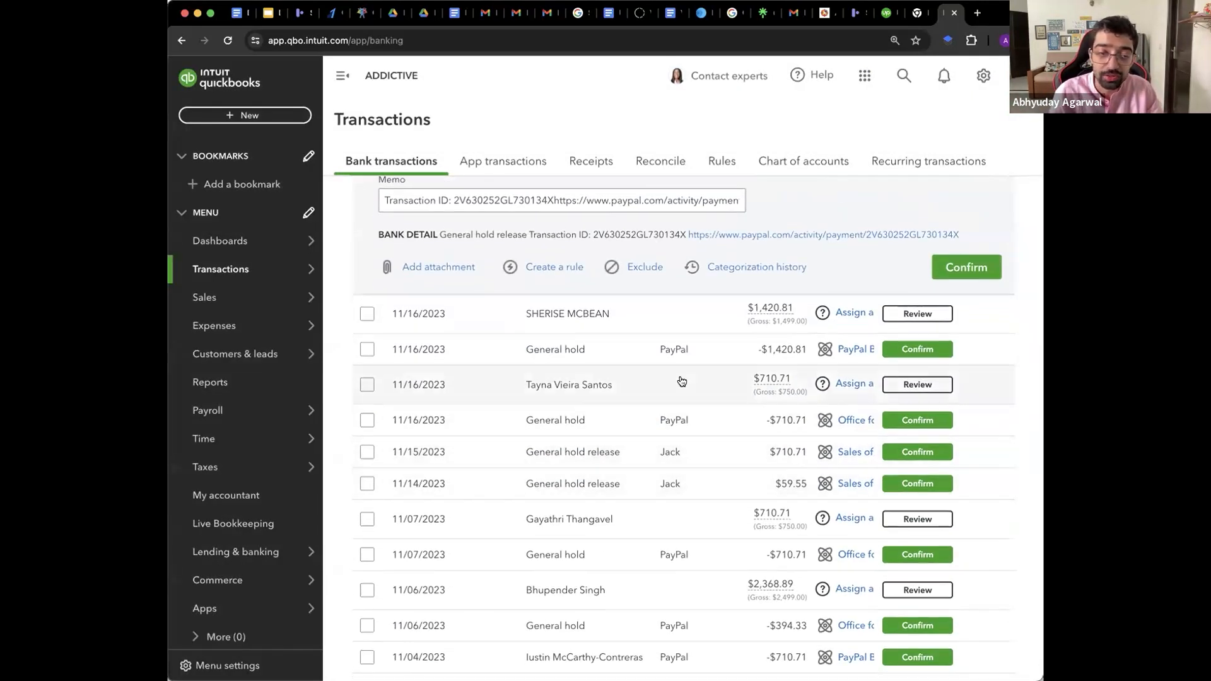
mouse_move(478, 467)
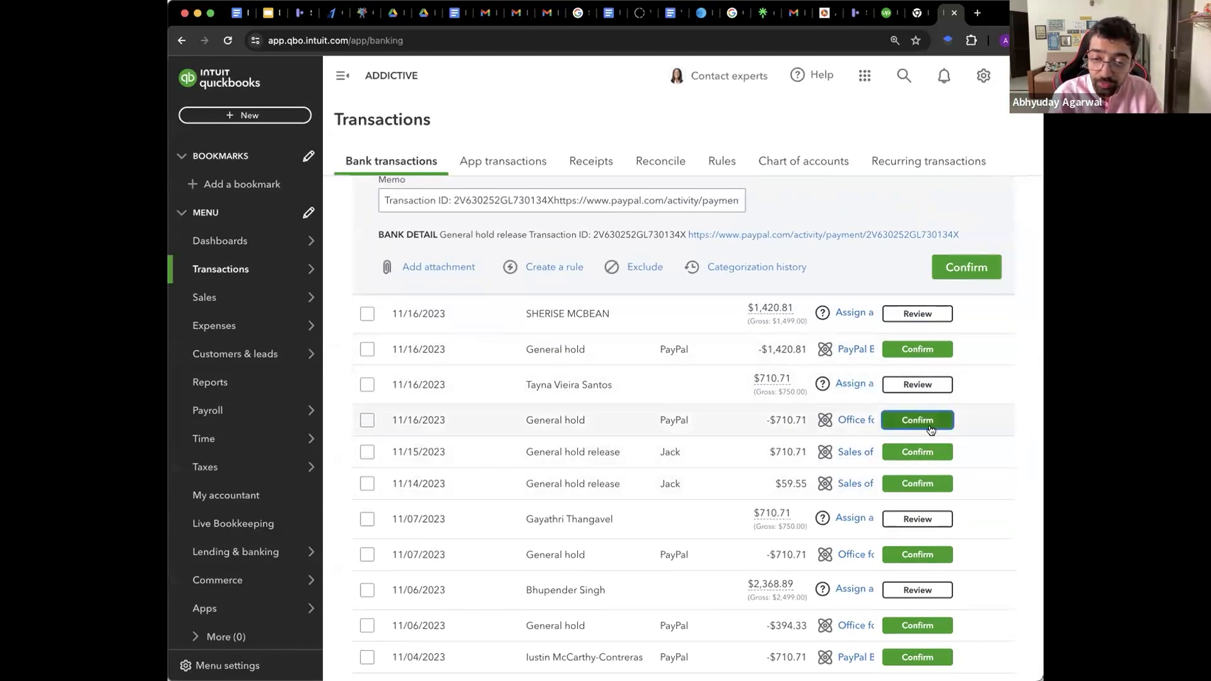
Try confirming the 11/16 General hold PayPal transaction, close its details, then switch to the slides.
click(917, 419)
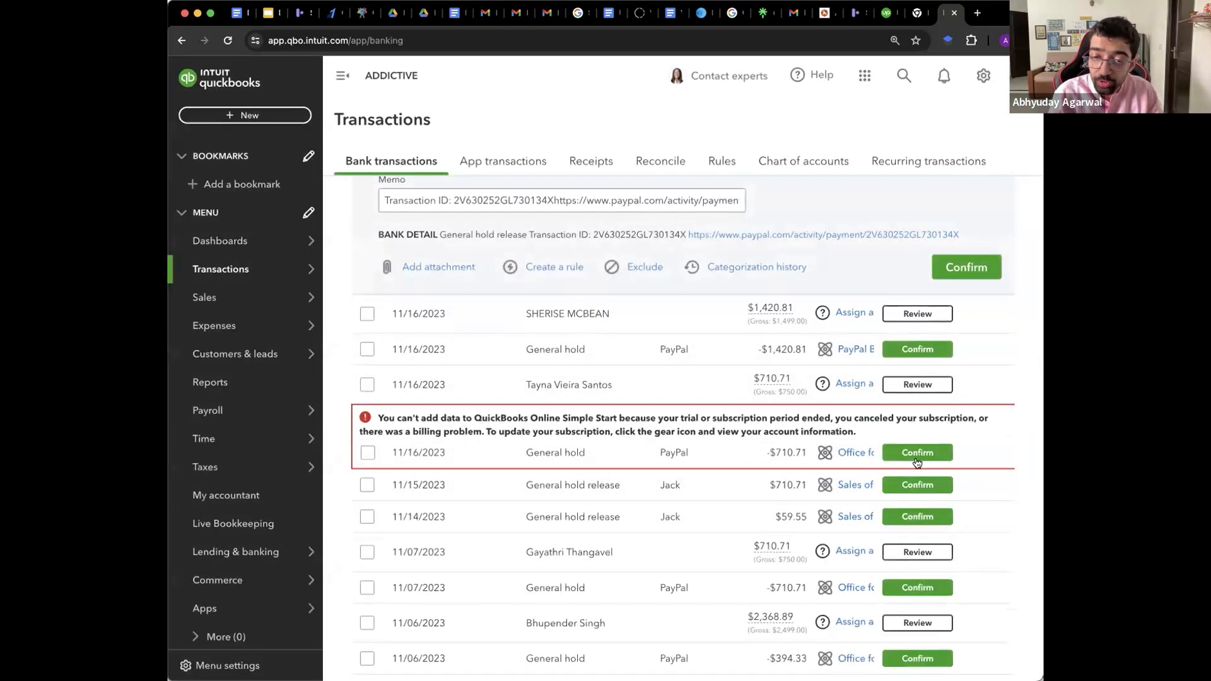
scroll(down, 3)
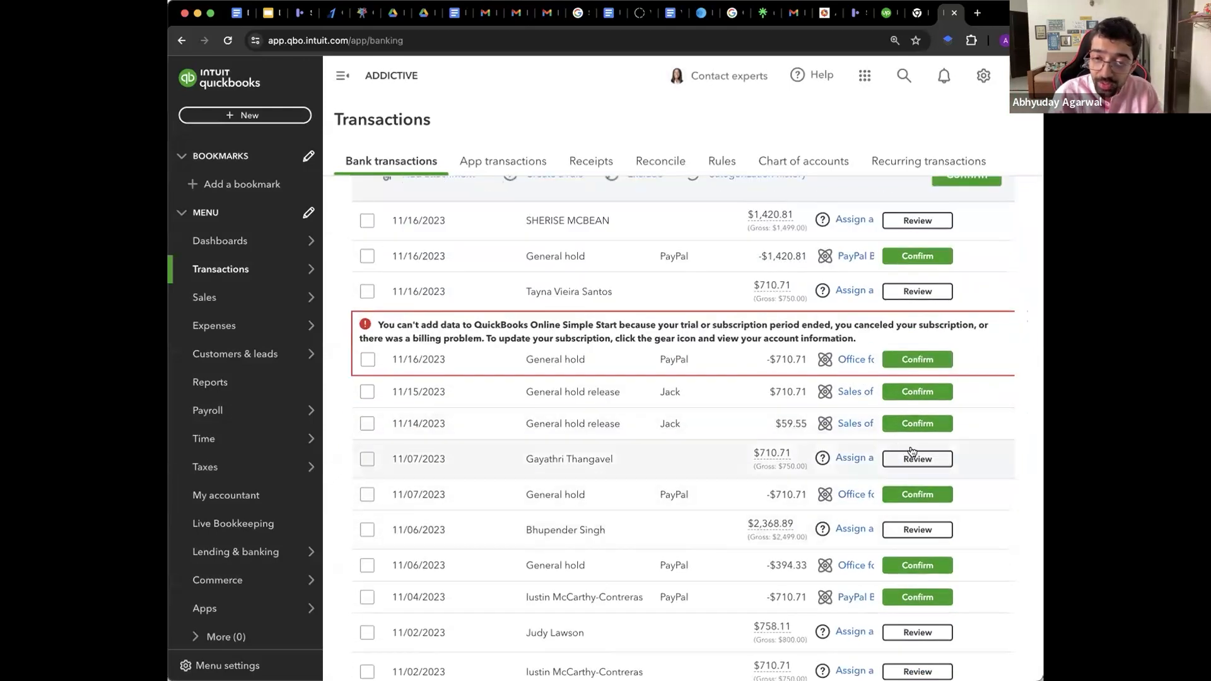
scroll(down, 3)
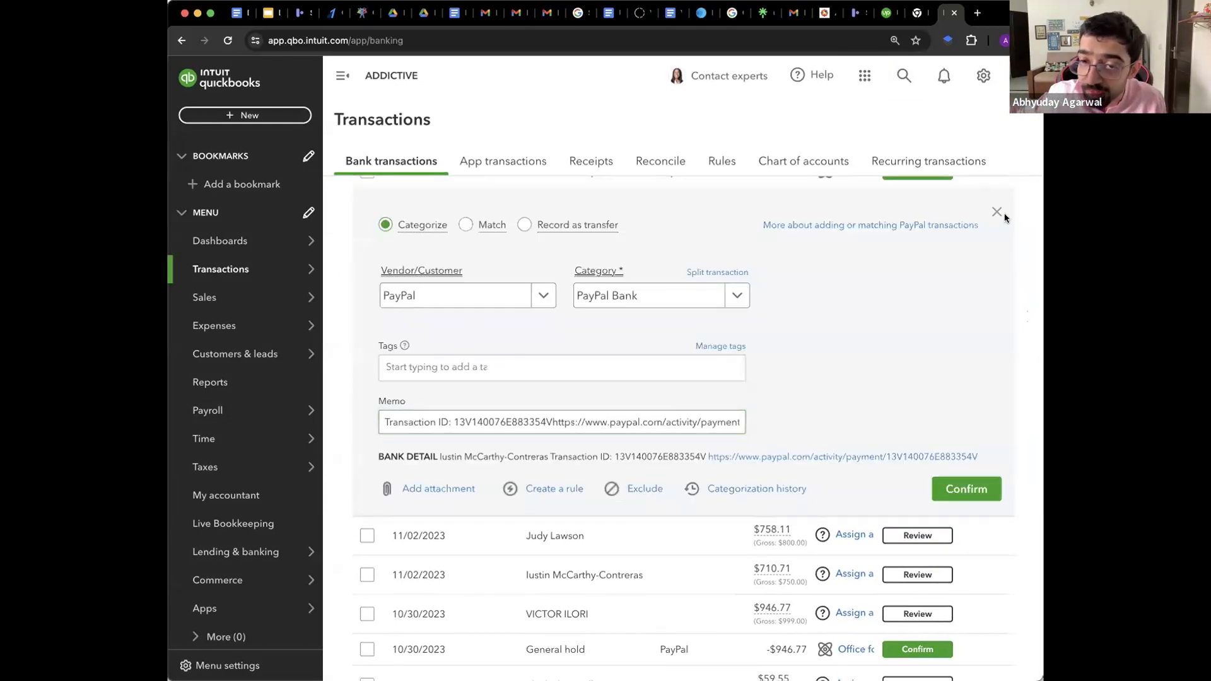
click(997, 212)
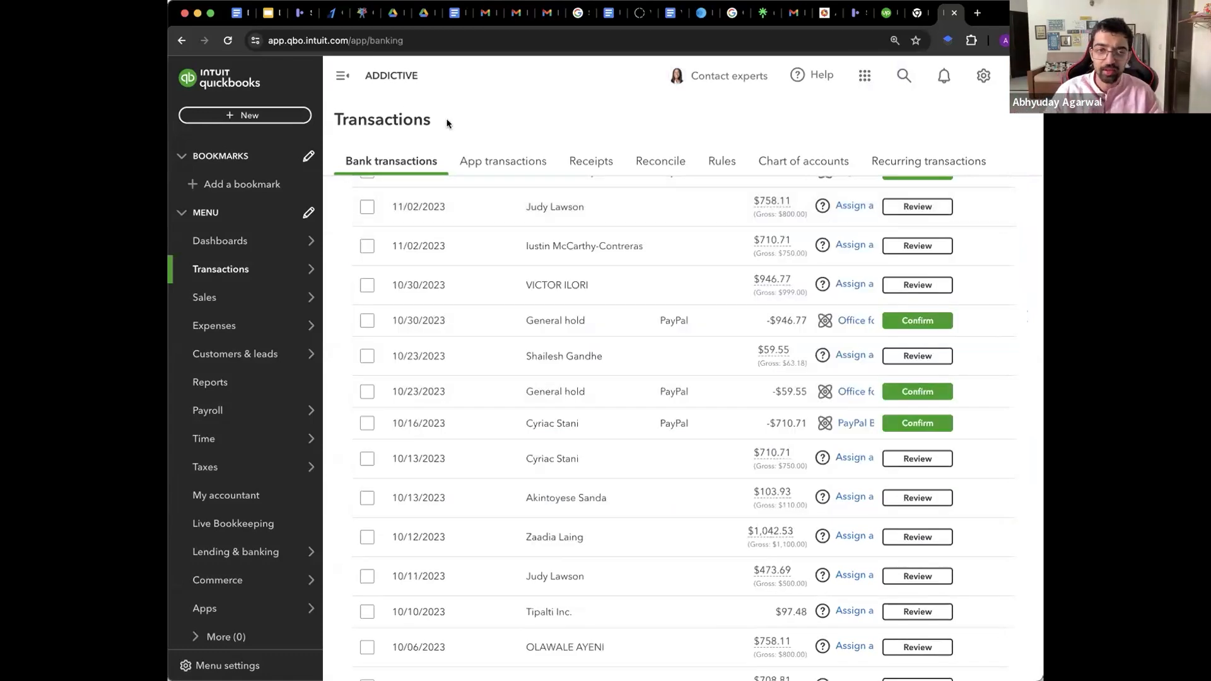
mouse_move(502, 122)
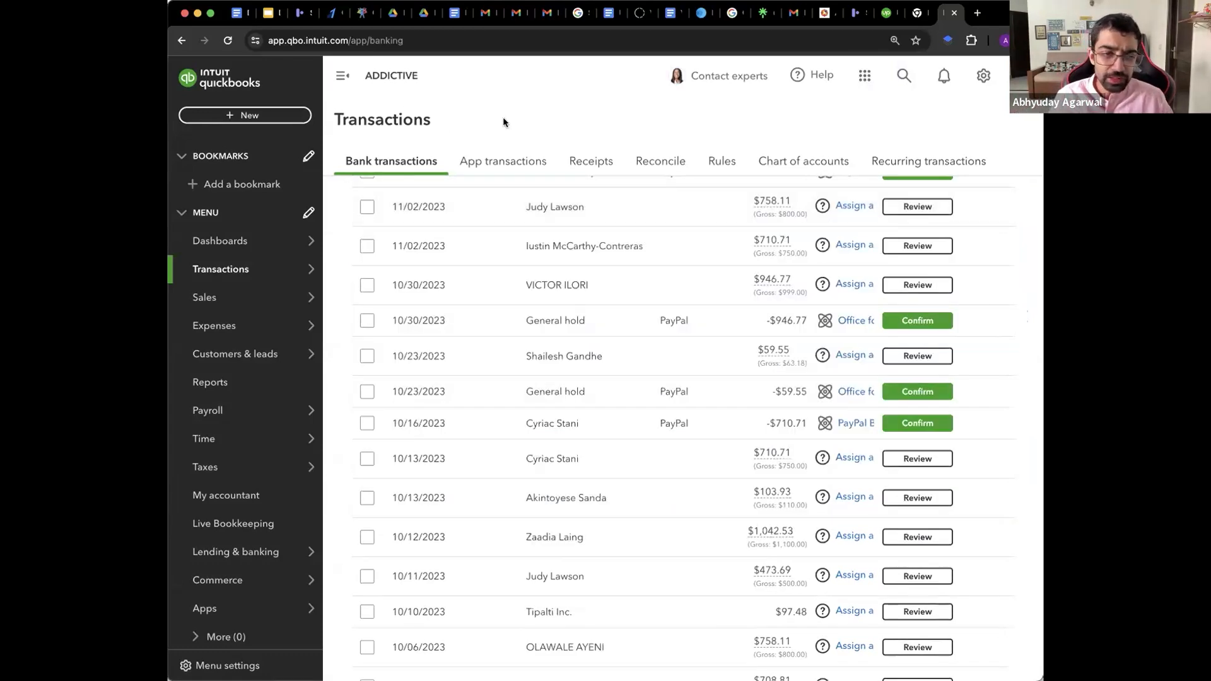
mouse_move(571, 93)
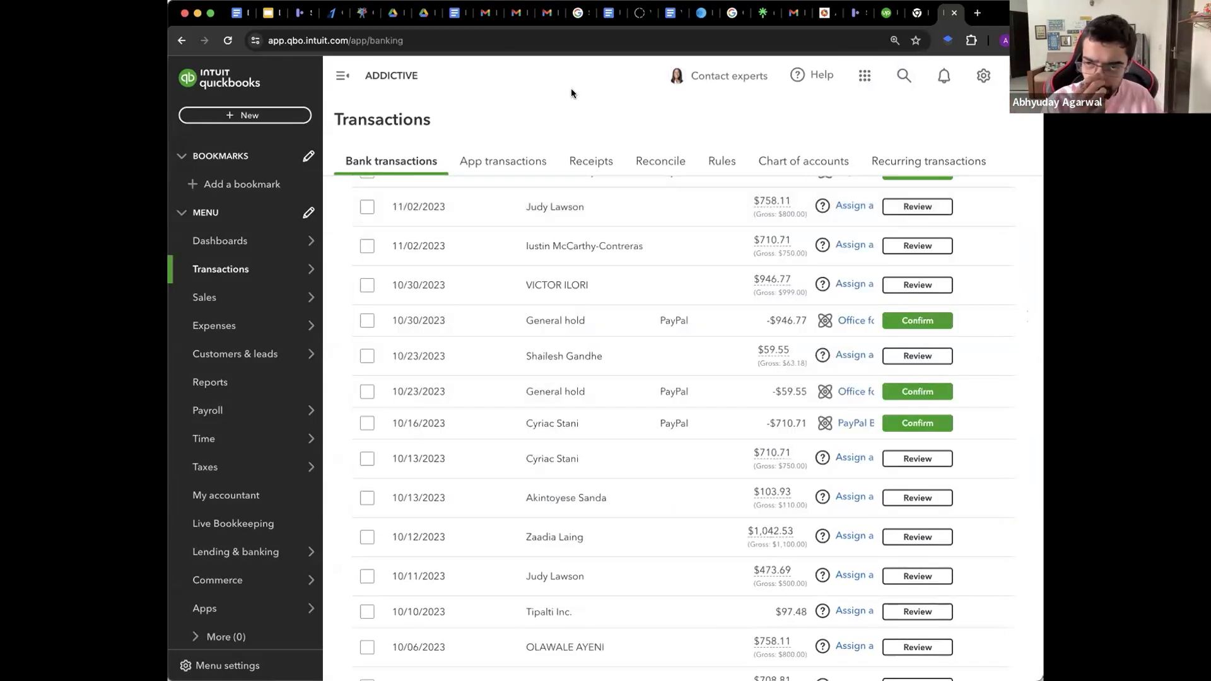
click(271, 14)
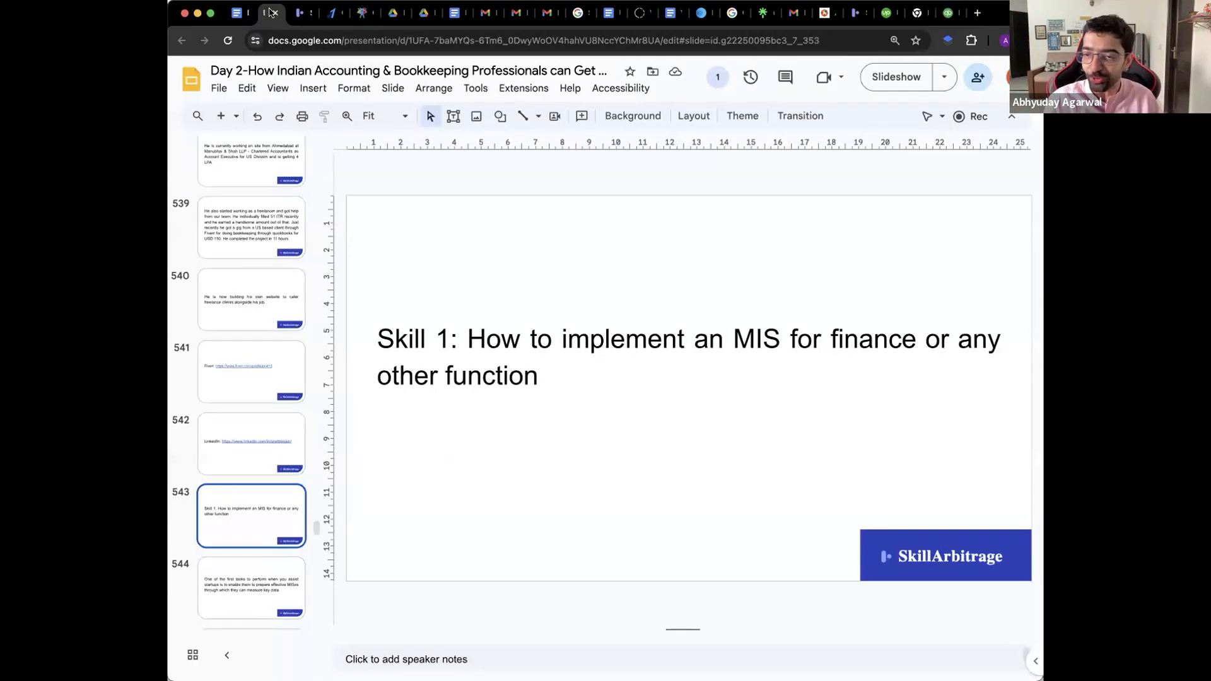